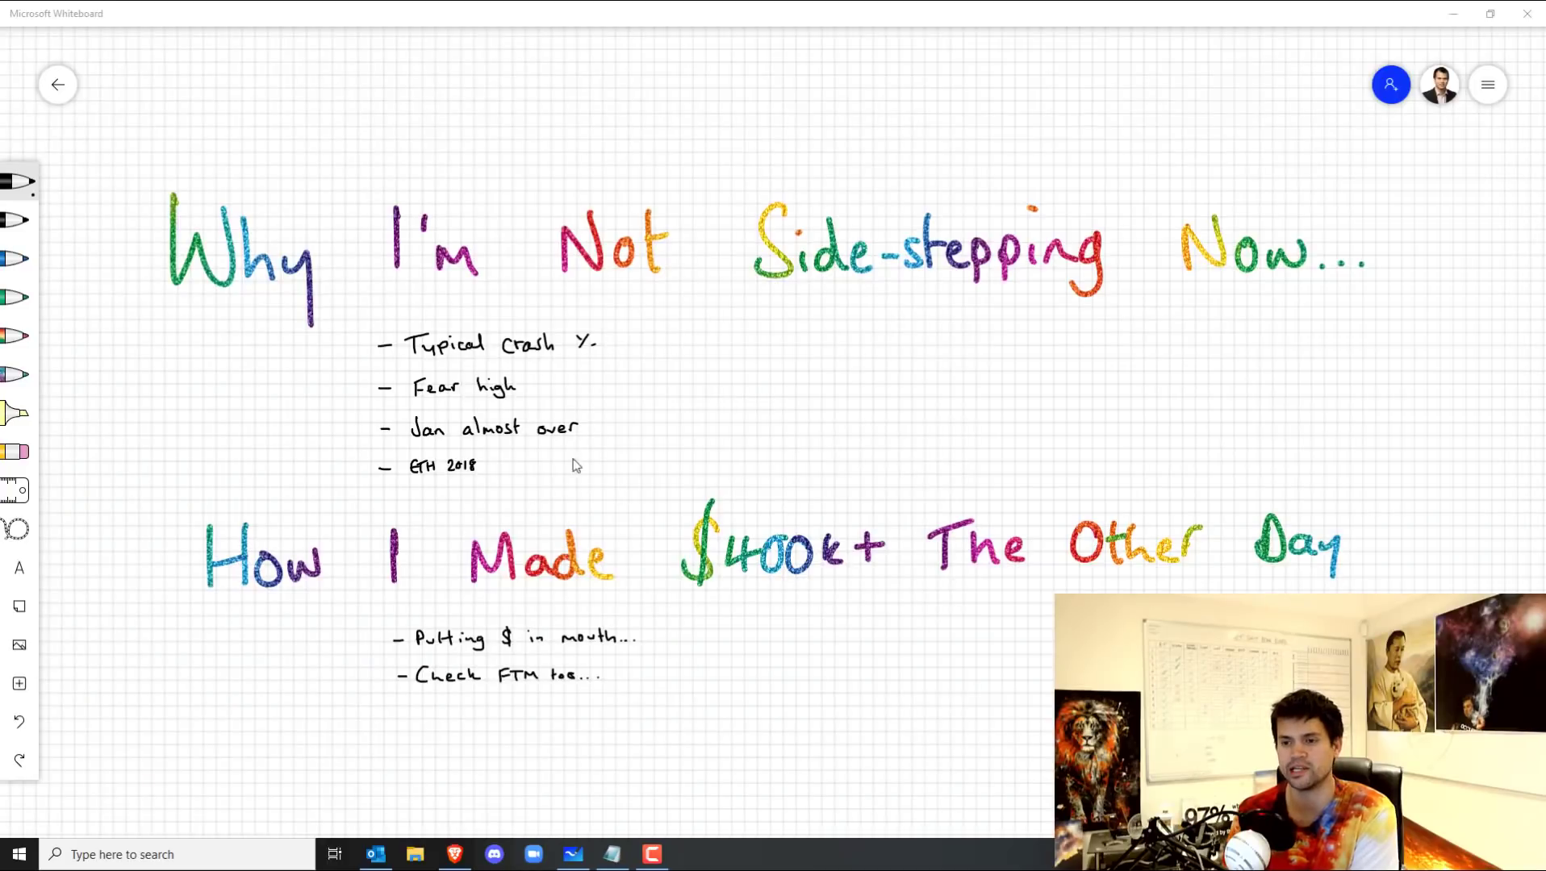
Measure BTCUSD's drop from the June 2019 high to the March 2020 low with Date and Price Range.
scroll(down, 3)
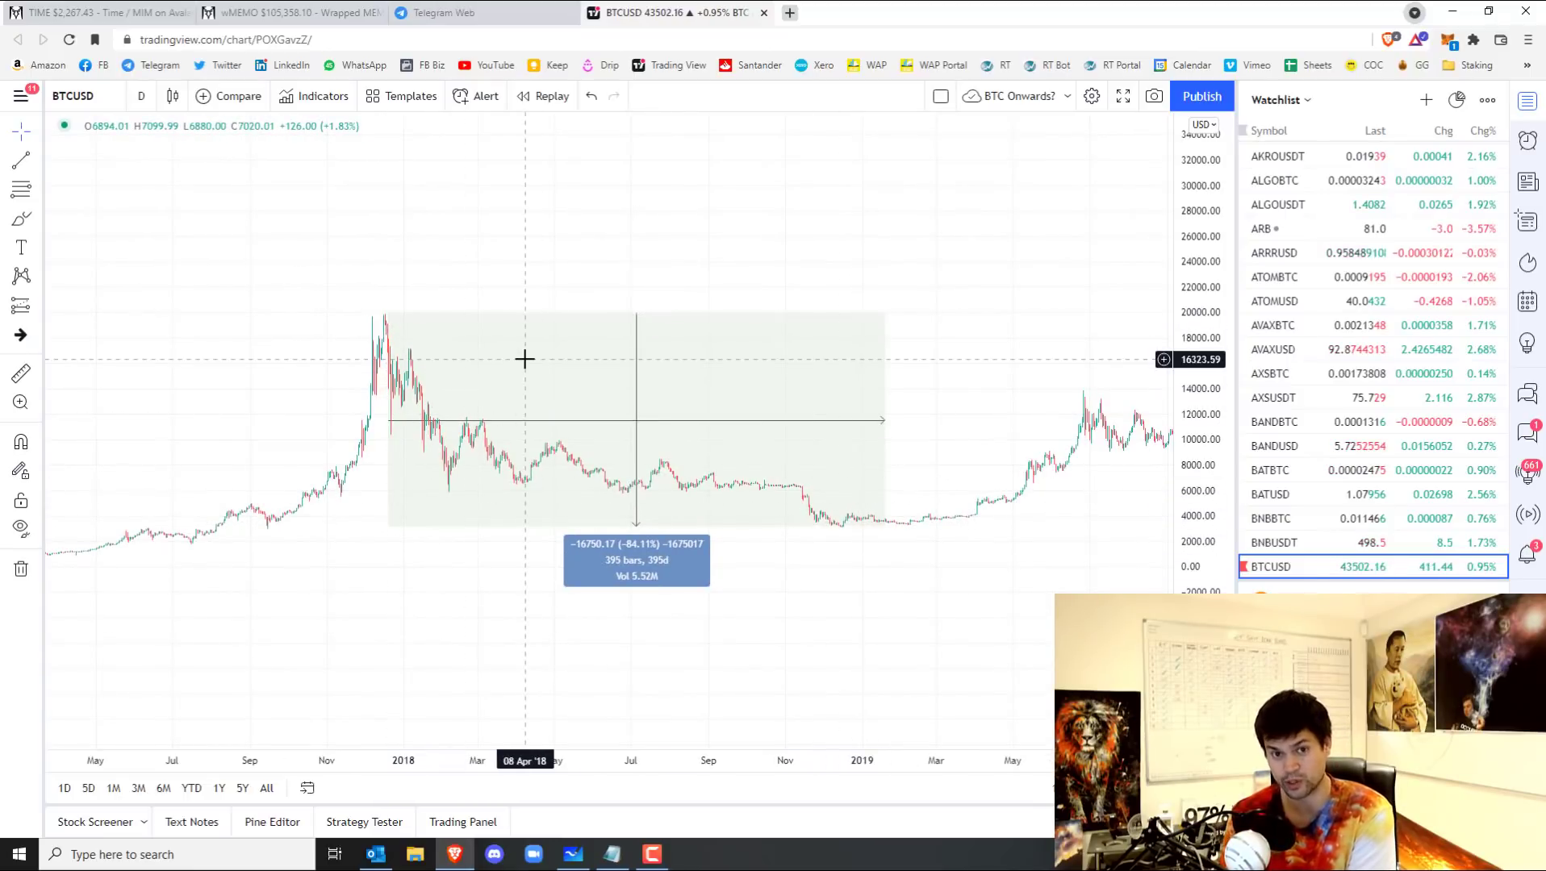
mouse_move(649, 605)
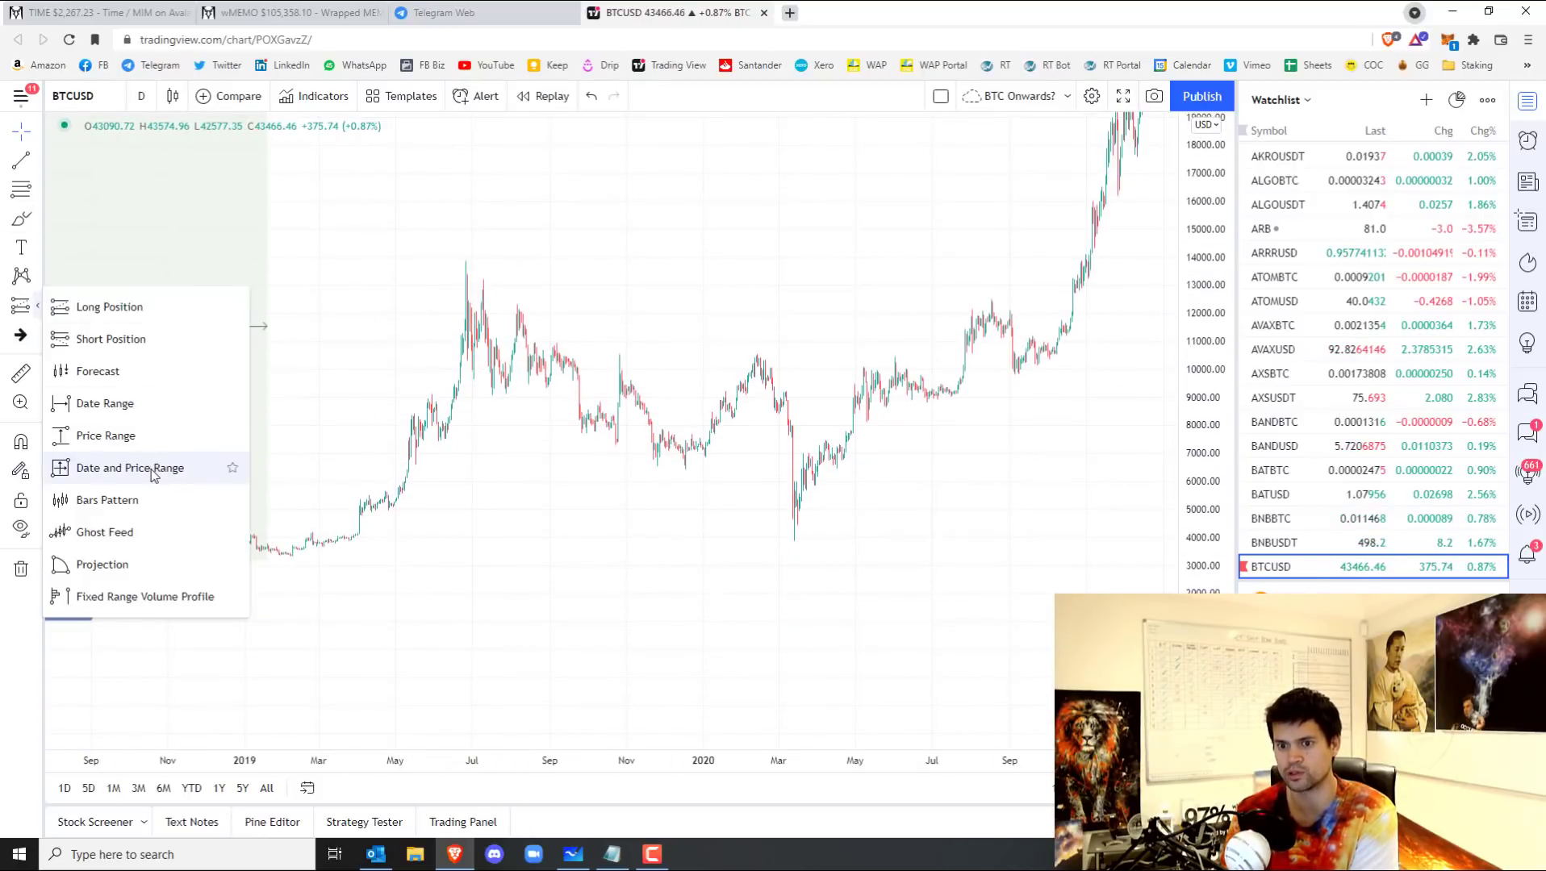
click(129, 468)
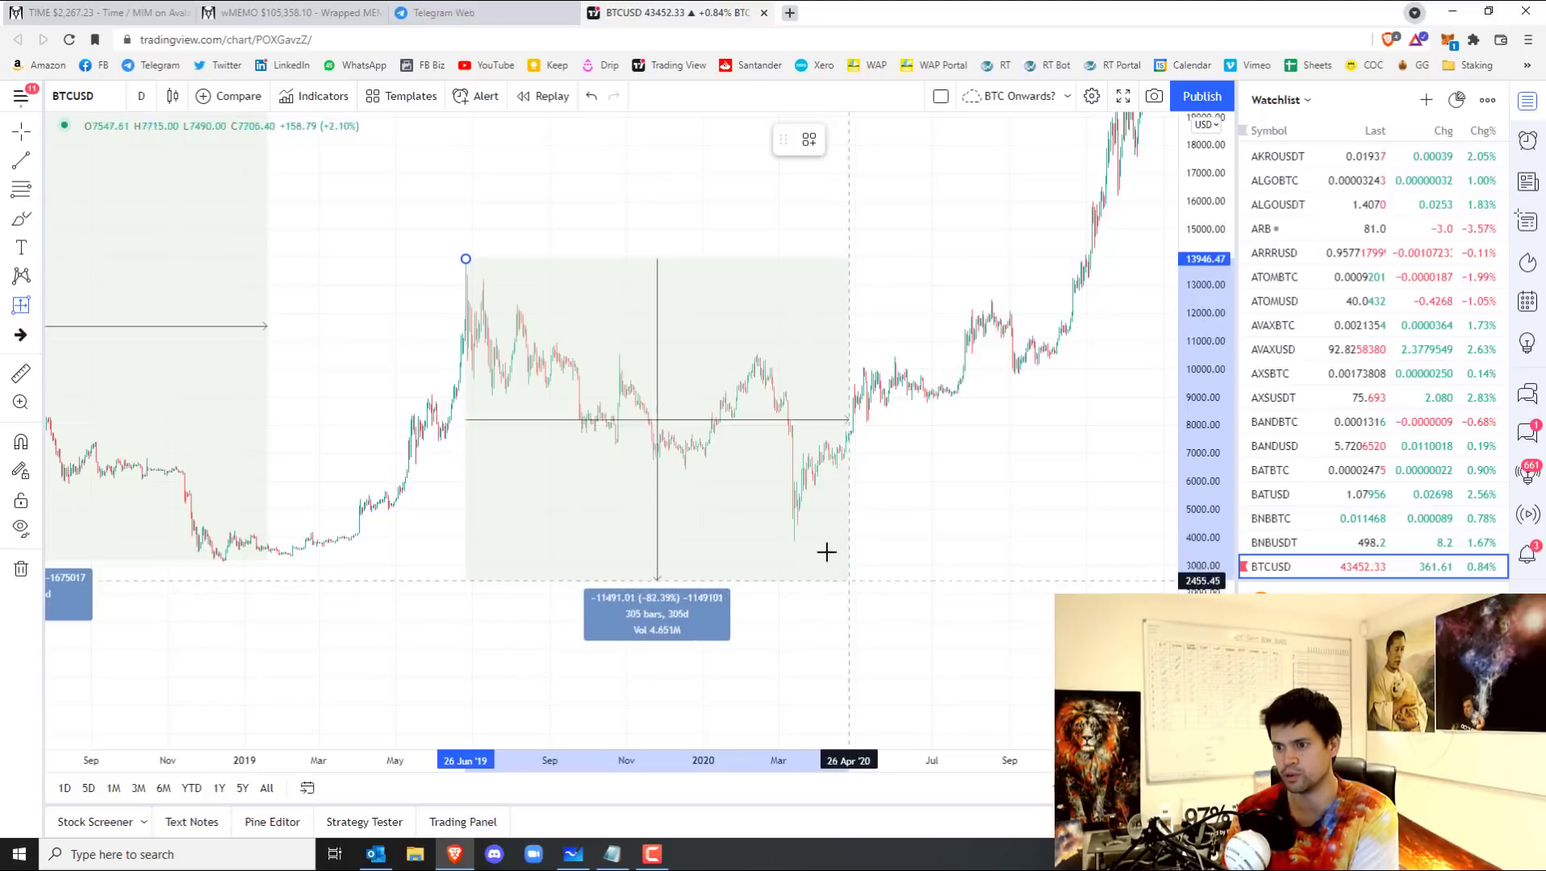
drag(826, 552, 813, 539)
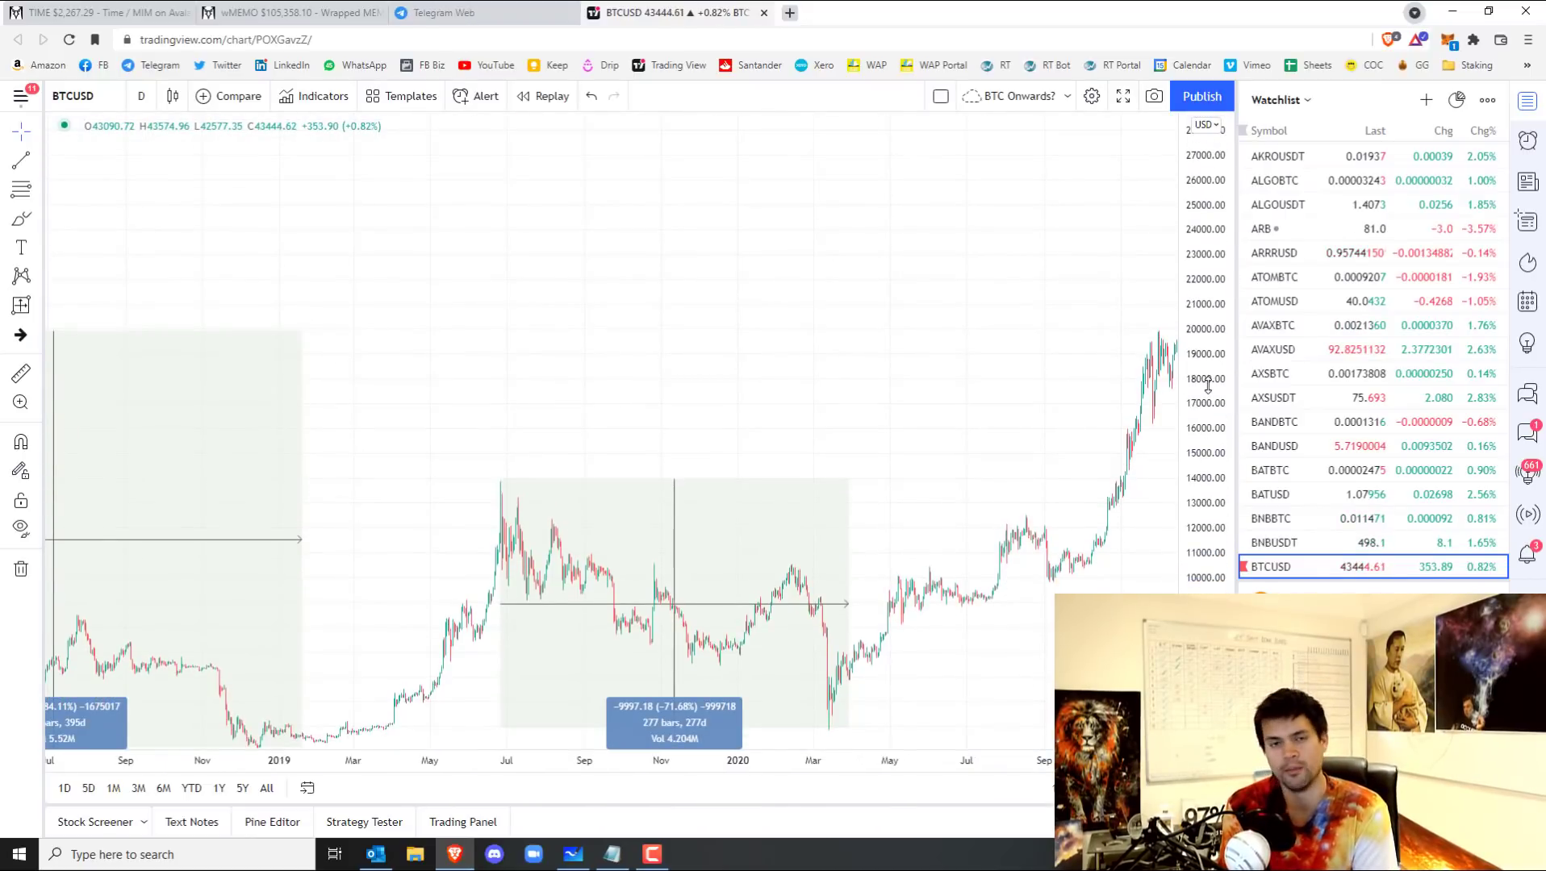
mouse_move(716, 172)
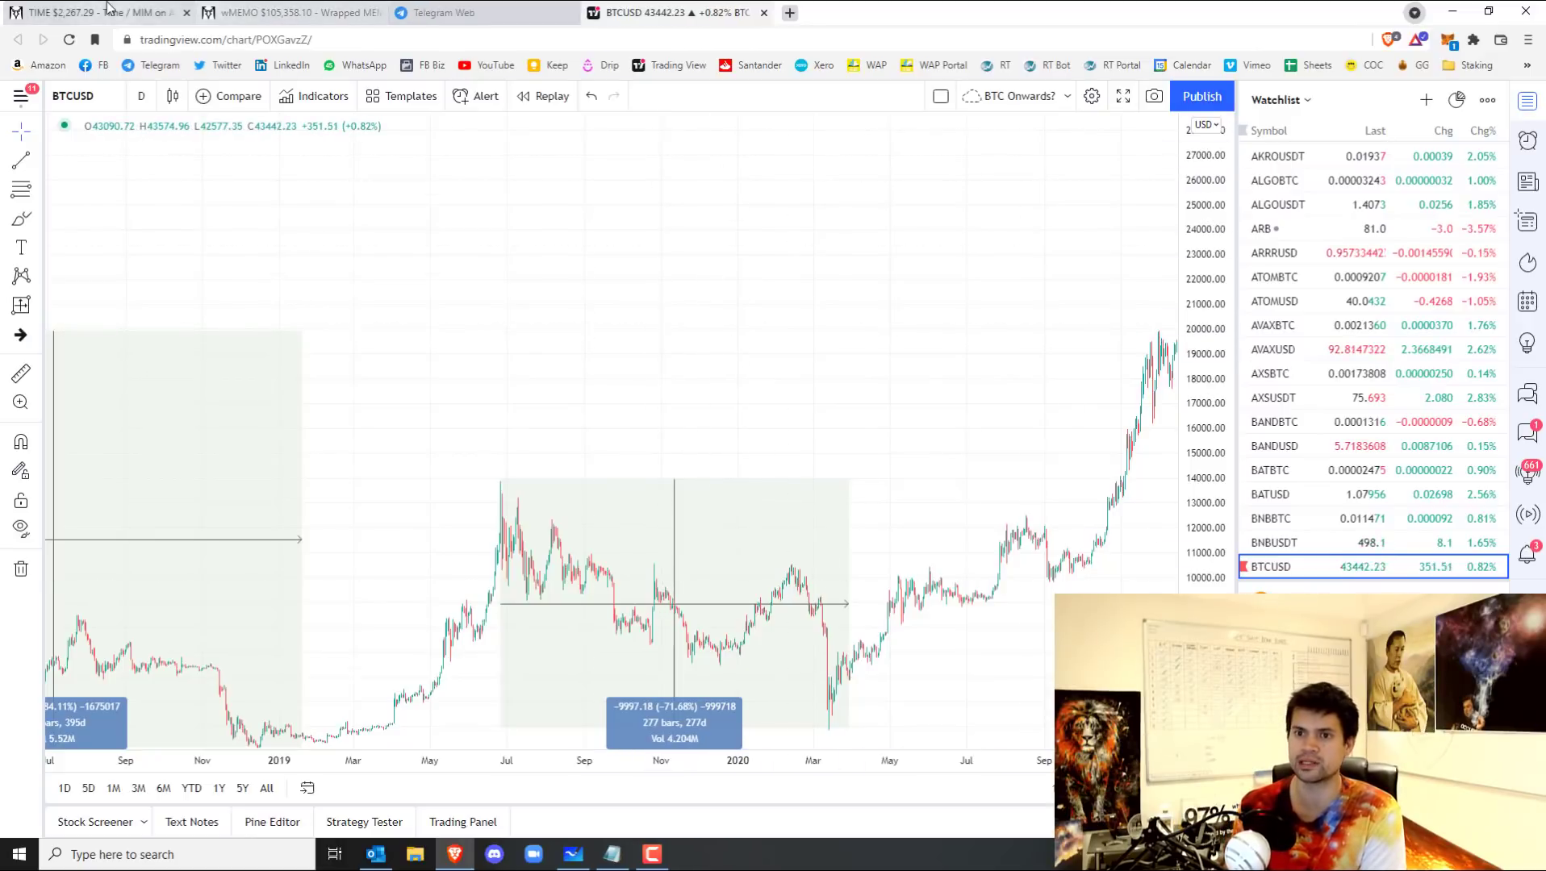
On the TIME/MIM chart, measure TIME's decline from its November high with Date and Price Range.
click(99, 12)
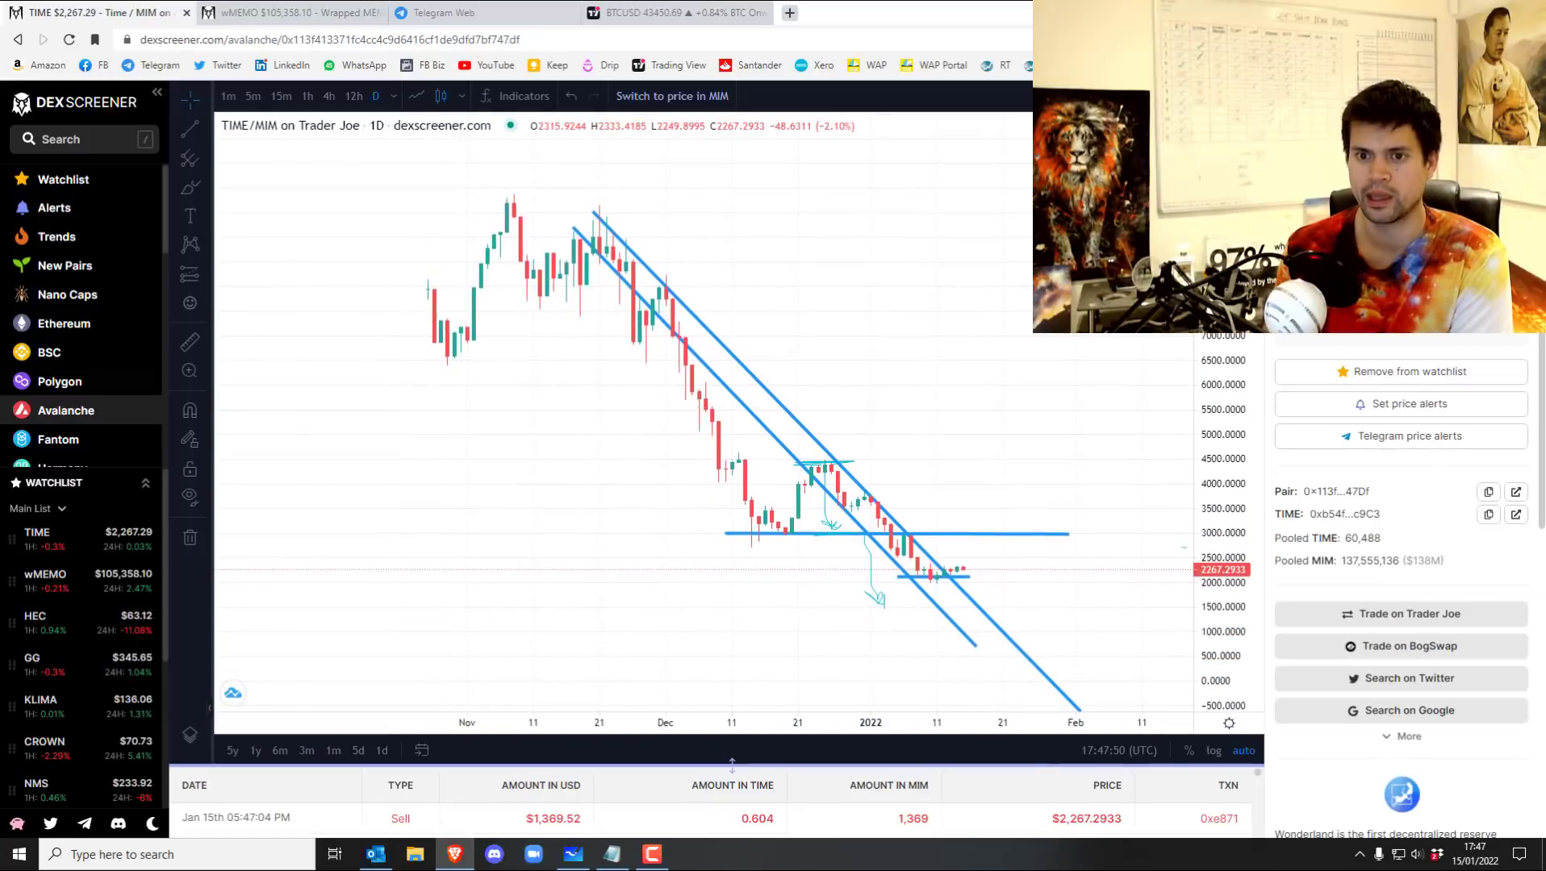
click(188, 273)
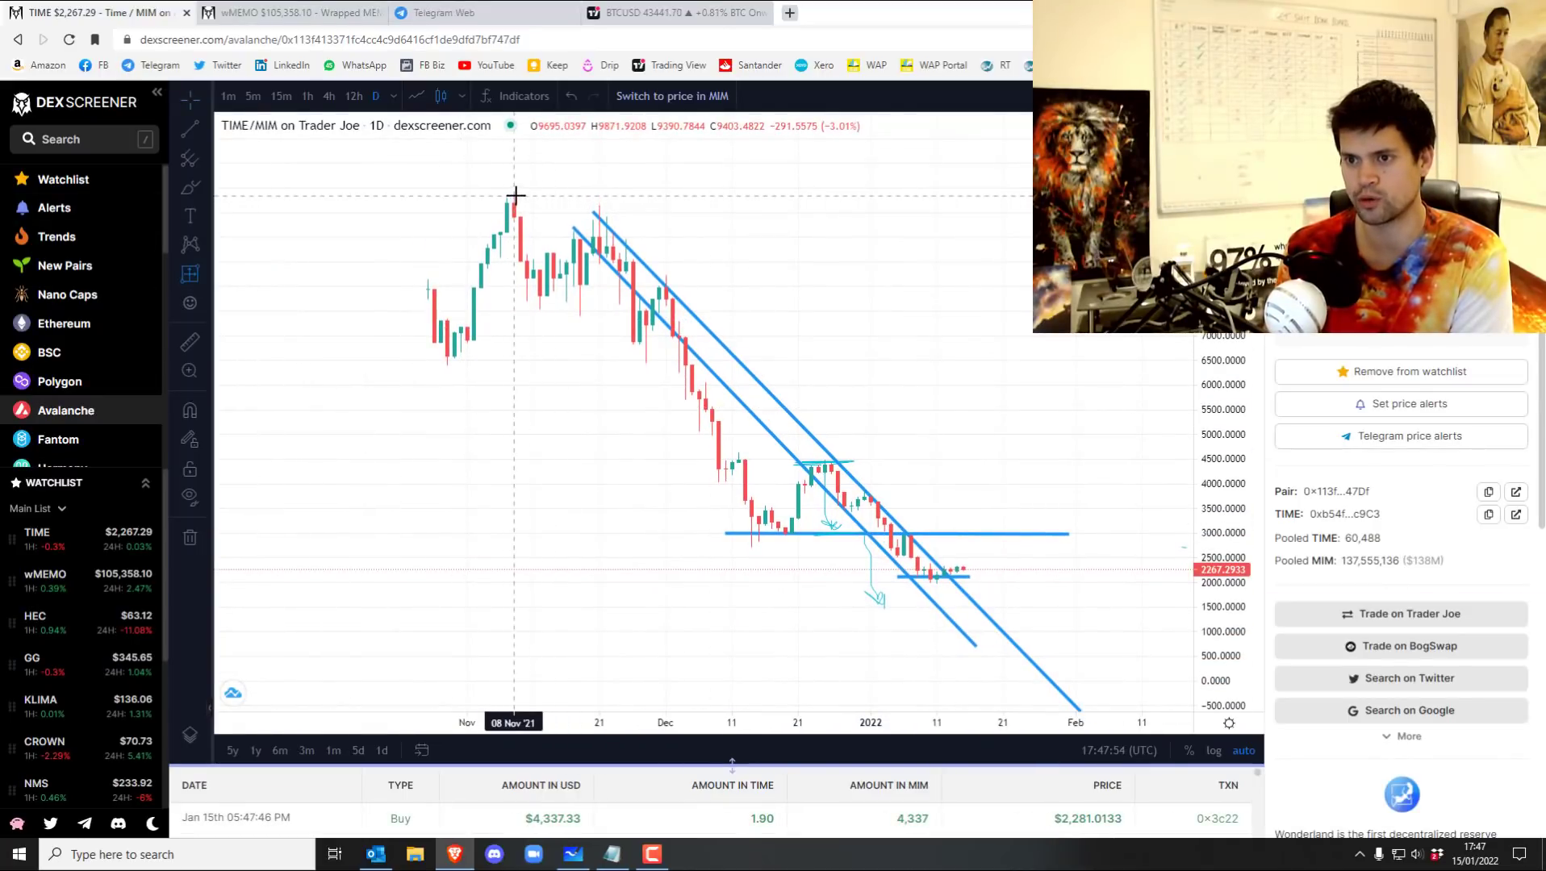
drag(518, 194, 934, 582)
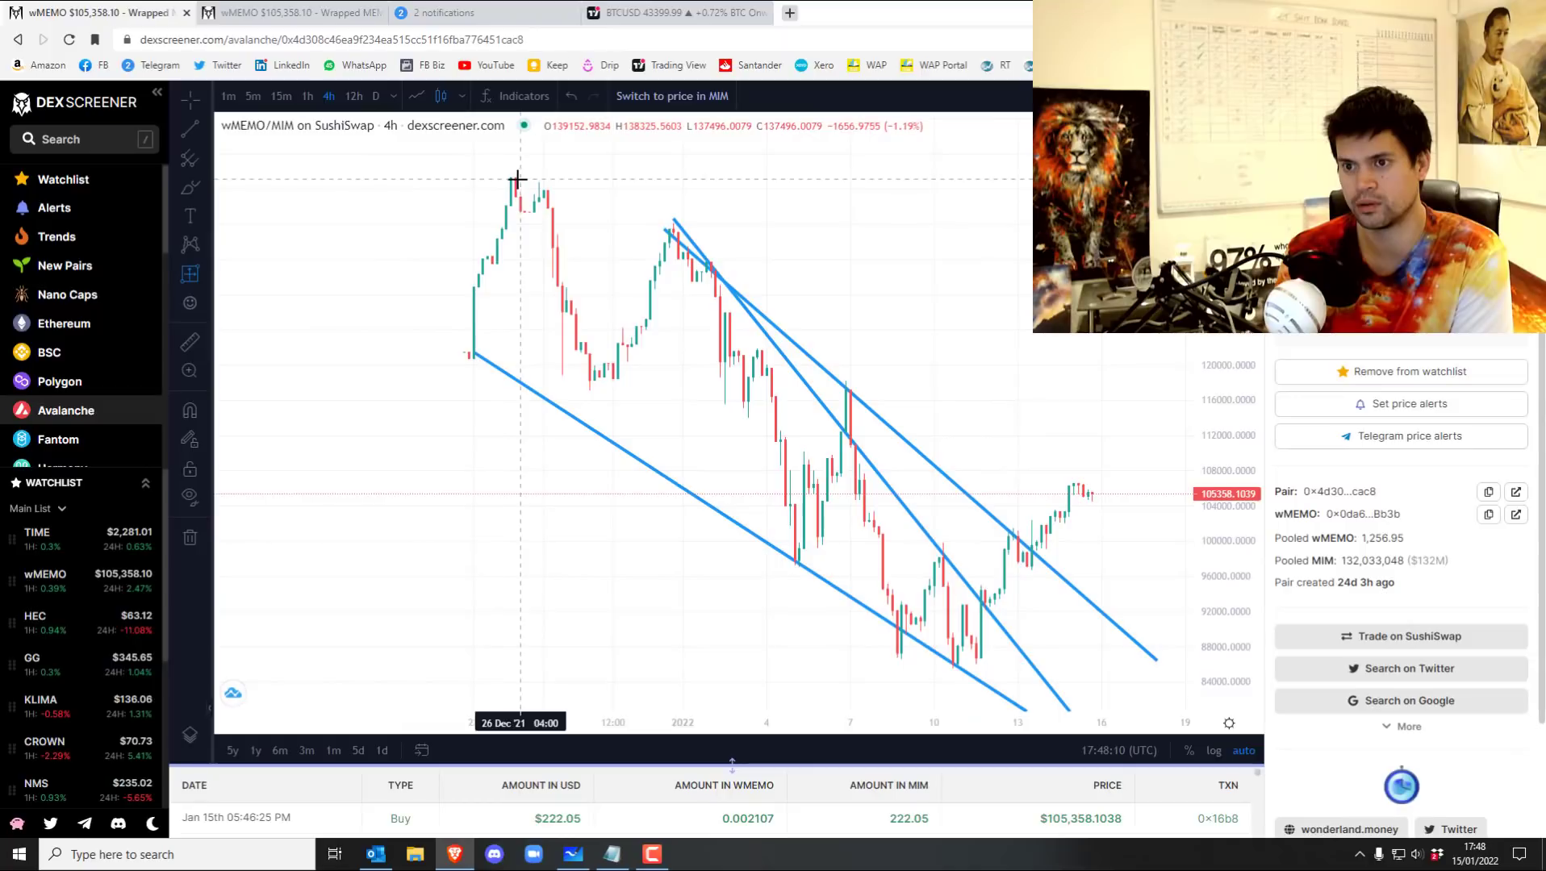
Drag a date and price range from wMEMO's 26 Dec high down to the later low.
drag(513, 178, 987, 666)
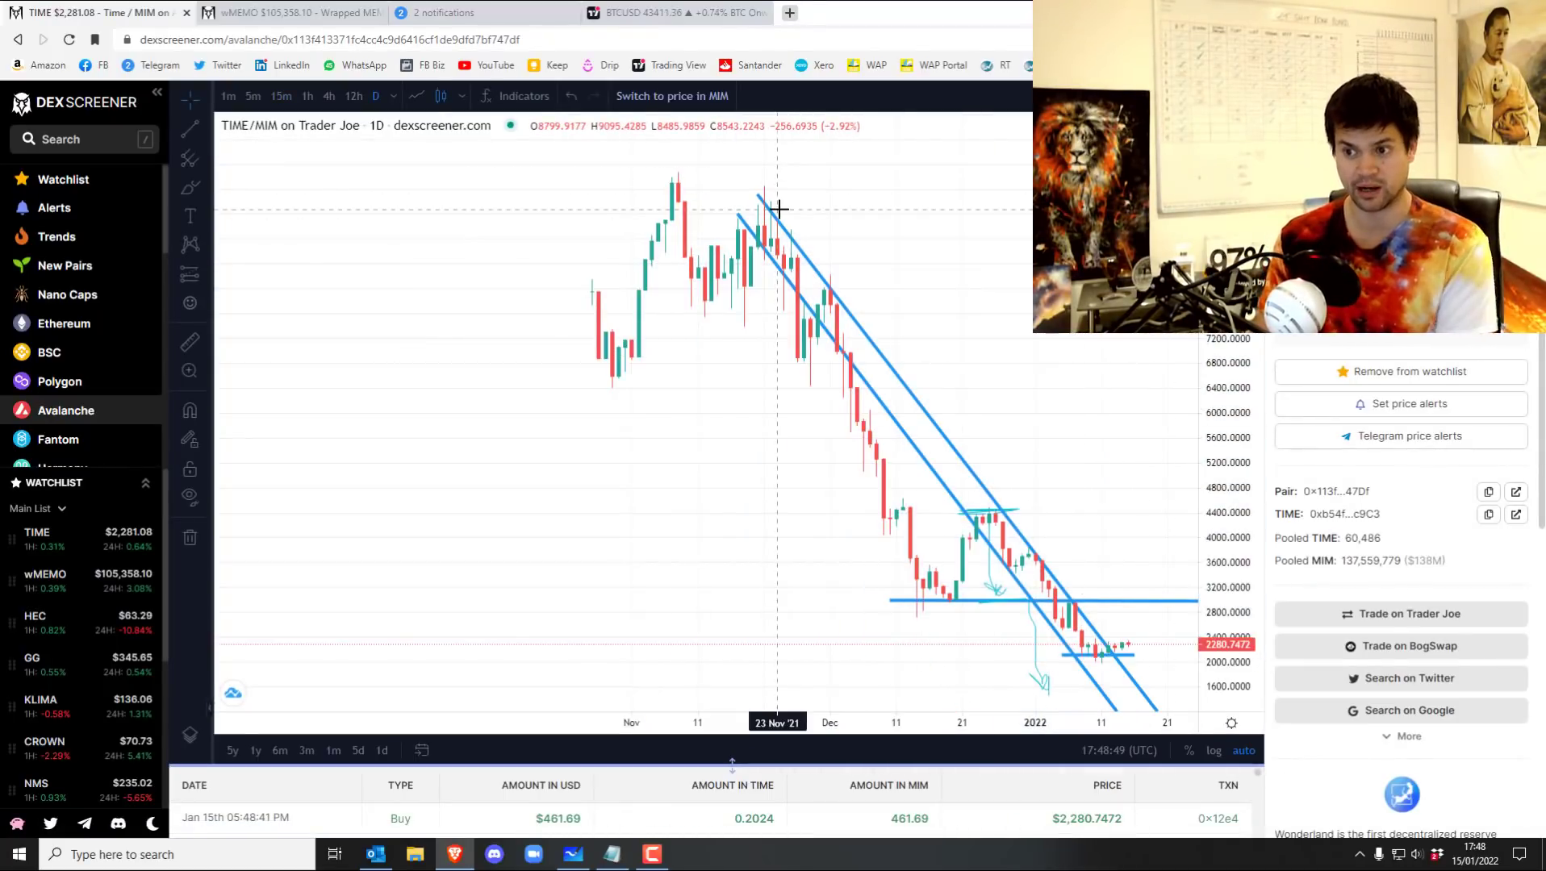
mouse_move(684, 436)
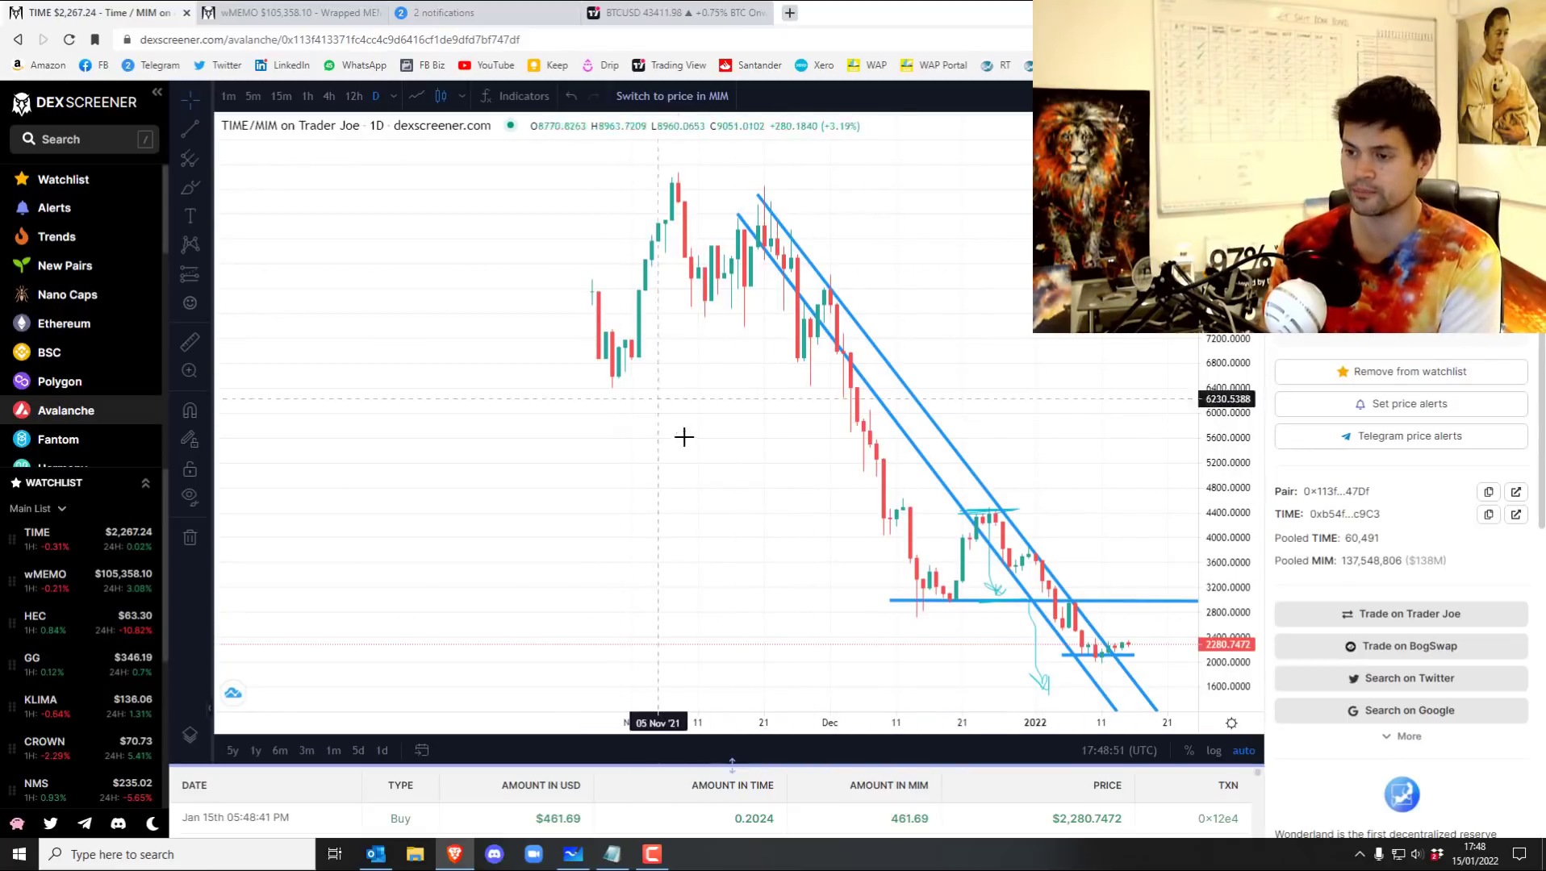
mouse_move(696, 455)
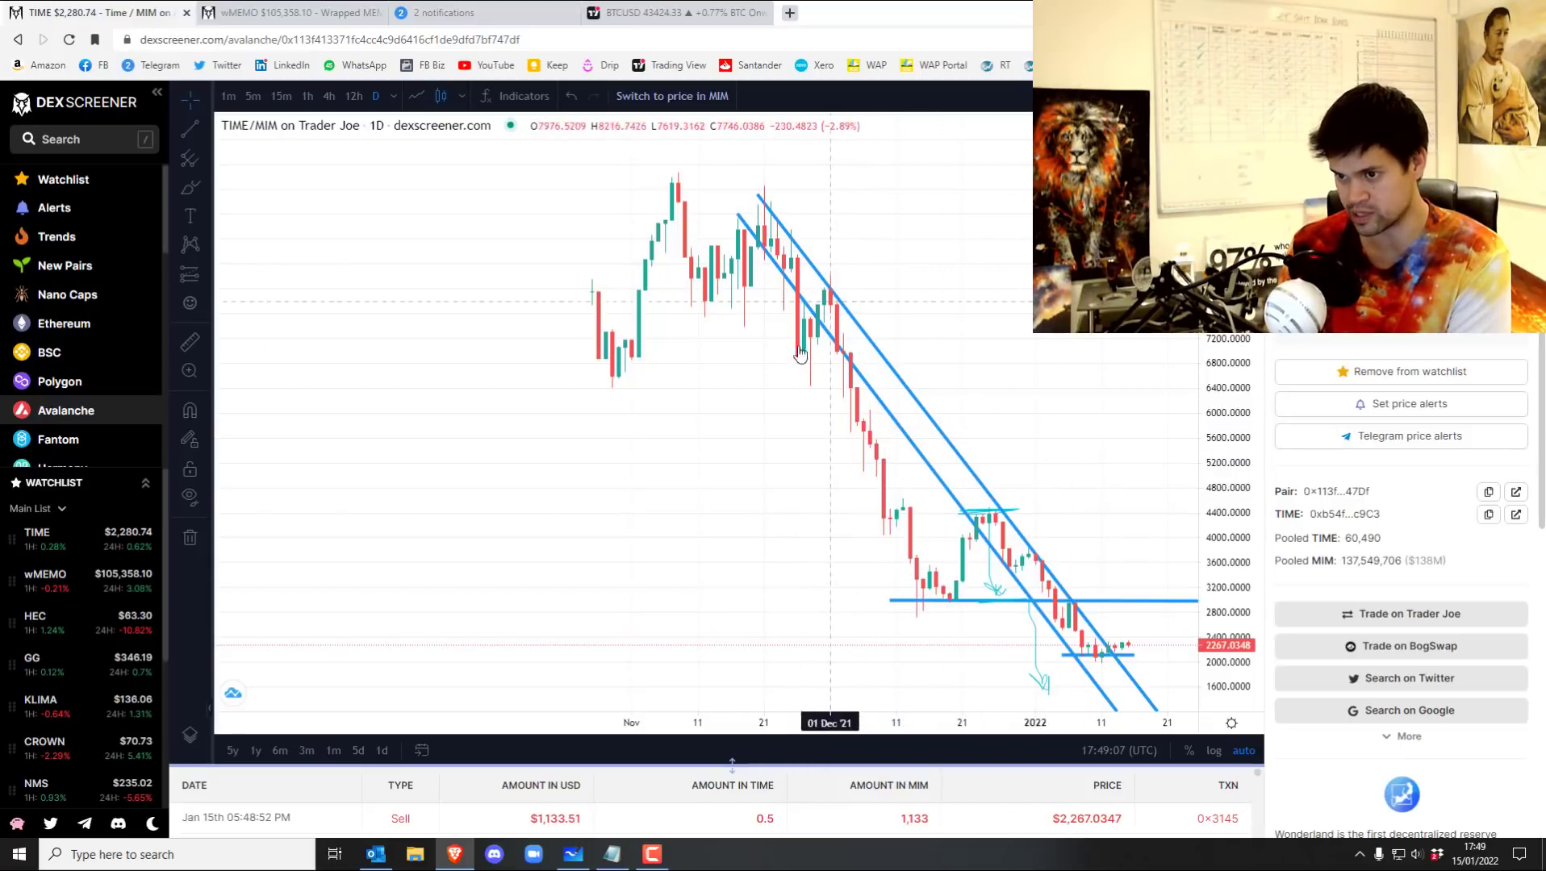
mouse_move(781, 442)
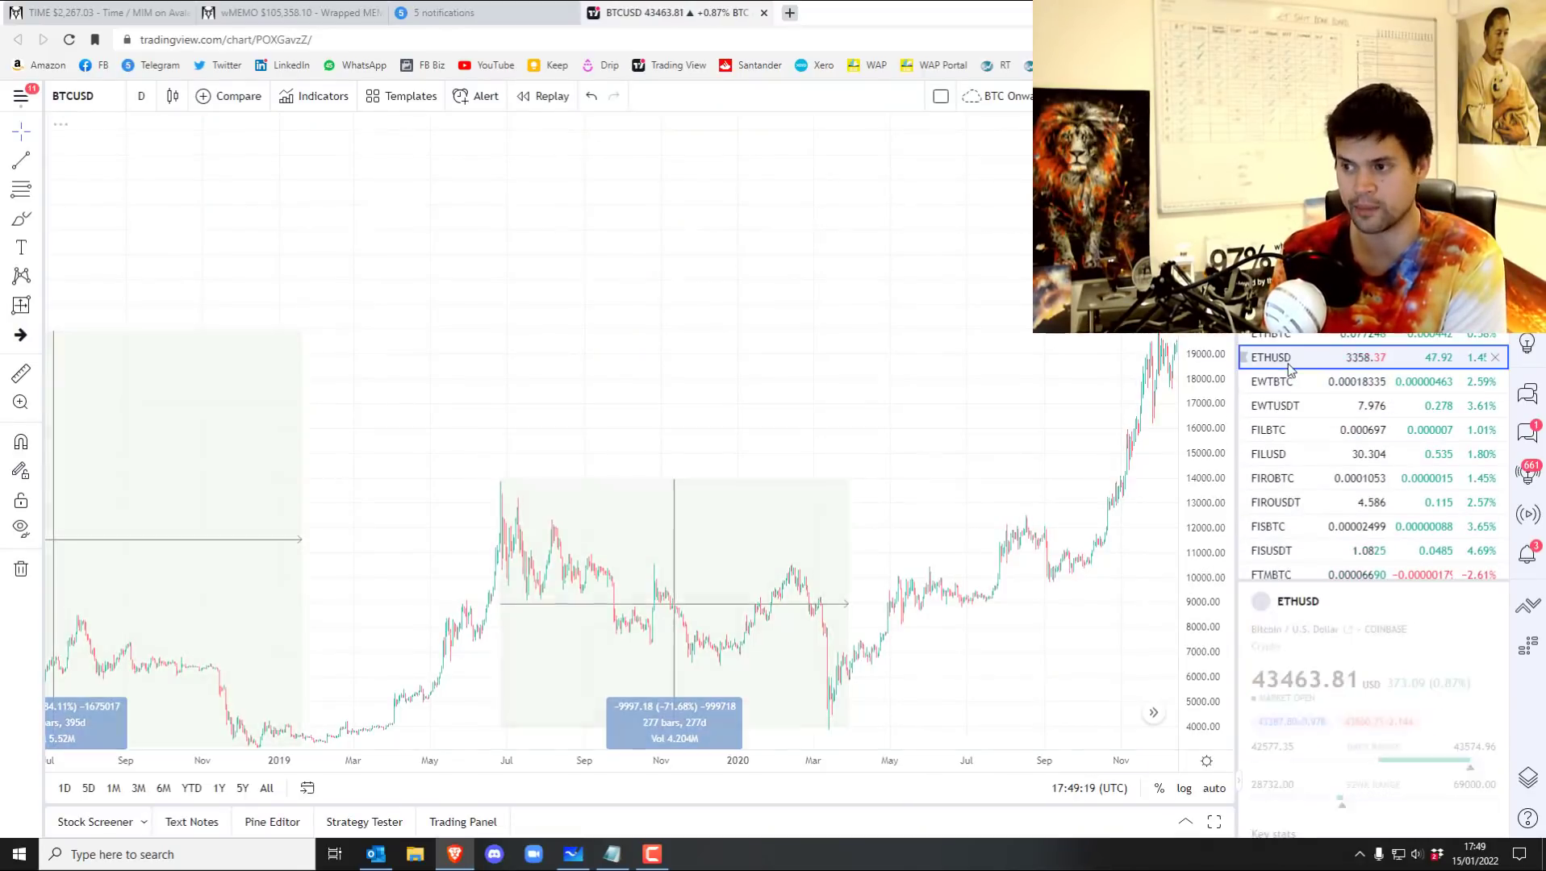
Open ETHUSD, frame the January 2018 top, and measure the fall from that peak.
click(1270, 357)
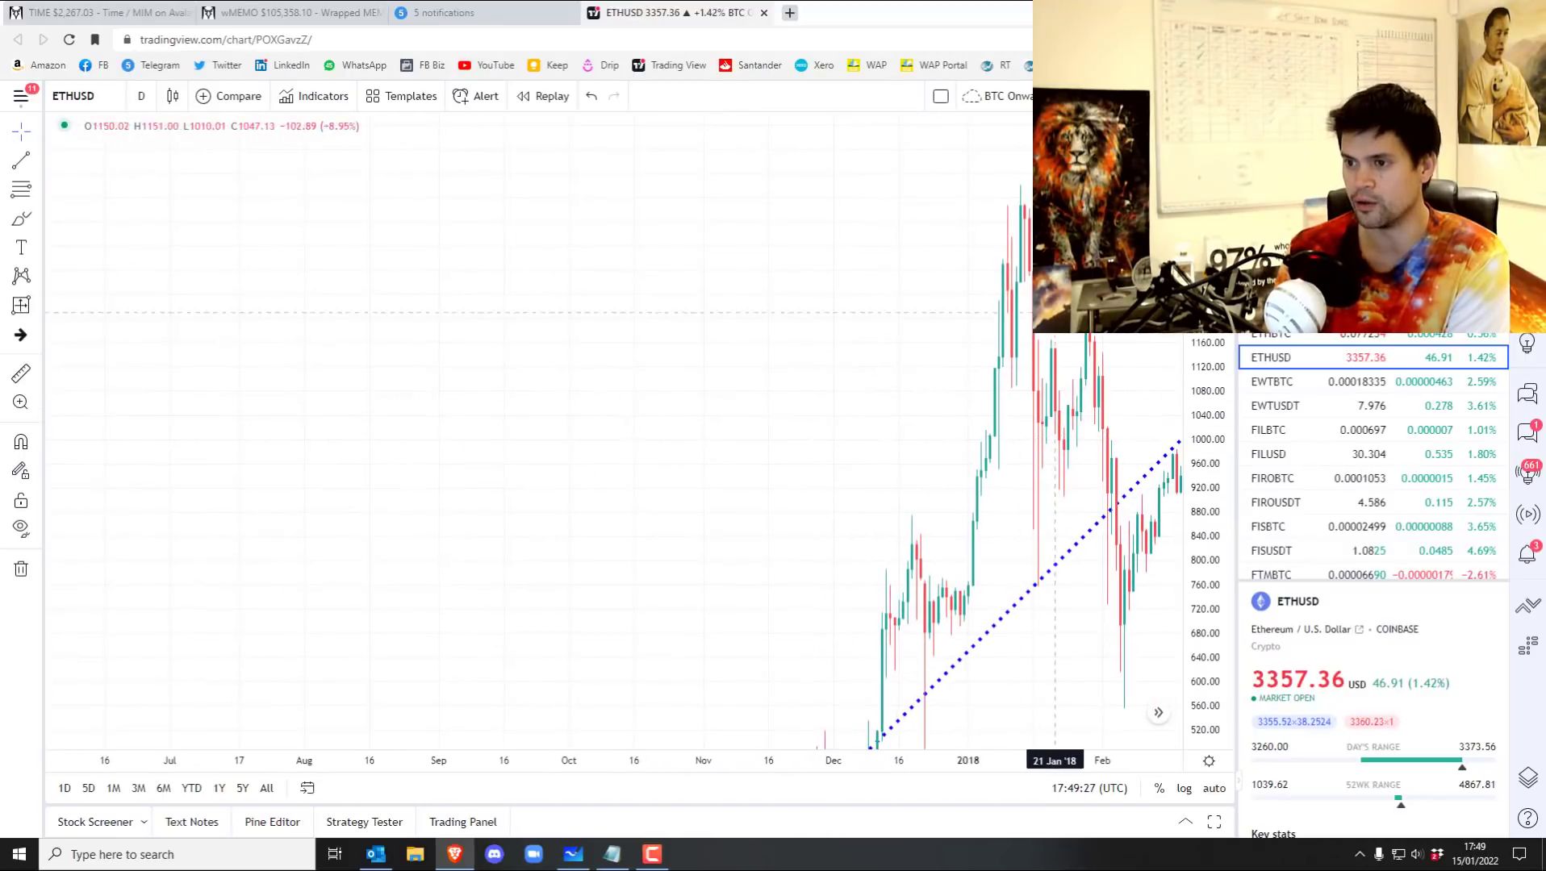
mouse_move(1023, 193)
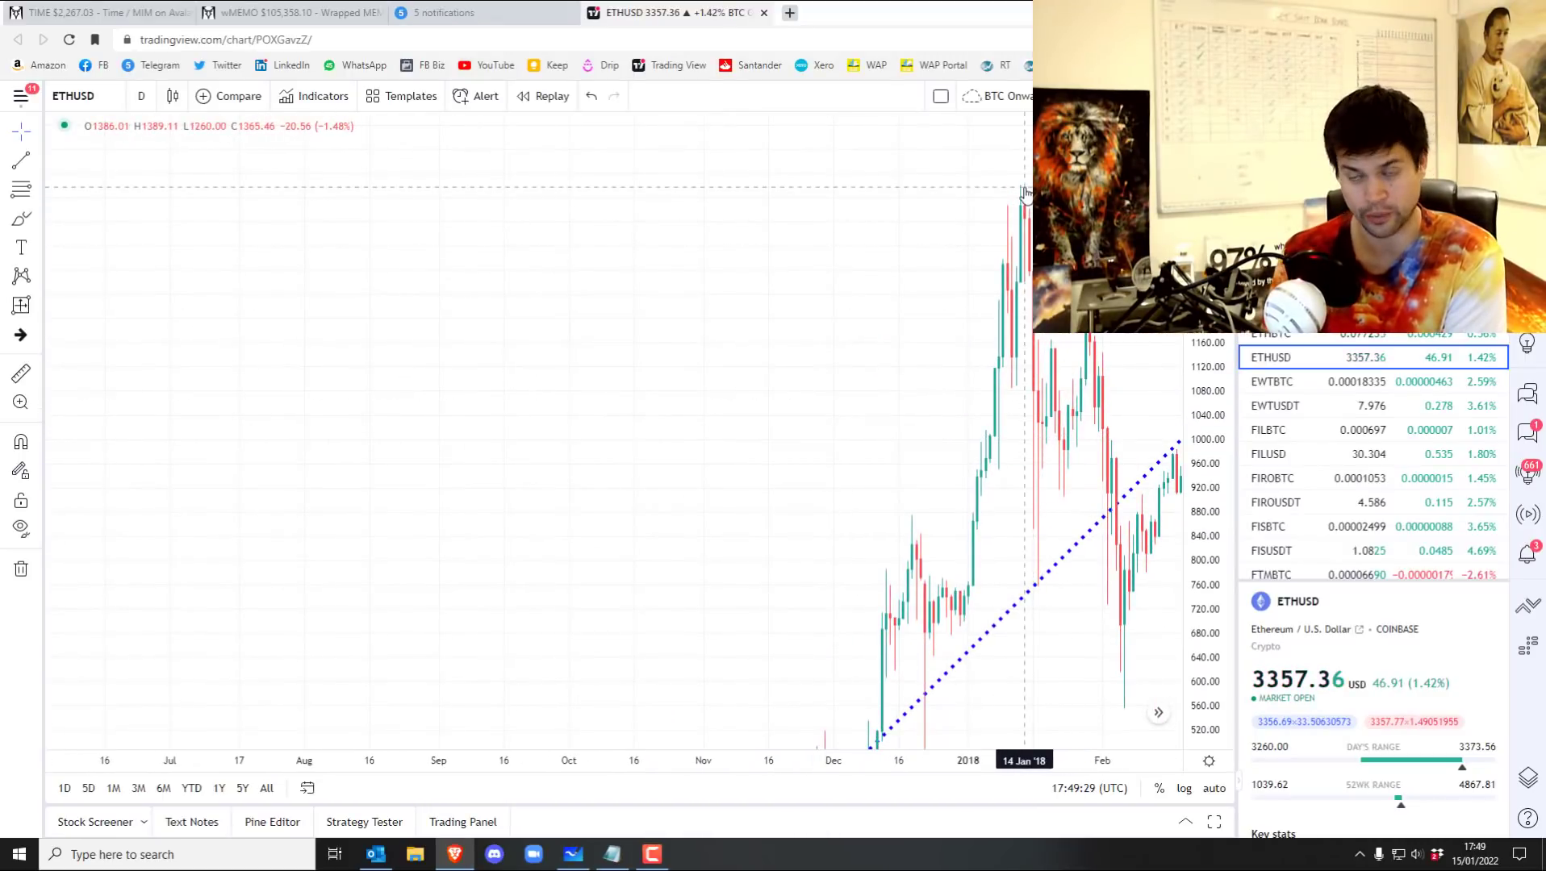
drag(1025, 434, 845, 438)
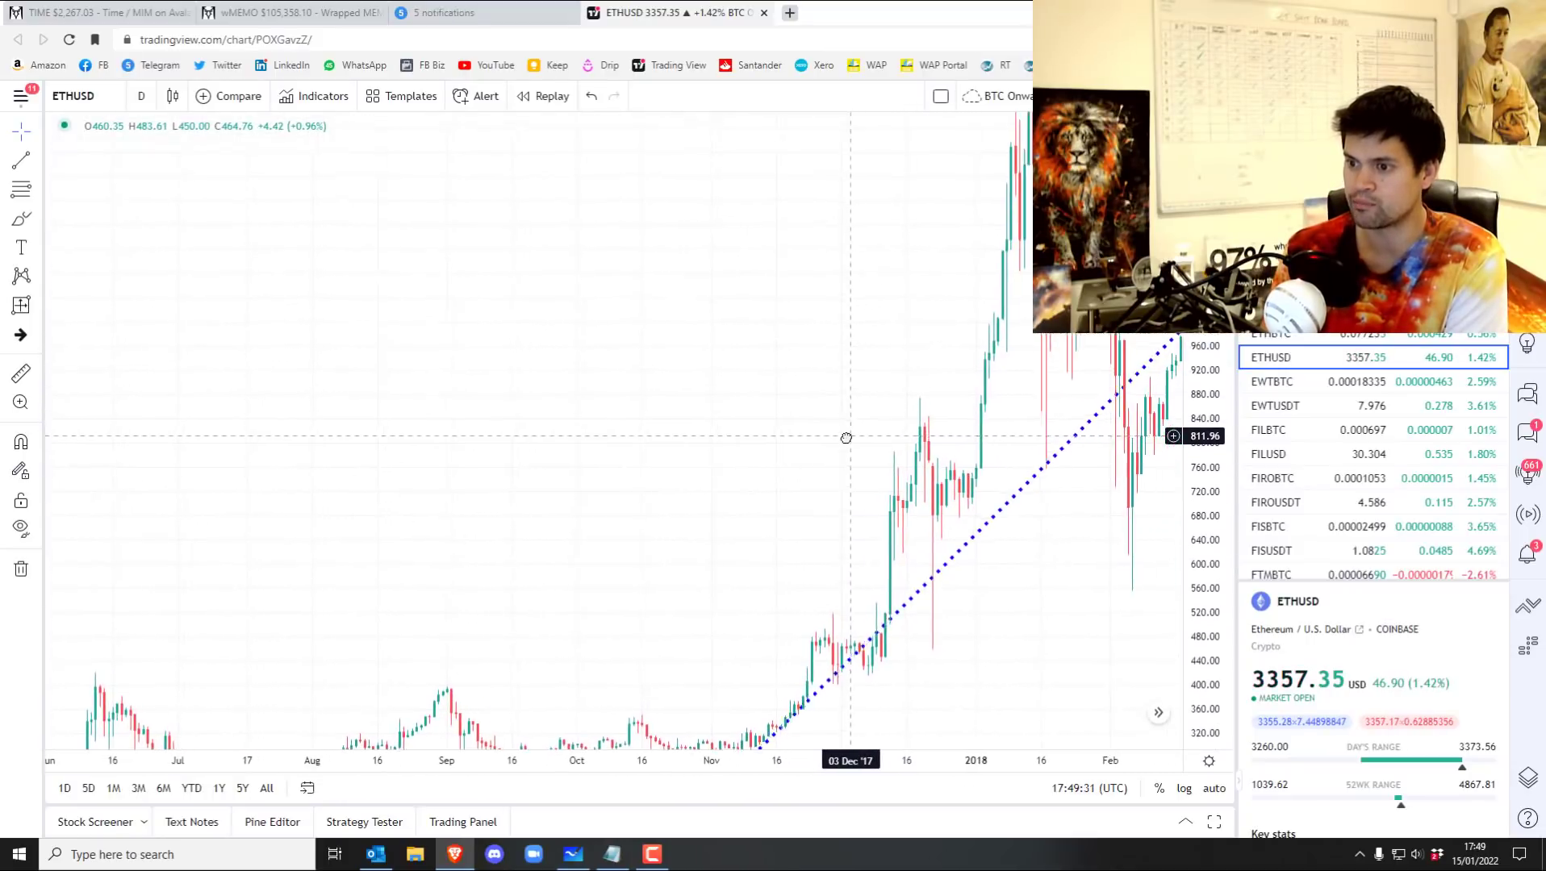
drag(845, 438, 1111, 366)
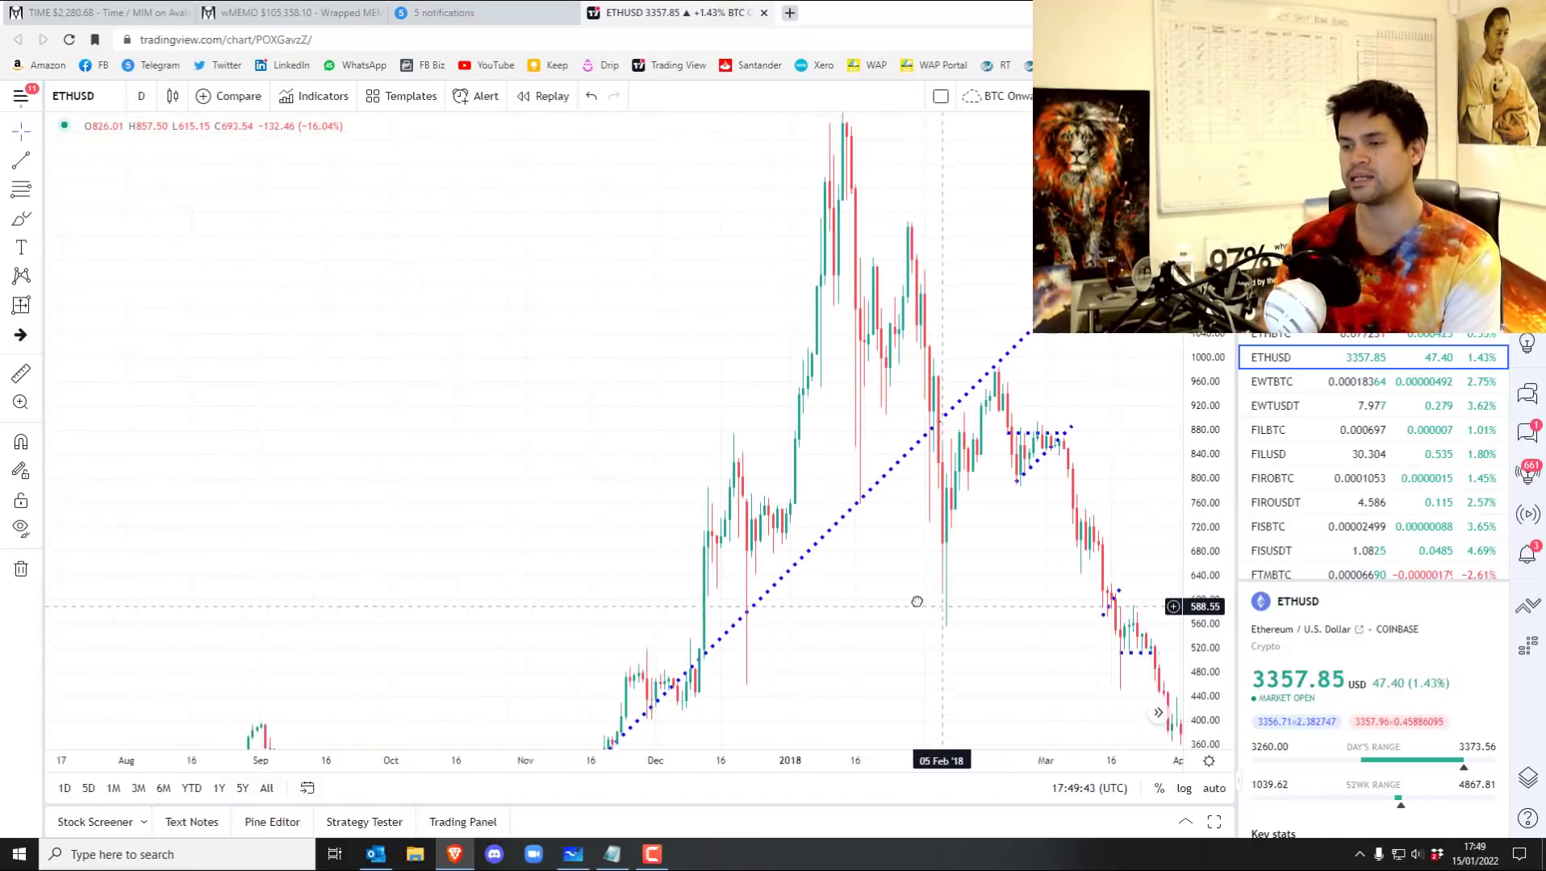
drag(916, 602, 995, 424)
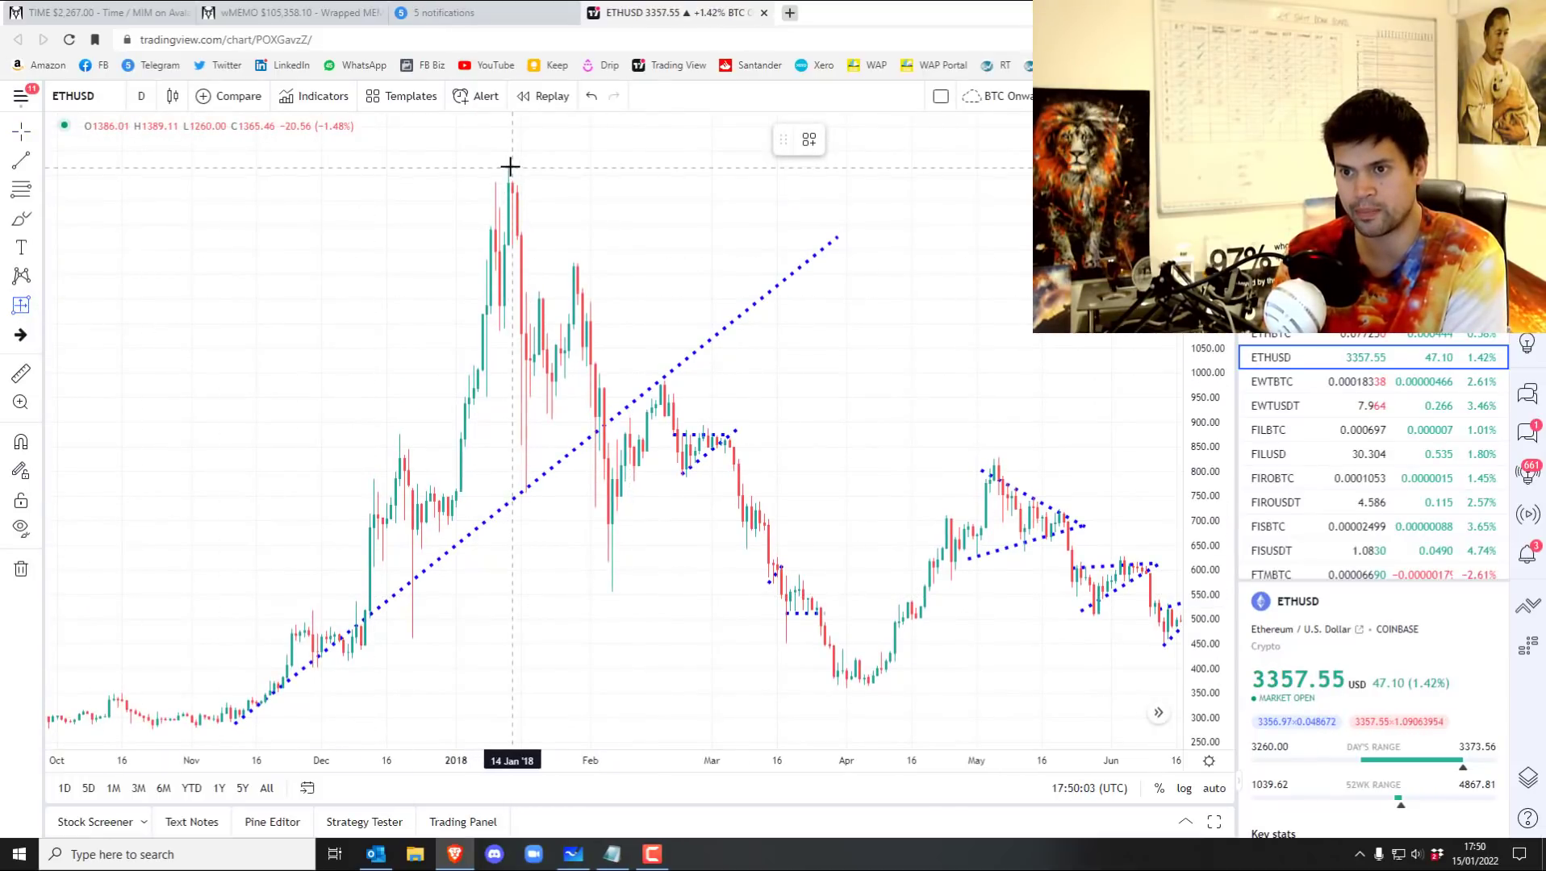
drag(511, 166, 902, 685)
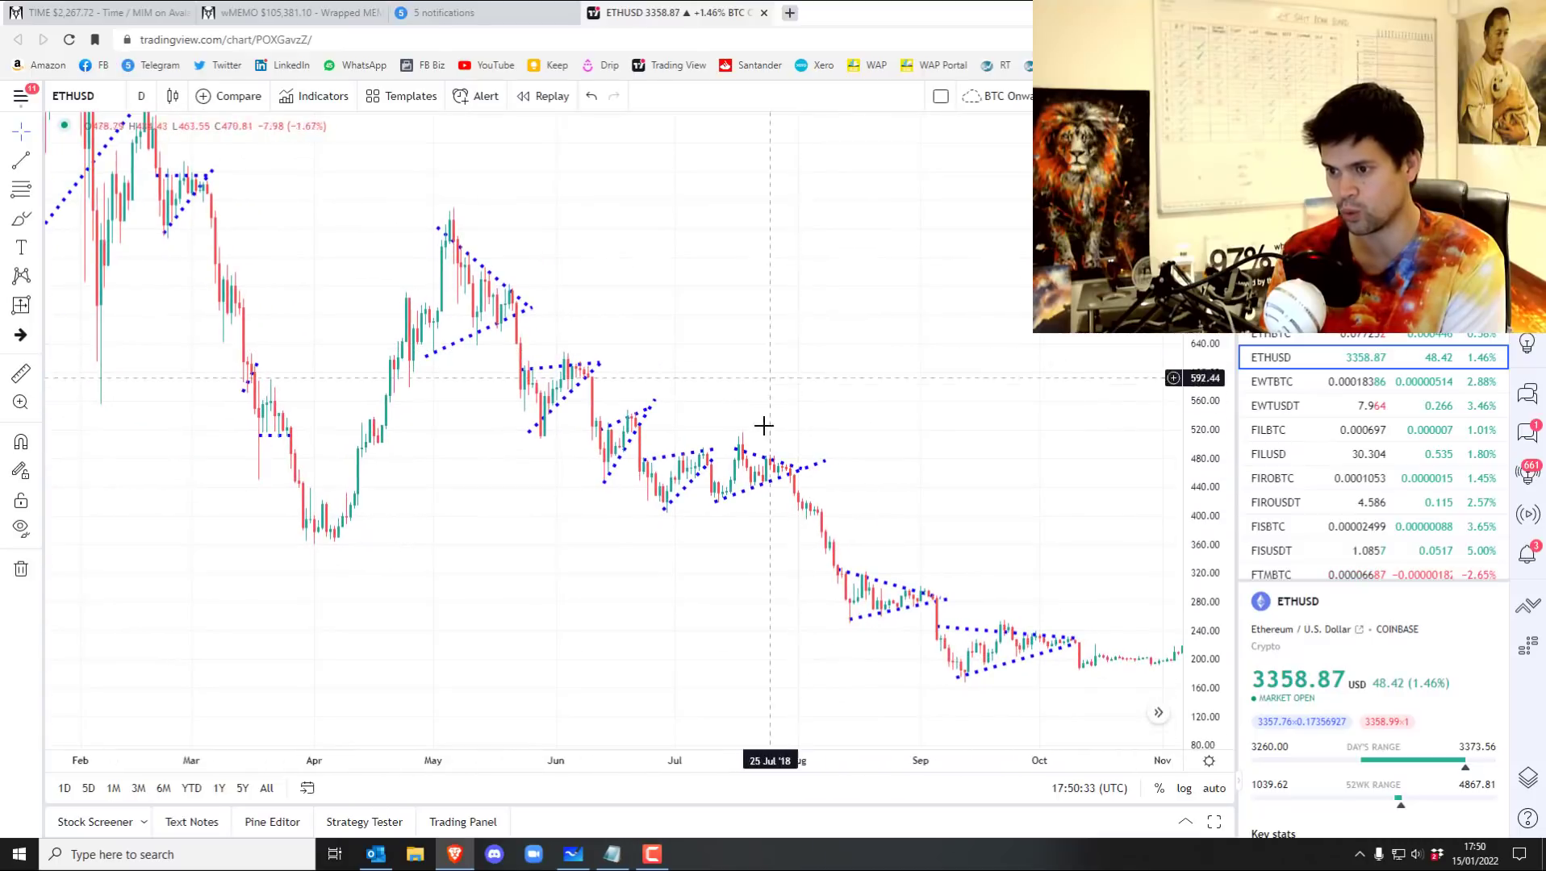
mouse_move(1065, 645)
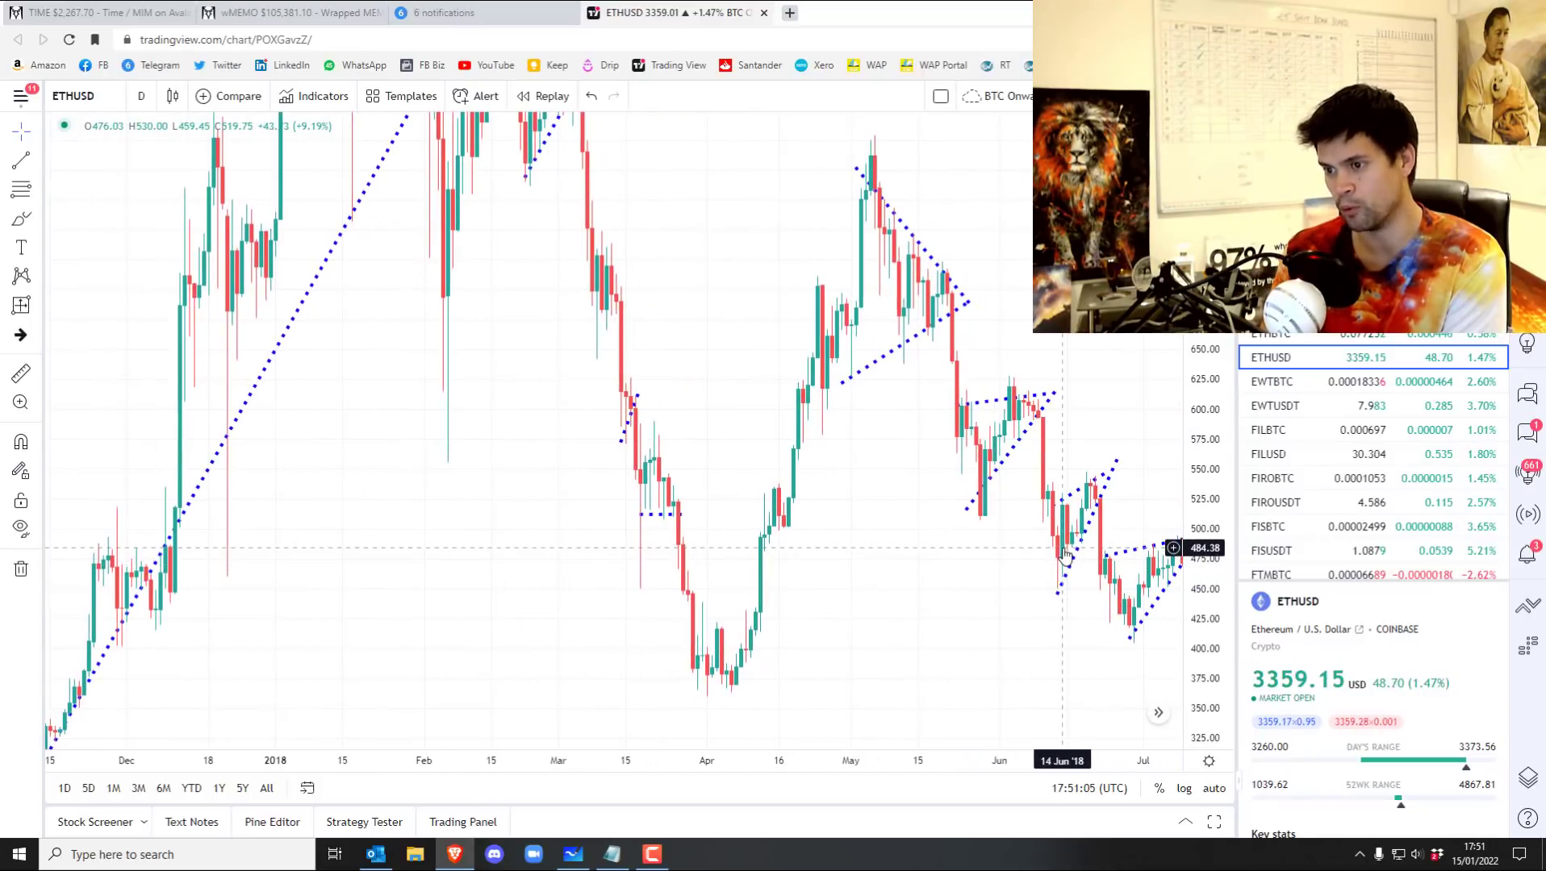
mouse_move(1097, 493)
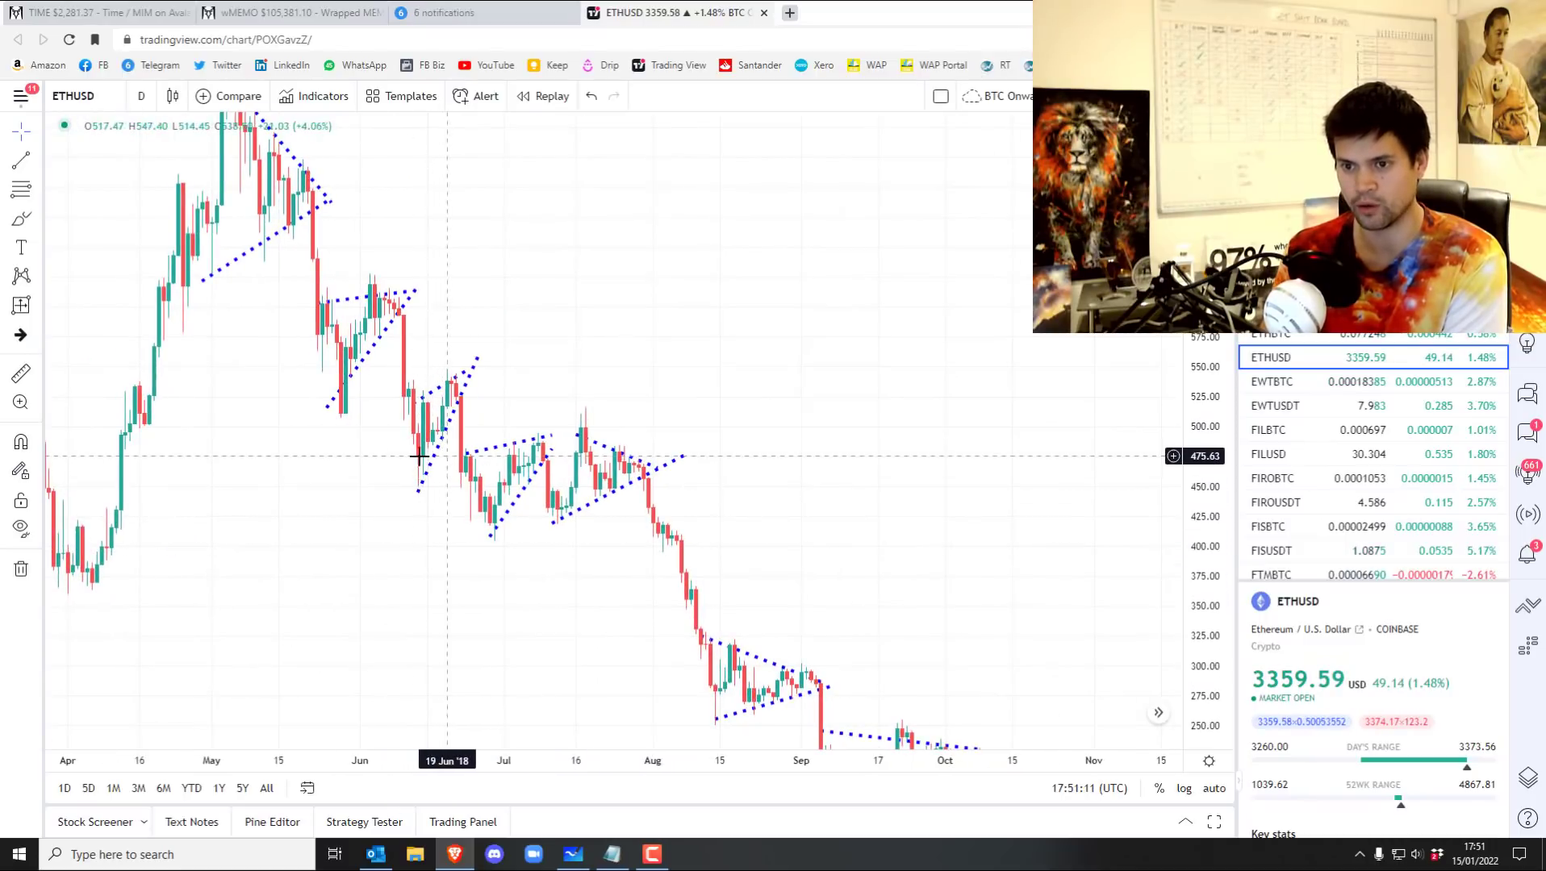
mouse_move(426, 479)
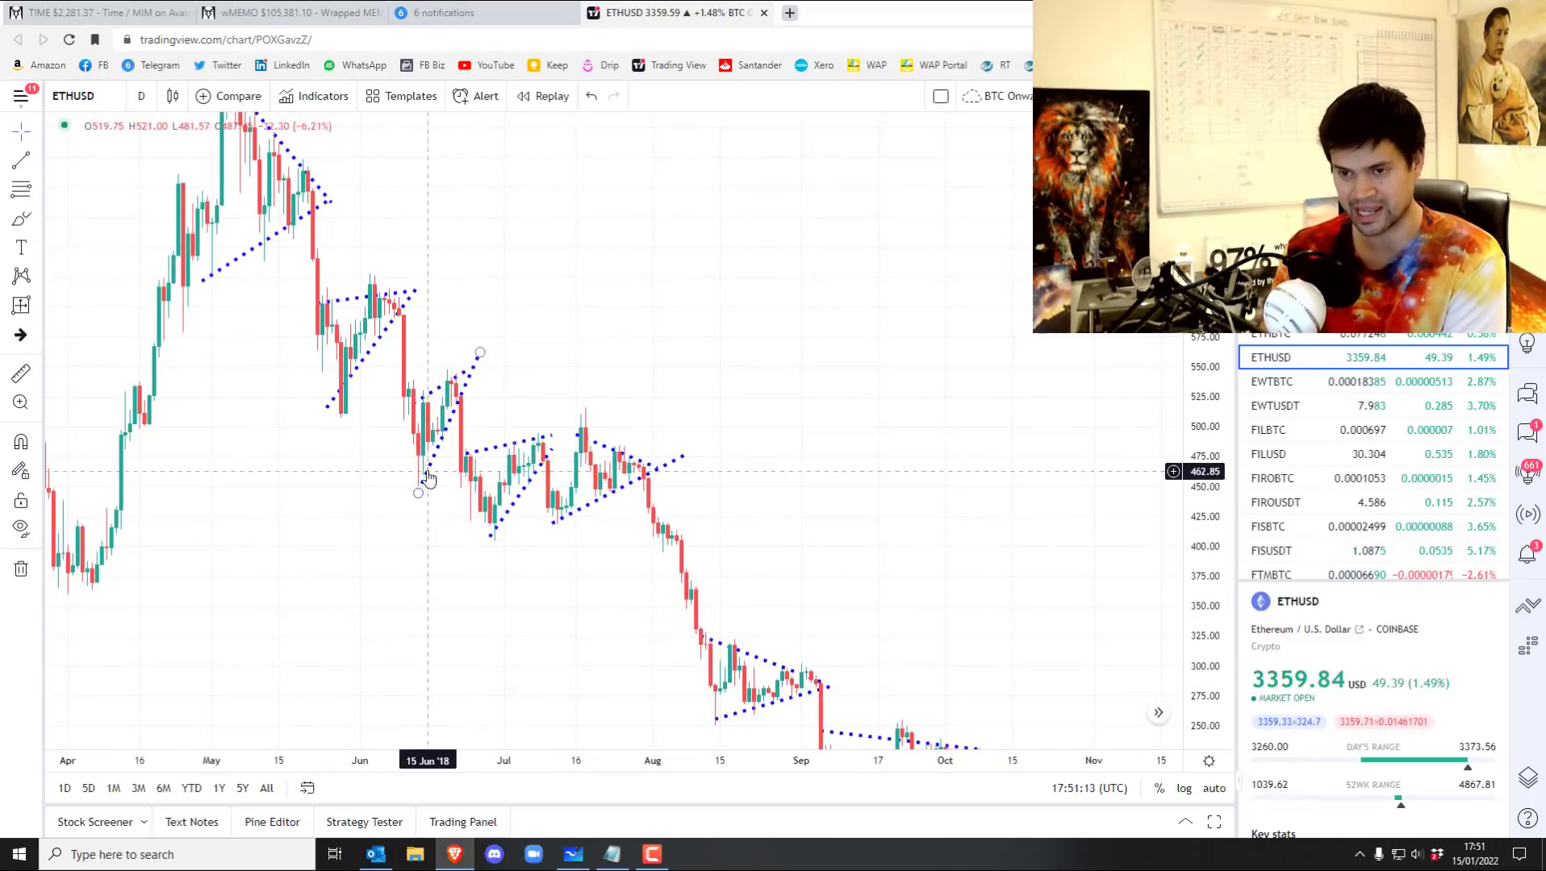
mouse_move(936, 572)
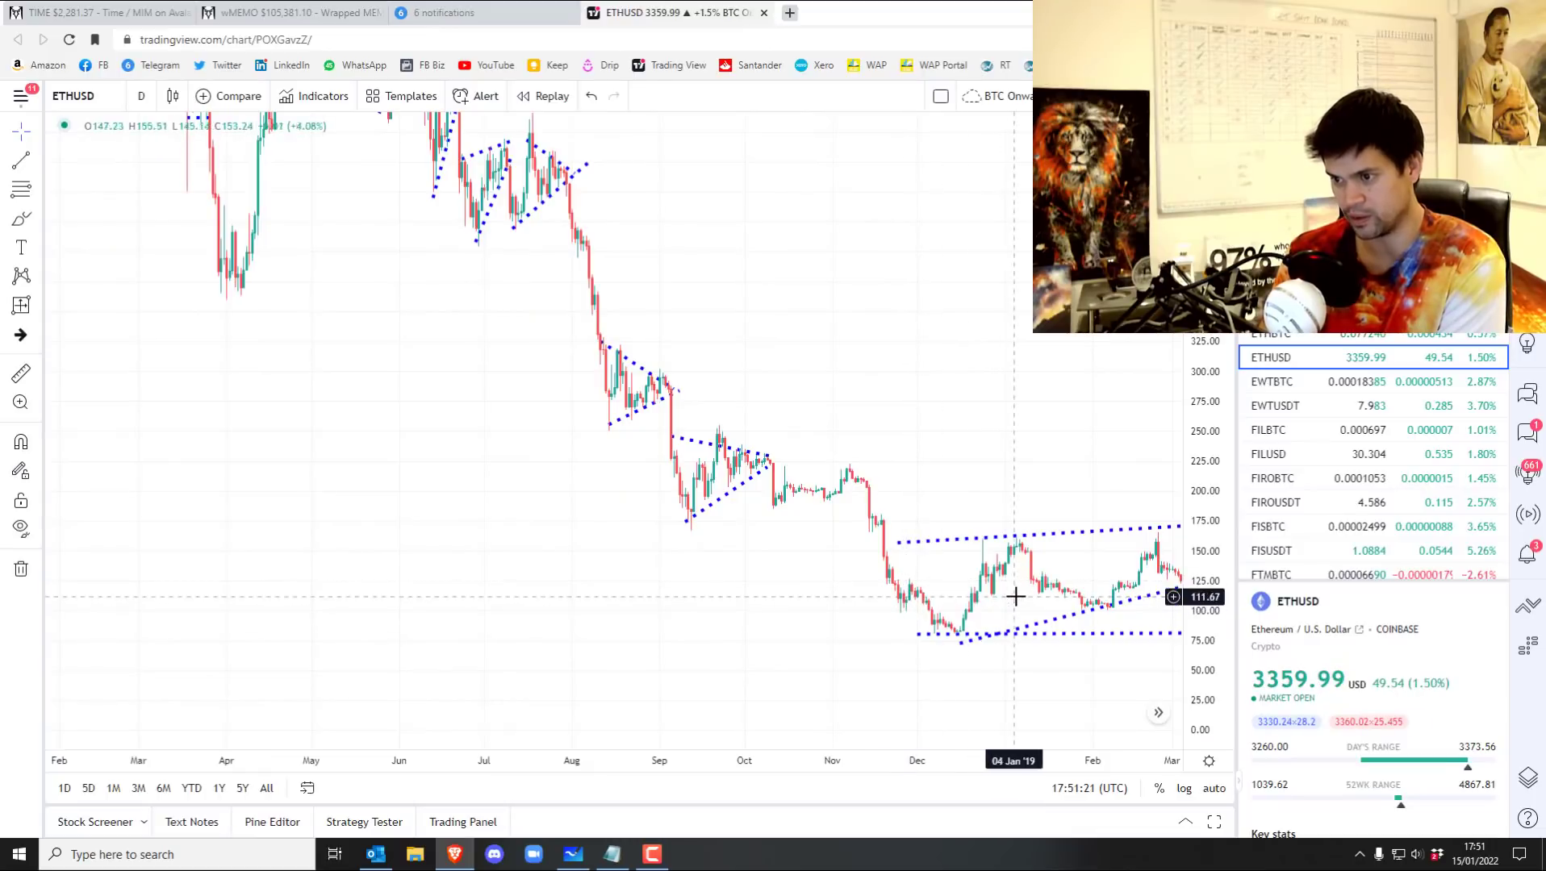
mouse_move(964, 639)
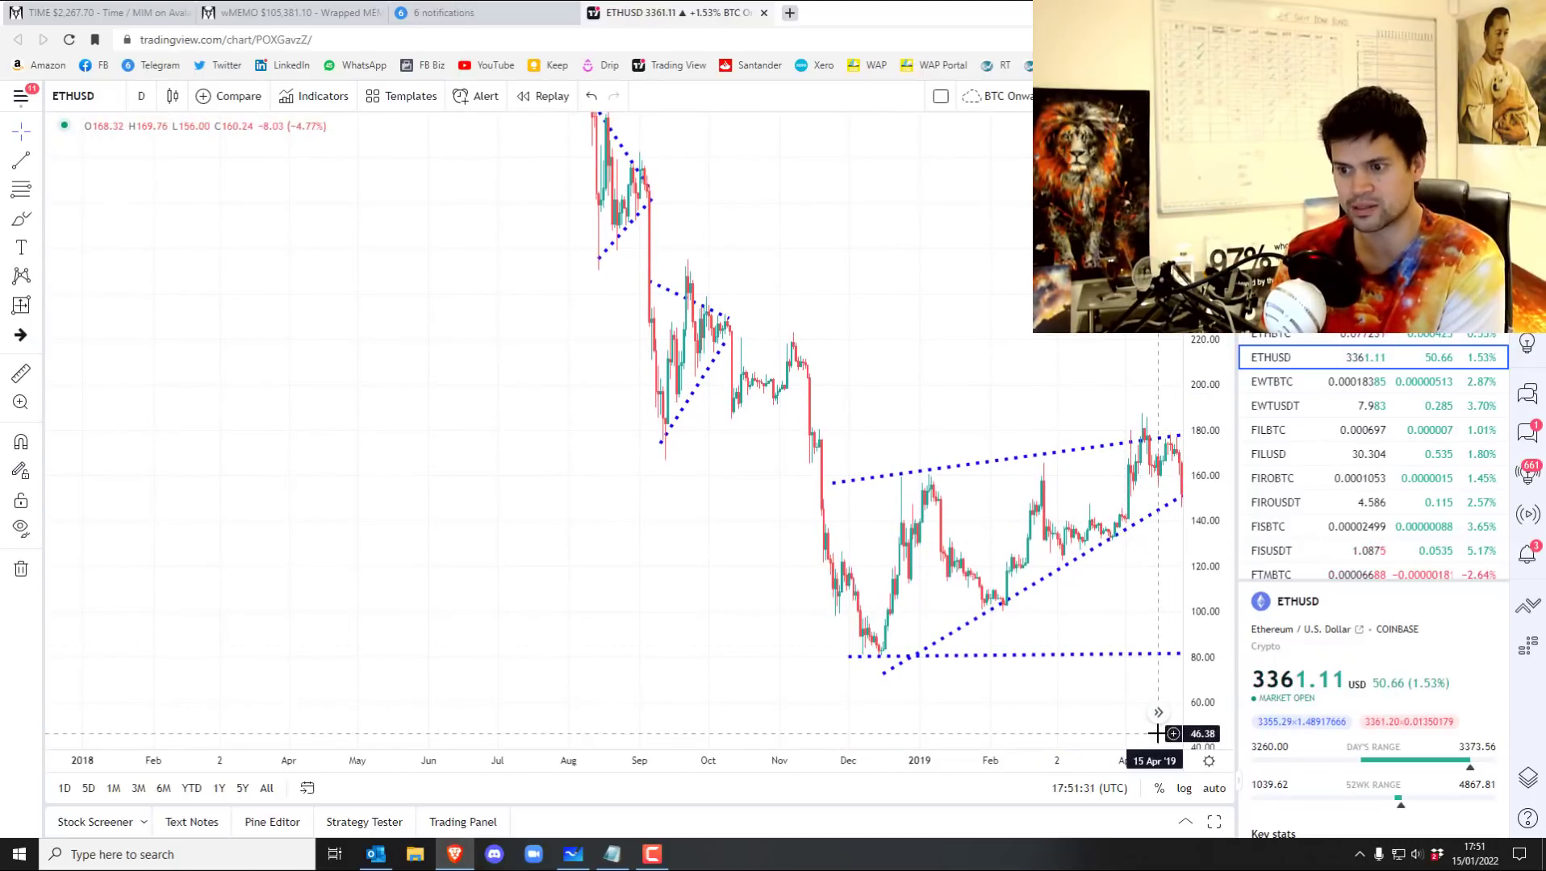
mouse_move(1138, 537)
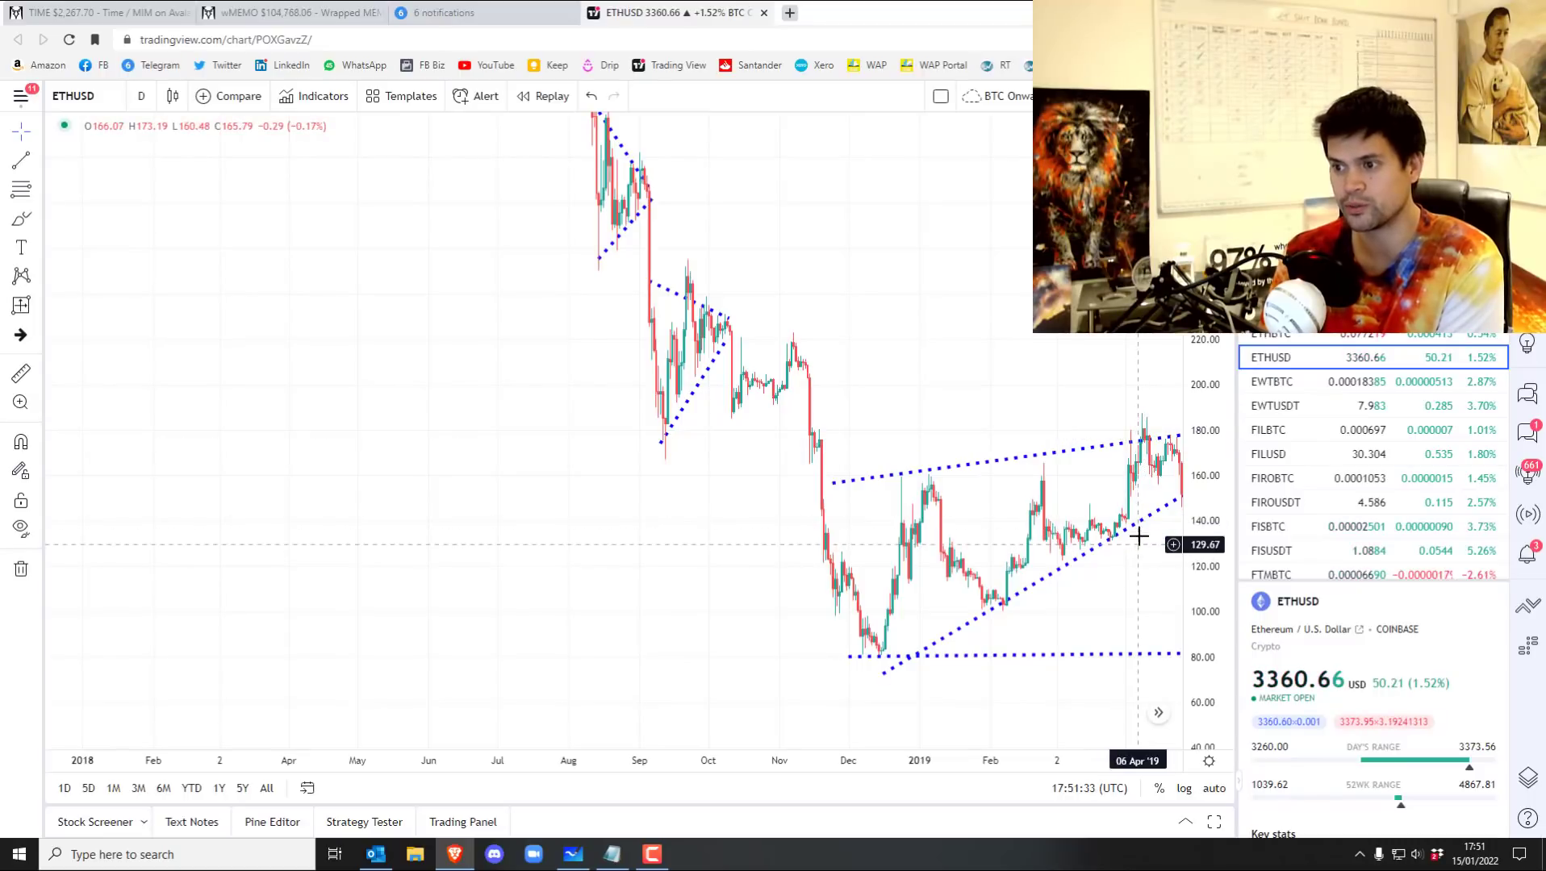
mouse_move(1173, 466)
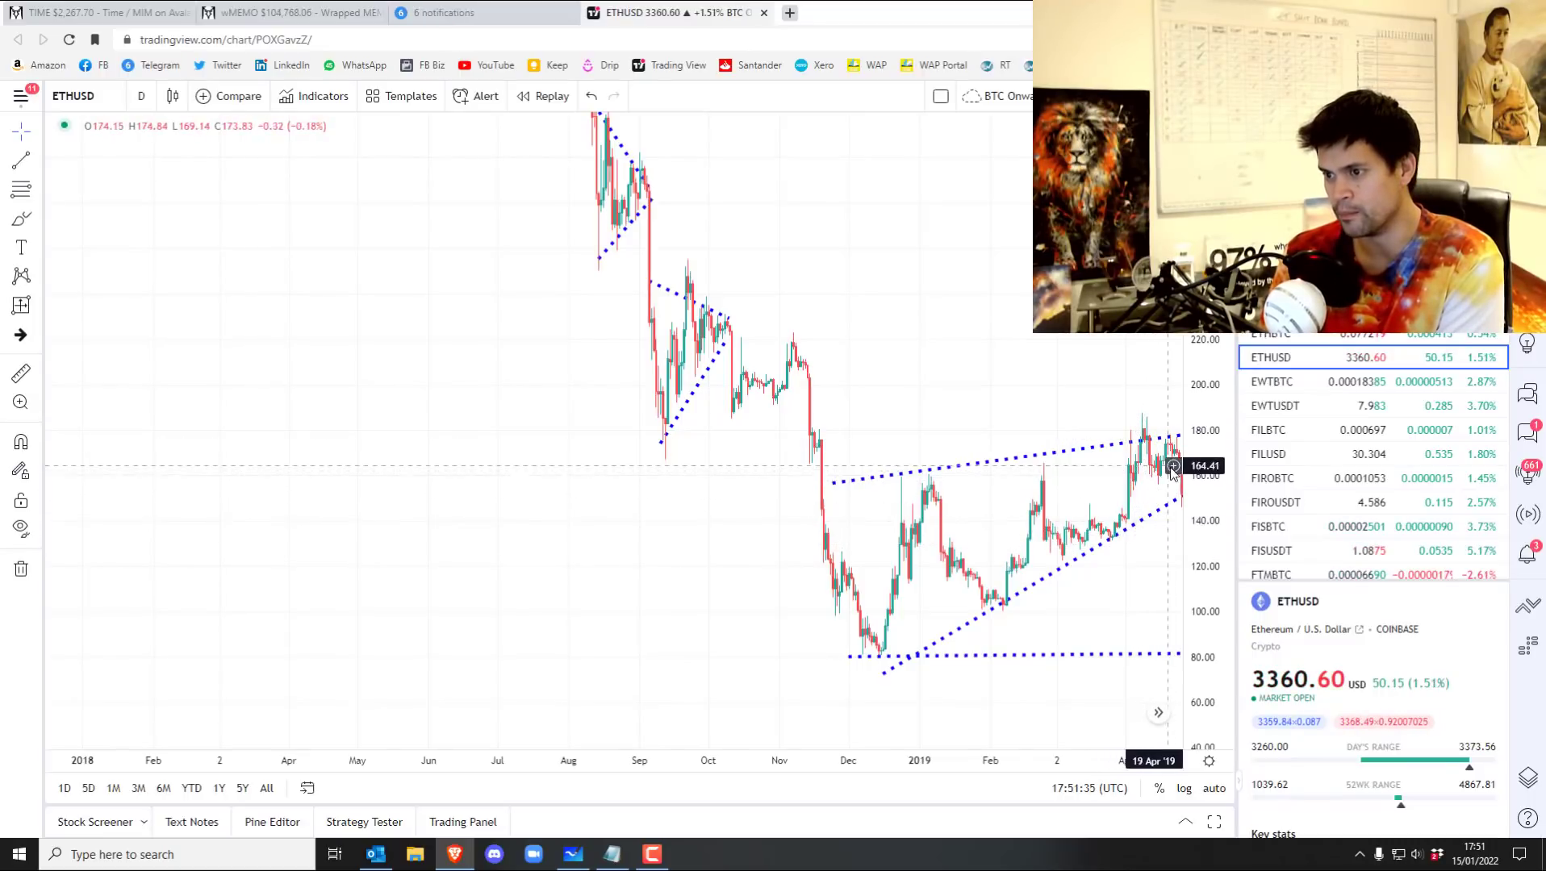
mouse_move(1169, 452)
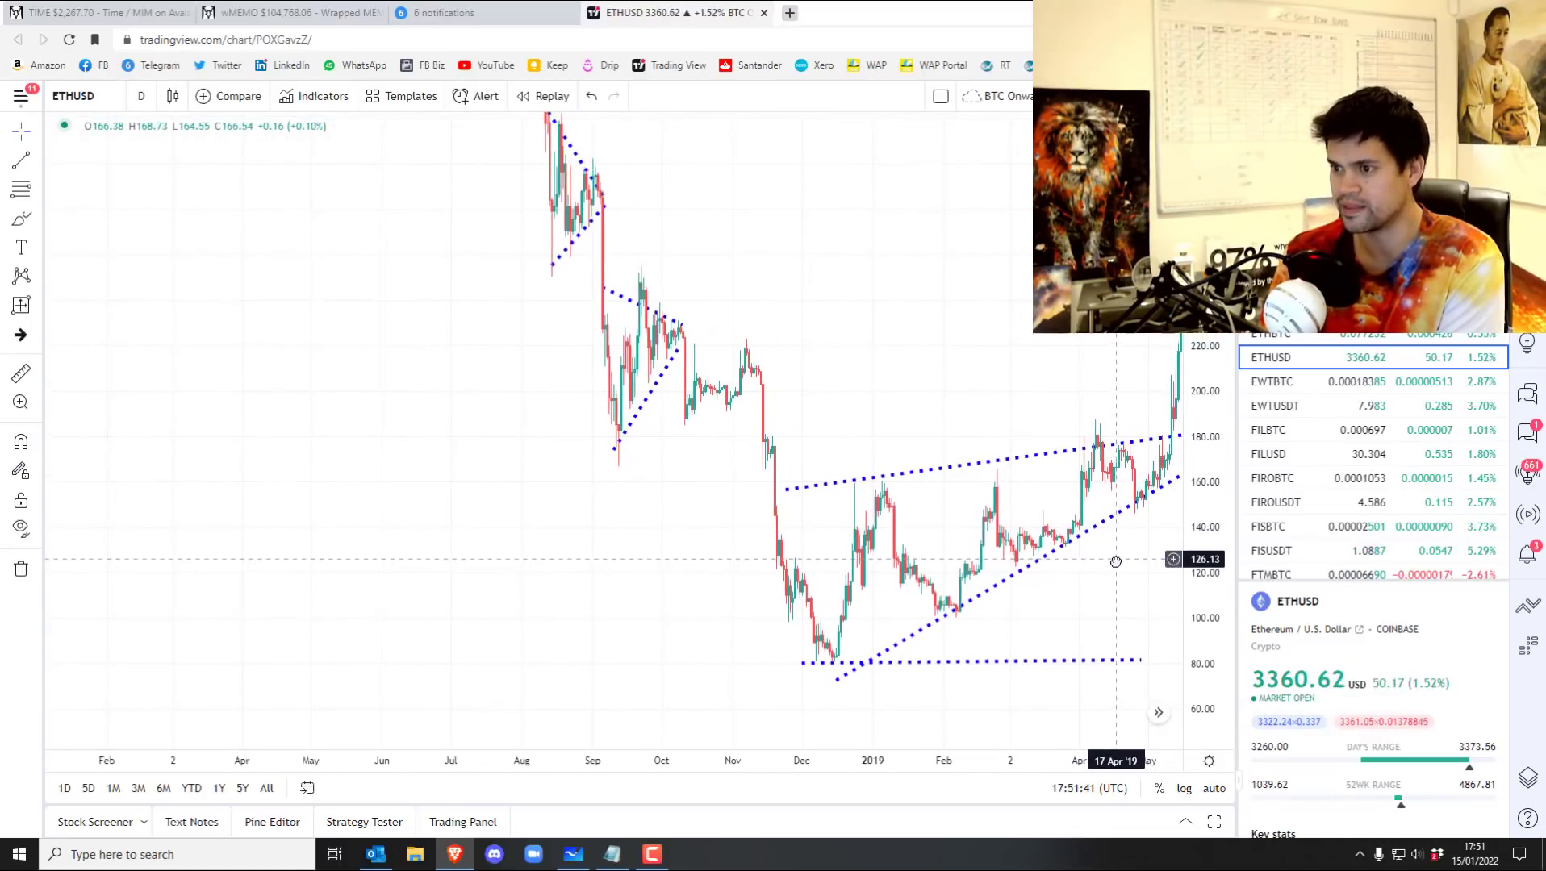
mouse_move(1138, 350)
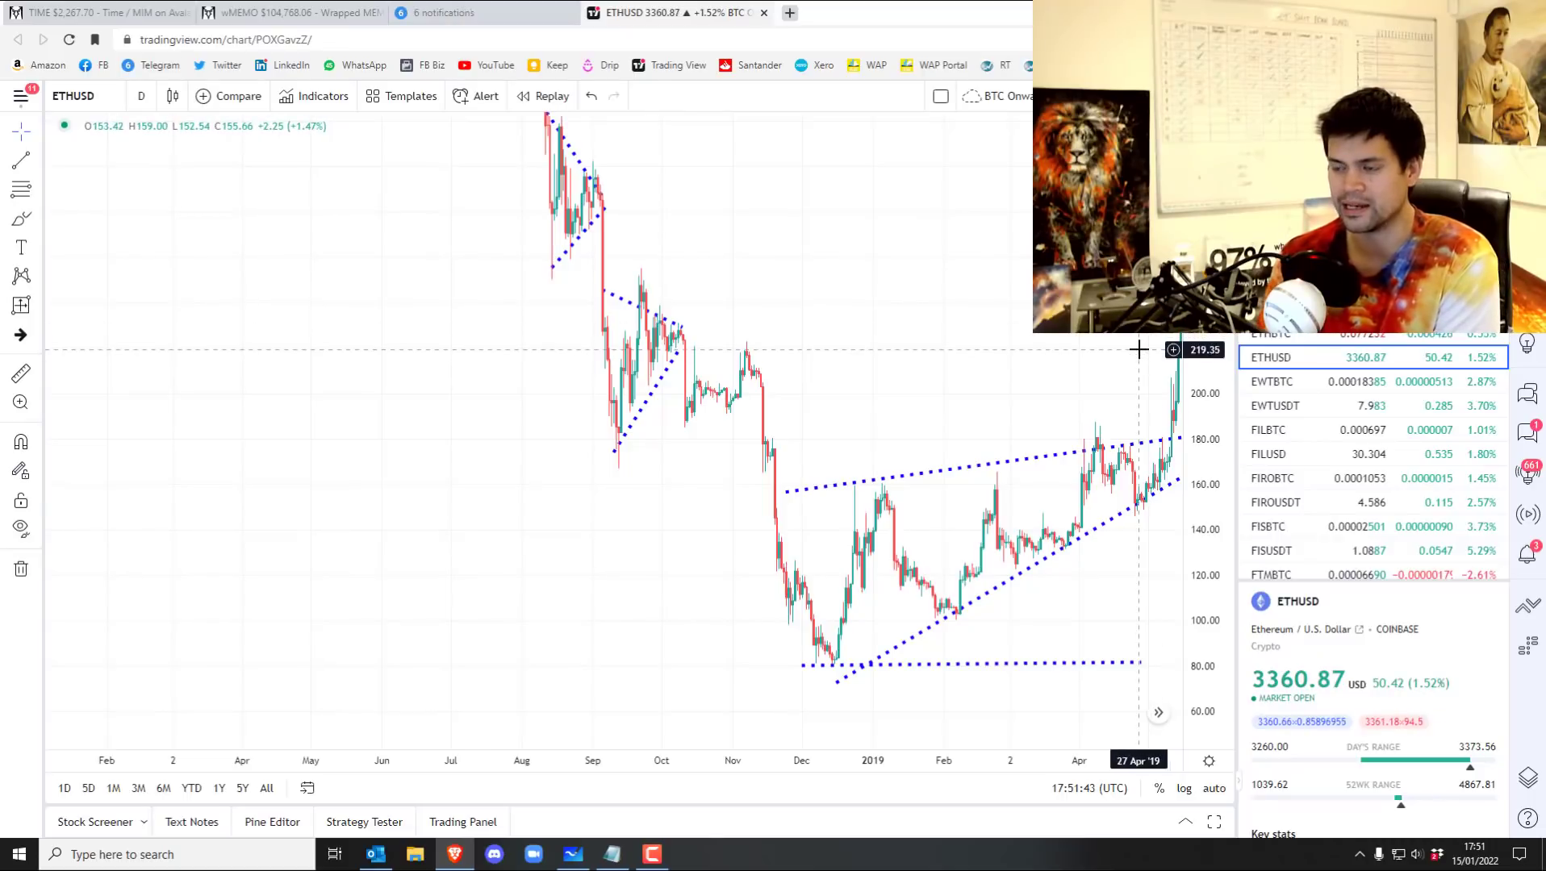
mouse_move(1132, 512)
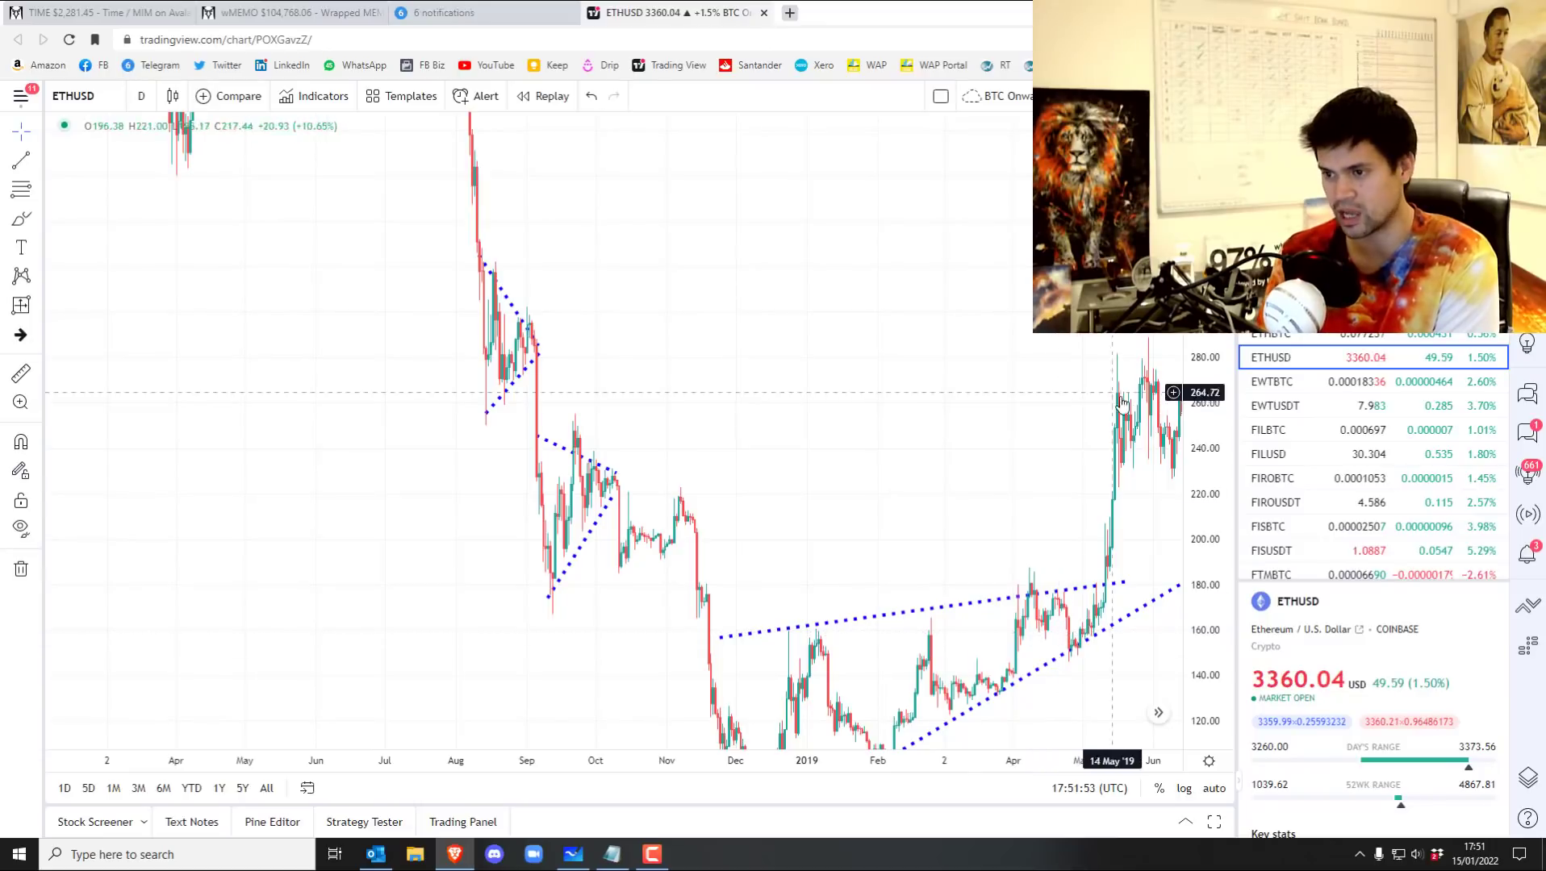
mouse_move(1087, 574)
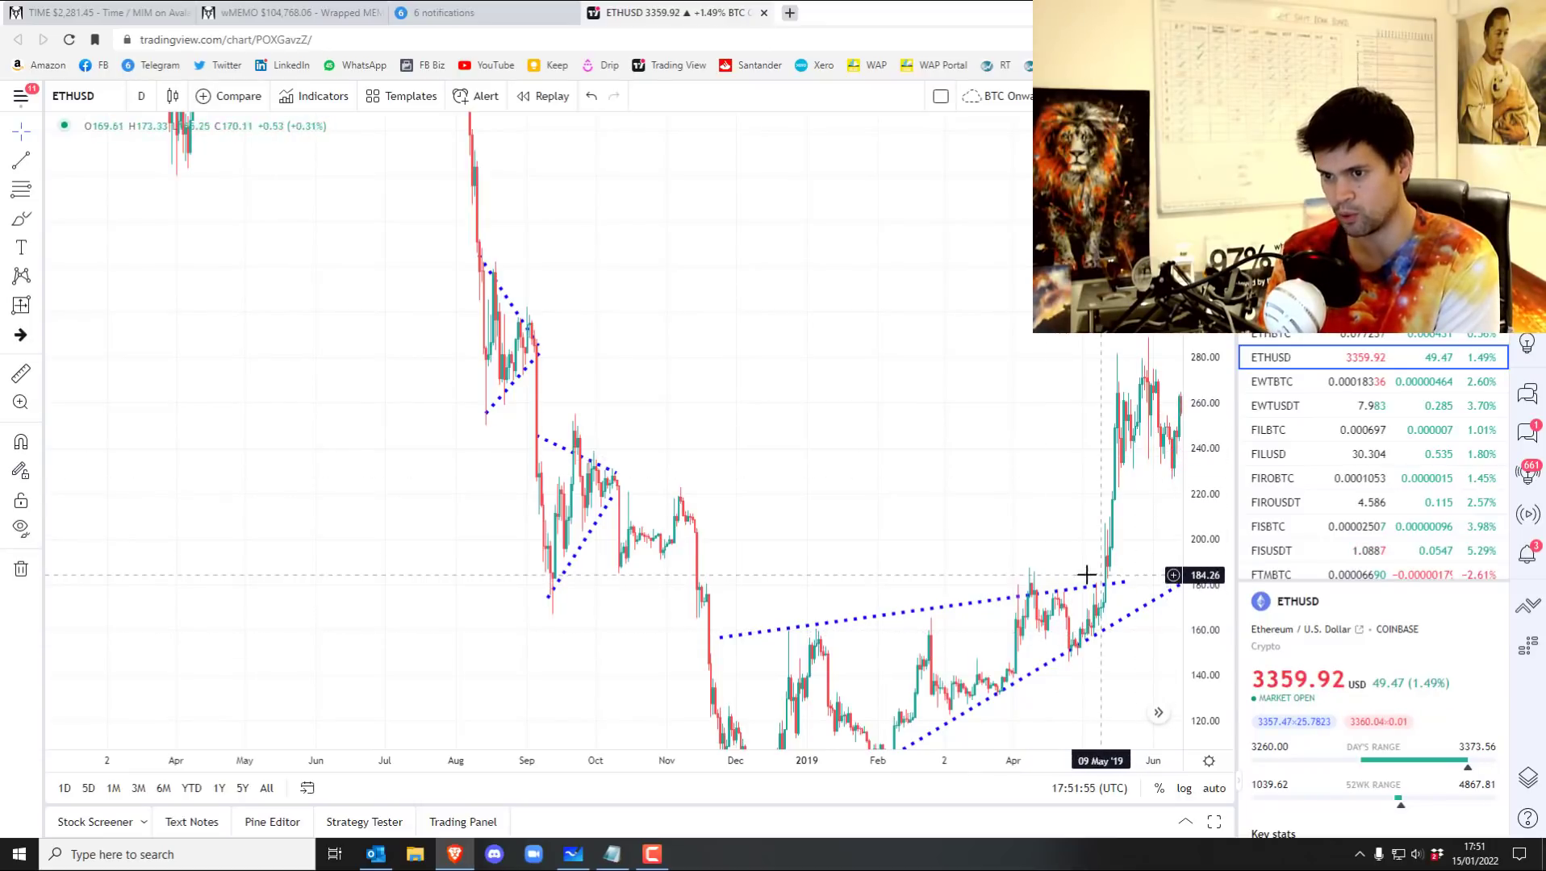
mouse_move(1116, 577)
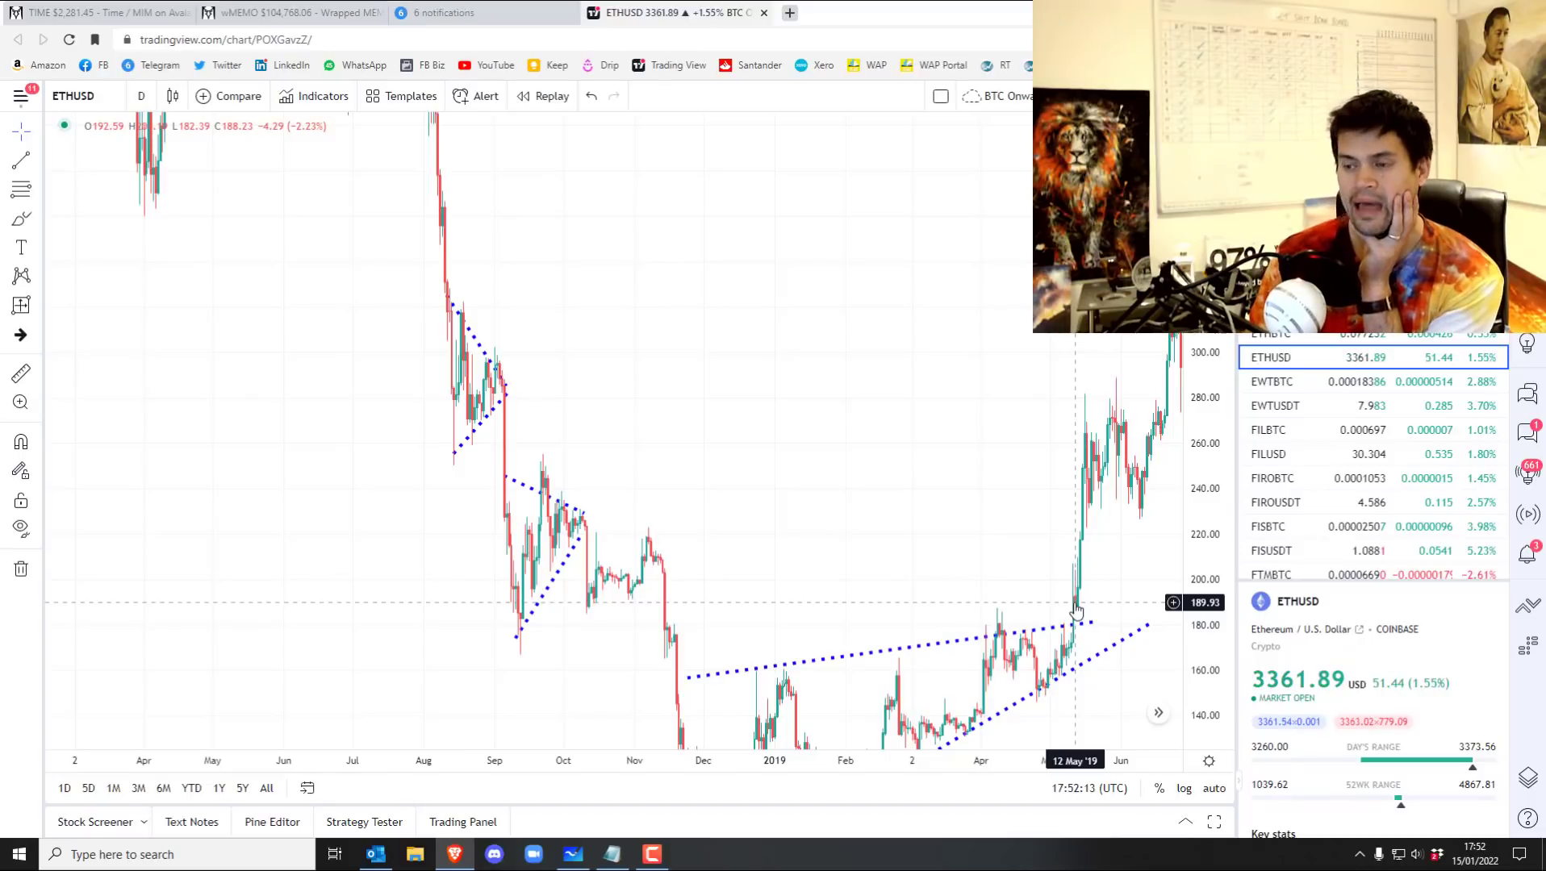
mouse_move(1114, 577)
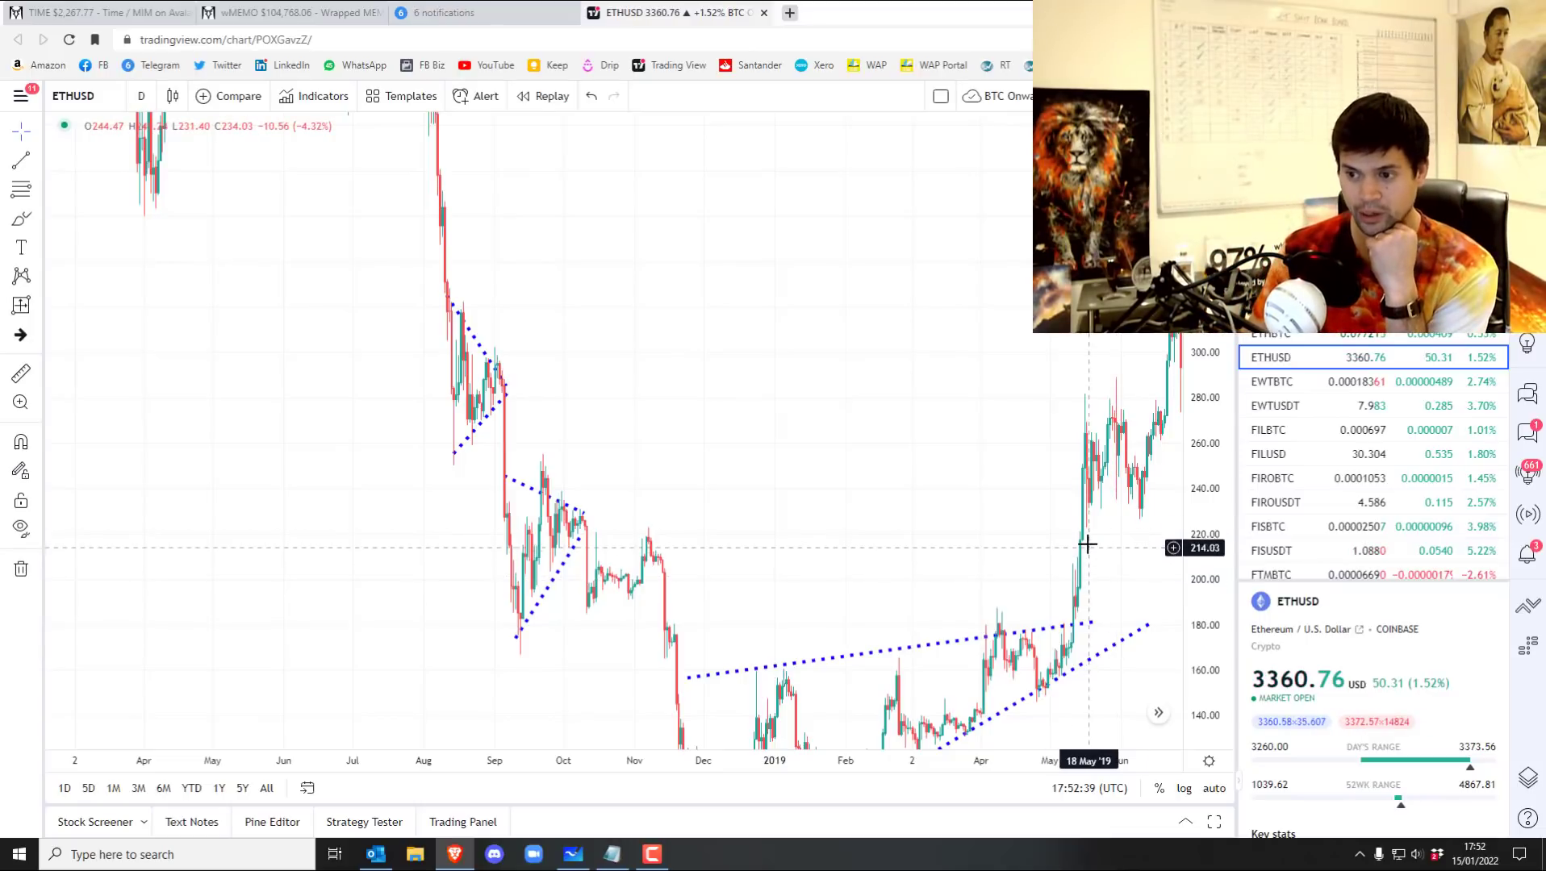
mouse_move(1158, 556)
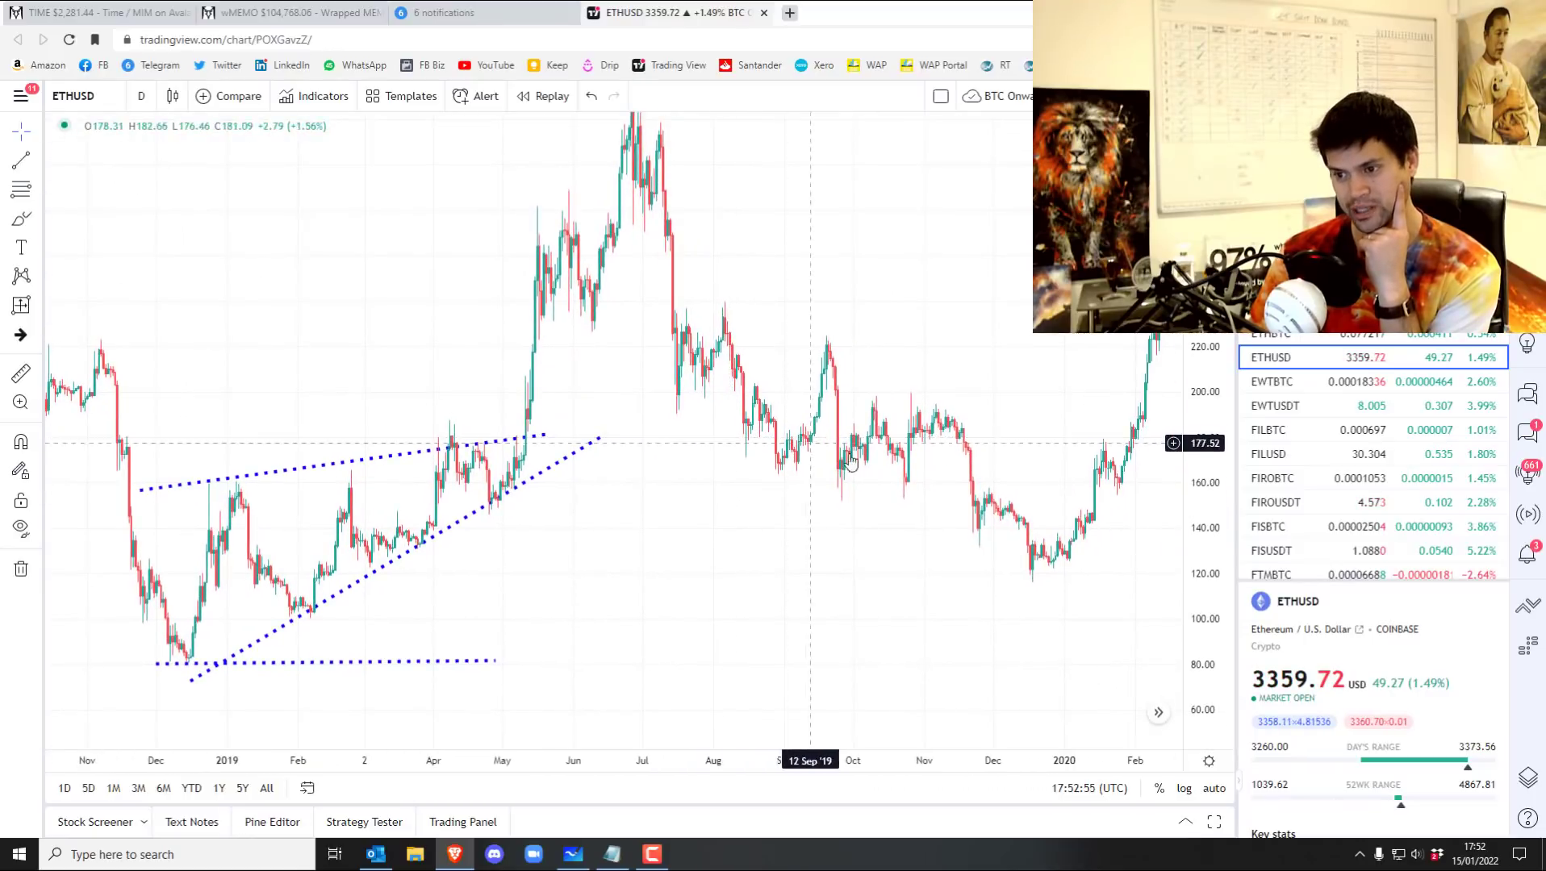
mouse_move(890, 276)
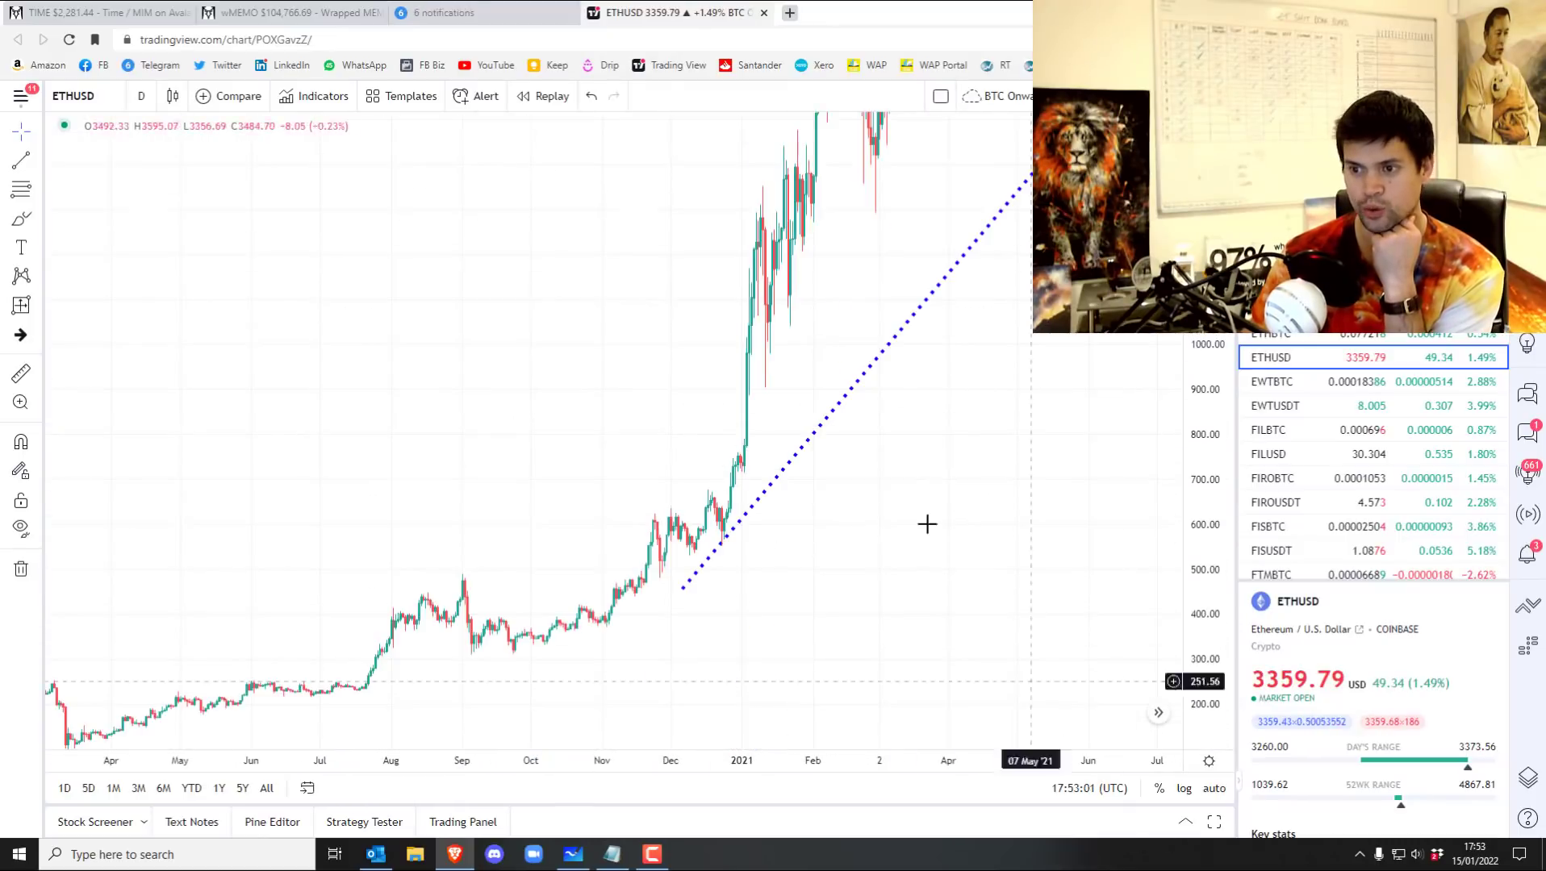
mouse_move(520, 426)
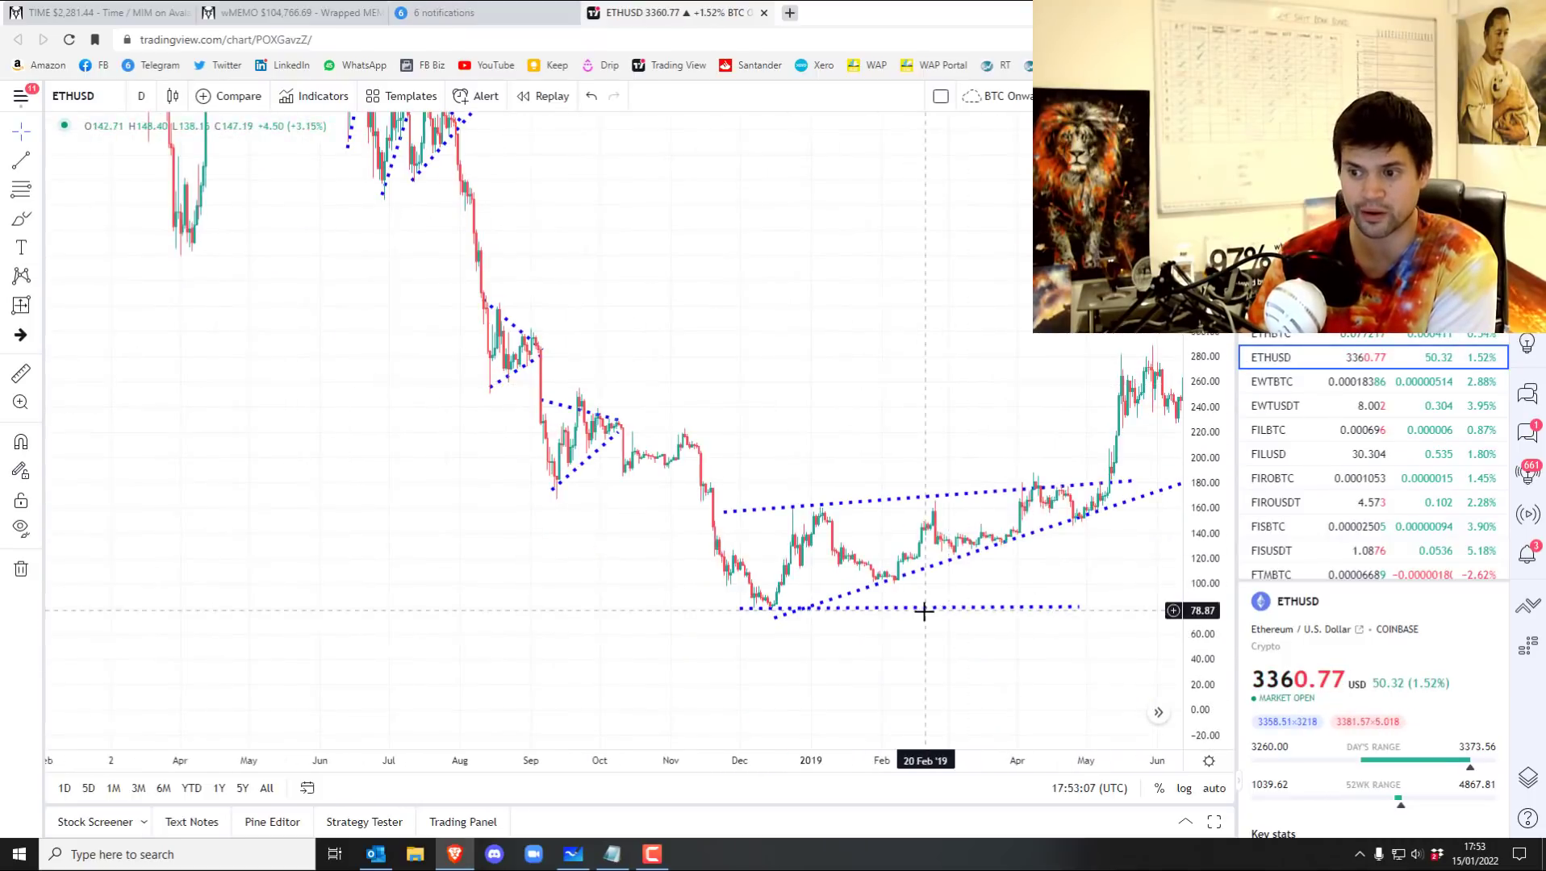
mouse_move(1112, 463)
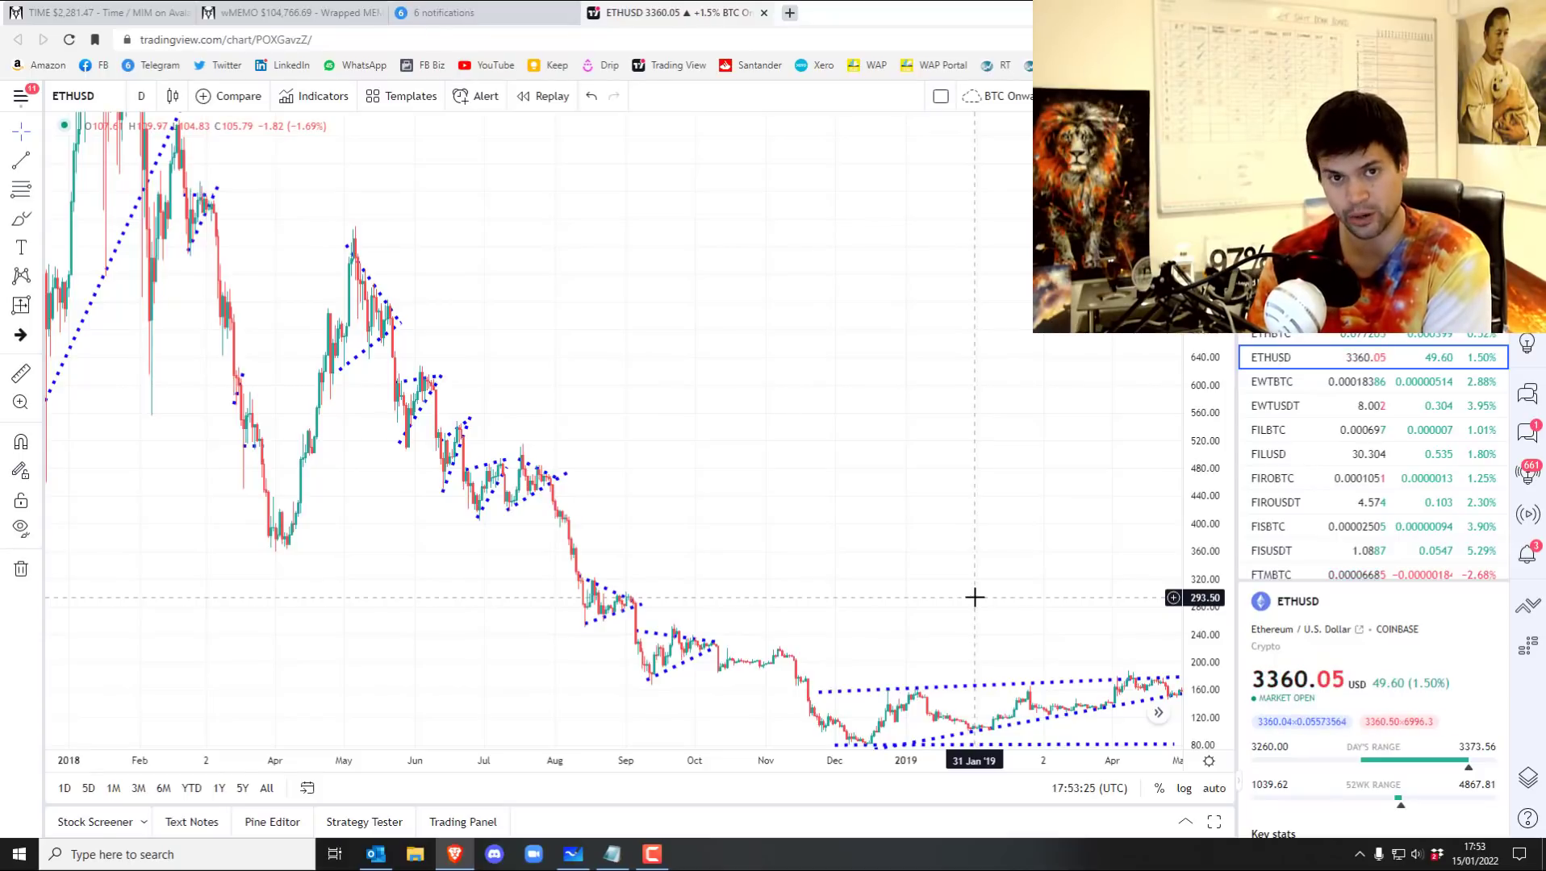
mouse_move(1048, 602)
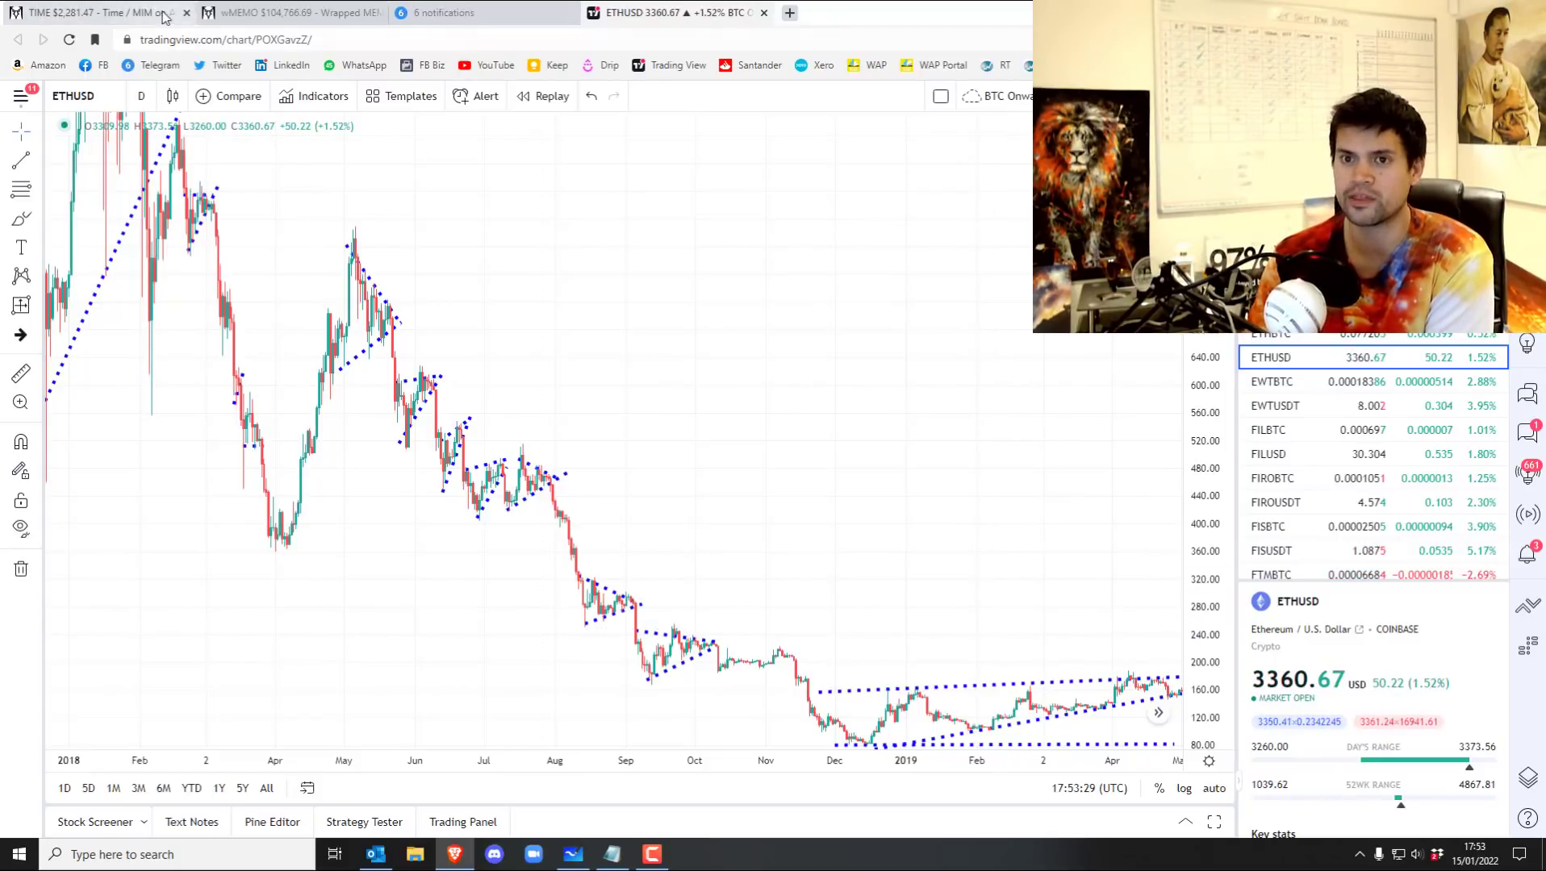
On TIME/MIM, delete the long-position drawing and zoom toward recent candles and lower prices.
click(84, 12)
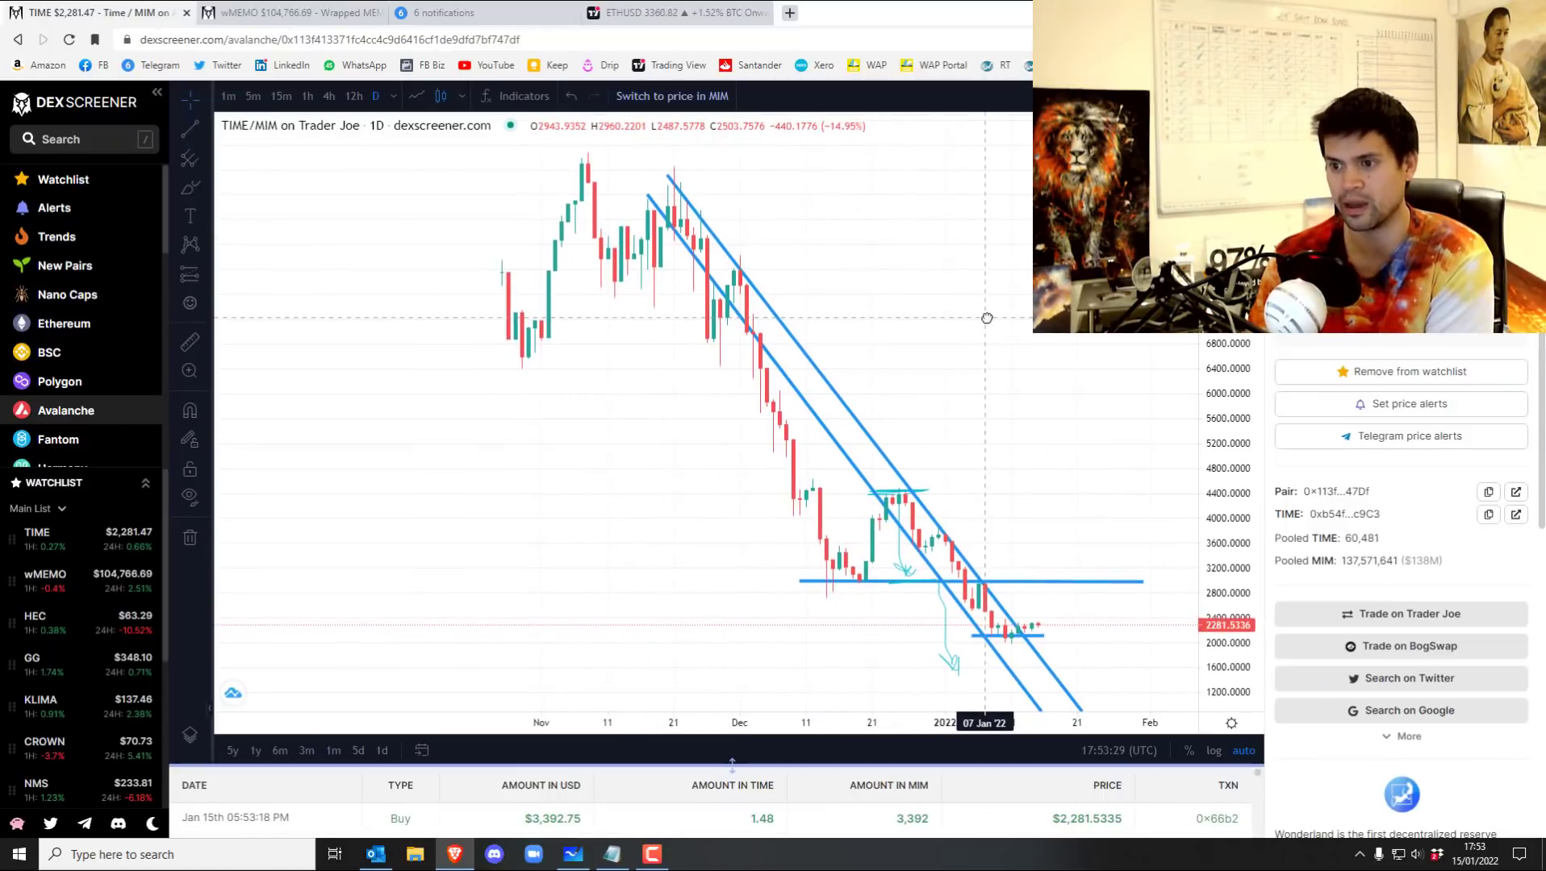
mouse_move(716, 567)
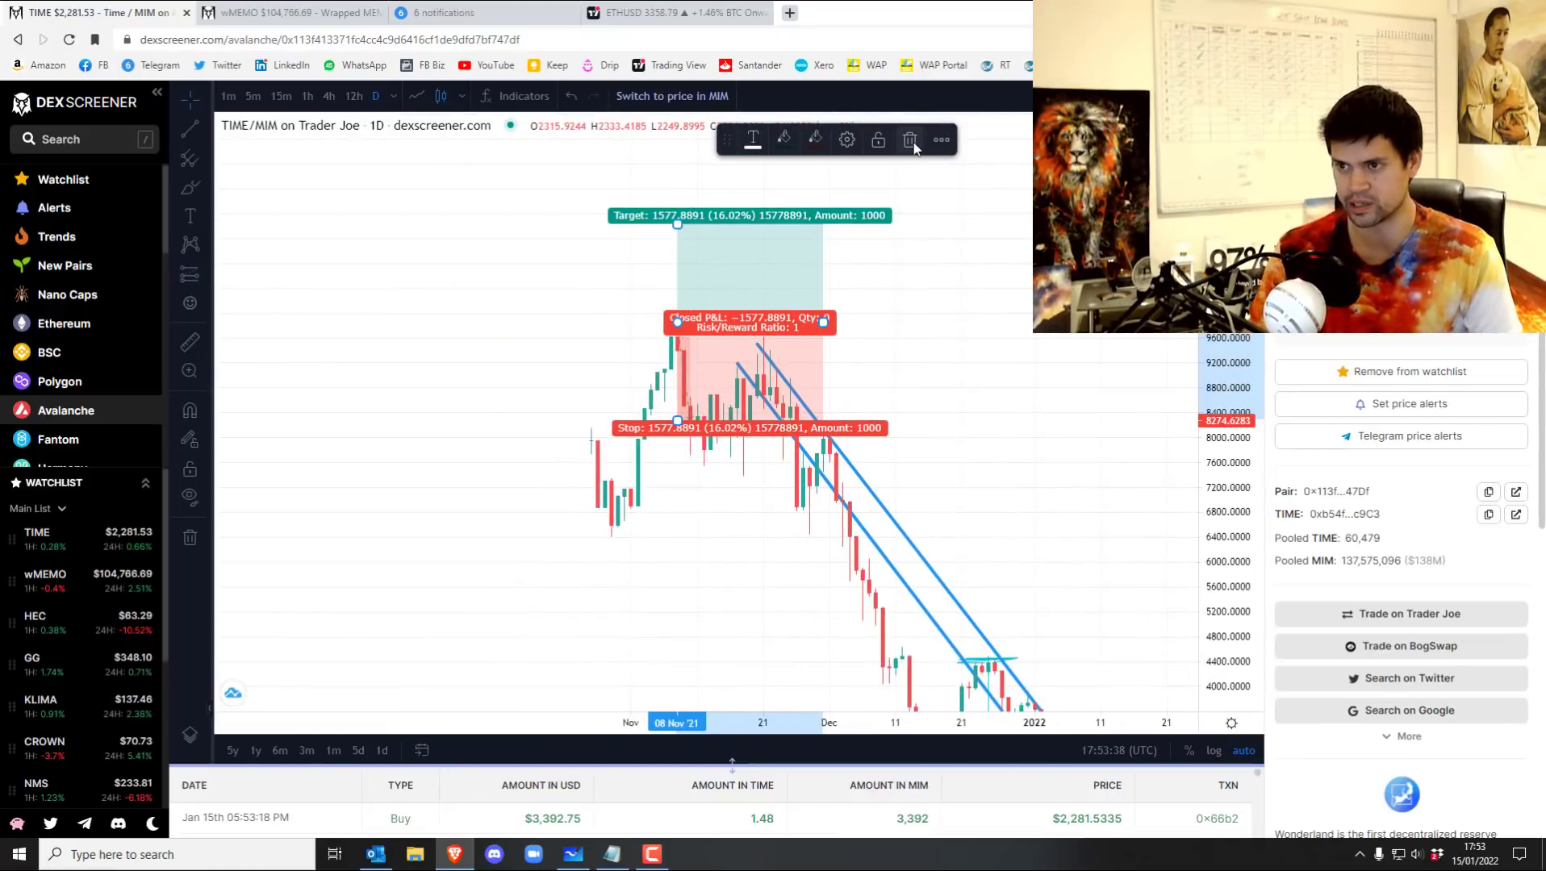
click(909, 138)
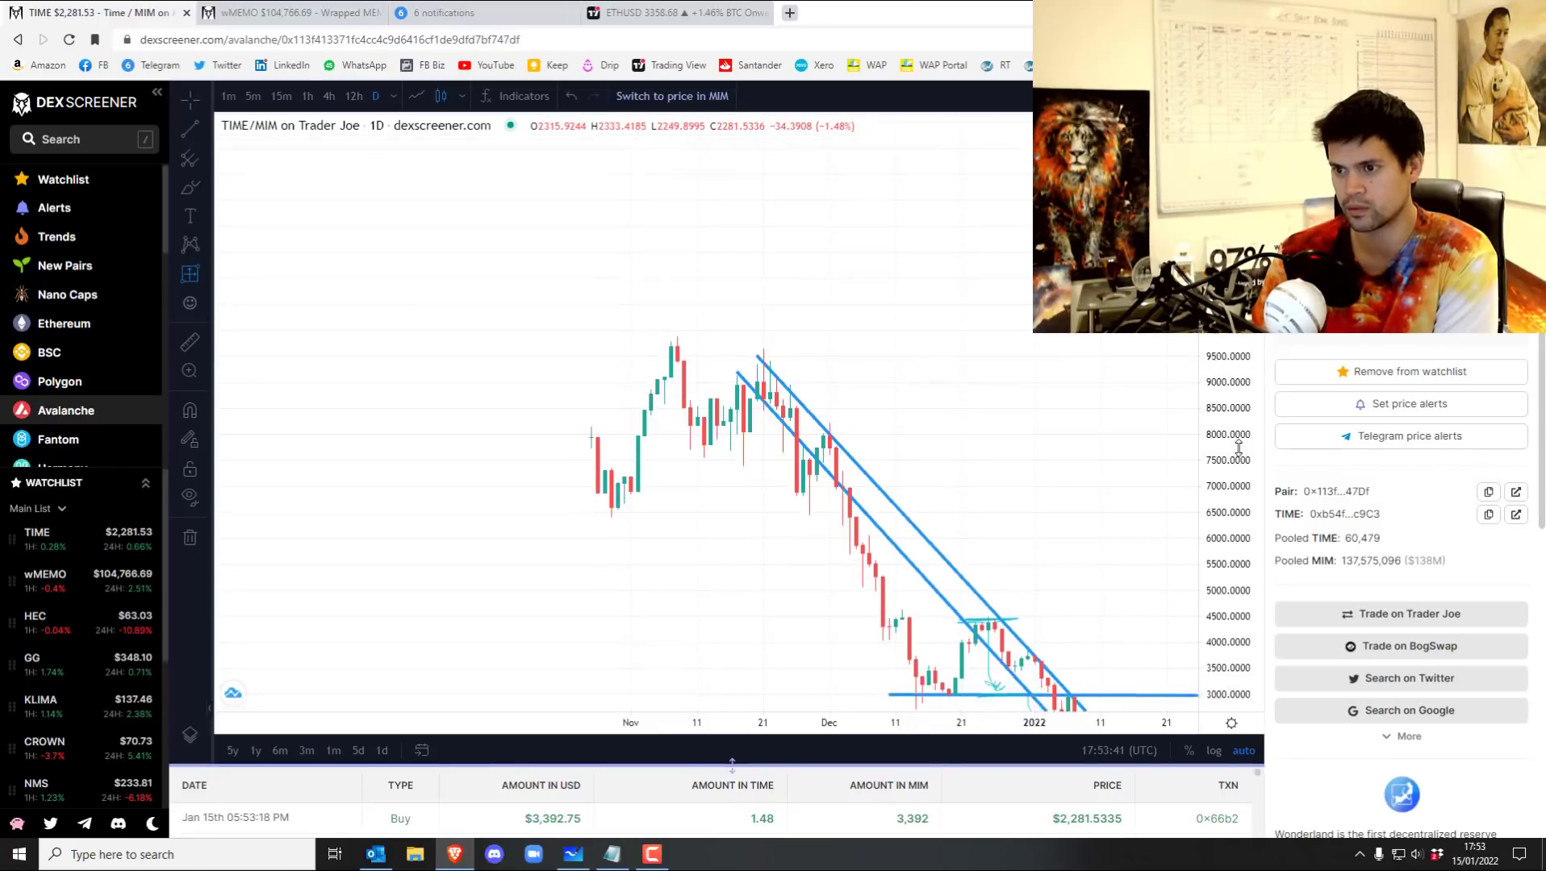
drag(671, 379, 1080, 572)
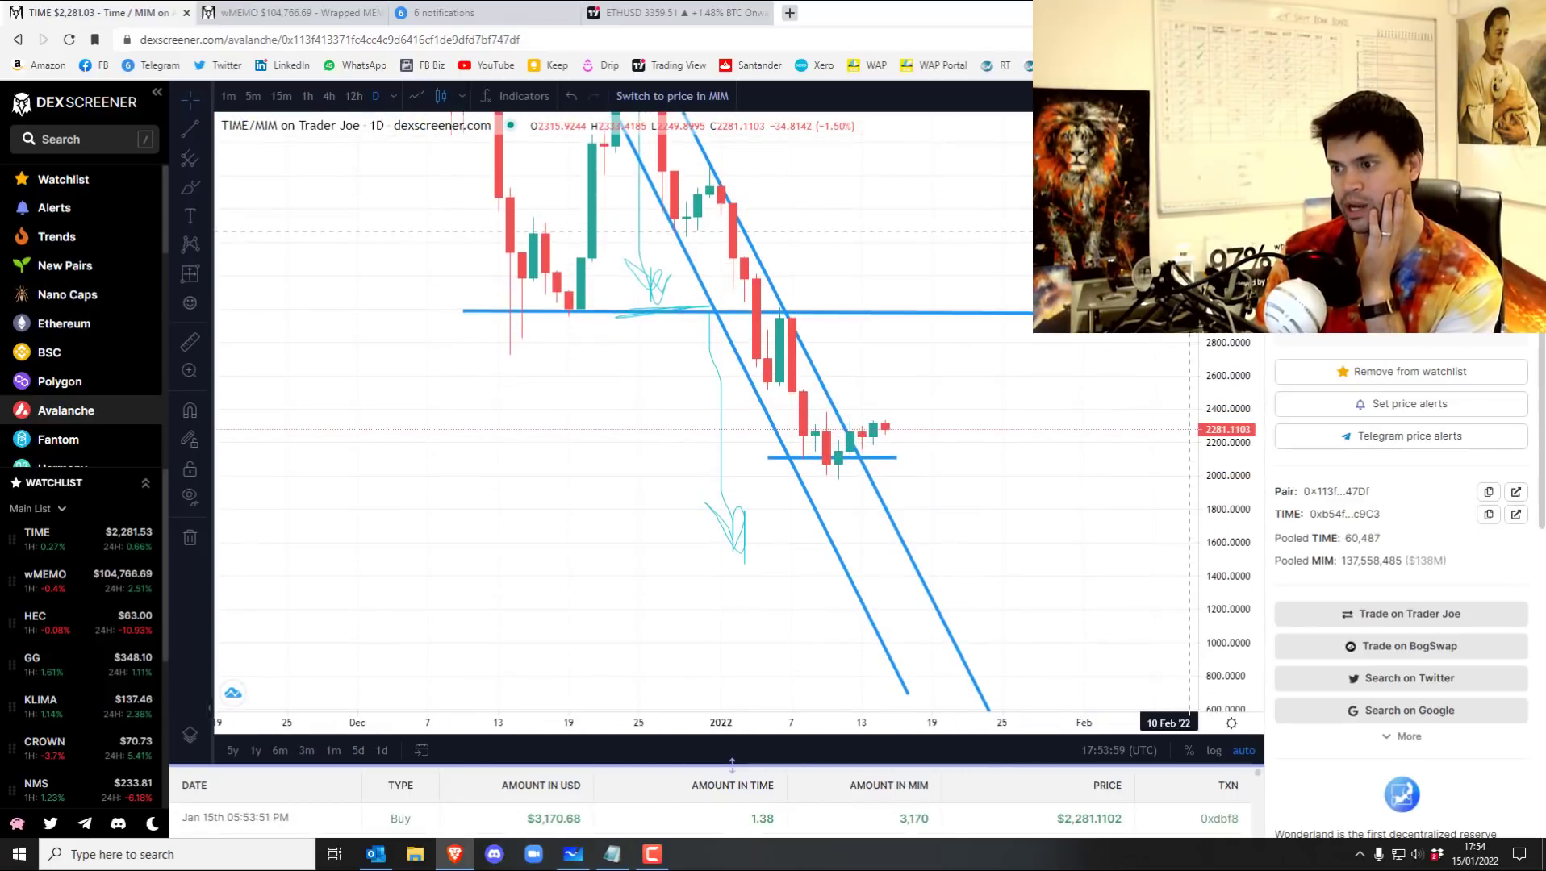
mouse_move(981, 562)
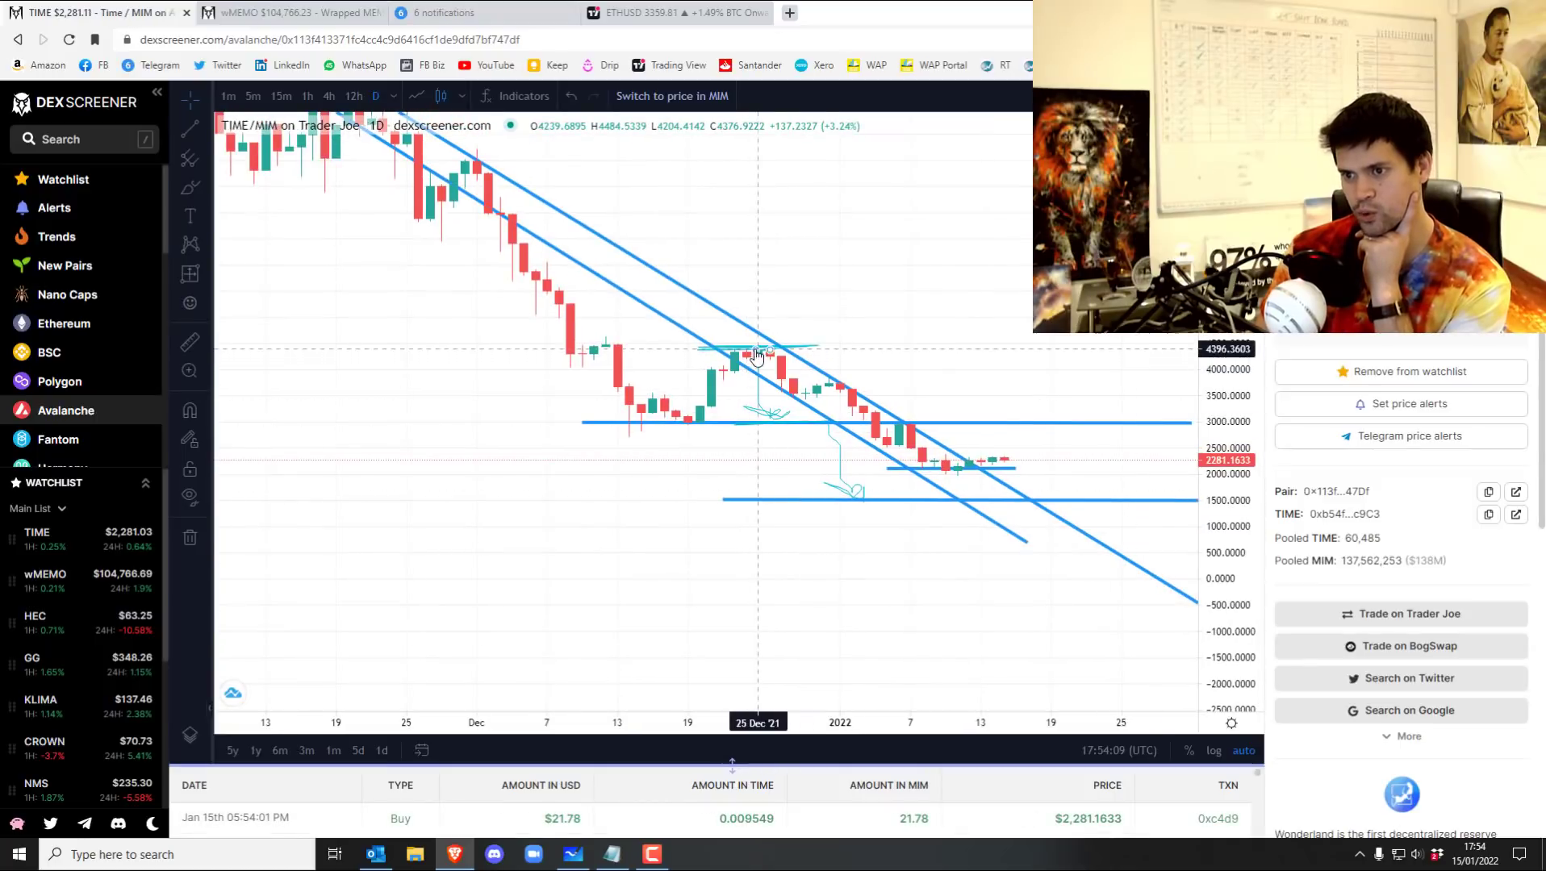
mouse_move(831, 434)
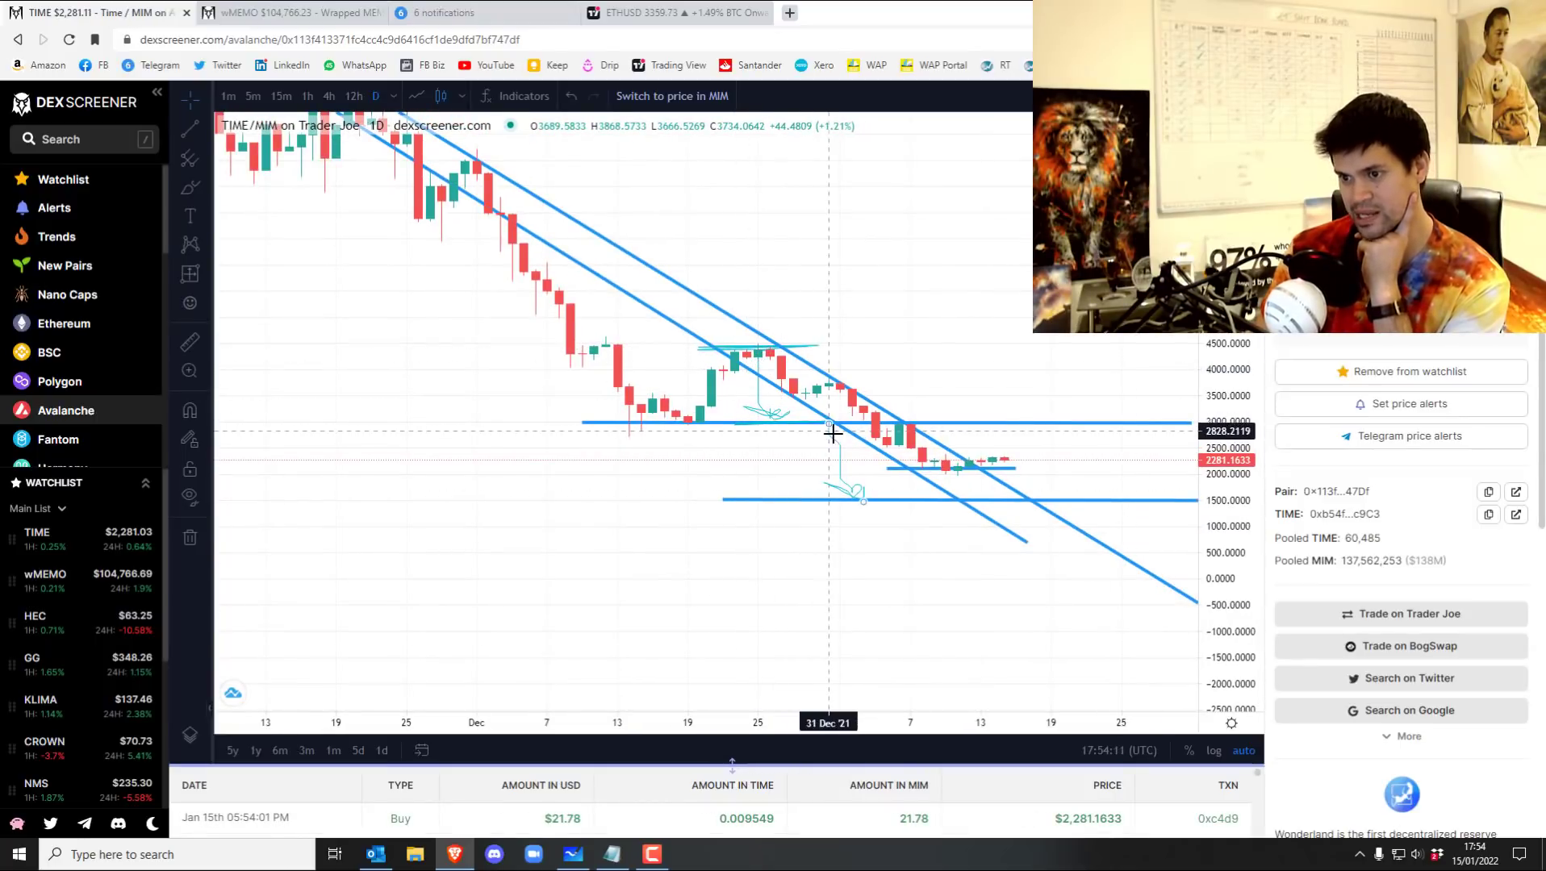
drag(834, 432, 862, 501)
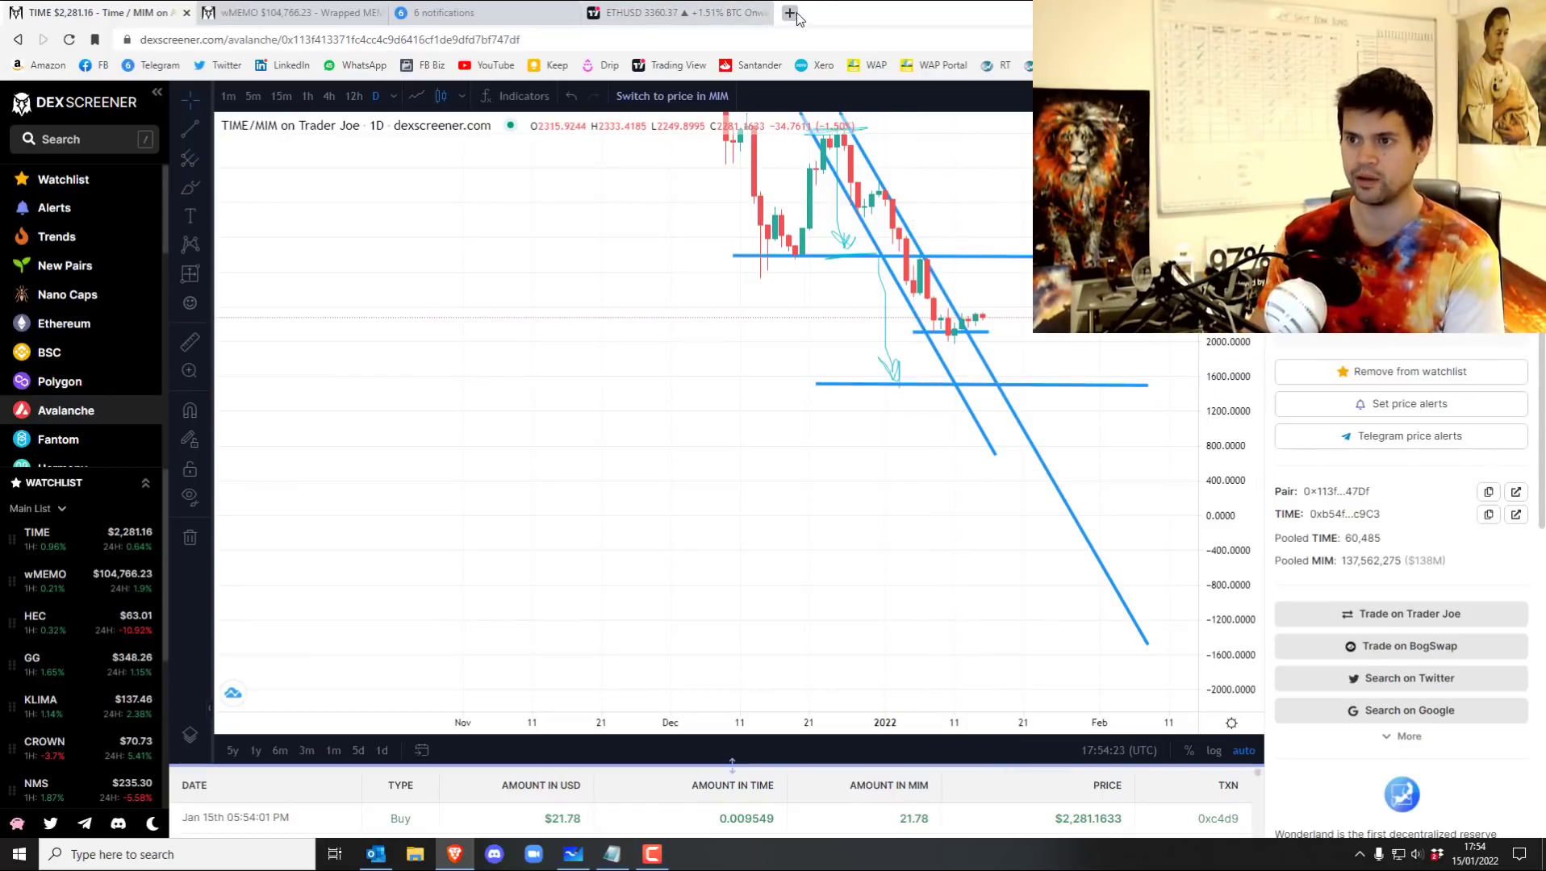
Open a new tab and go to Wonderland's TIME Stake page.
click(789, 13)
text(app.wonderland.money/#/stake)
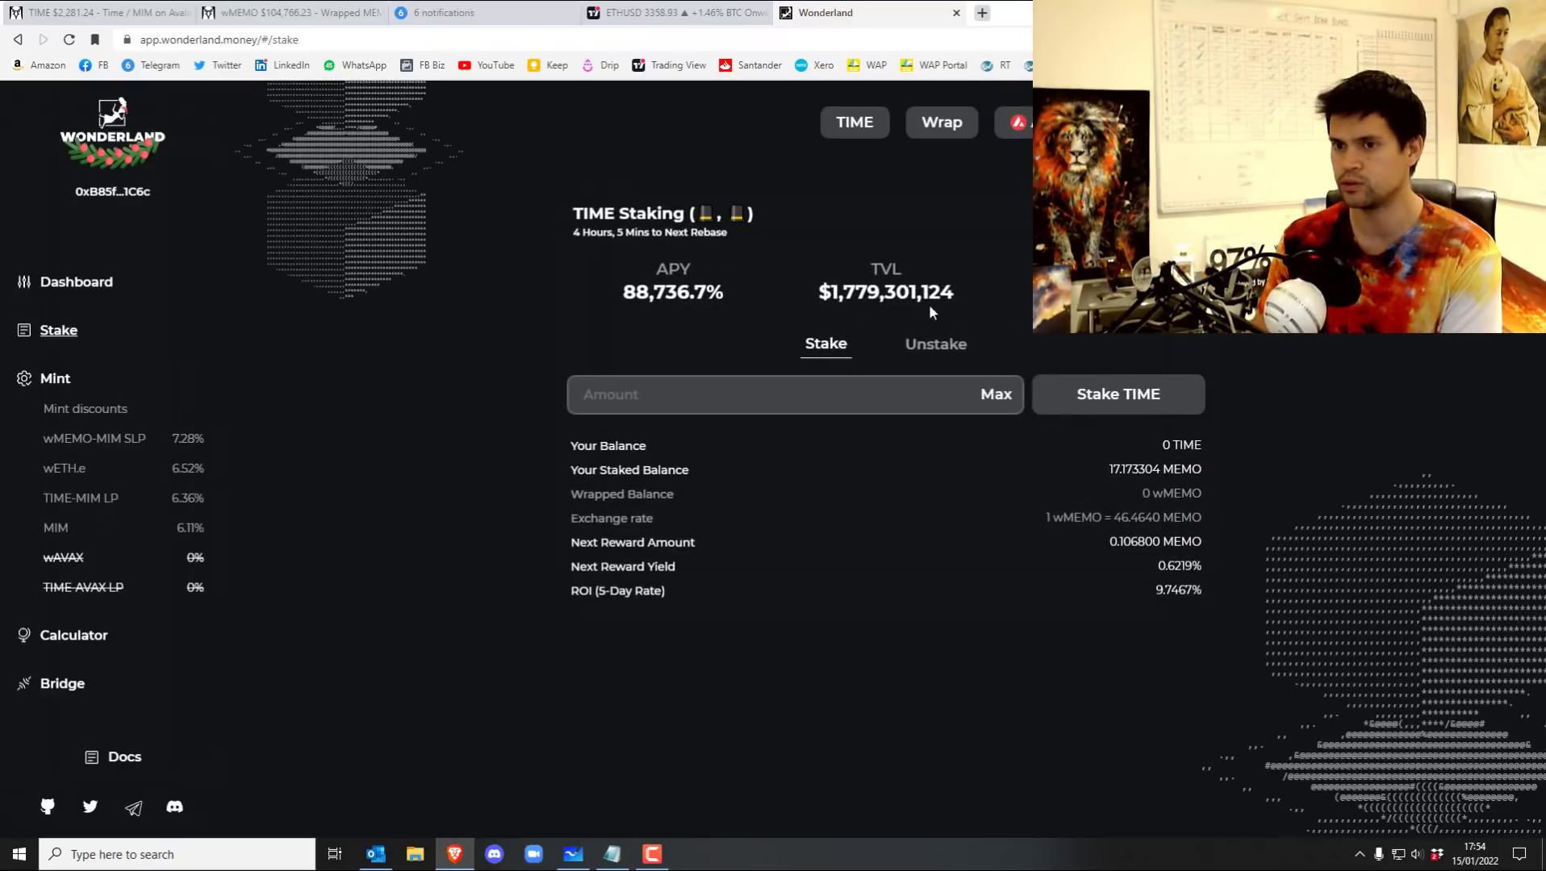
click(76, 281)
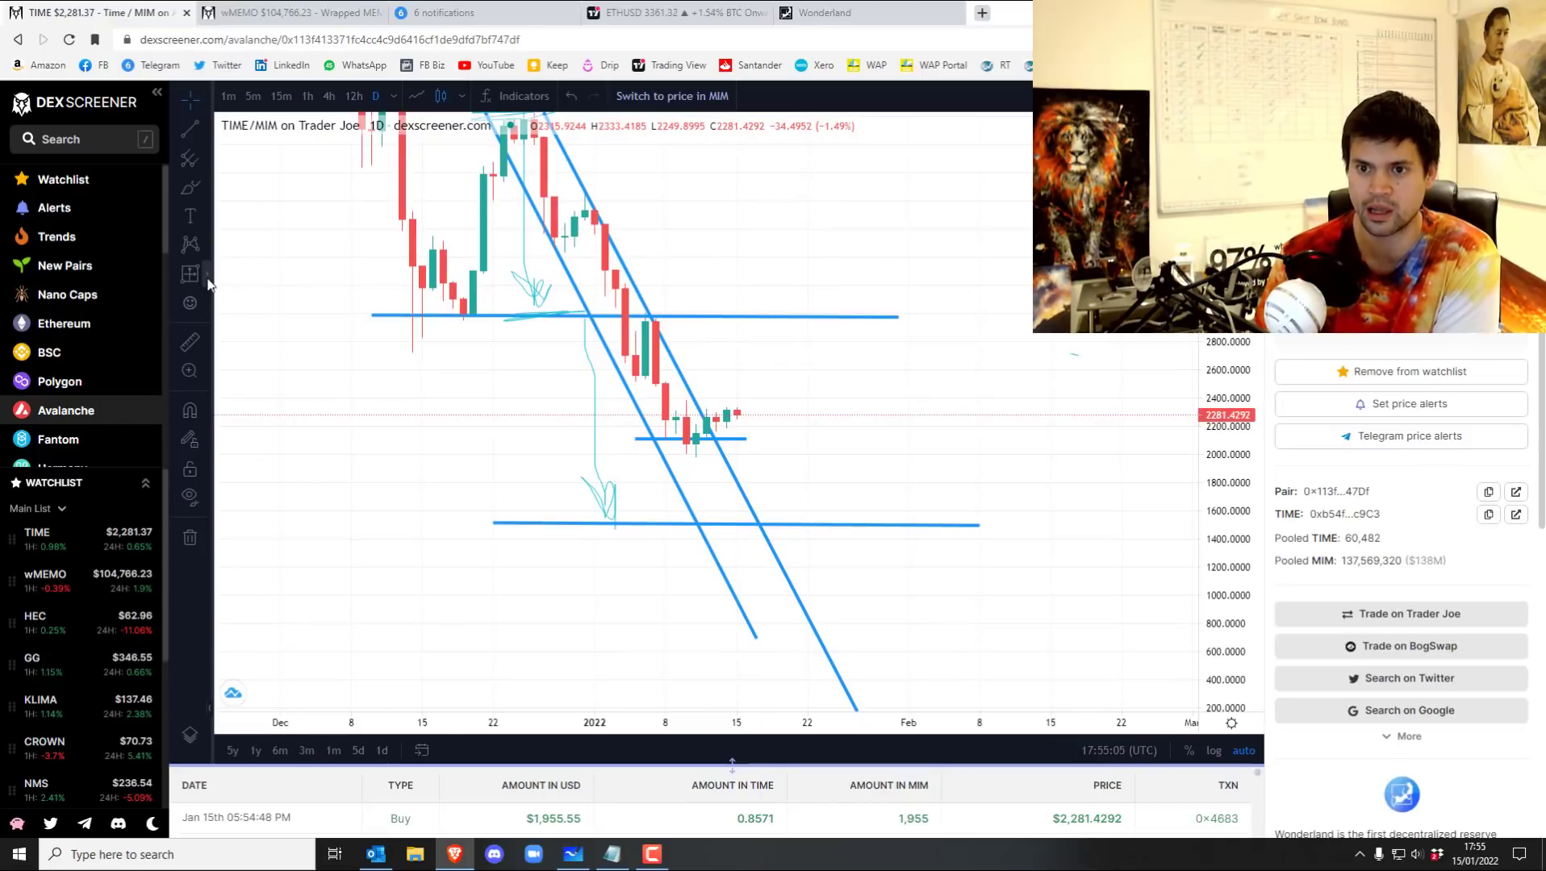
mouse_move(746, 410)
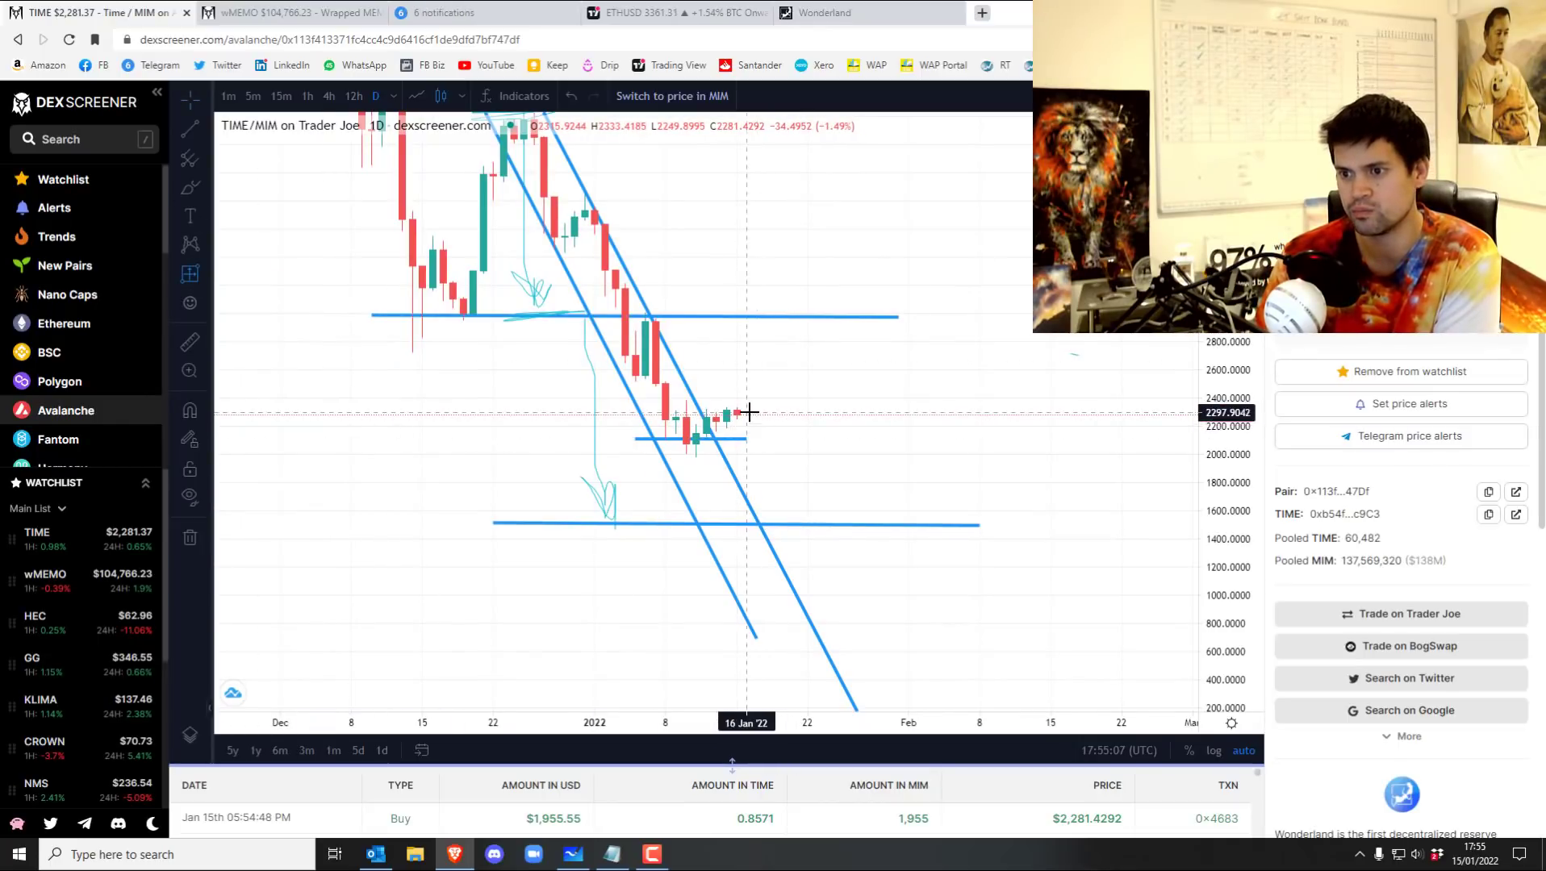
Drag a range from the latest TIME candle down to the 1,500 level.
drag(750, 412, 883, 513)
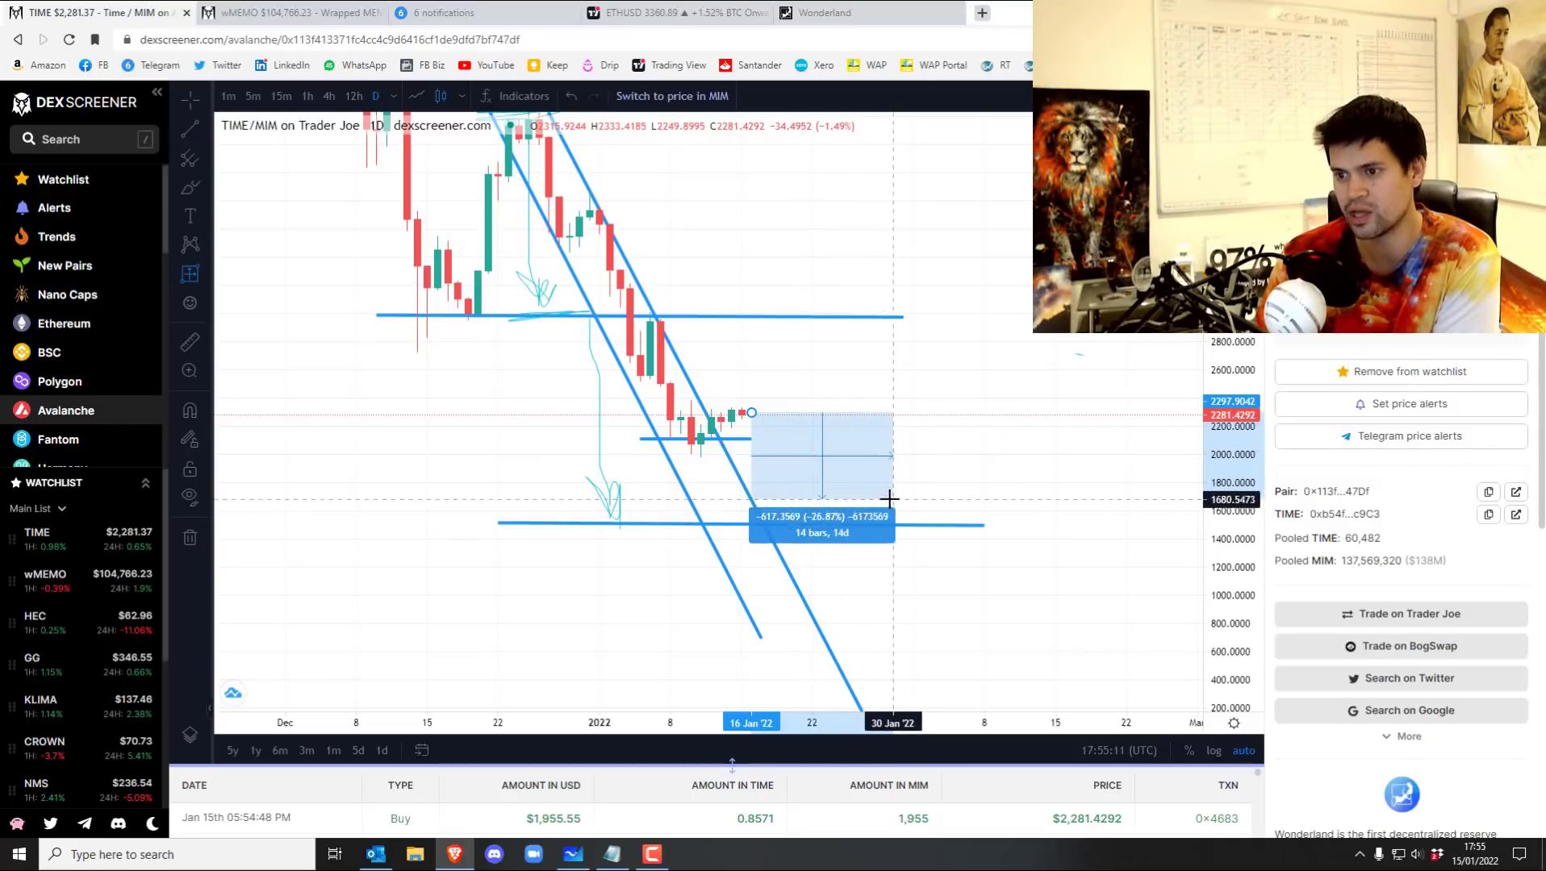
mouse_move(953, 374)
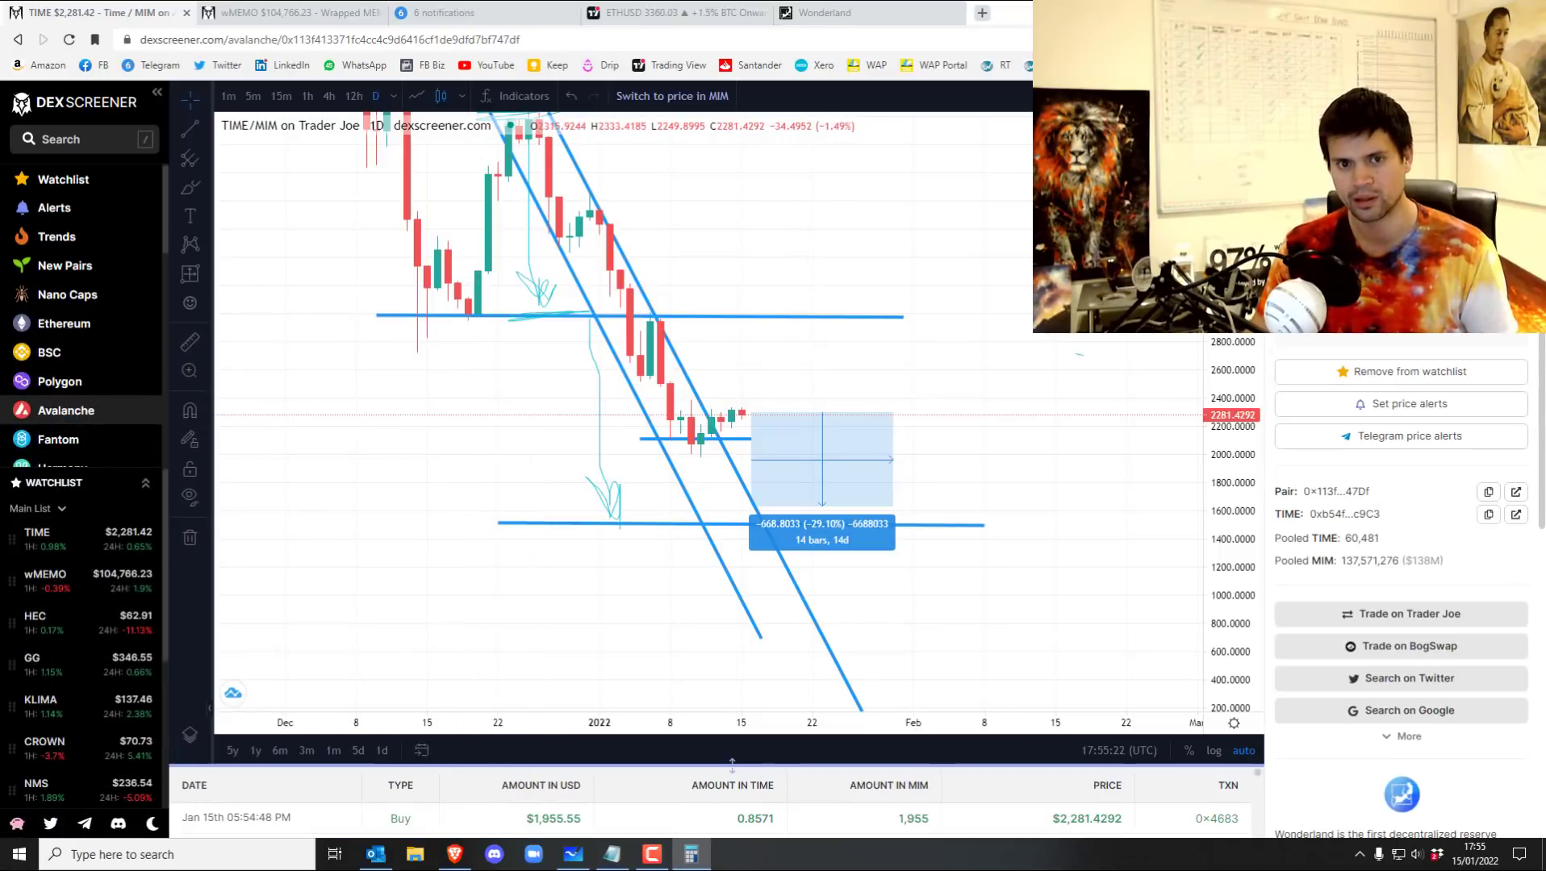
Calculate 30 ÷ 9.5 ≈ 3.158 in Calculator, then close it.
click(585, 570)
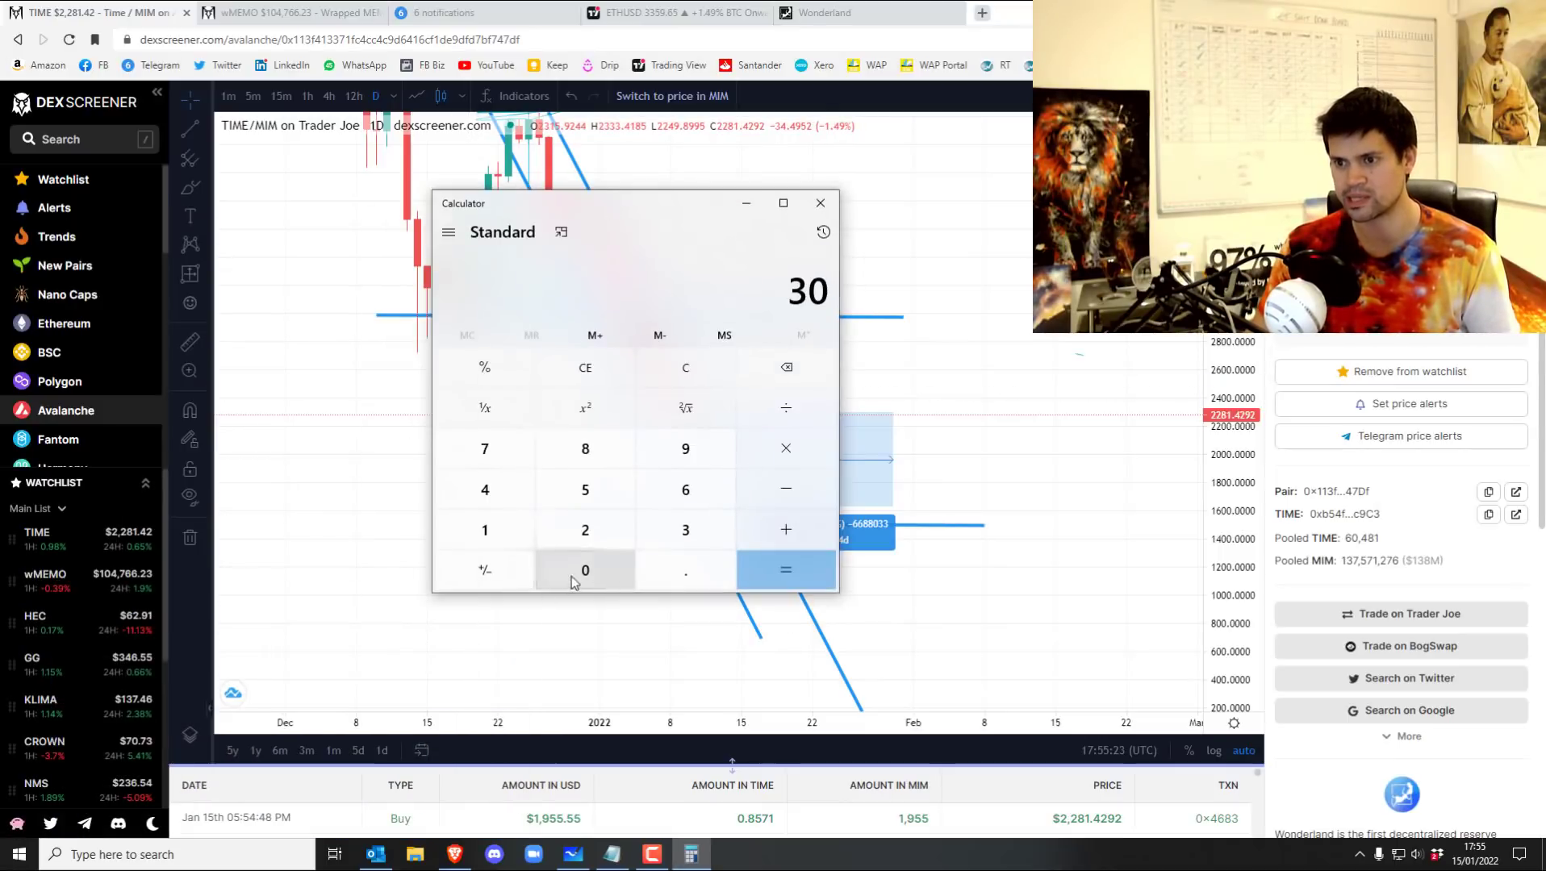
click(786, 407)
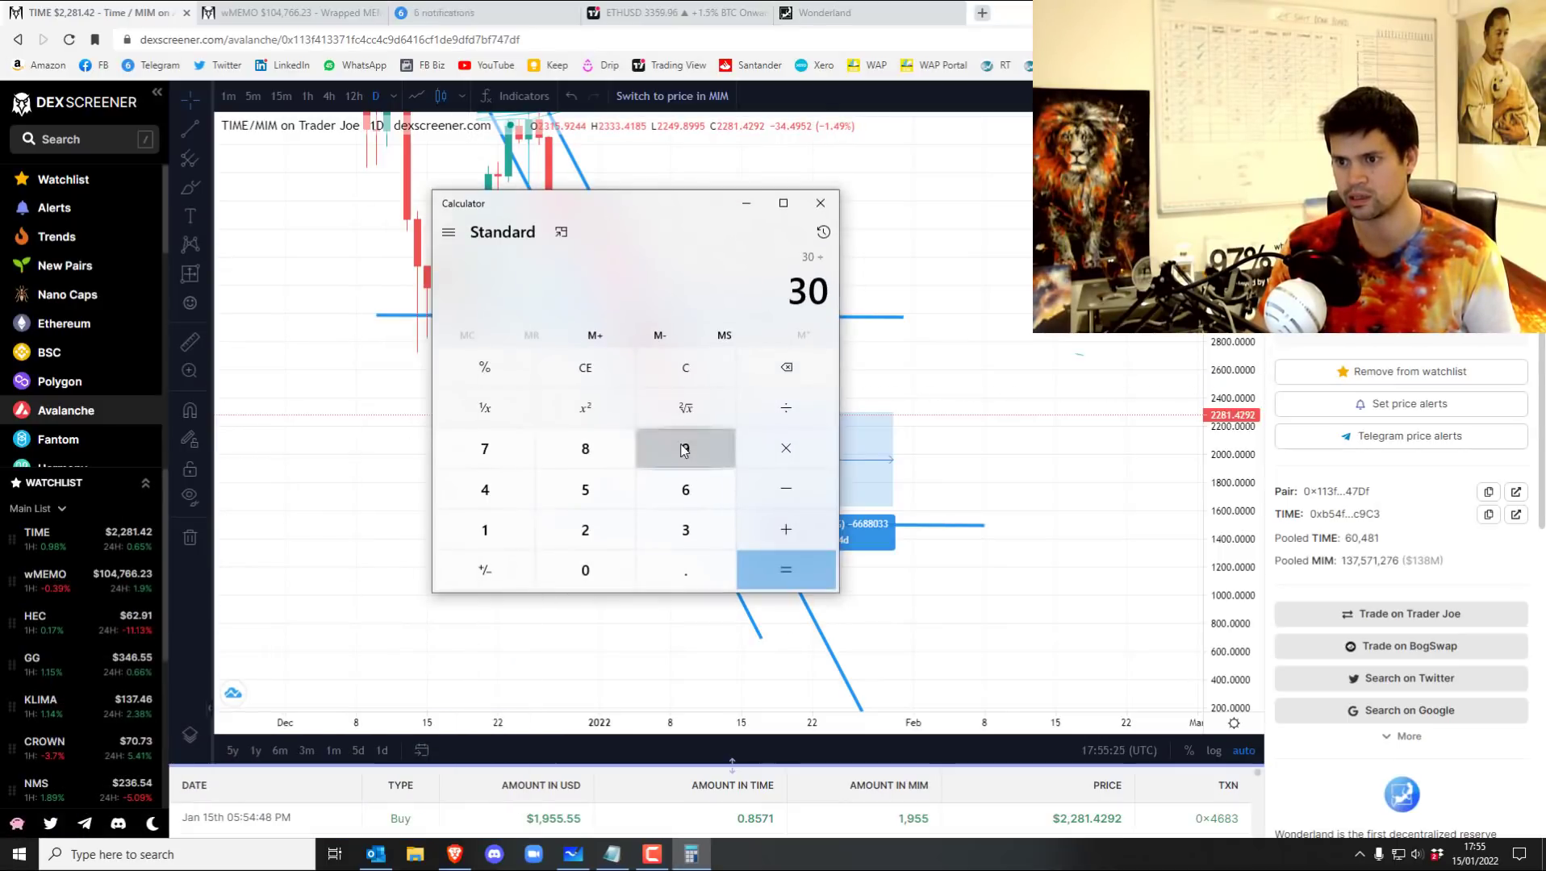
click(786, 569)
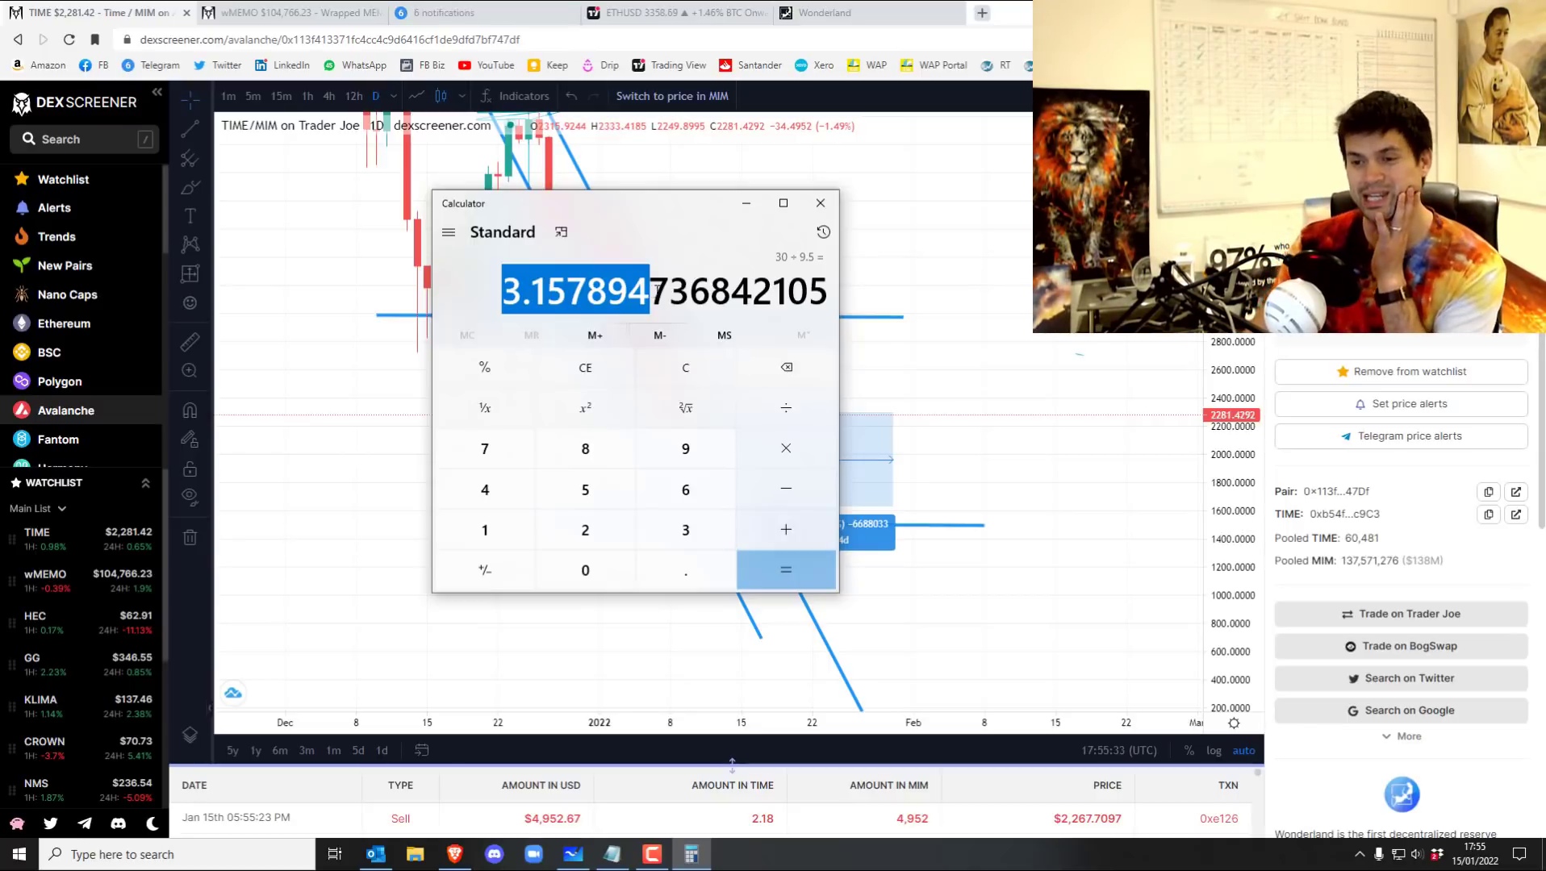
click(819, 204)
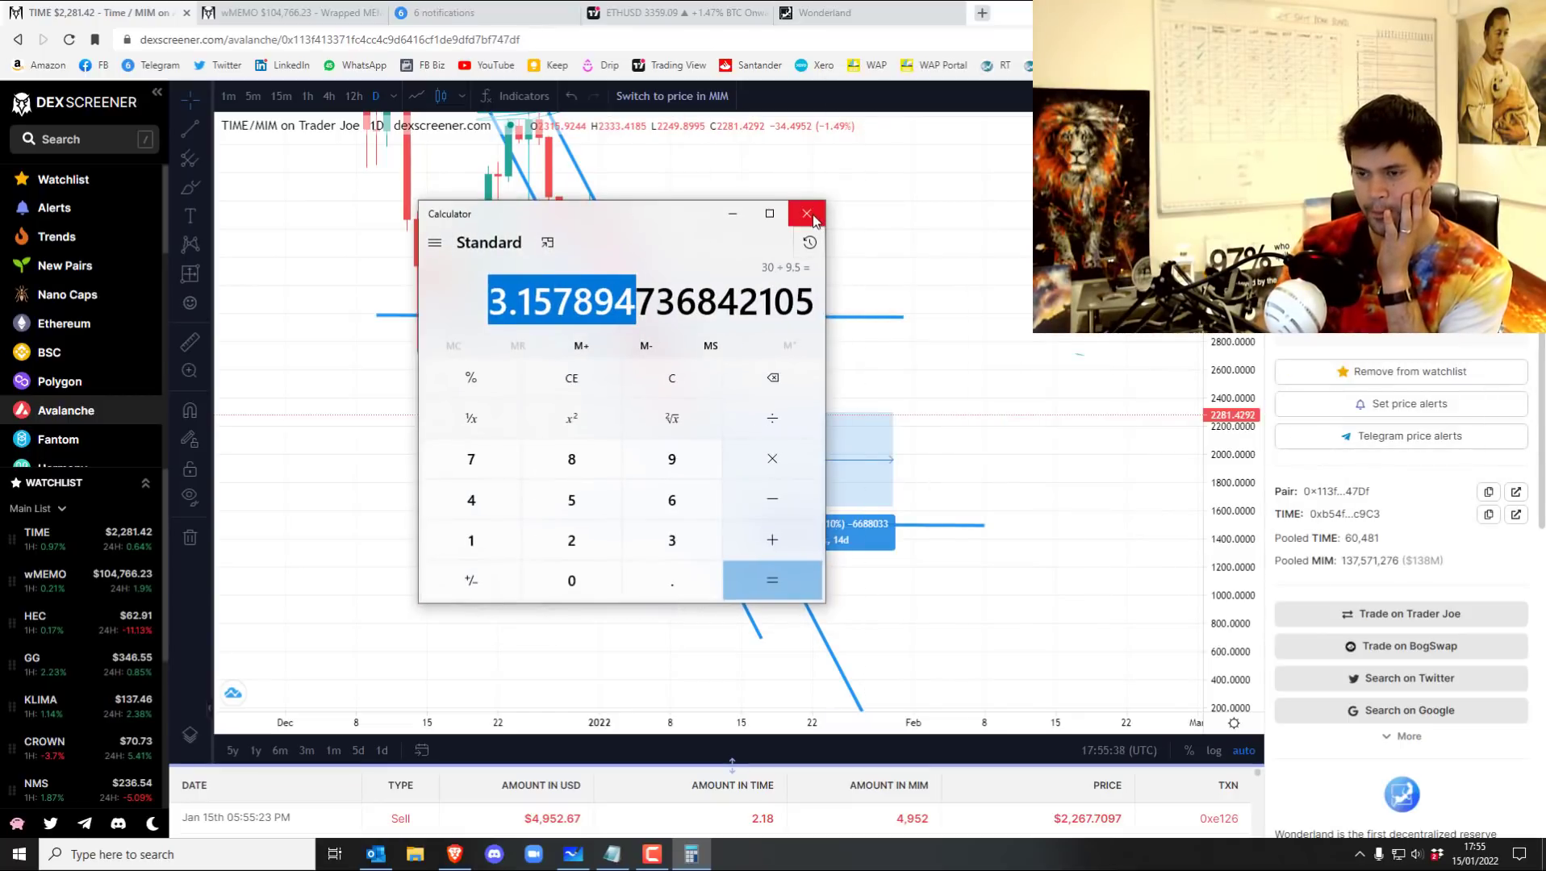
click(807, 213)
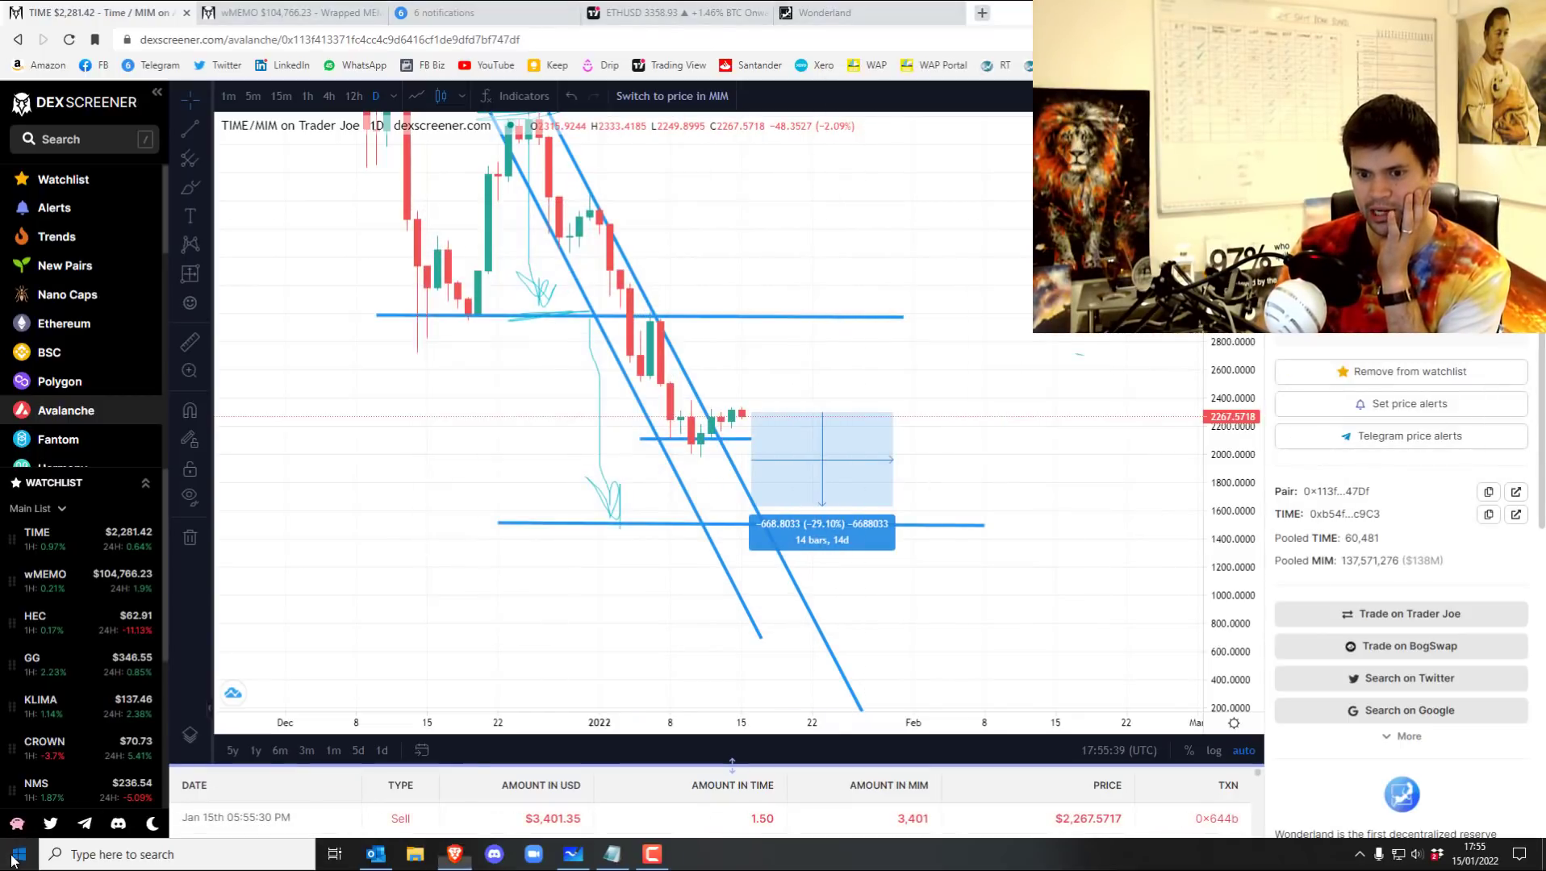
Start a blank workbook with 10 in A1 and copy Wonderland's next reward yield.
click(688, 854)
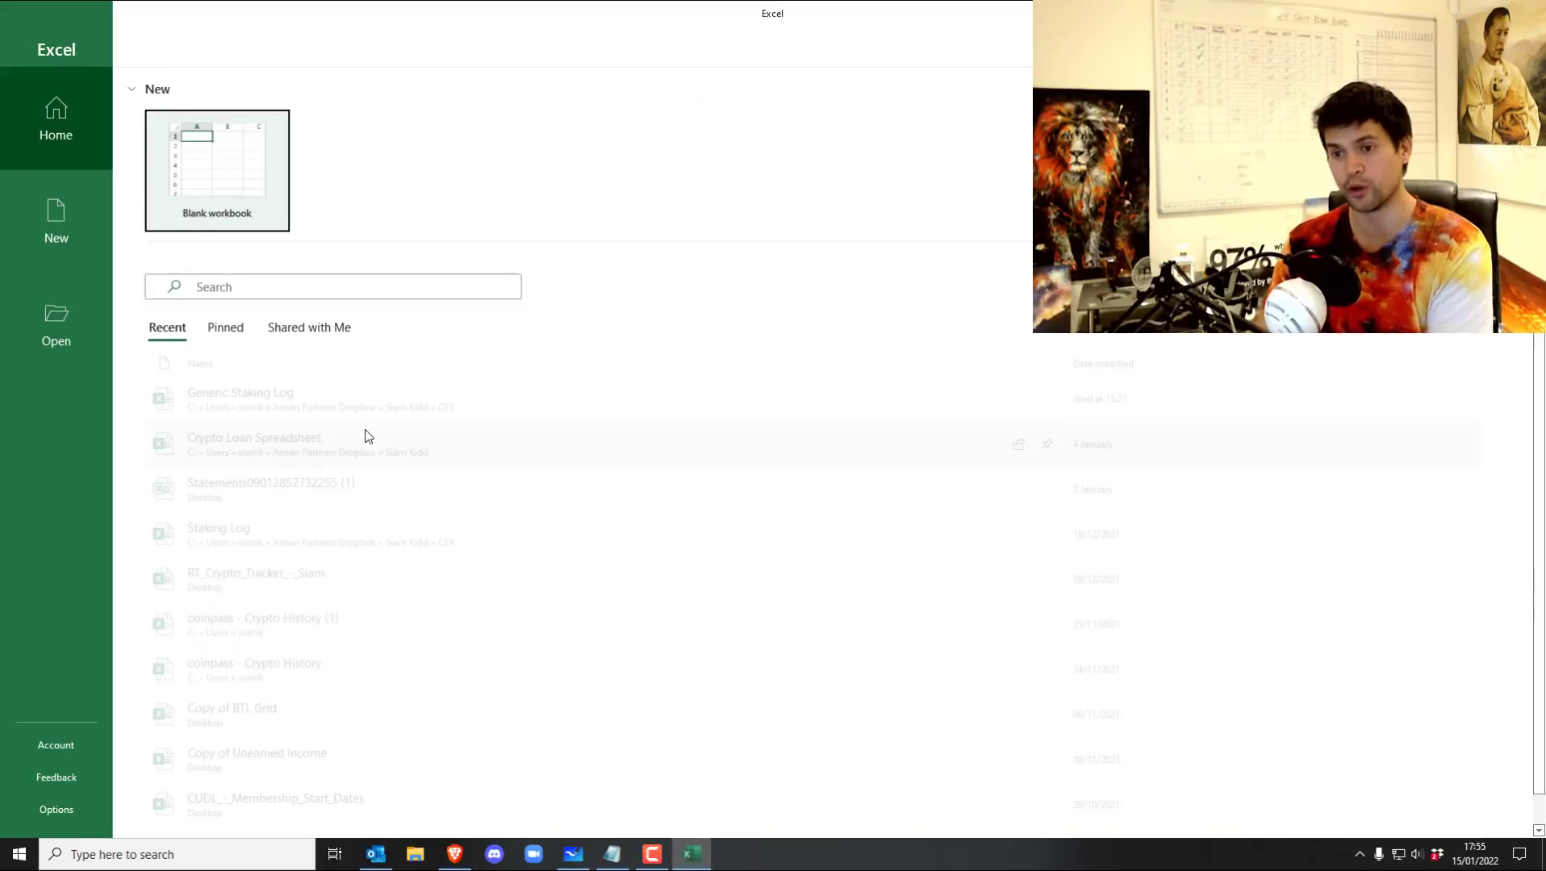
click(216, 169)
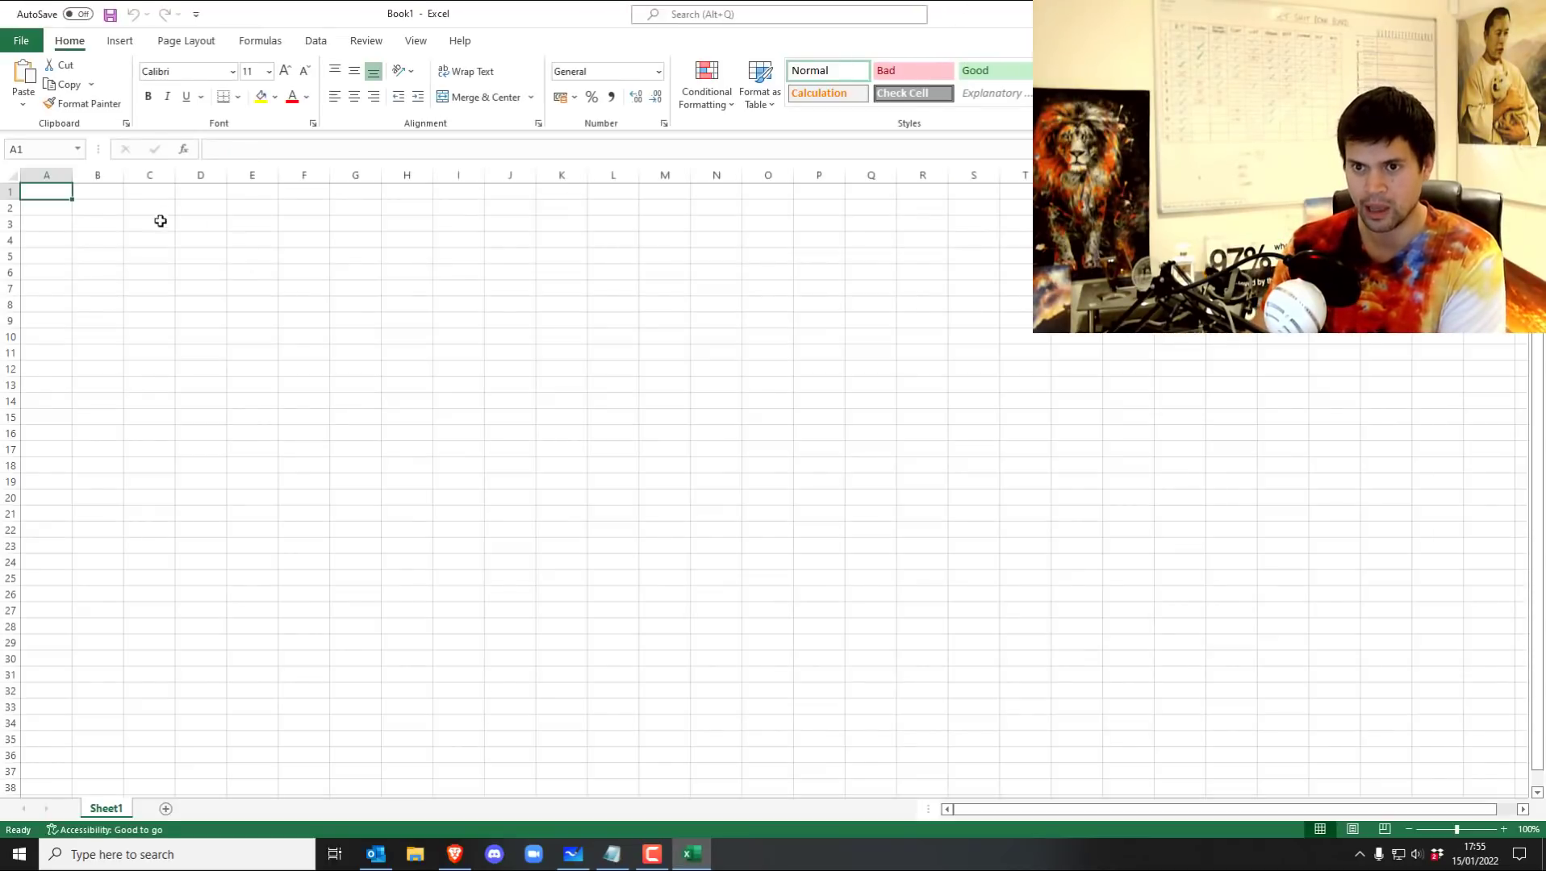
text(10)
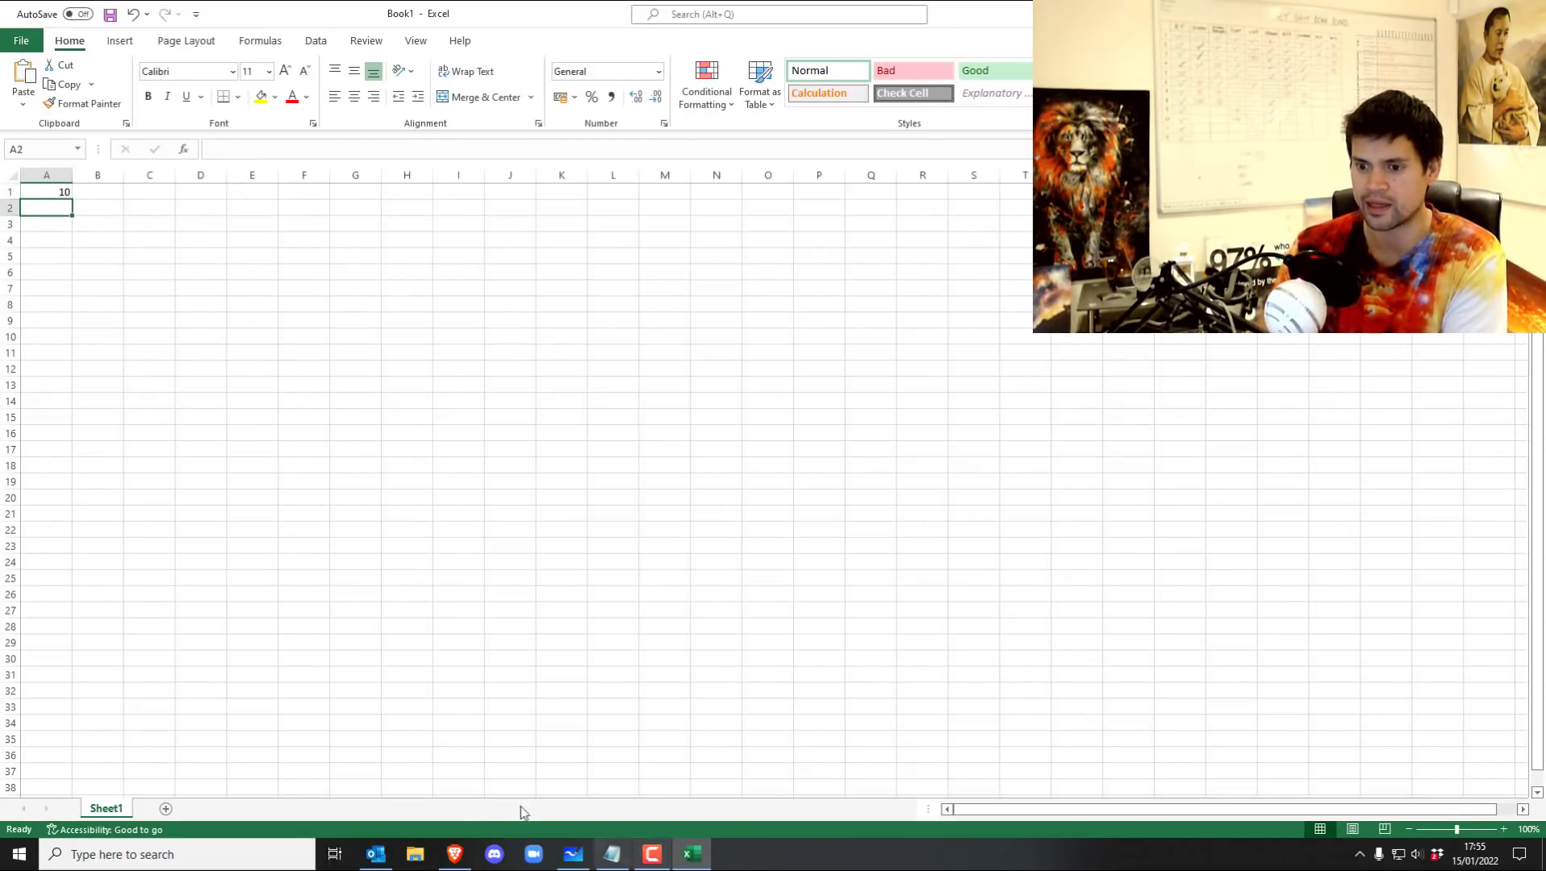
click(454, 854)
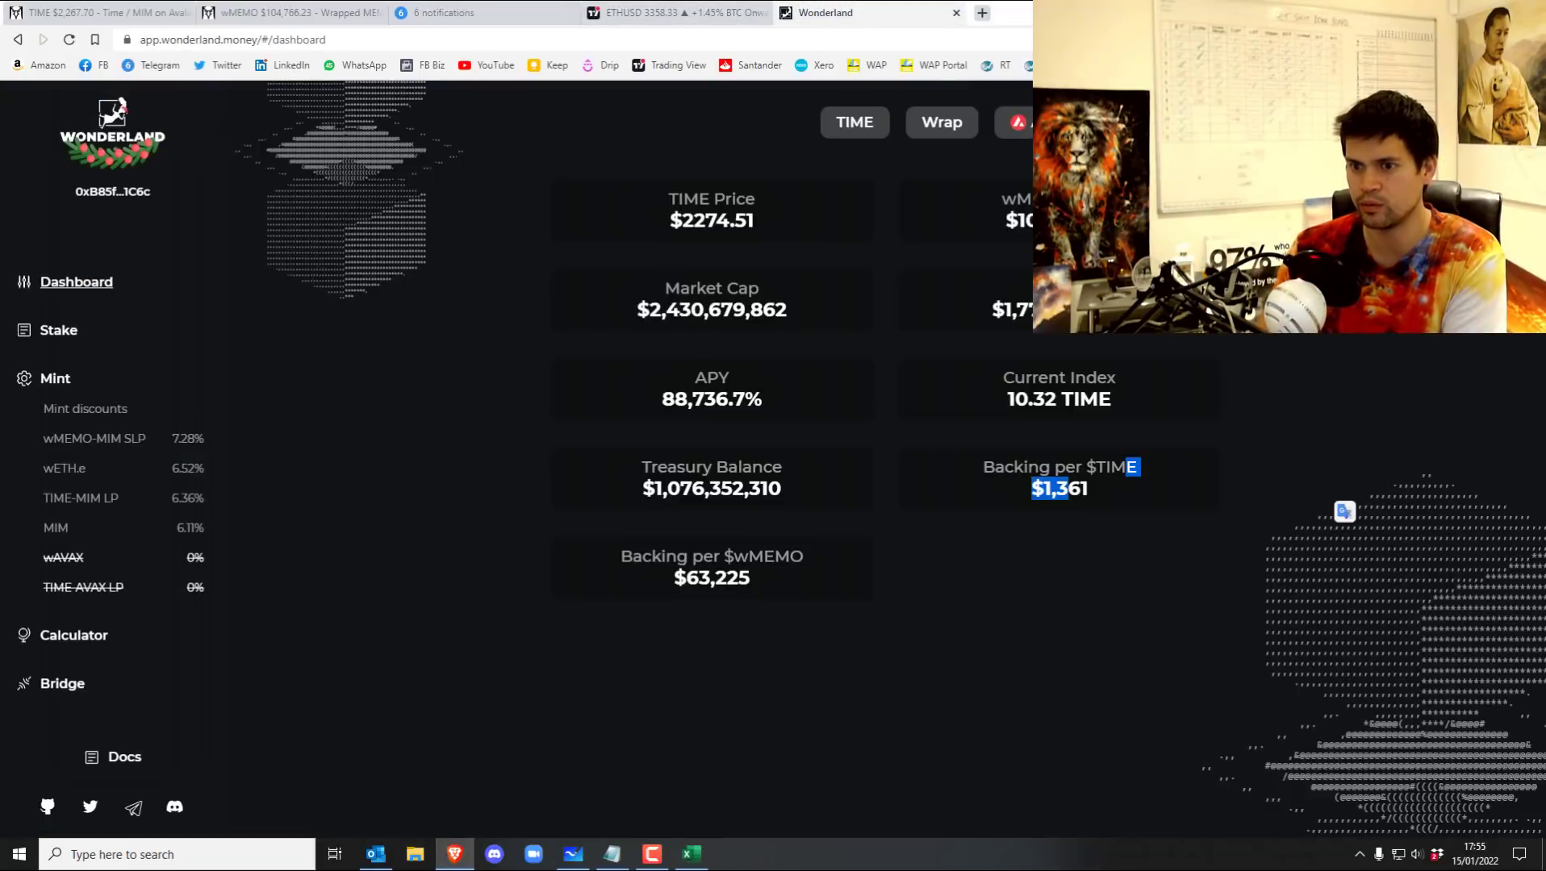
click(58, 330)
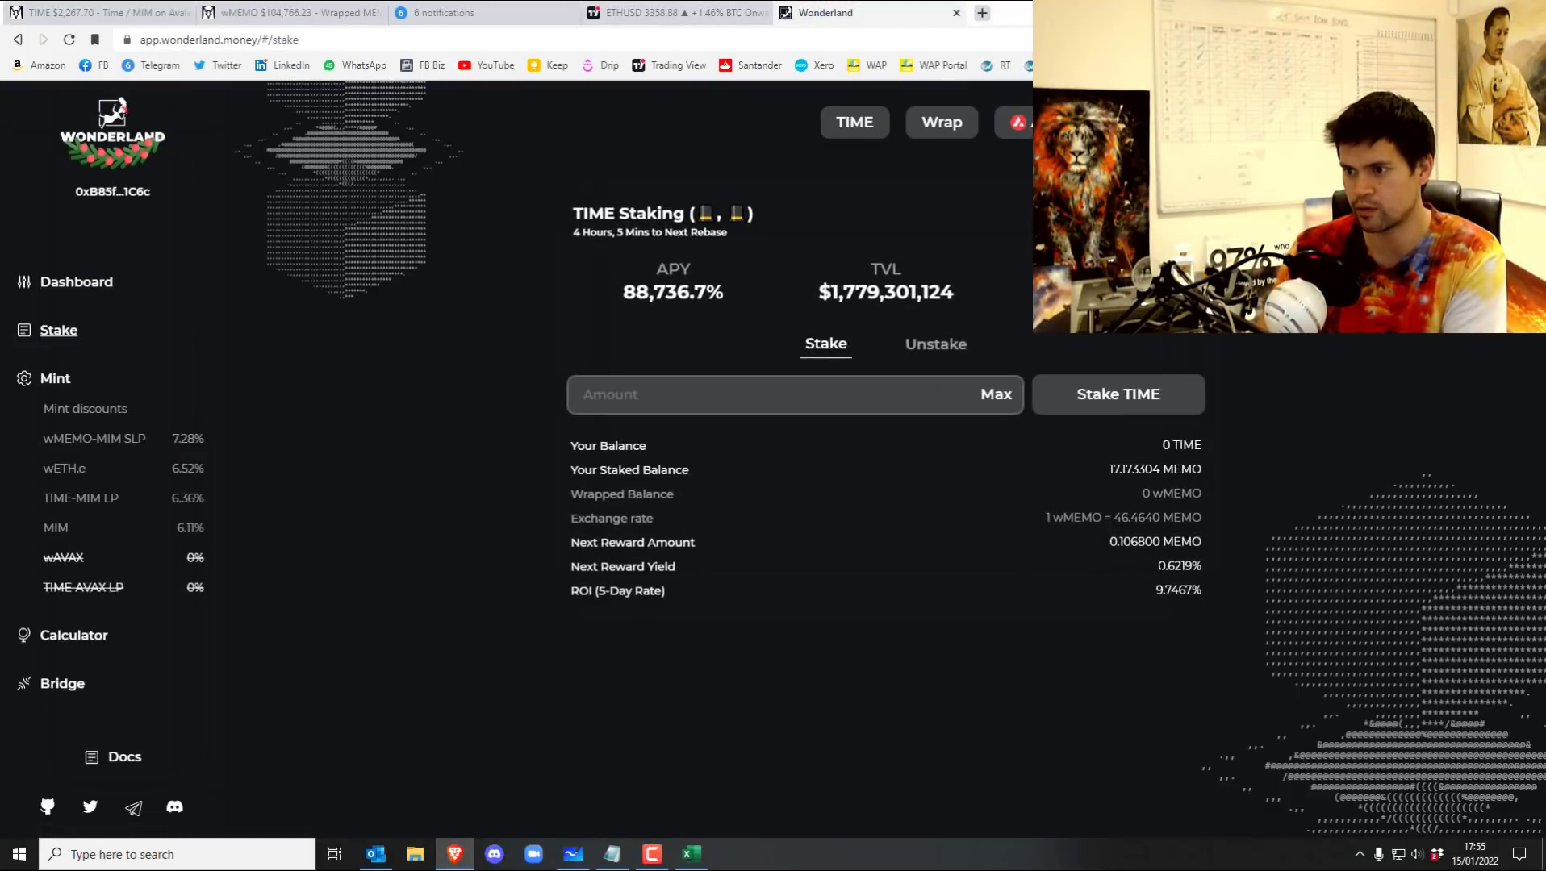
double_click(1177, 566)
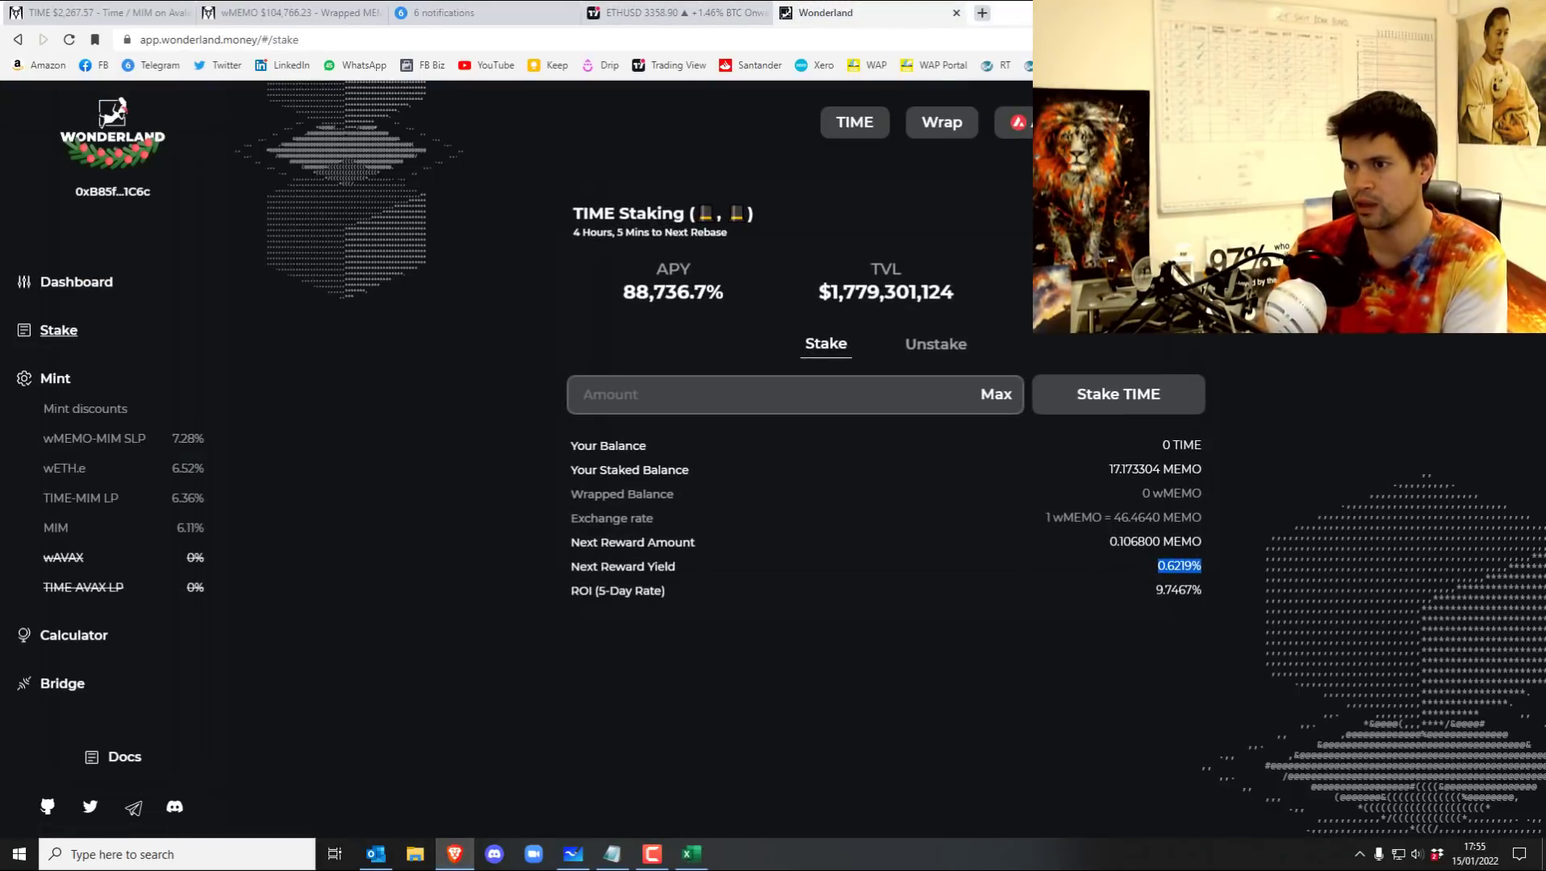
Enter the formula =a1*(1.006219)^3 in A2.
click(689, 854)
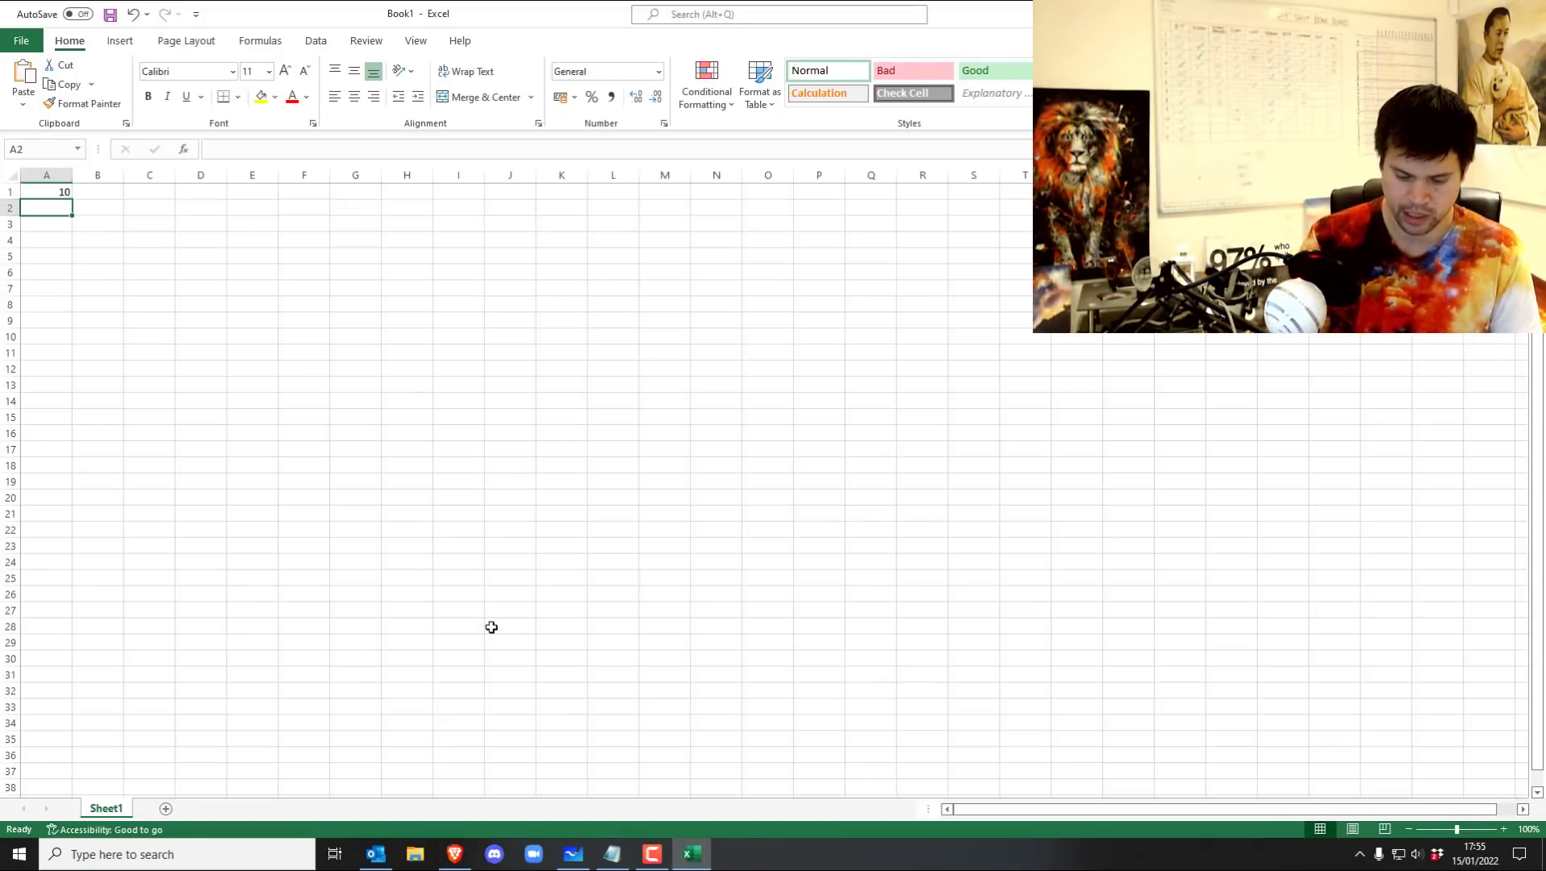
text(=a1*)
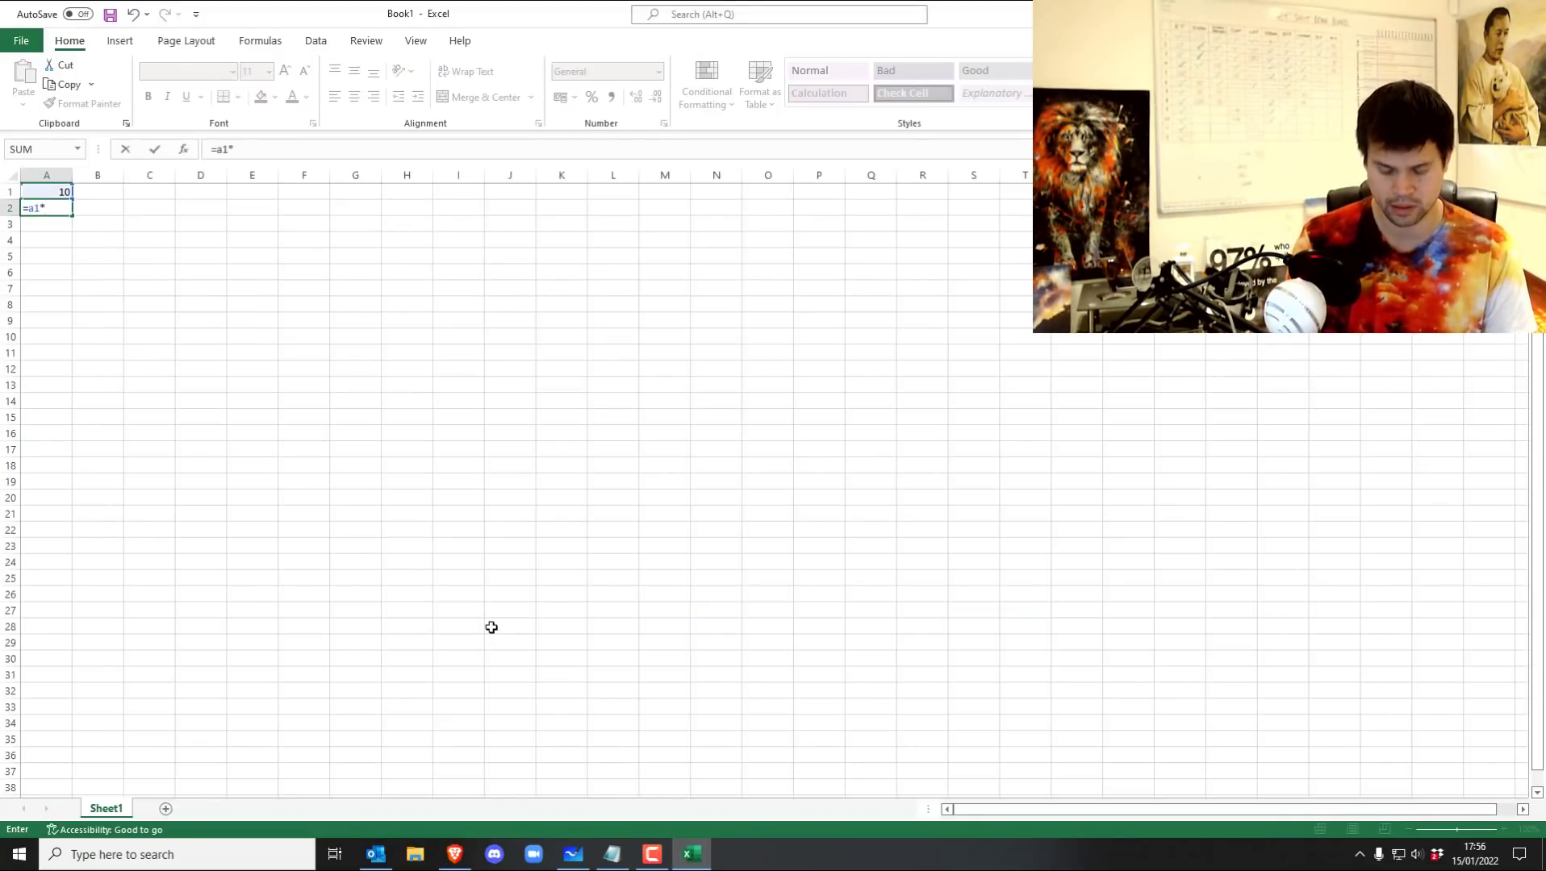
text(()
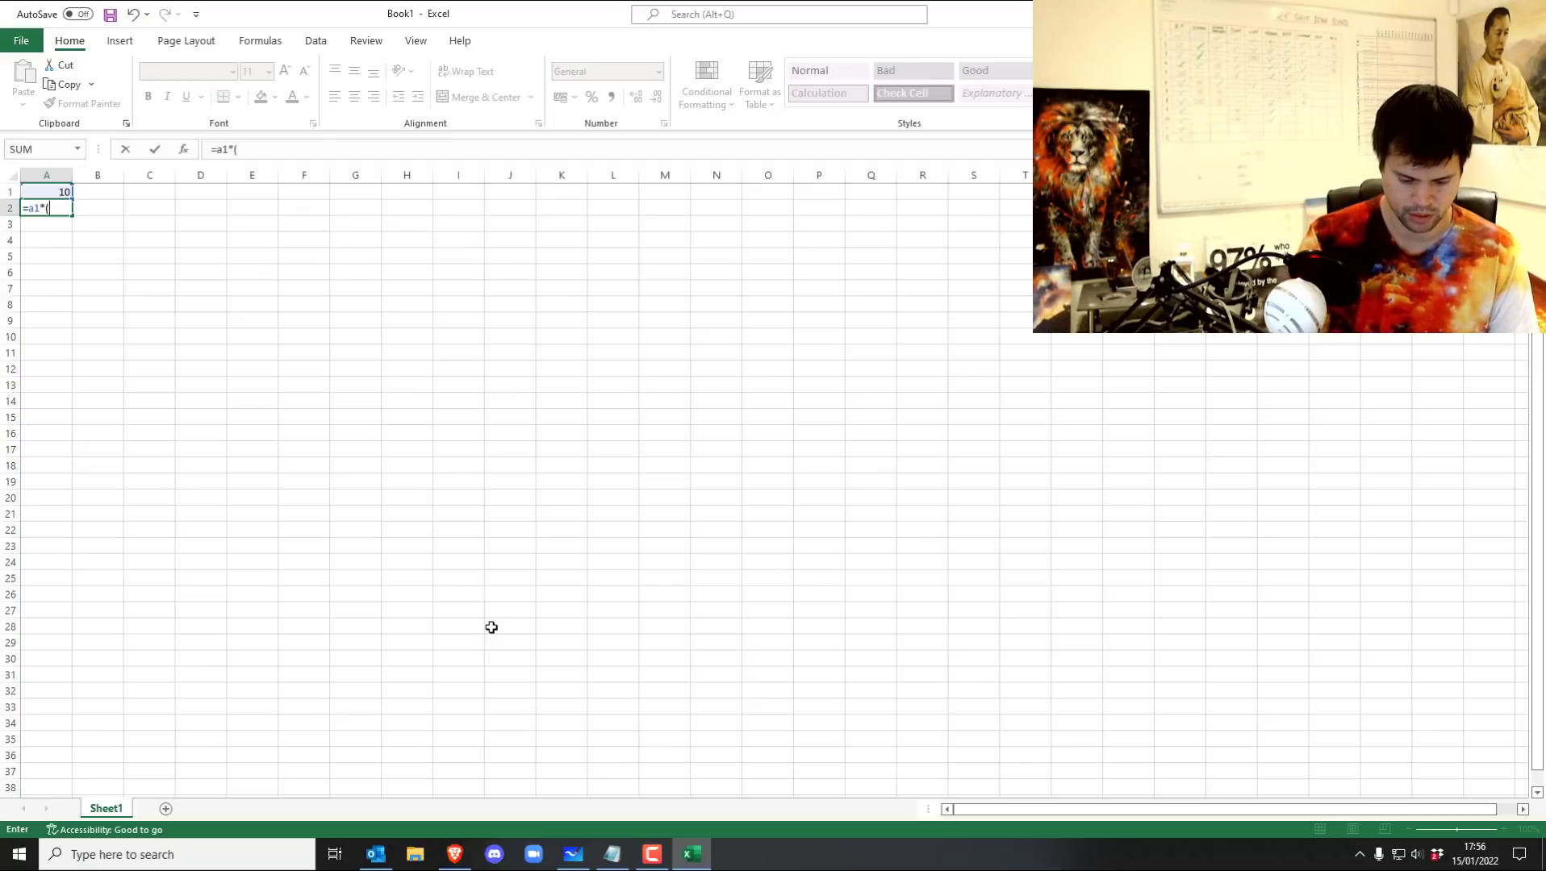
text((1.0062)
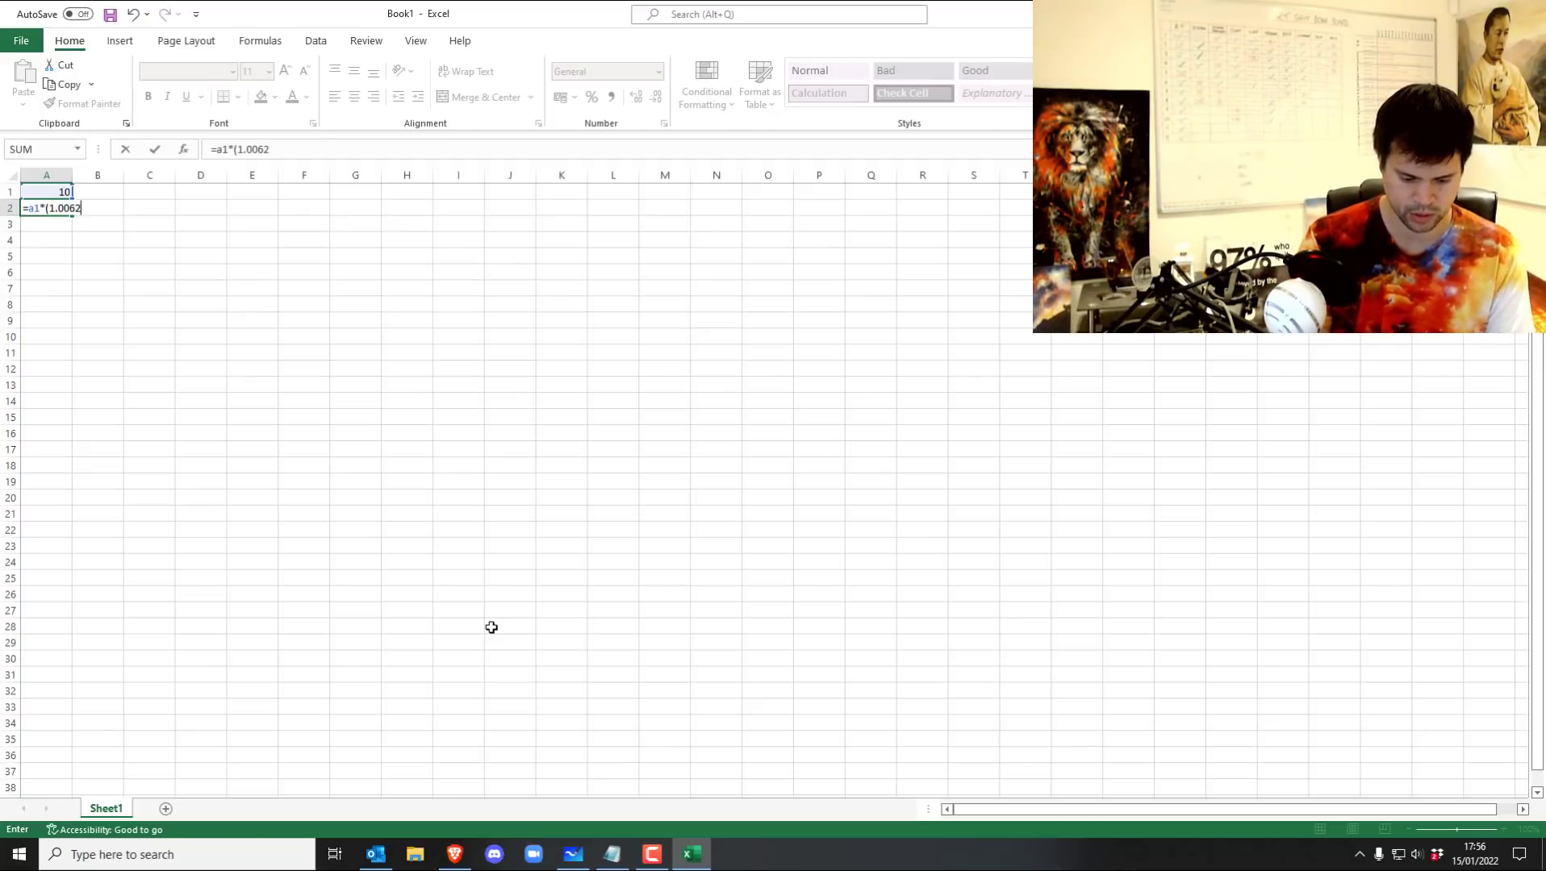
text(19))
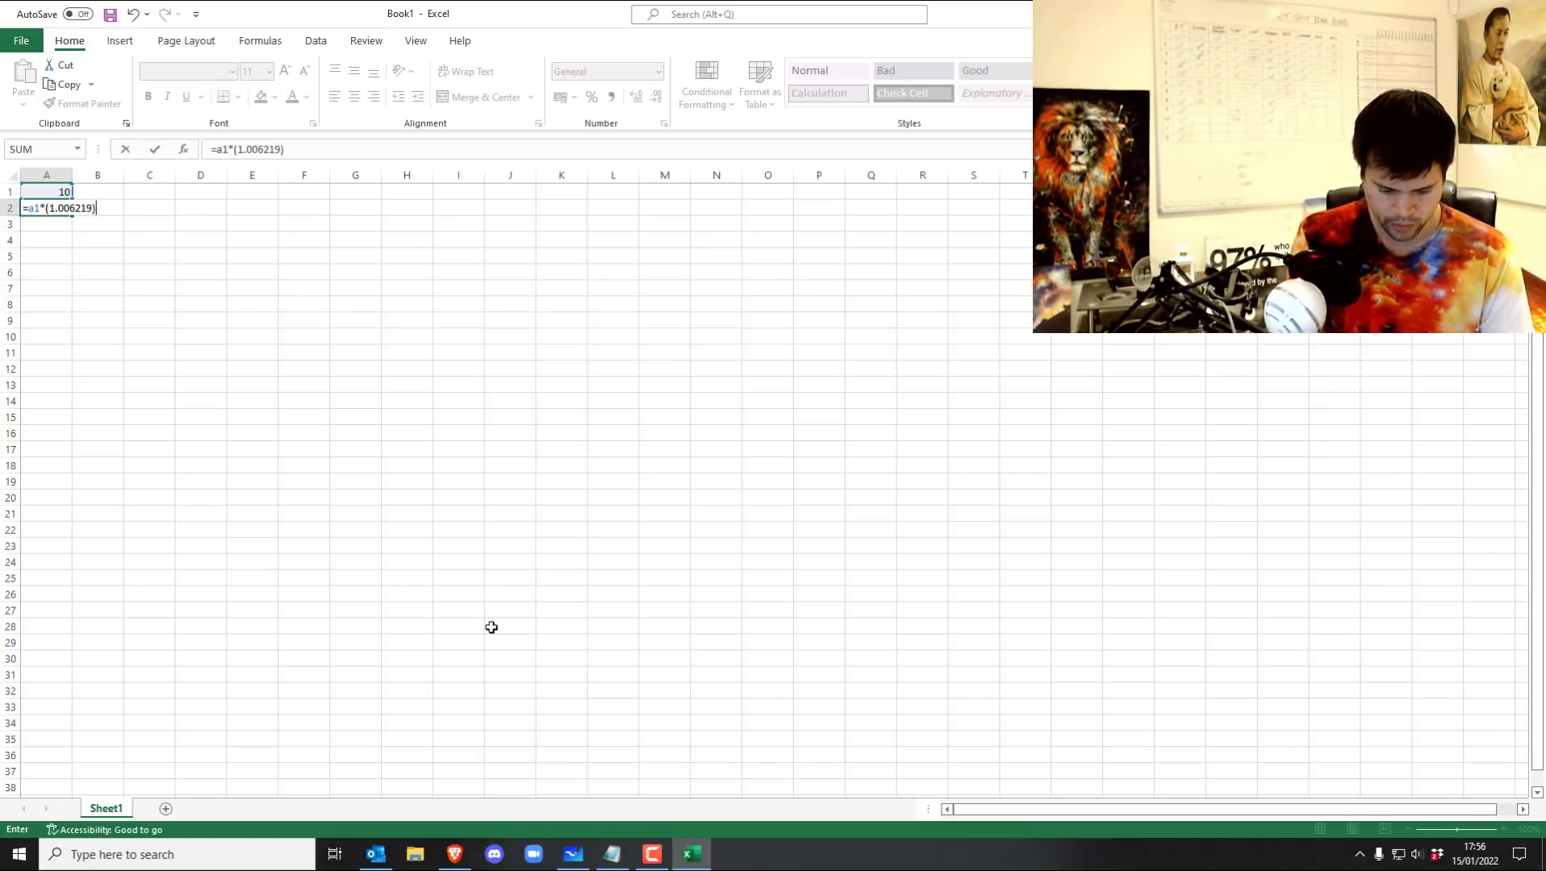
text(^3)
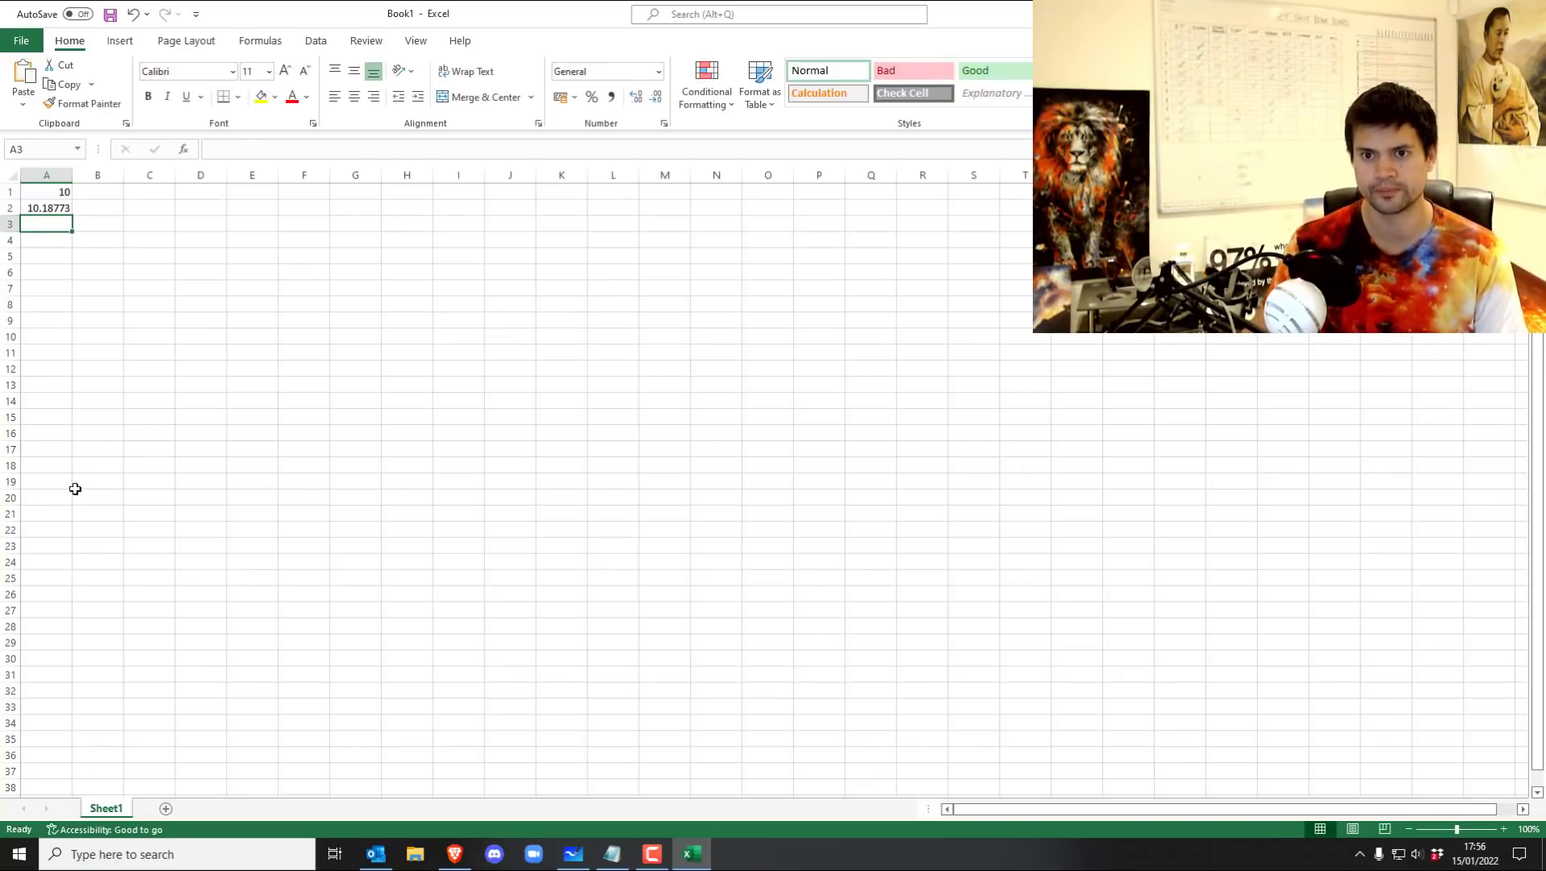
Fill A2's formula down to A33 (18.13349), inspect rows, and return to DEX Screener.
click(46, 208)
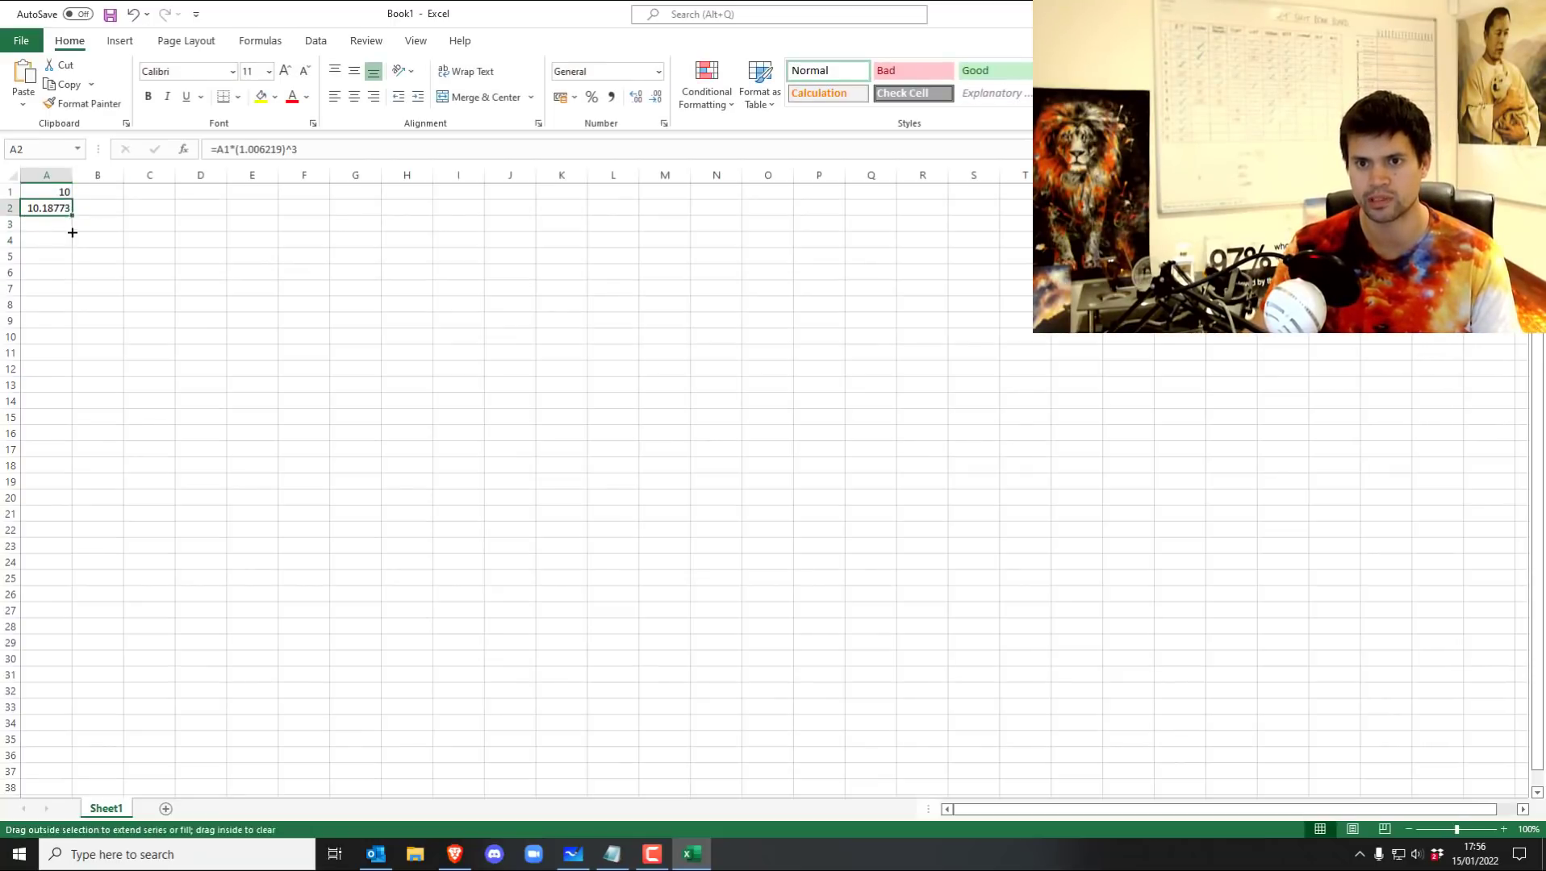
drag(71, 214, 71, 707)
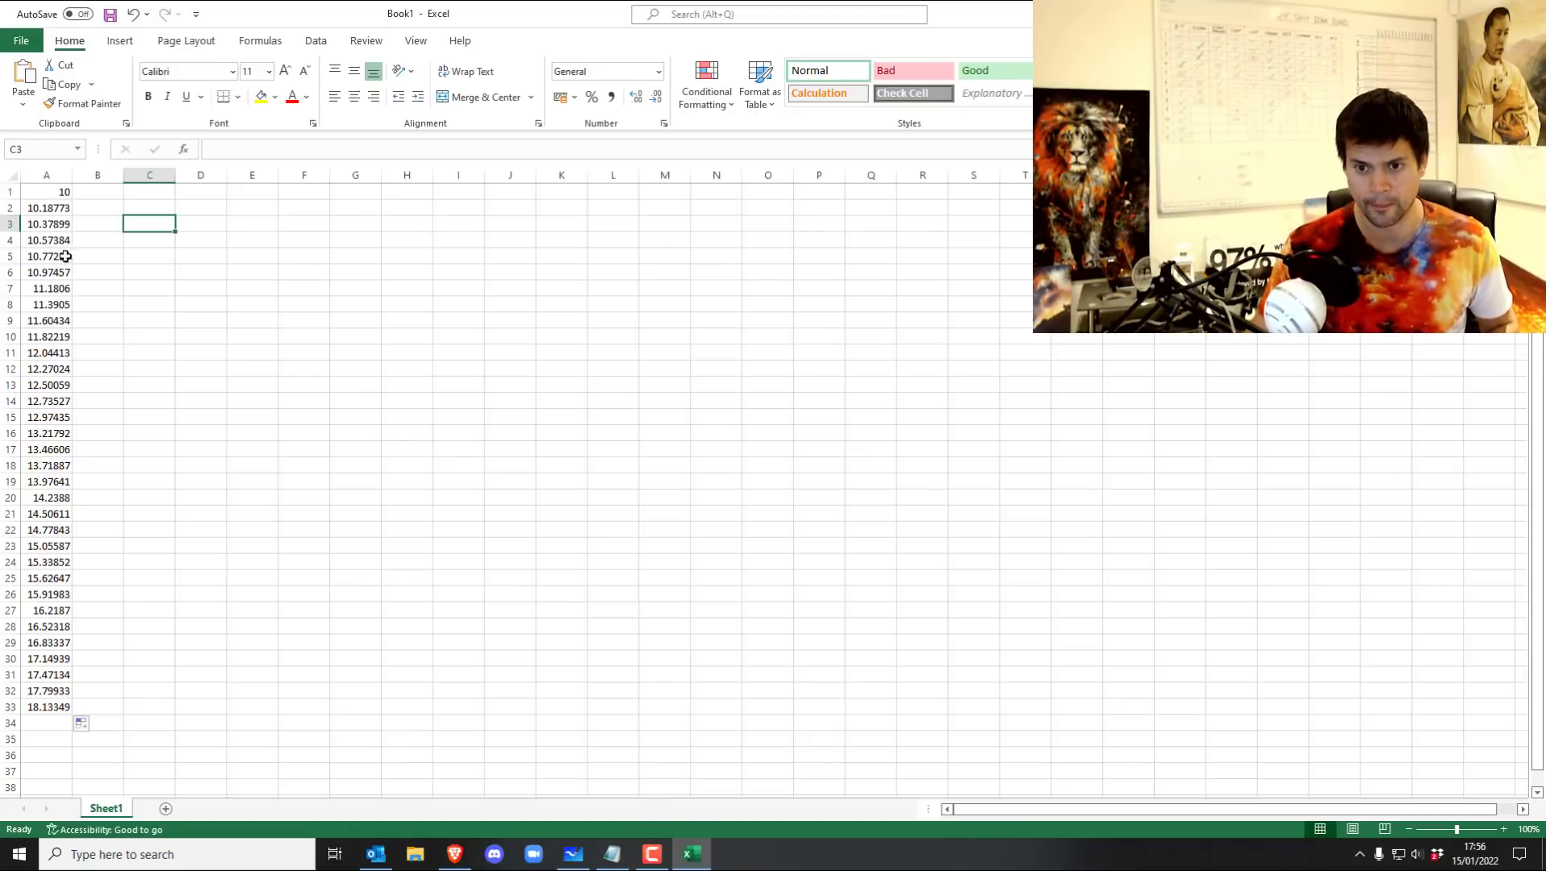
click(45, 191)
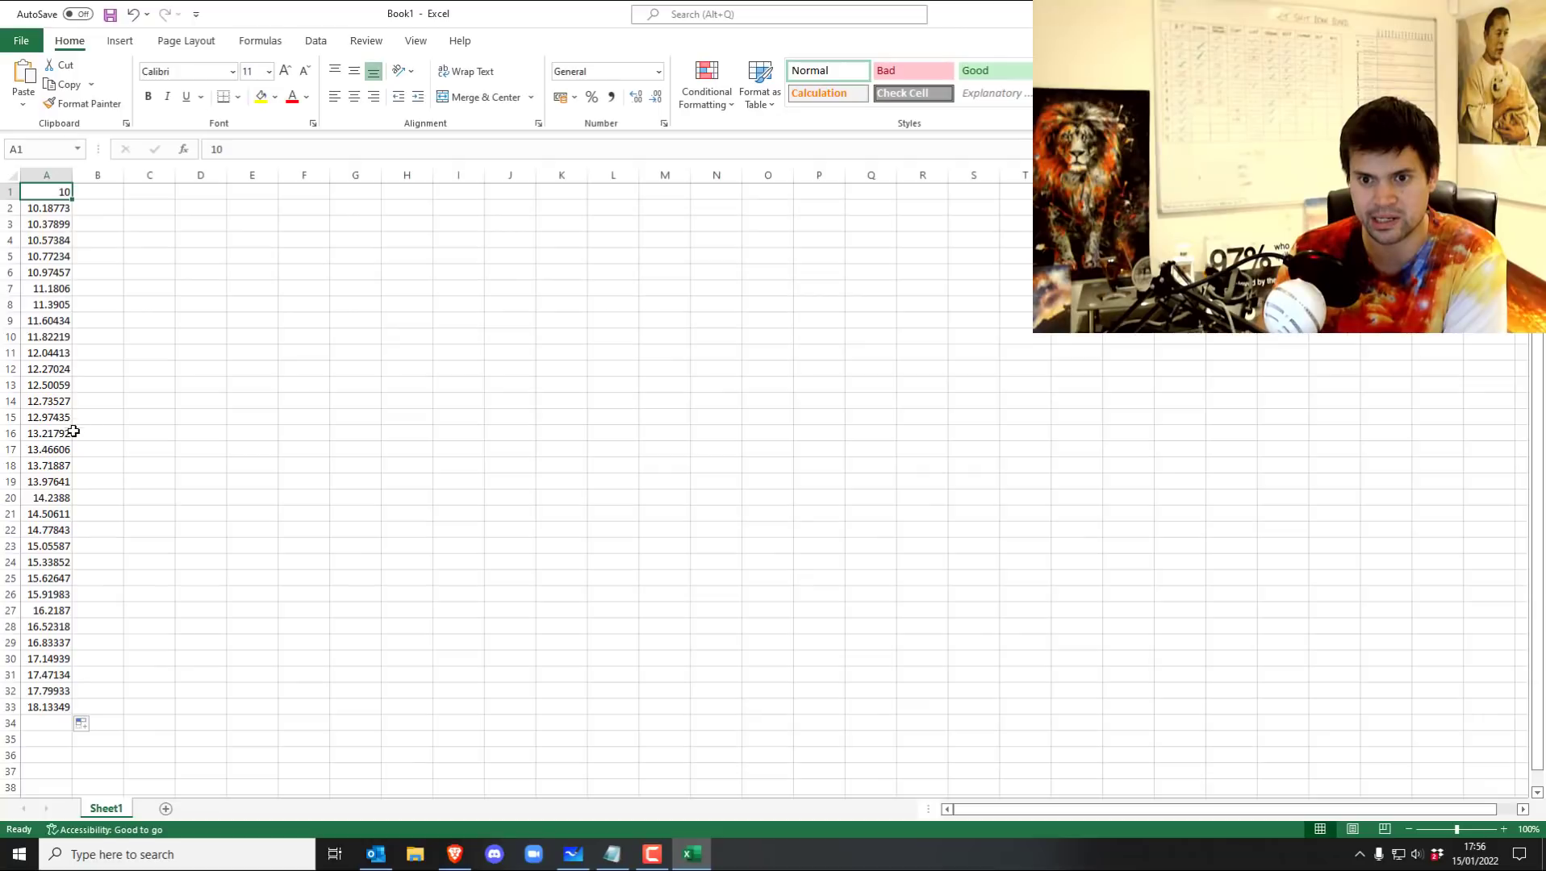
click(45, 433)
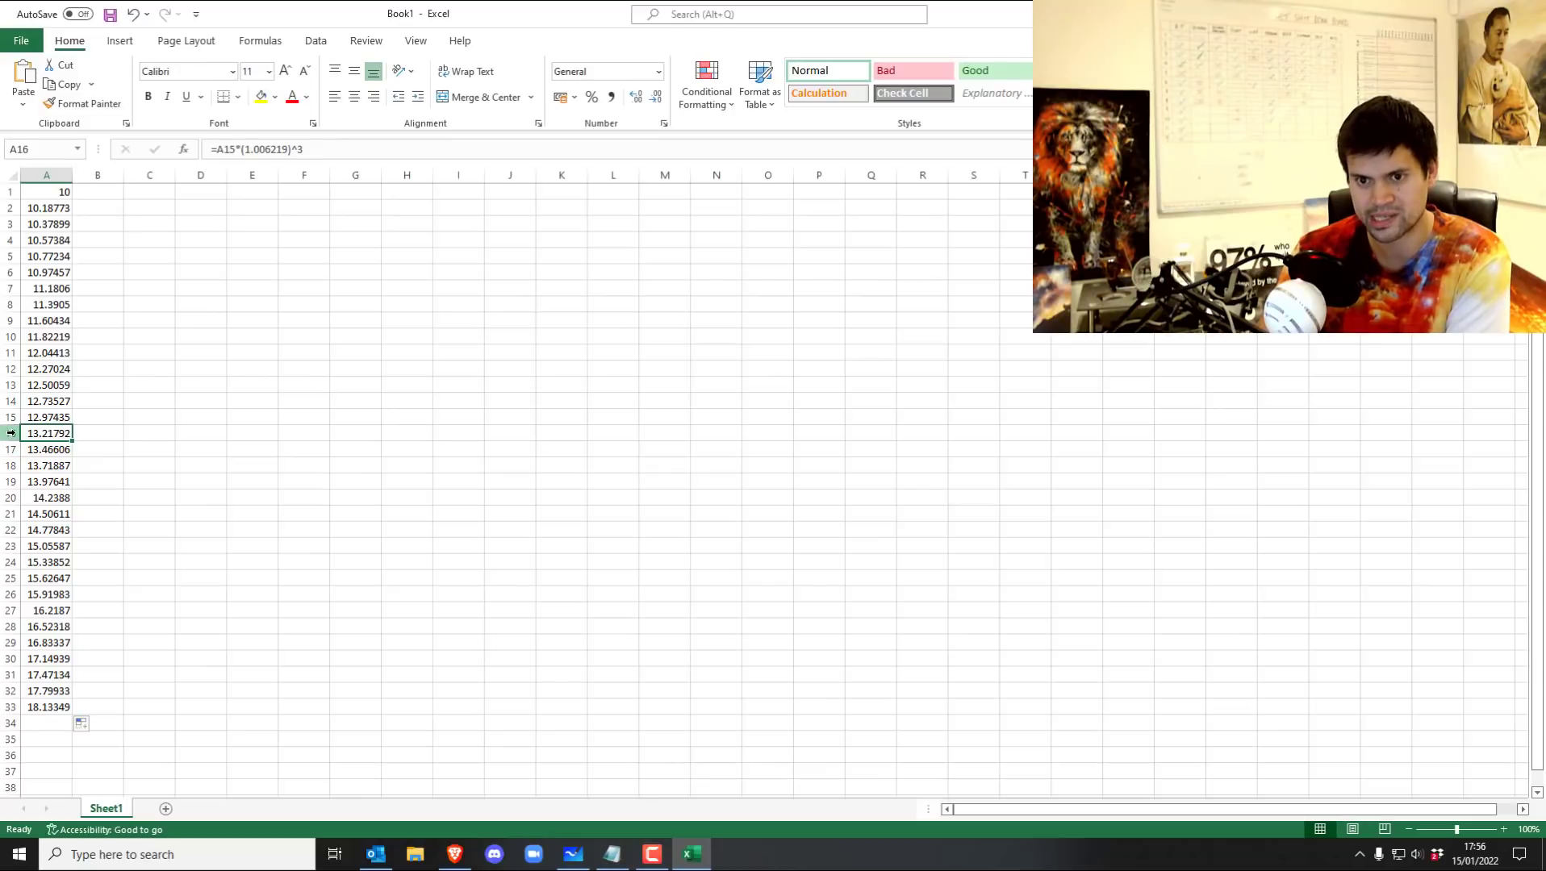
drag(10, 432, 11, 481)
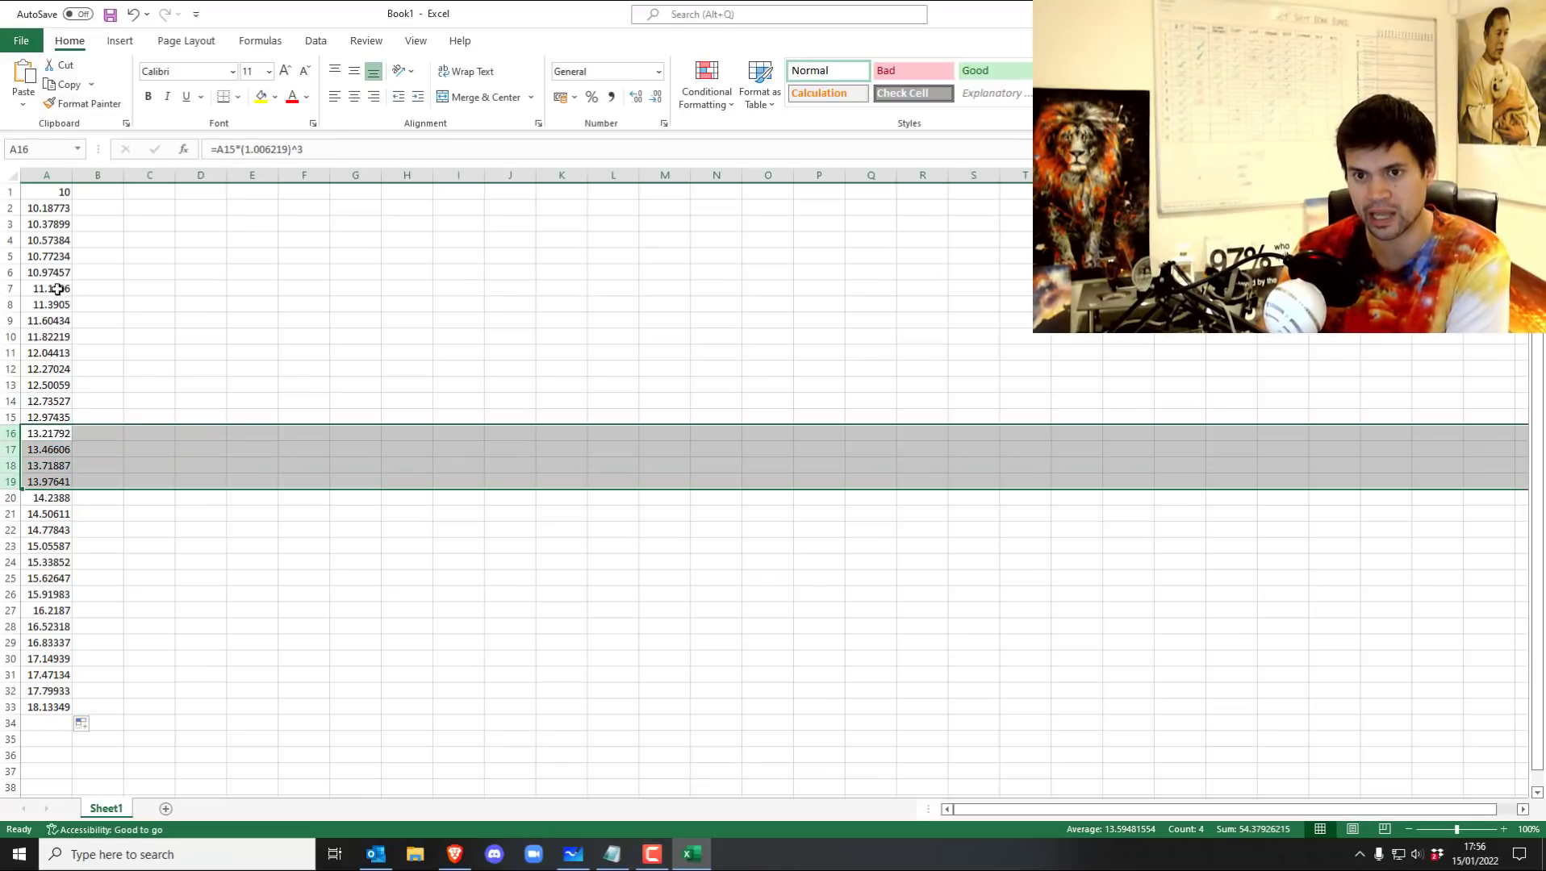
click(572, 854)
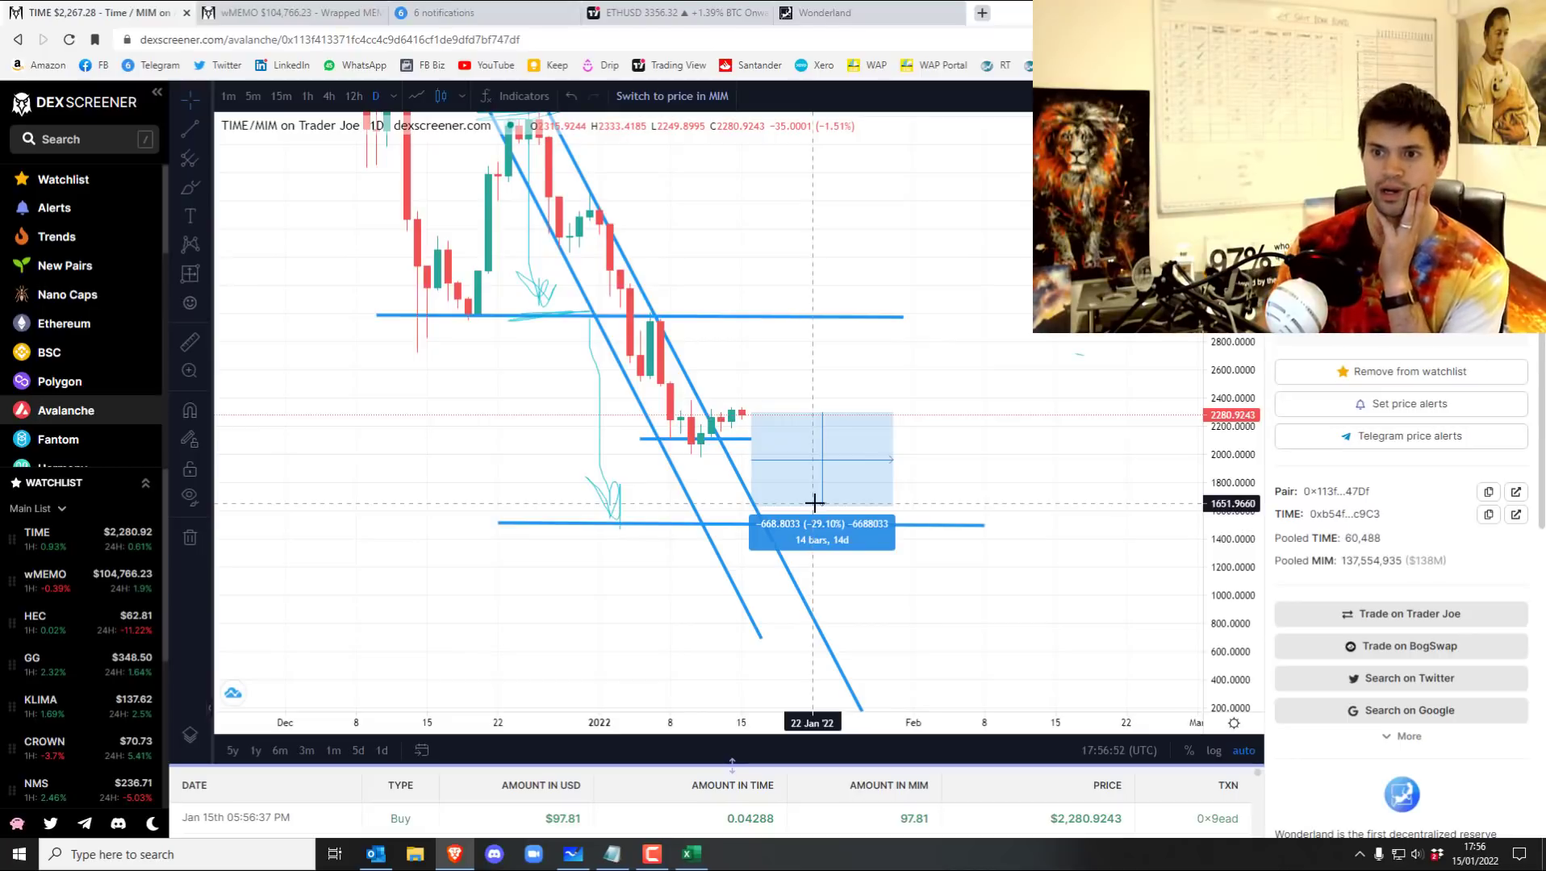
Put TIME/MIM on 12-hour candles and draw a rising trendline under the recent candles.
click(813, 503)
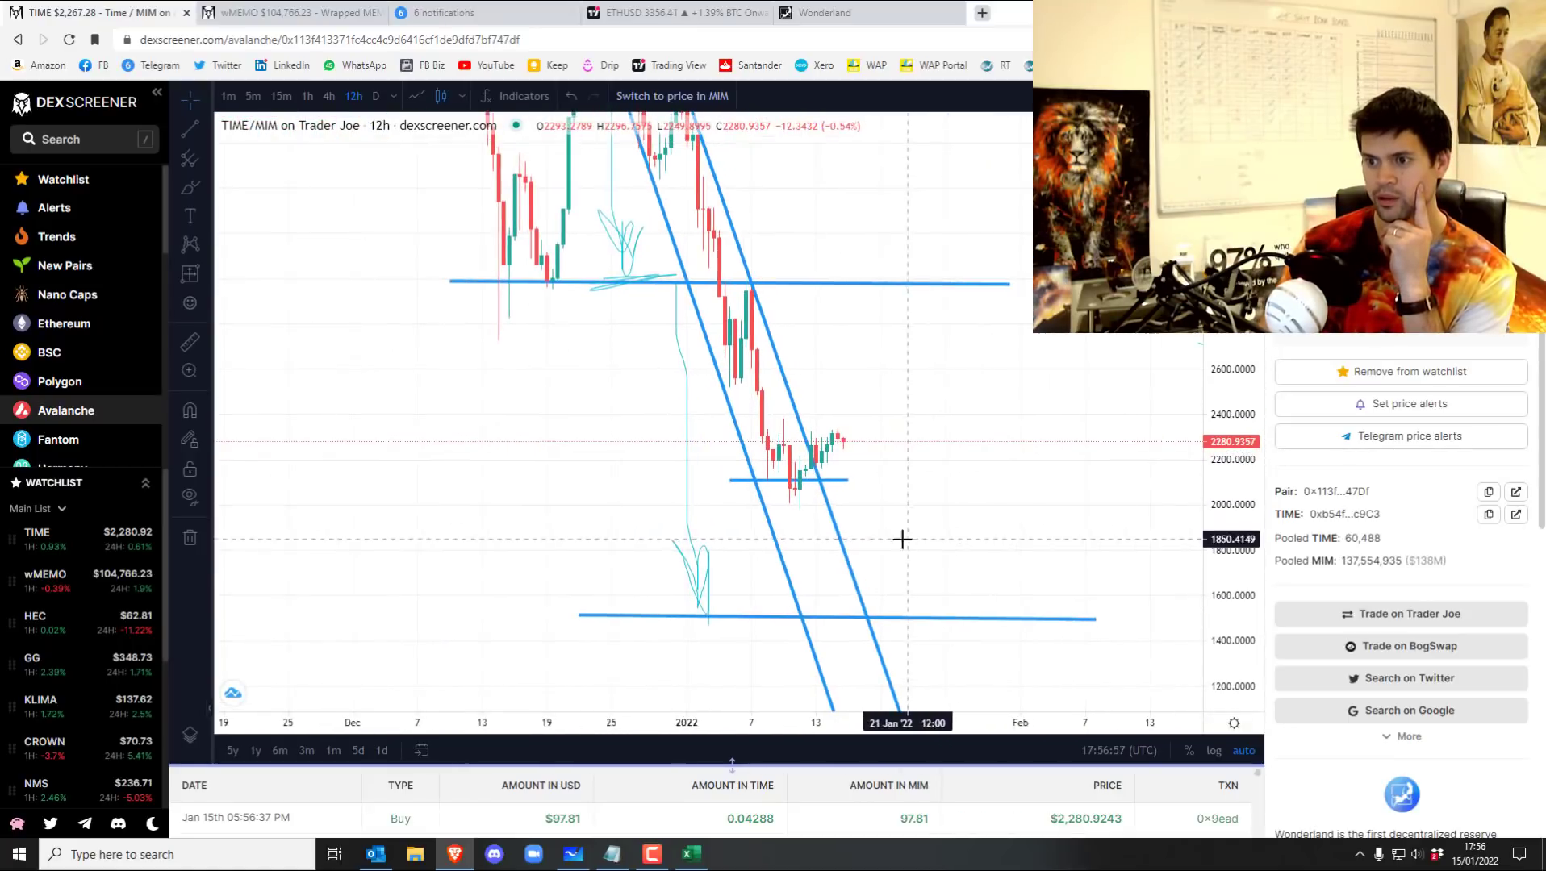
mouse_move(791, 504)
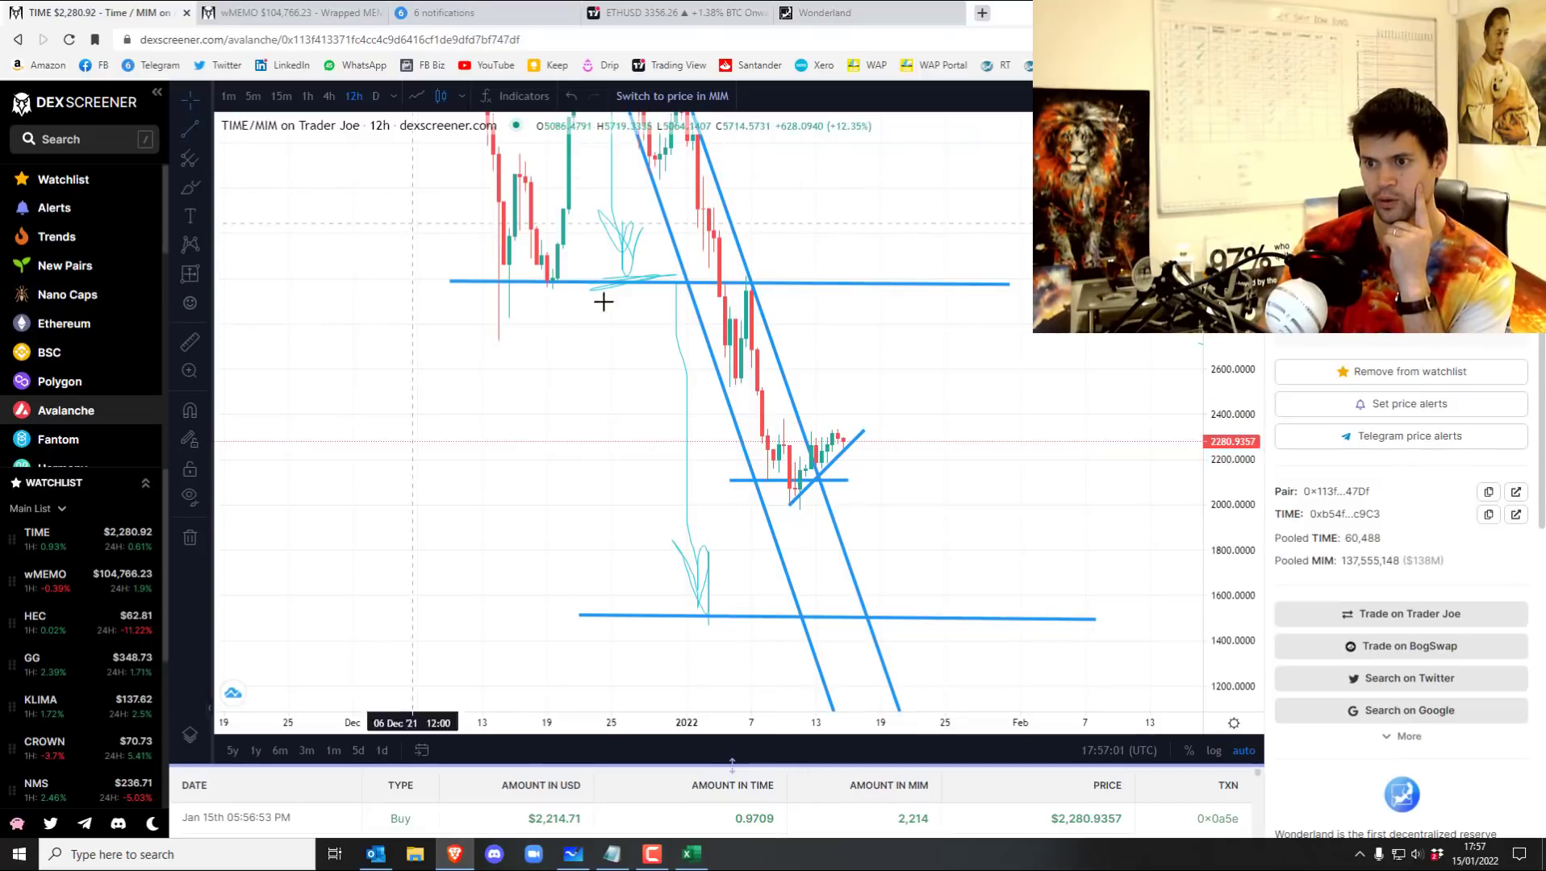
drag(755, 438, 860, 434)
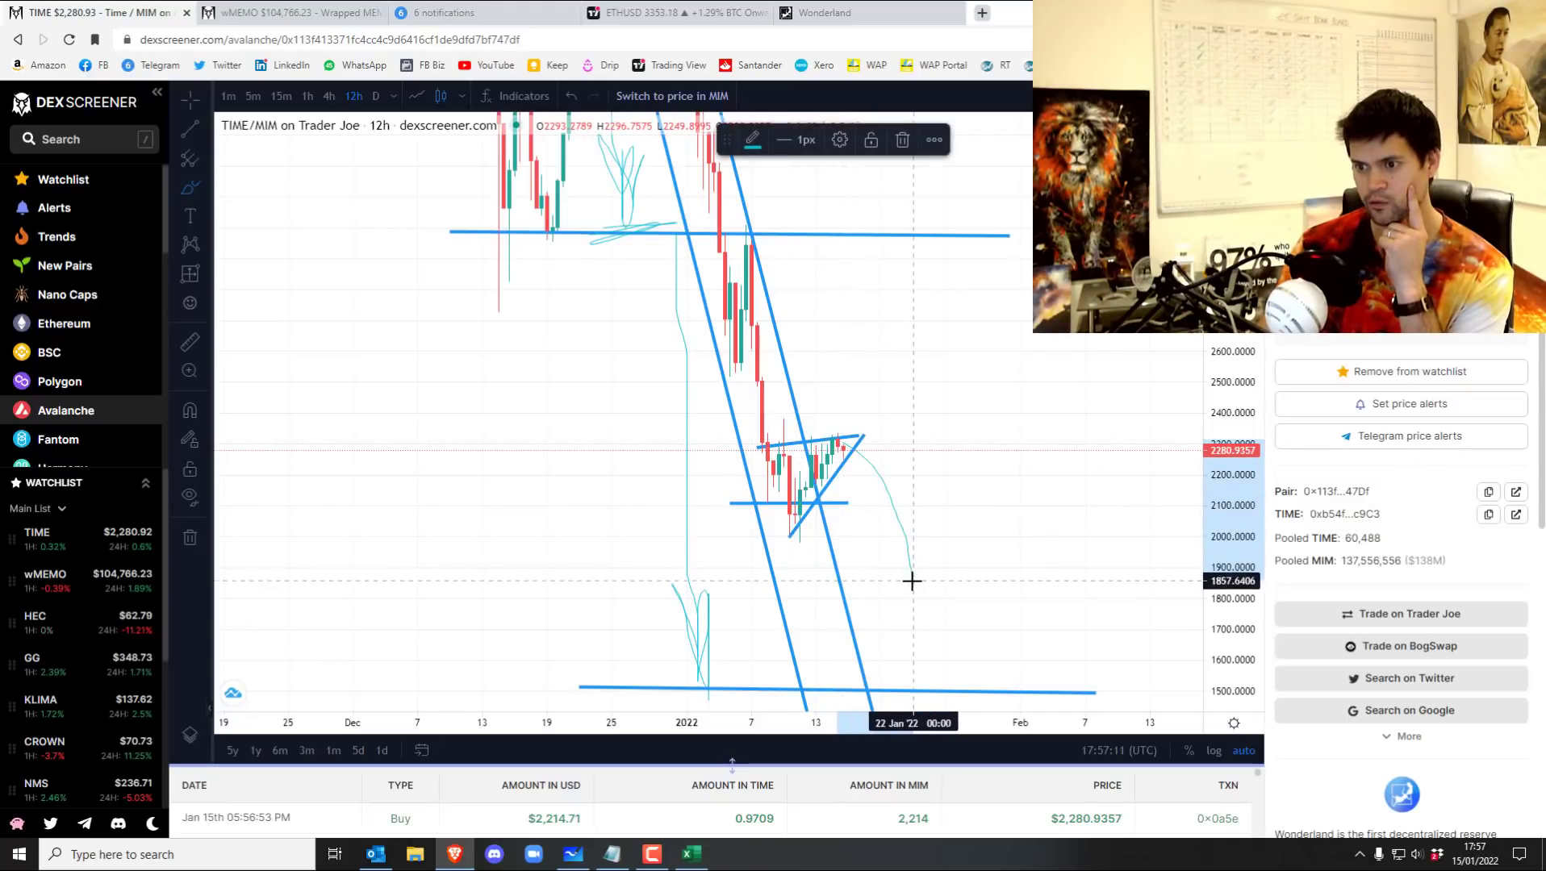
mouse_move(996, 587)
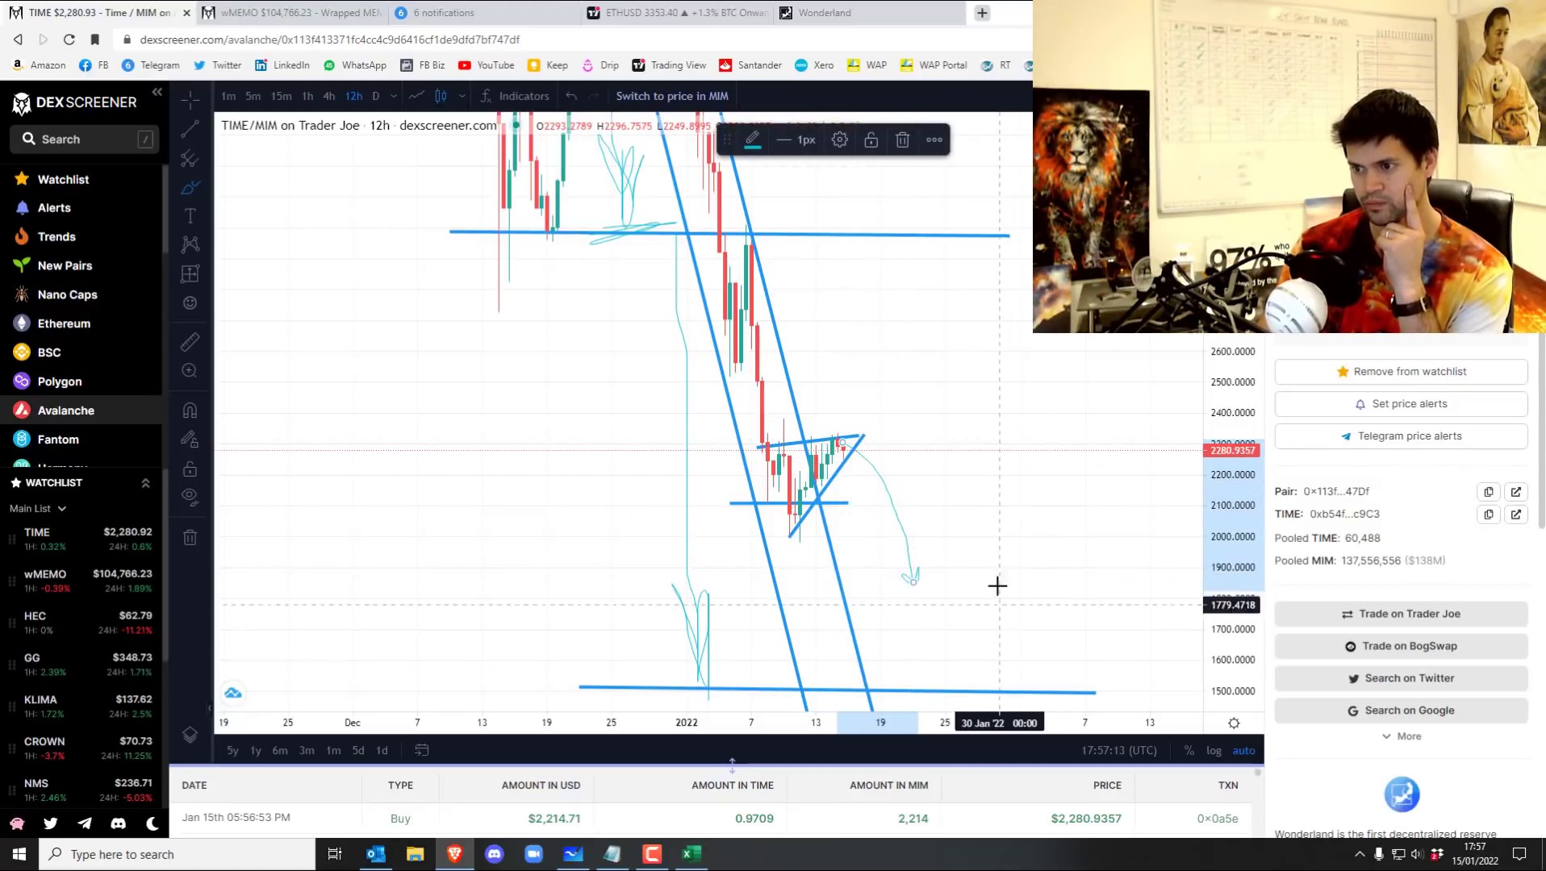
mouse_move(931, 543)
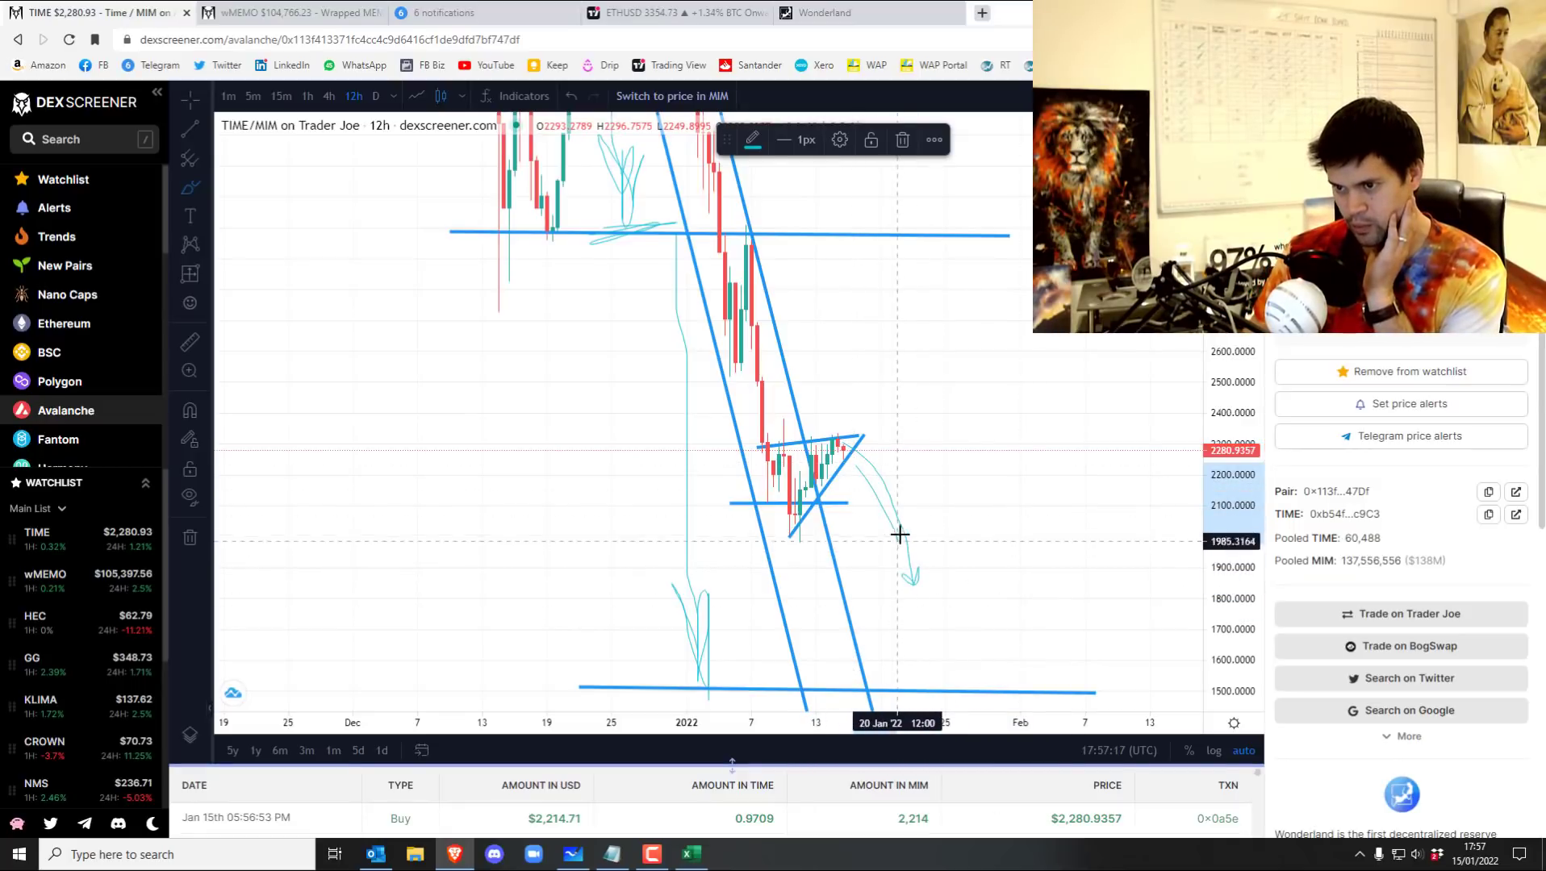
mouse_move(818, 540)
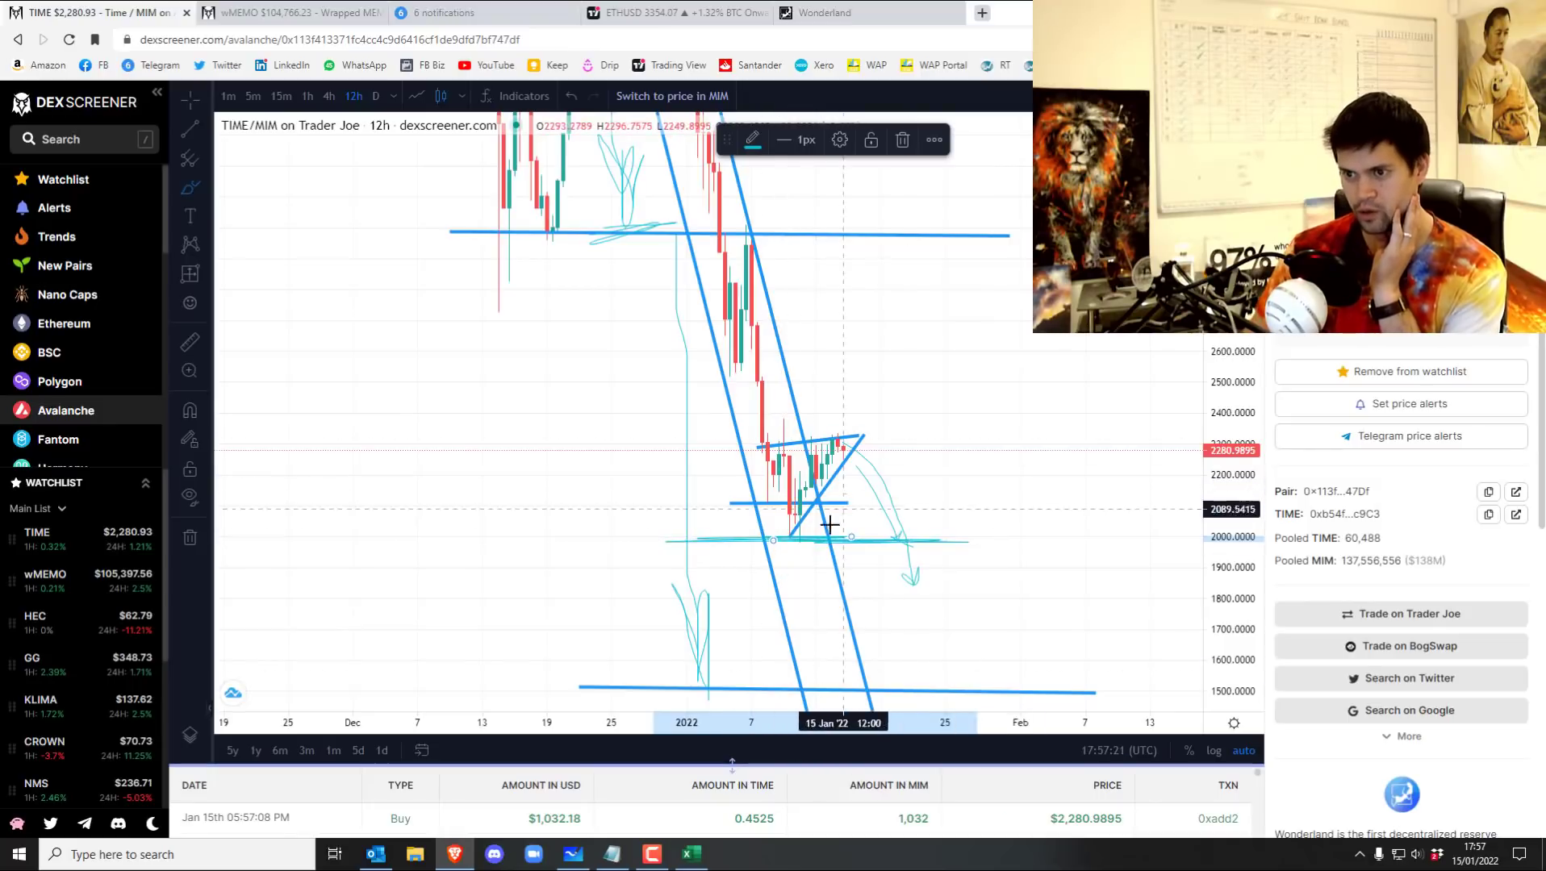
mouse_move(688, 547)
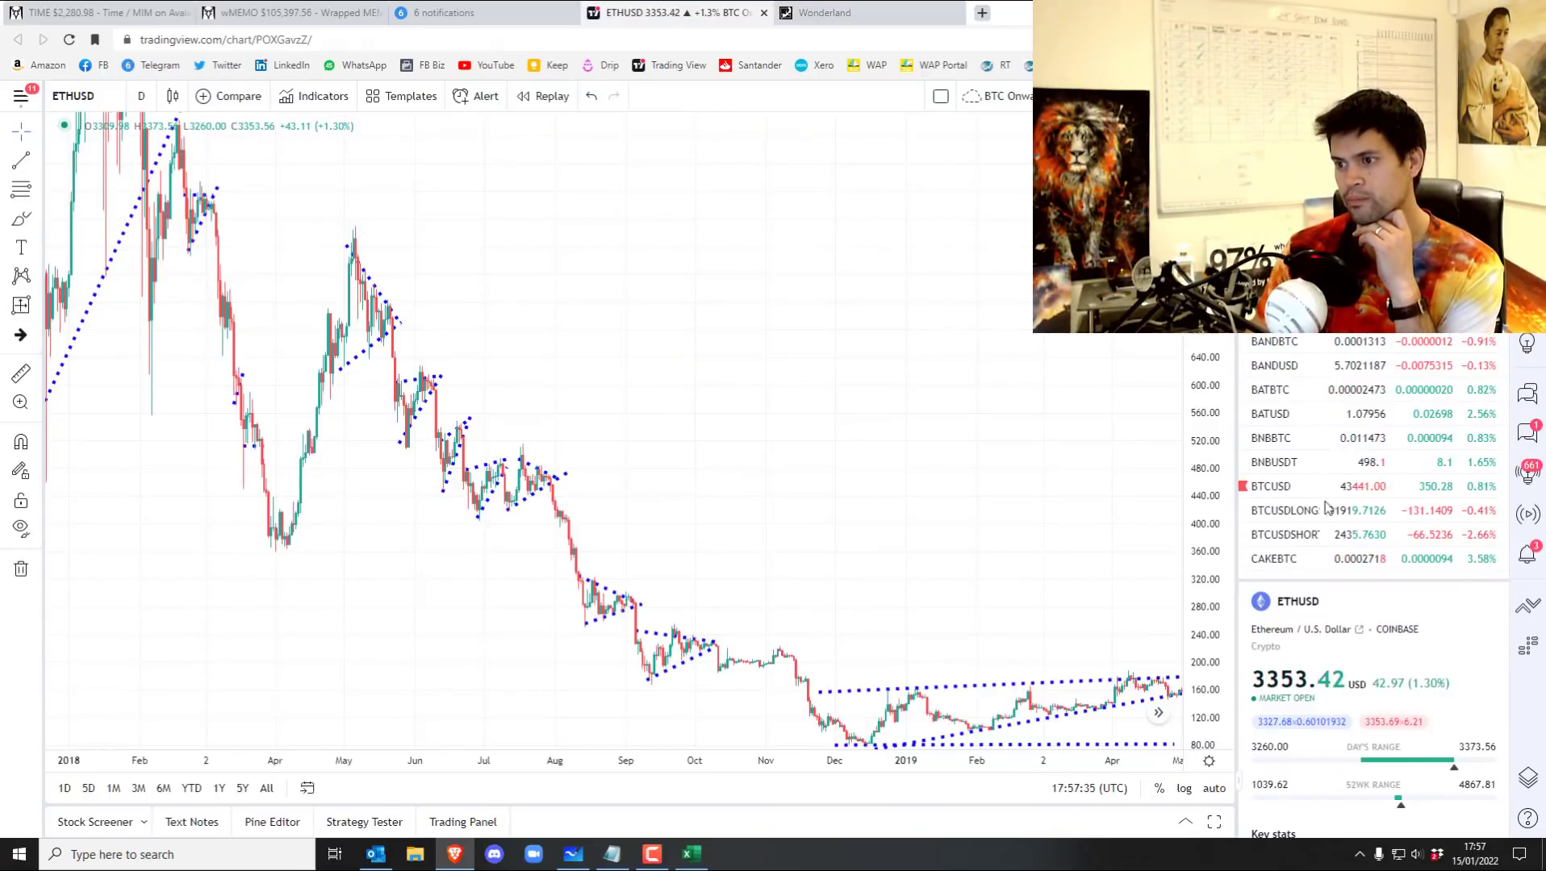
Switch the TradingView chart to BTCUSD from the watchlist to review its drawings.
click(1270, 486)
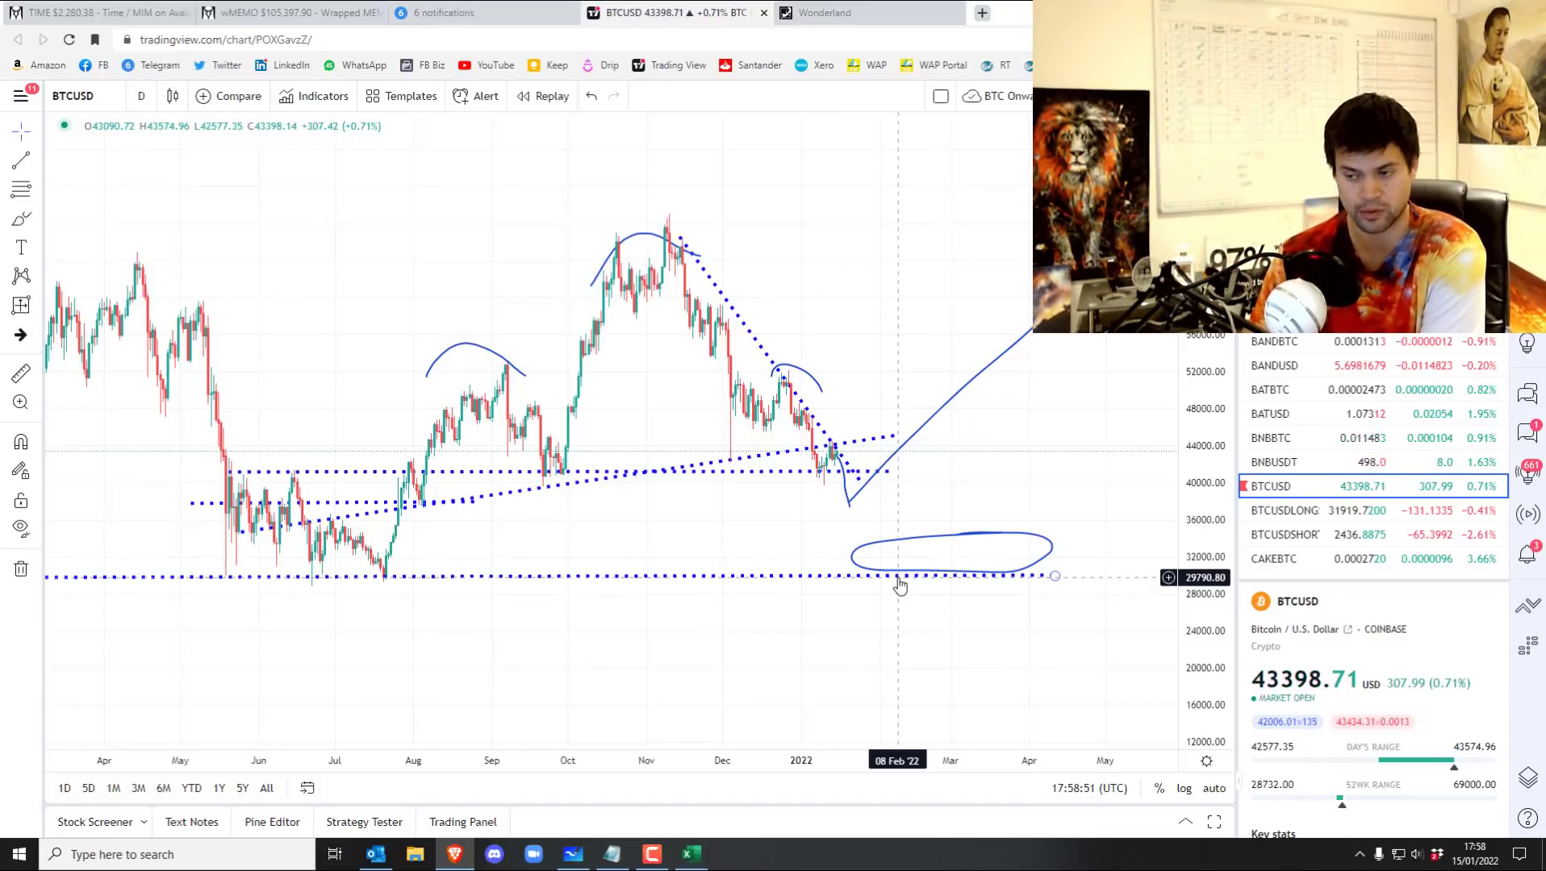
mouse_move(876, 547)
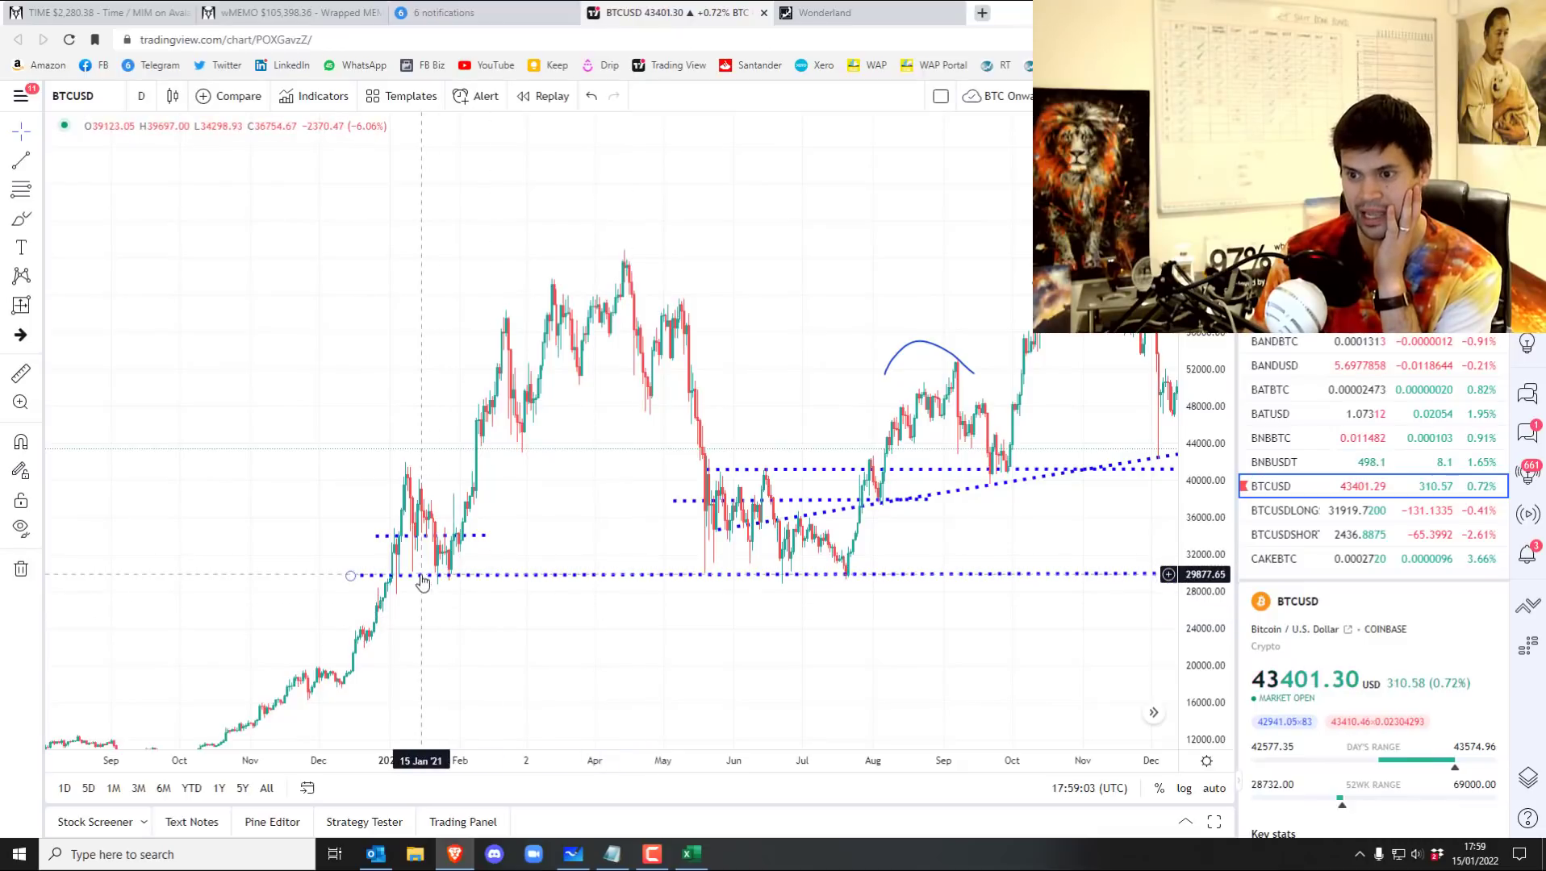
mouse_move(431, 412)
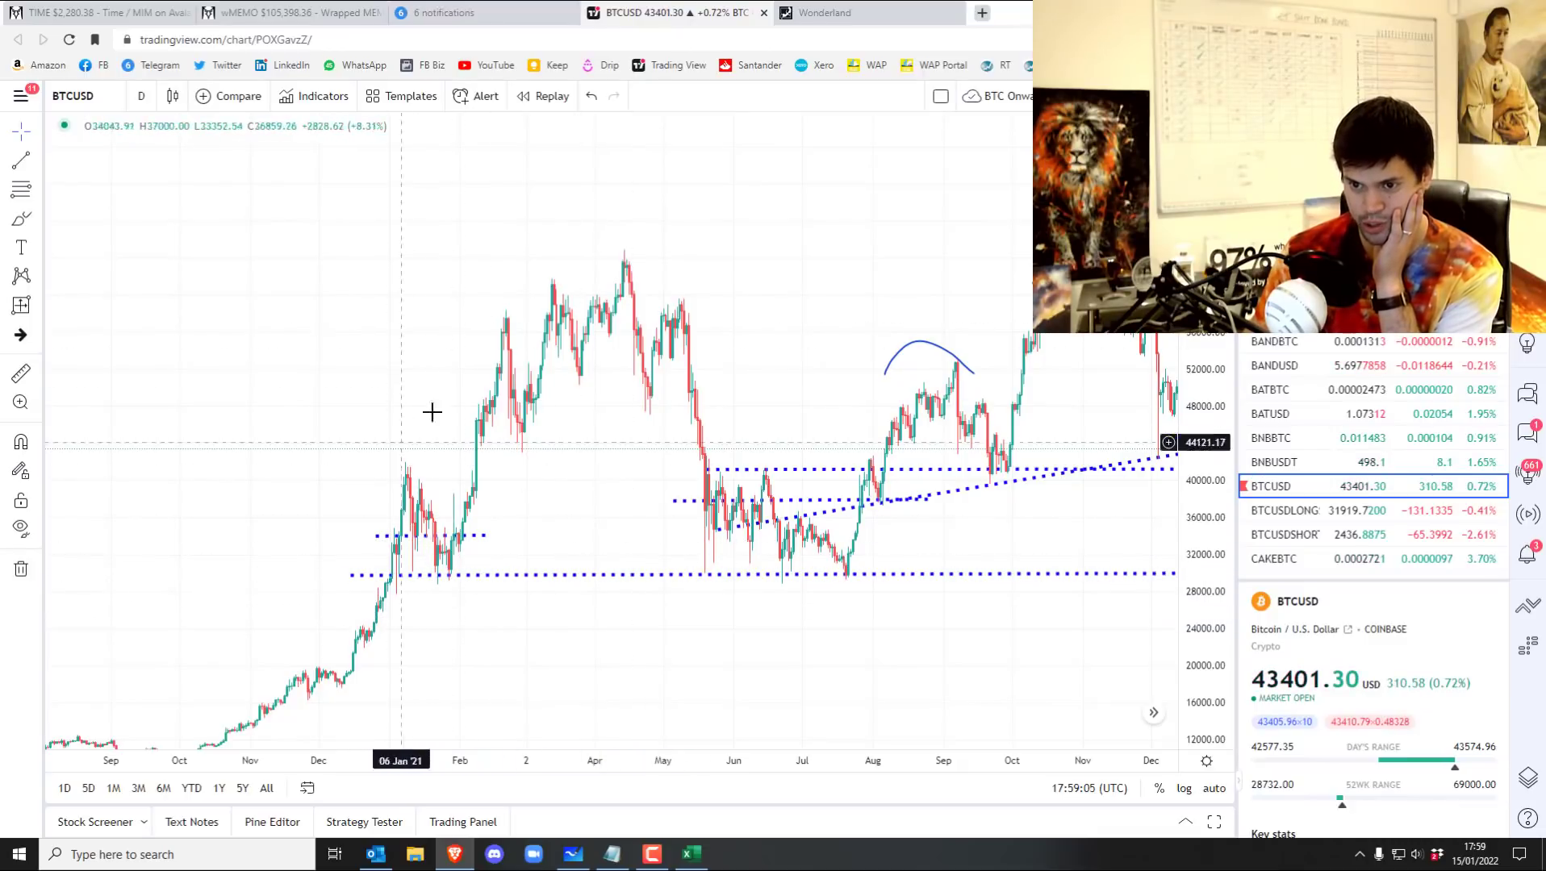
mouse_move(849, 581)
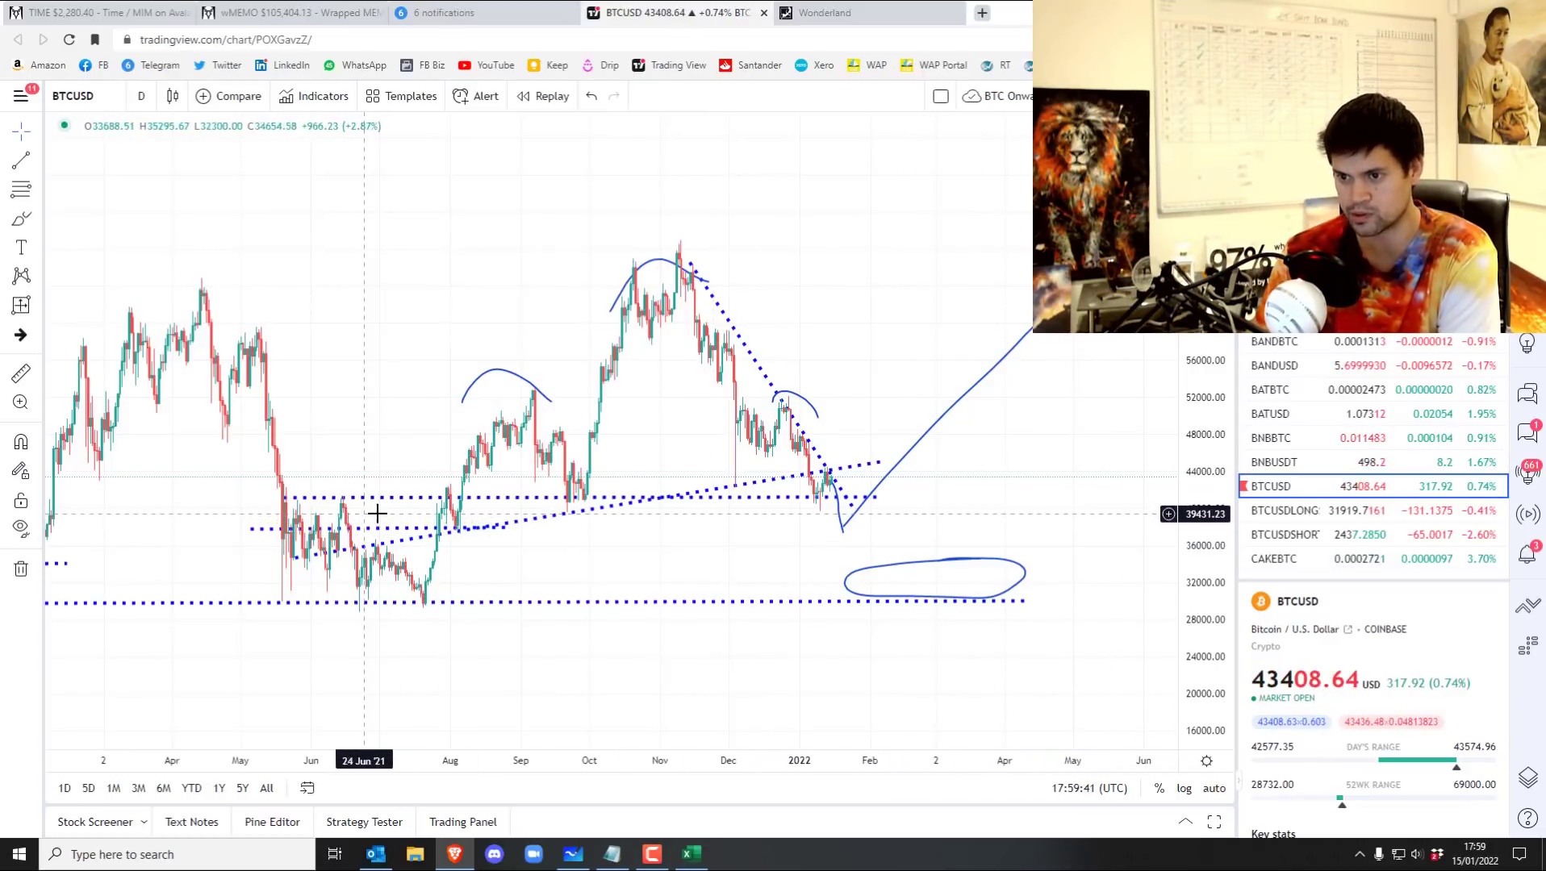
mouse_move(972, 508)
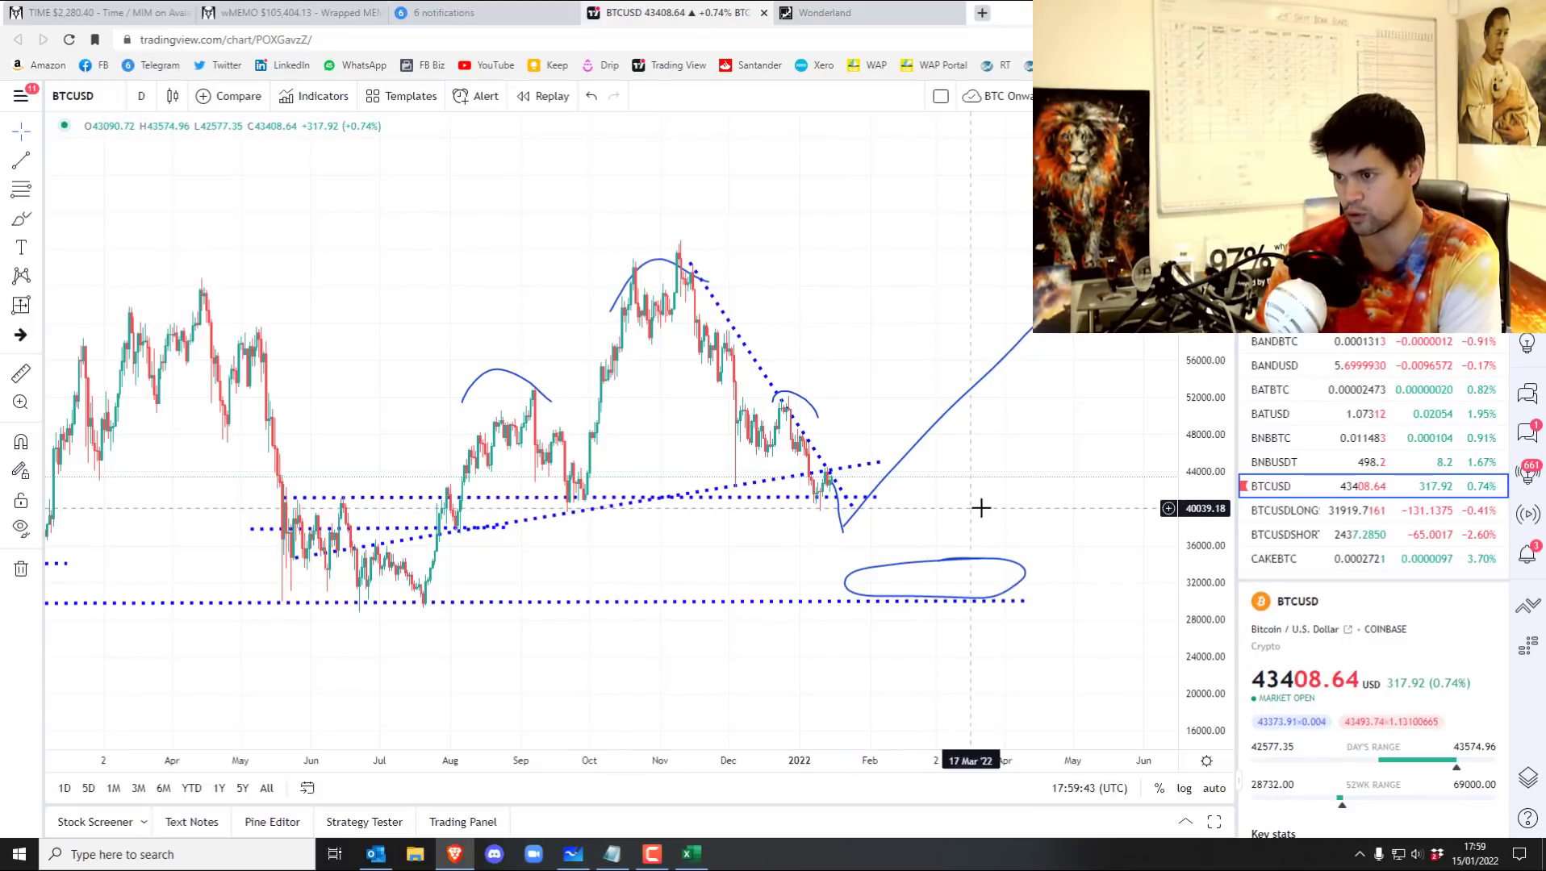
mouse_move(402, 514)
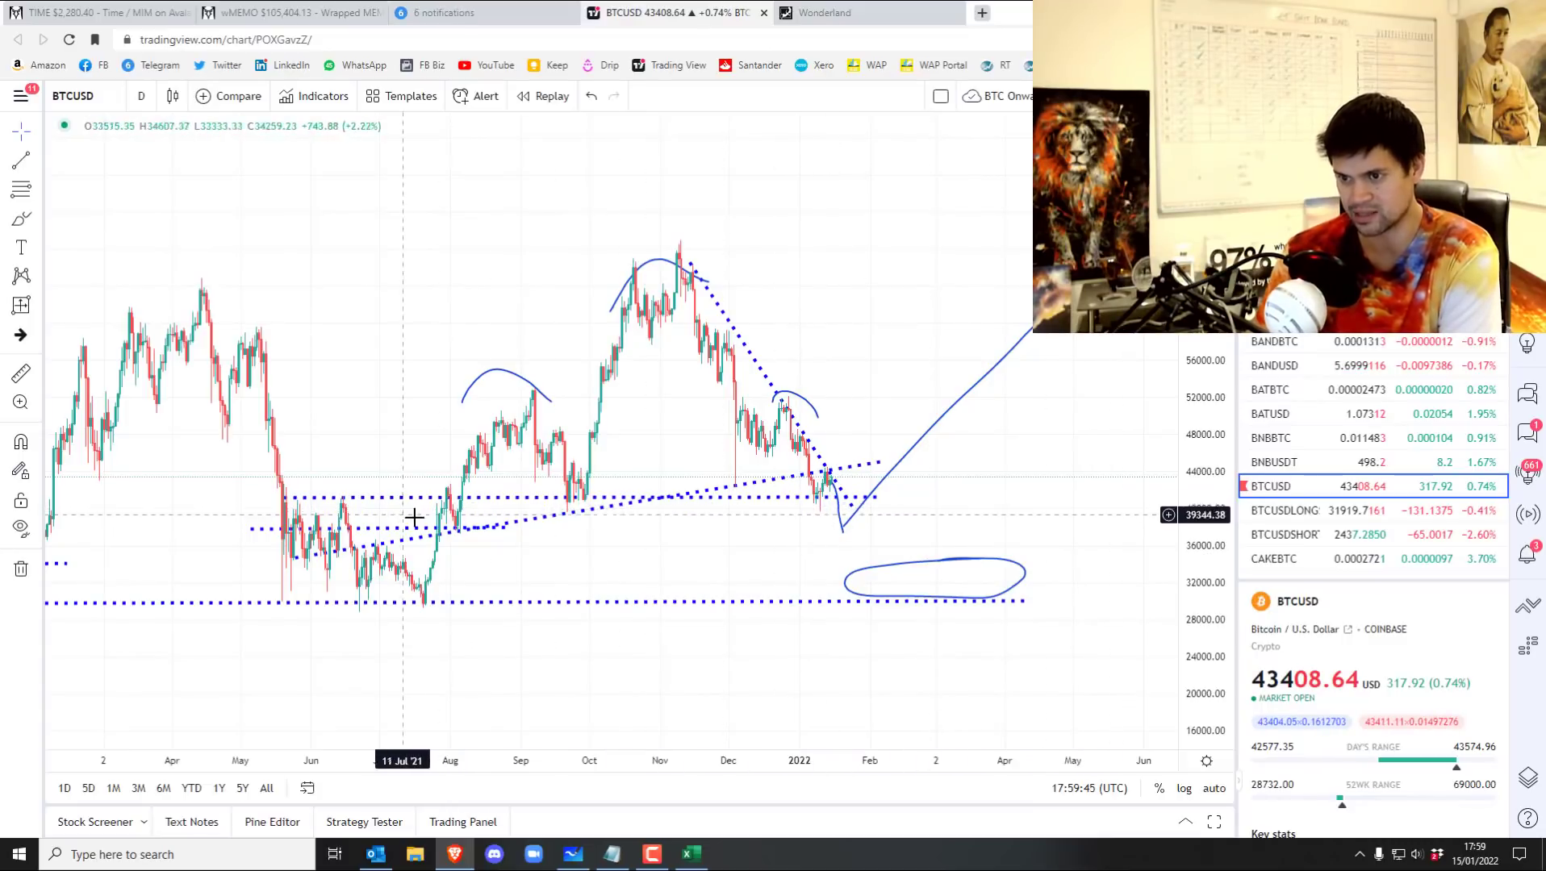
mouse_move(854, 541)
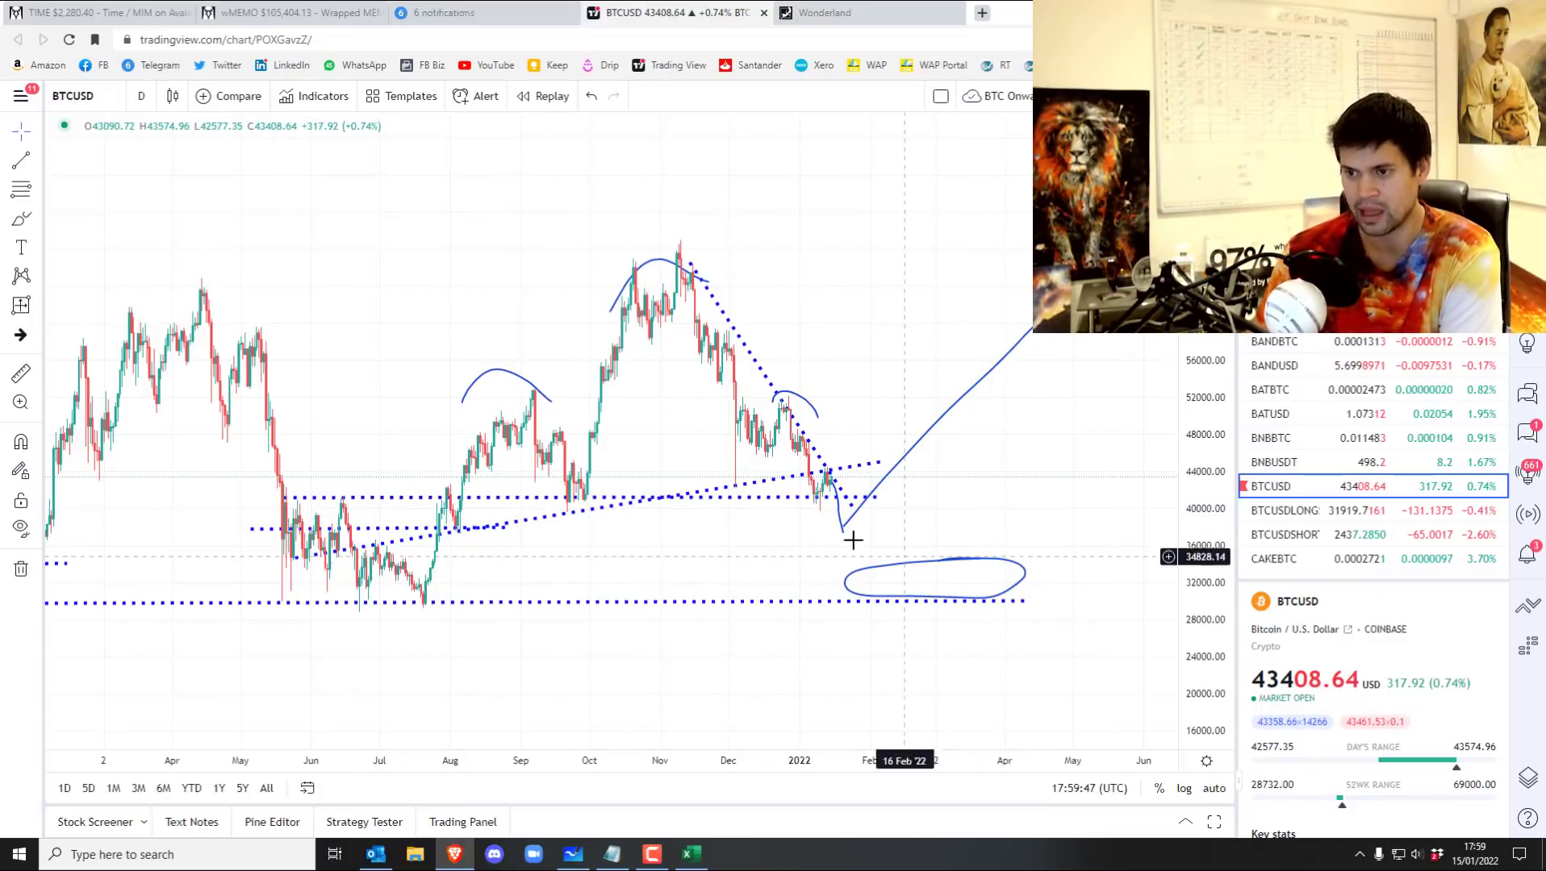
mouse_move(843, 532)
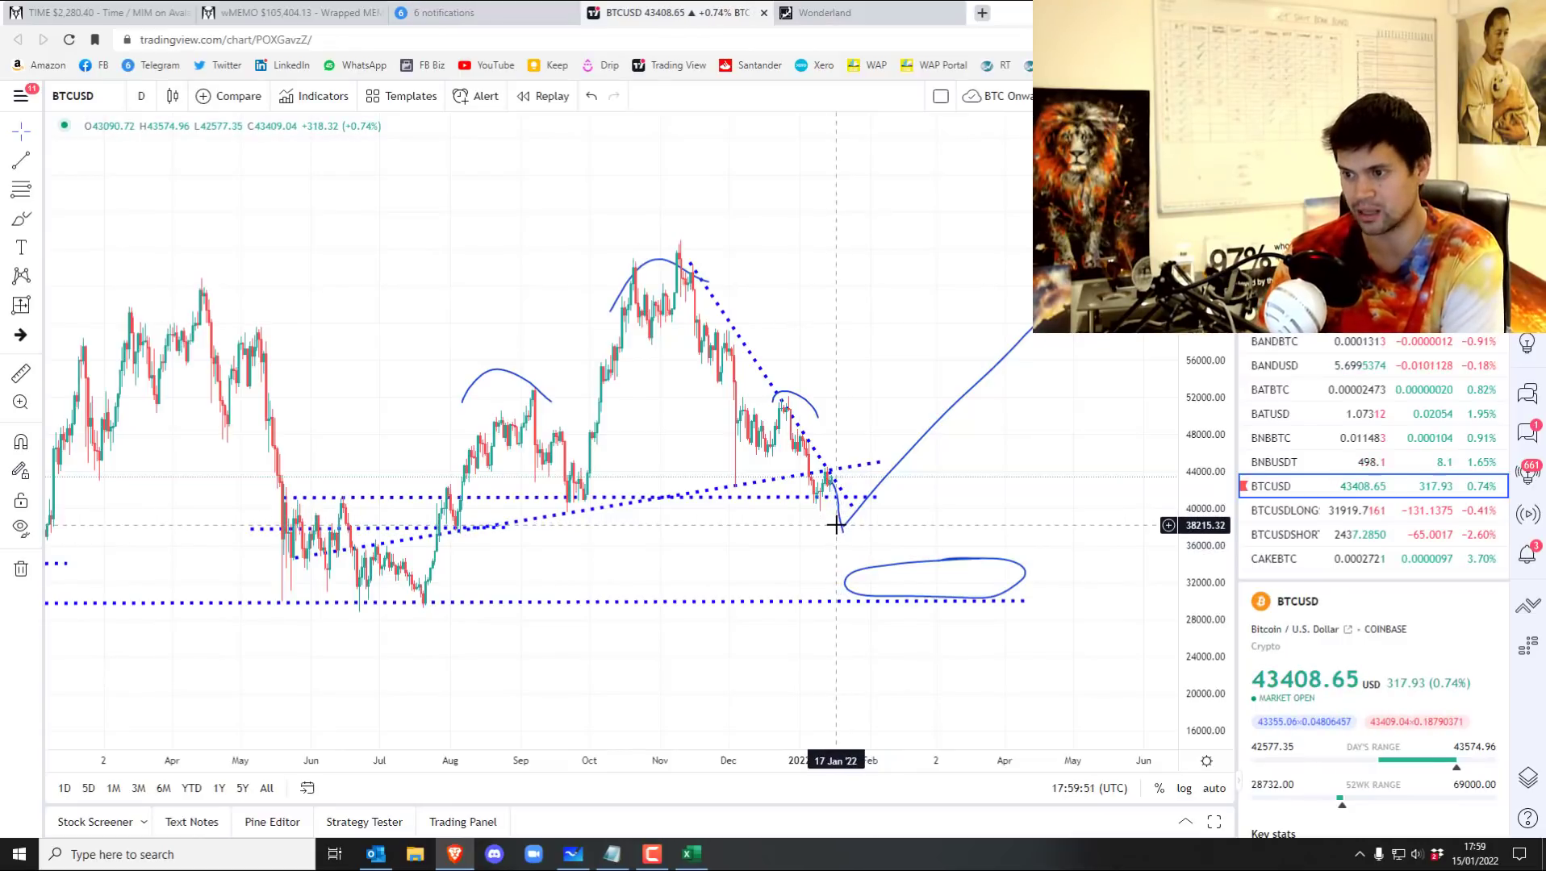
mouse_move(764, 512)
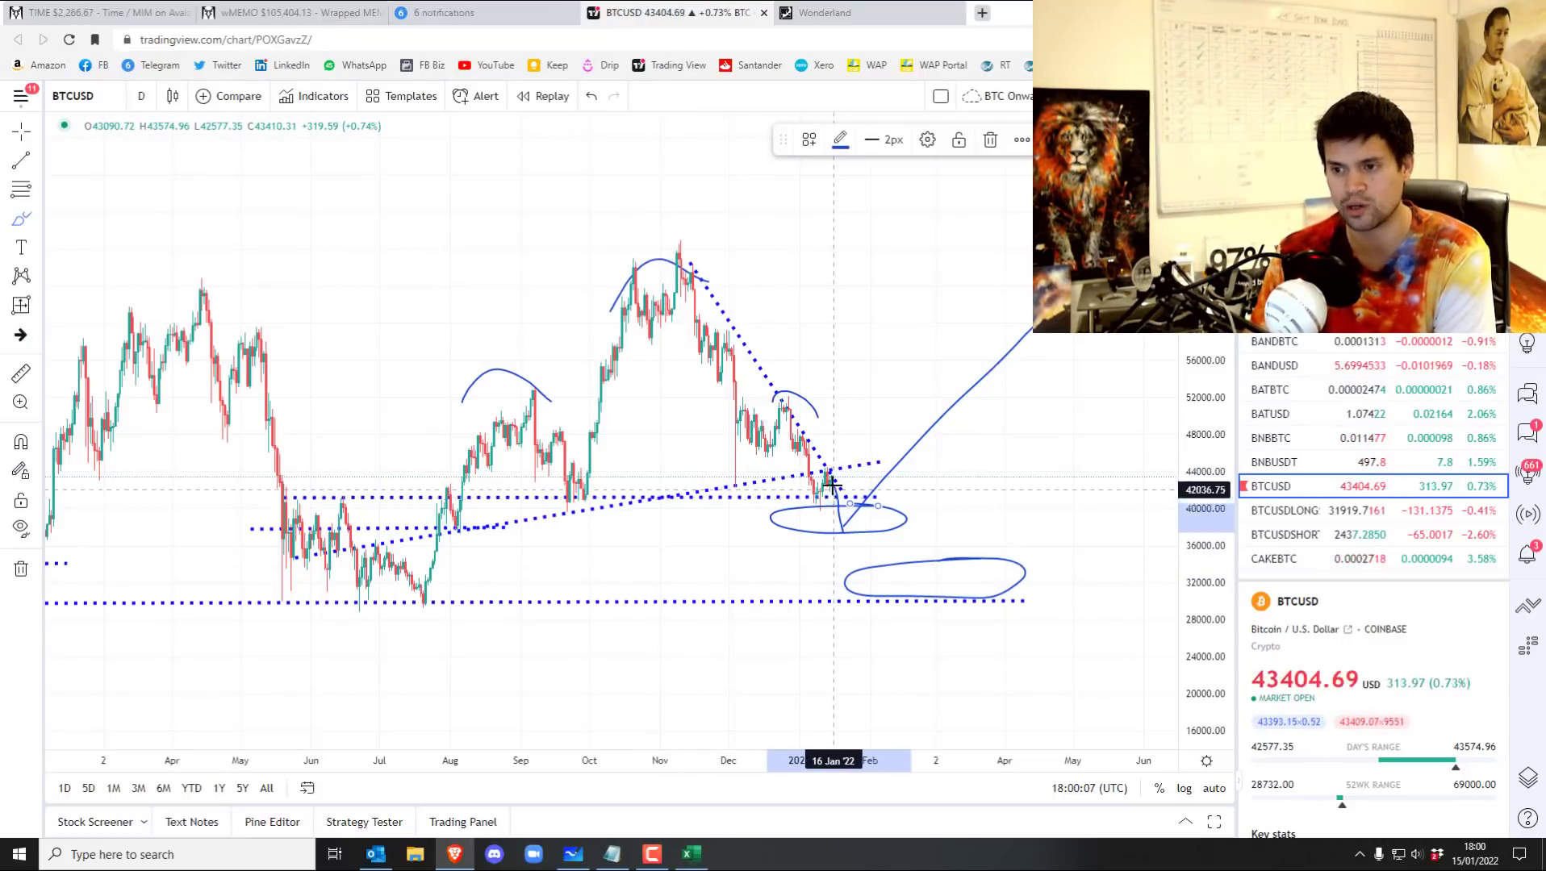
mouse_move(840, 521)
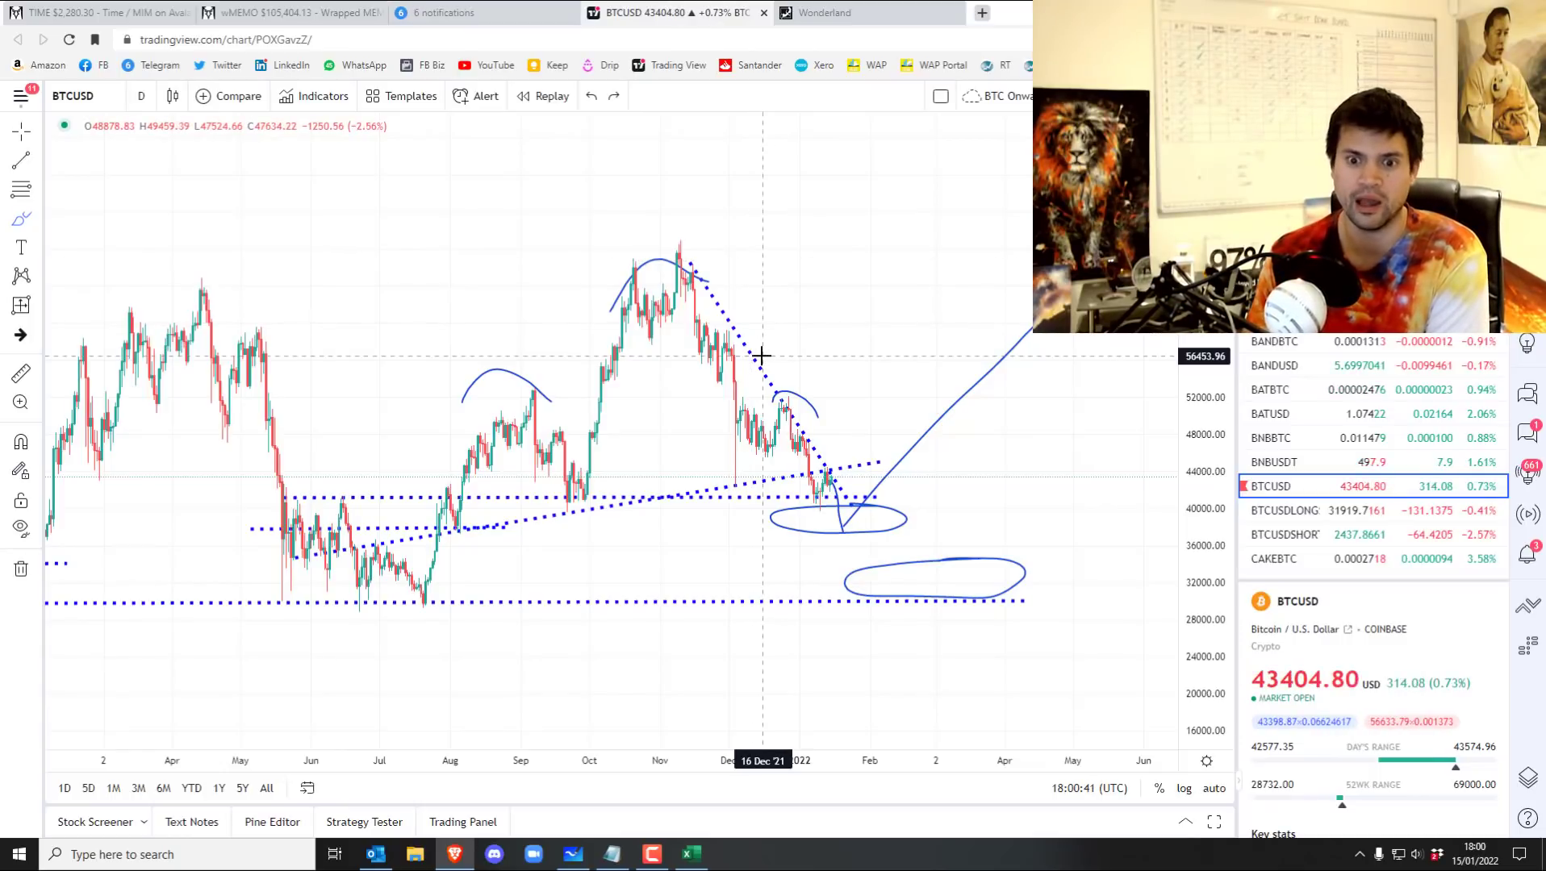
mouse_move(680, 423)
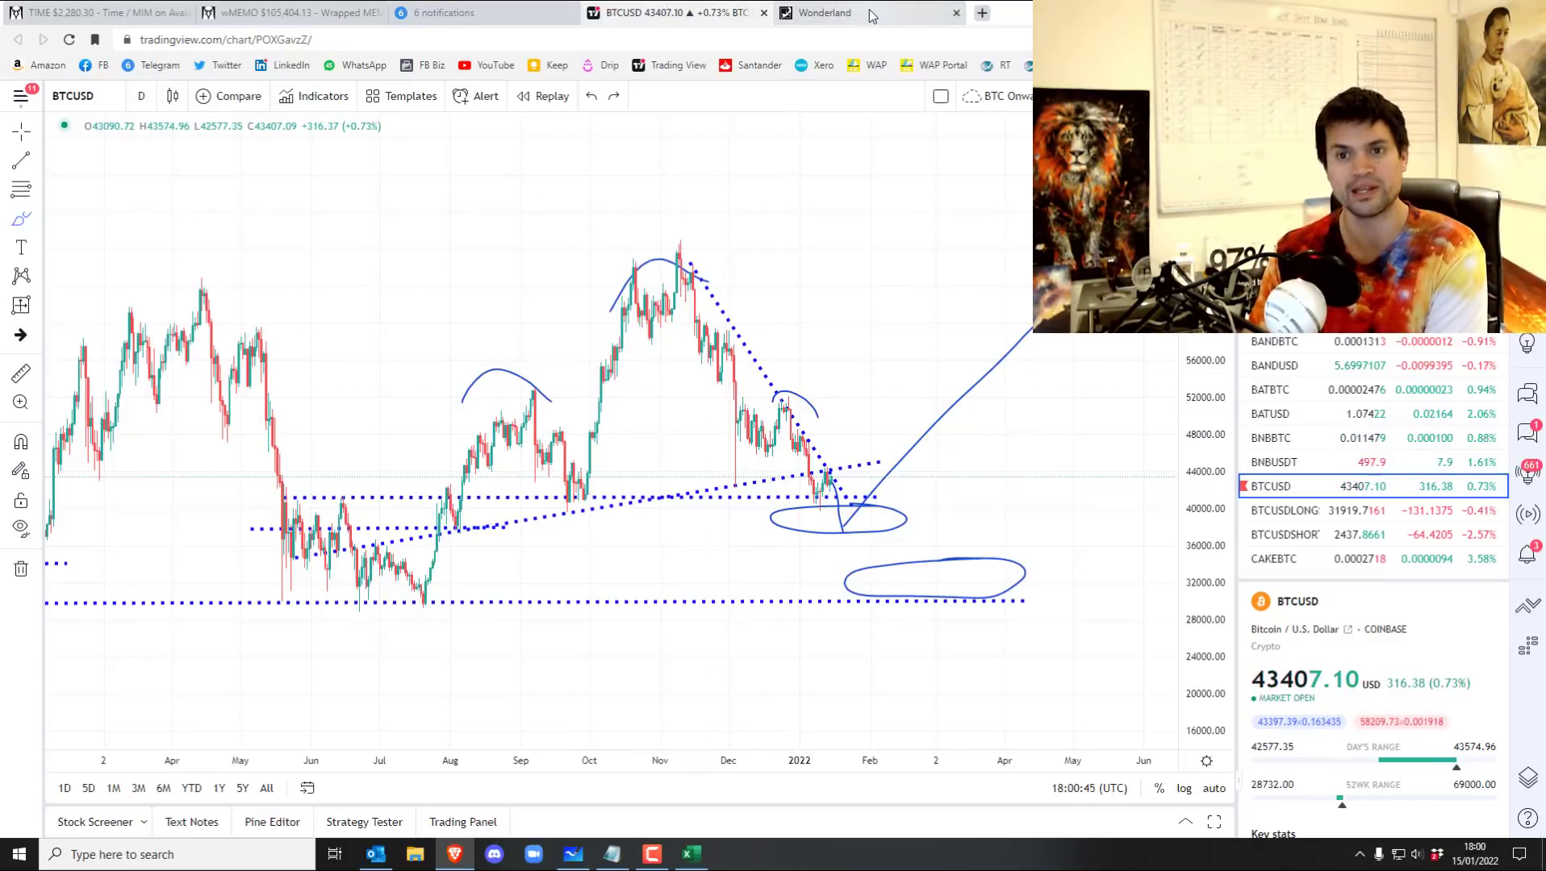
Open the Wonderland page, then close the BTCUSD tab to raise the leave-site warning.
click(572, 853)
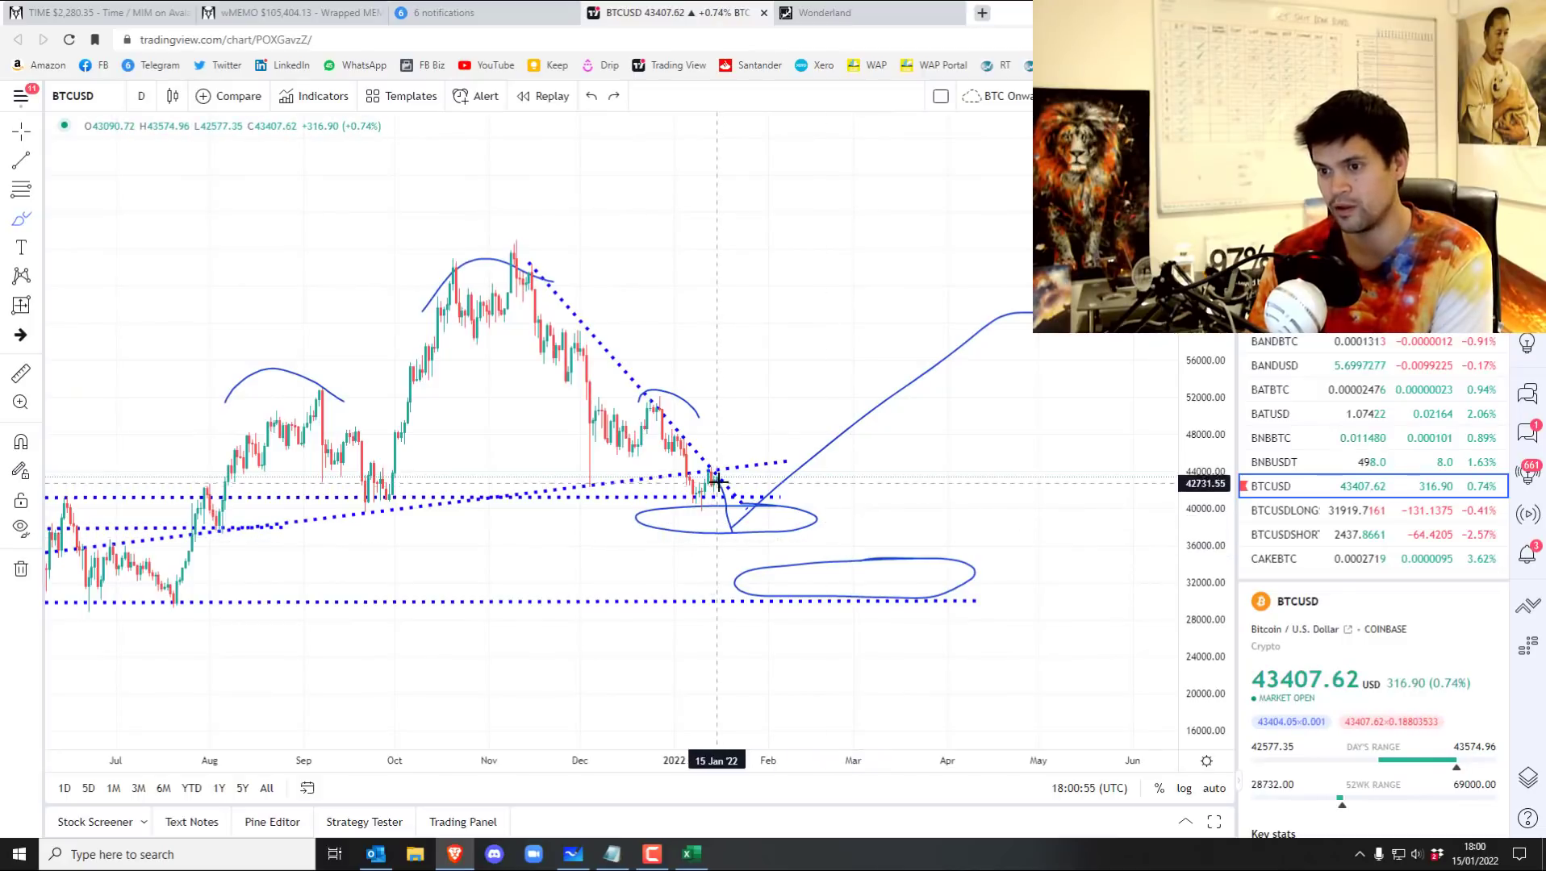
mouse_move(729, 533)
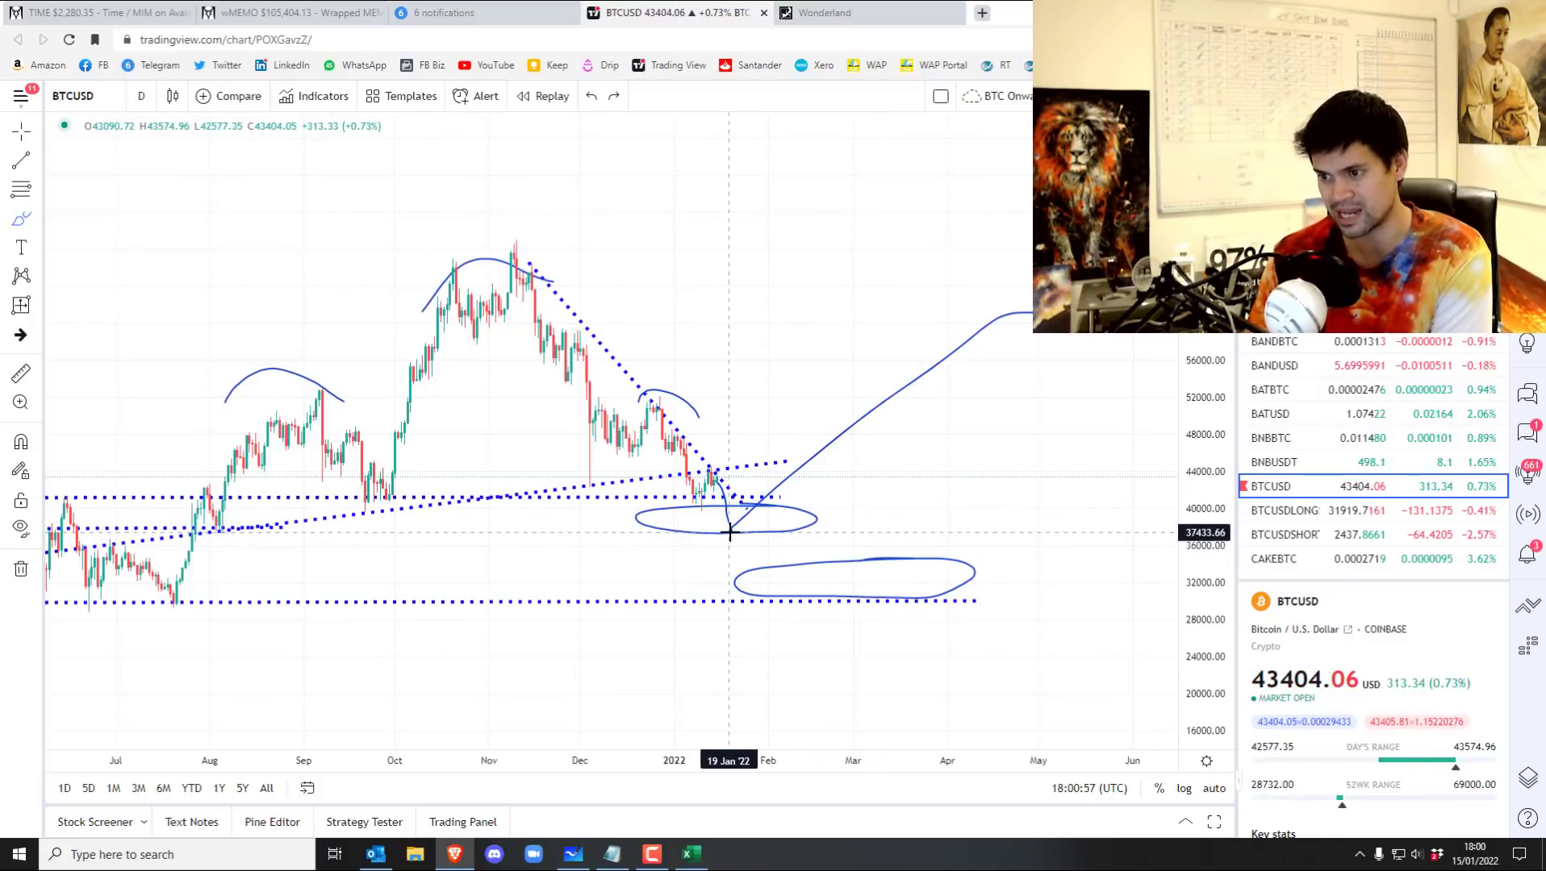
click(285, 13)
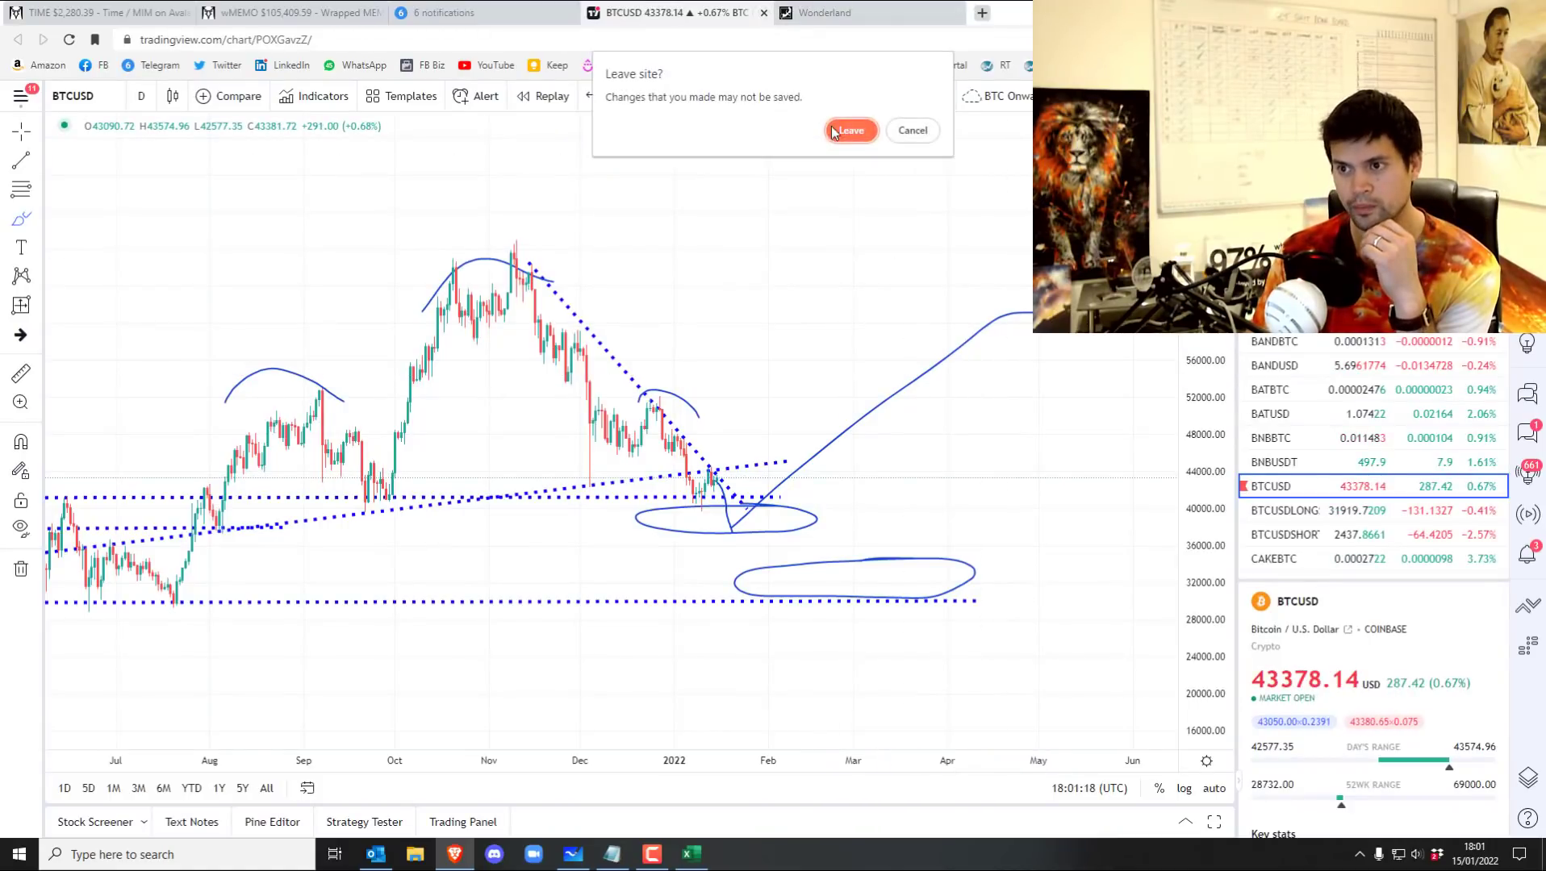
Leave the chart page, show TIME/MIM on 4-hour candles, and draw a descending trendline near 2,300.
click(849, 130)
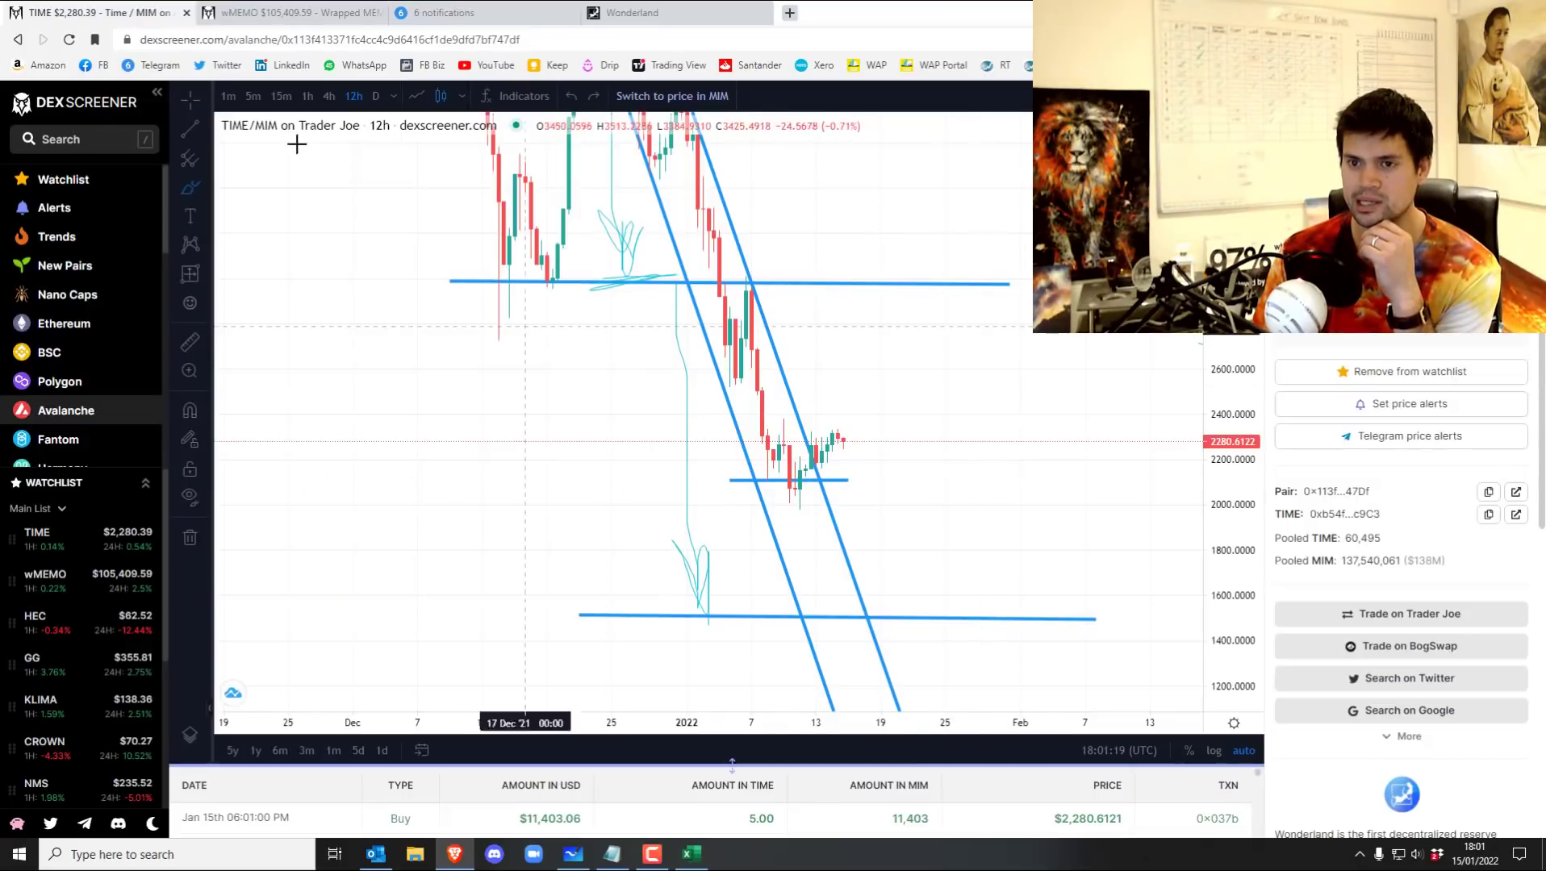
click(328, 96)
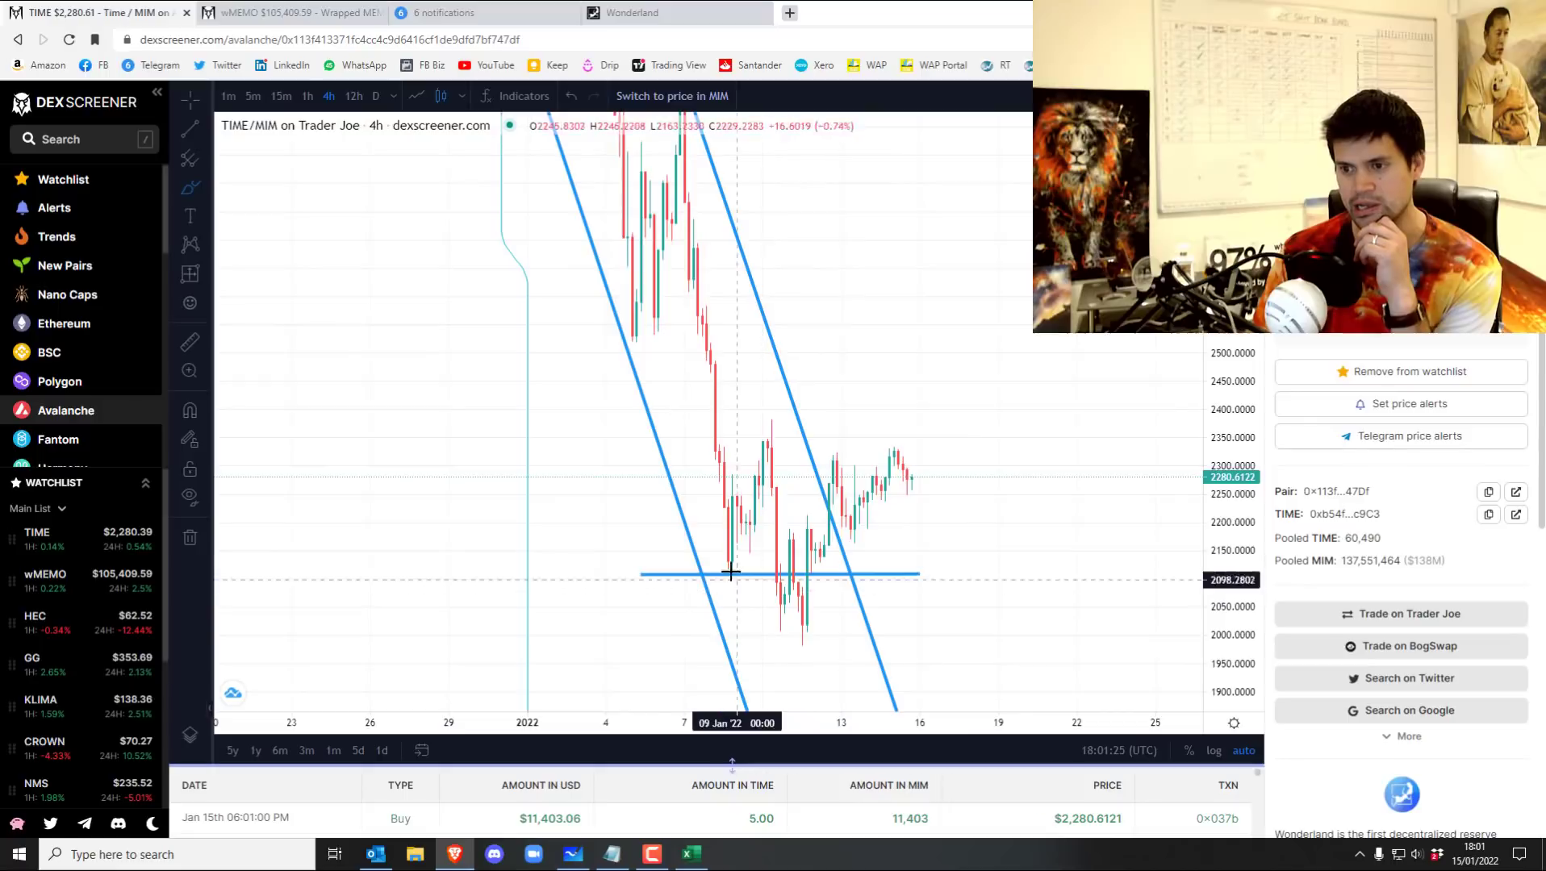
mouse_move(878, 478)
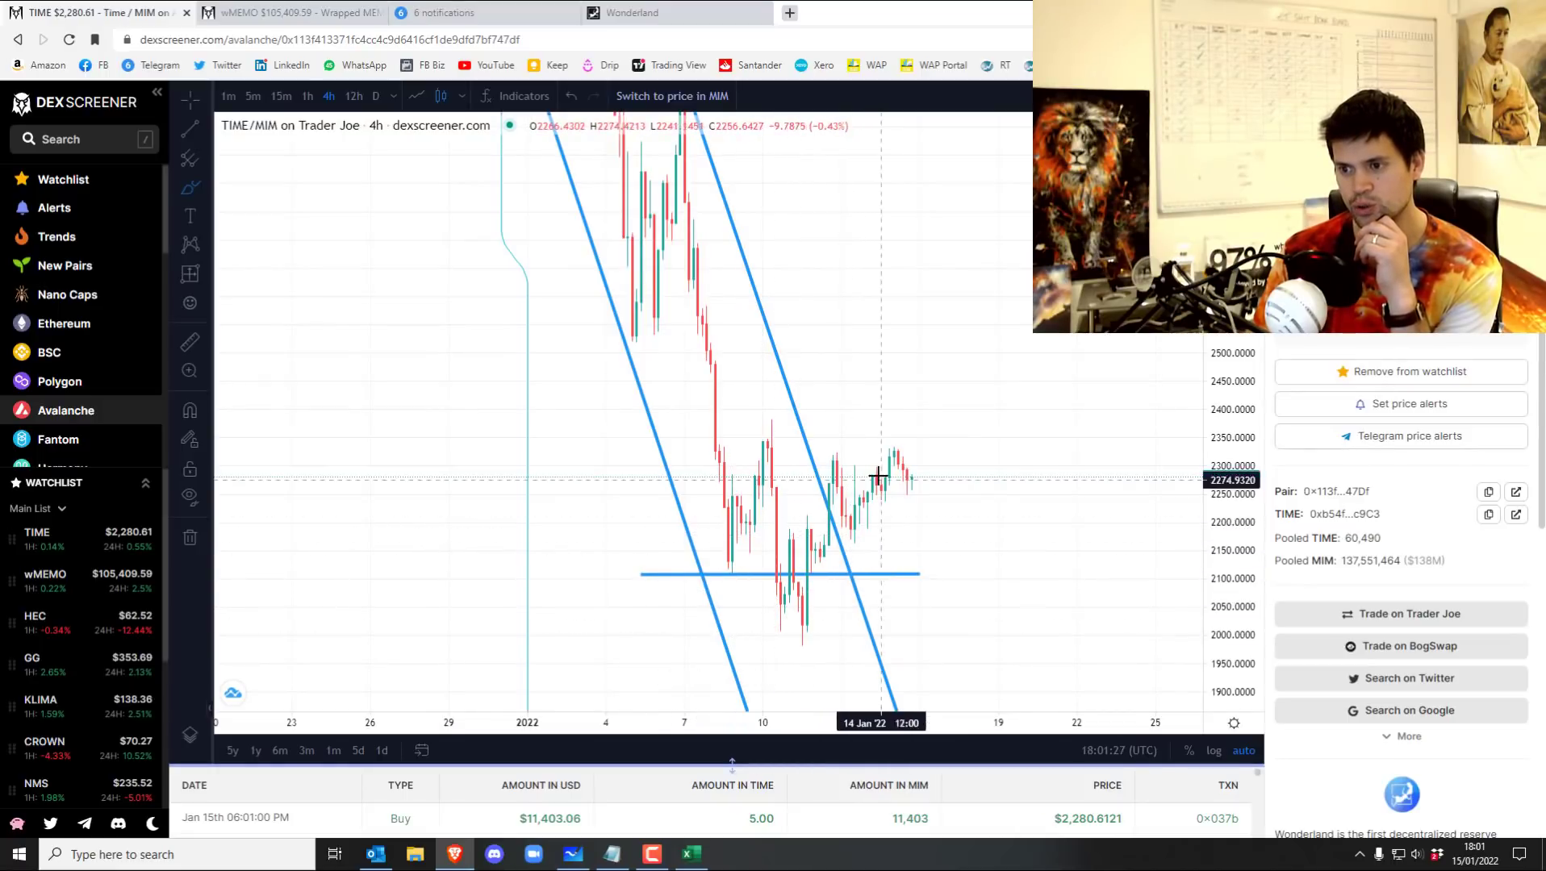
mouse_move(698, 430)
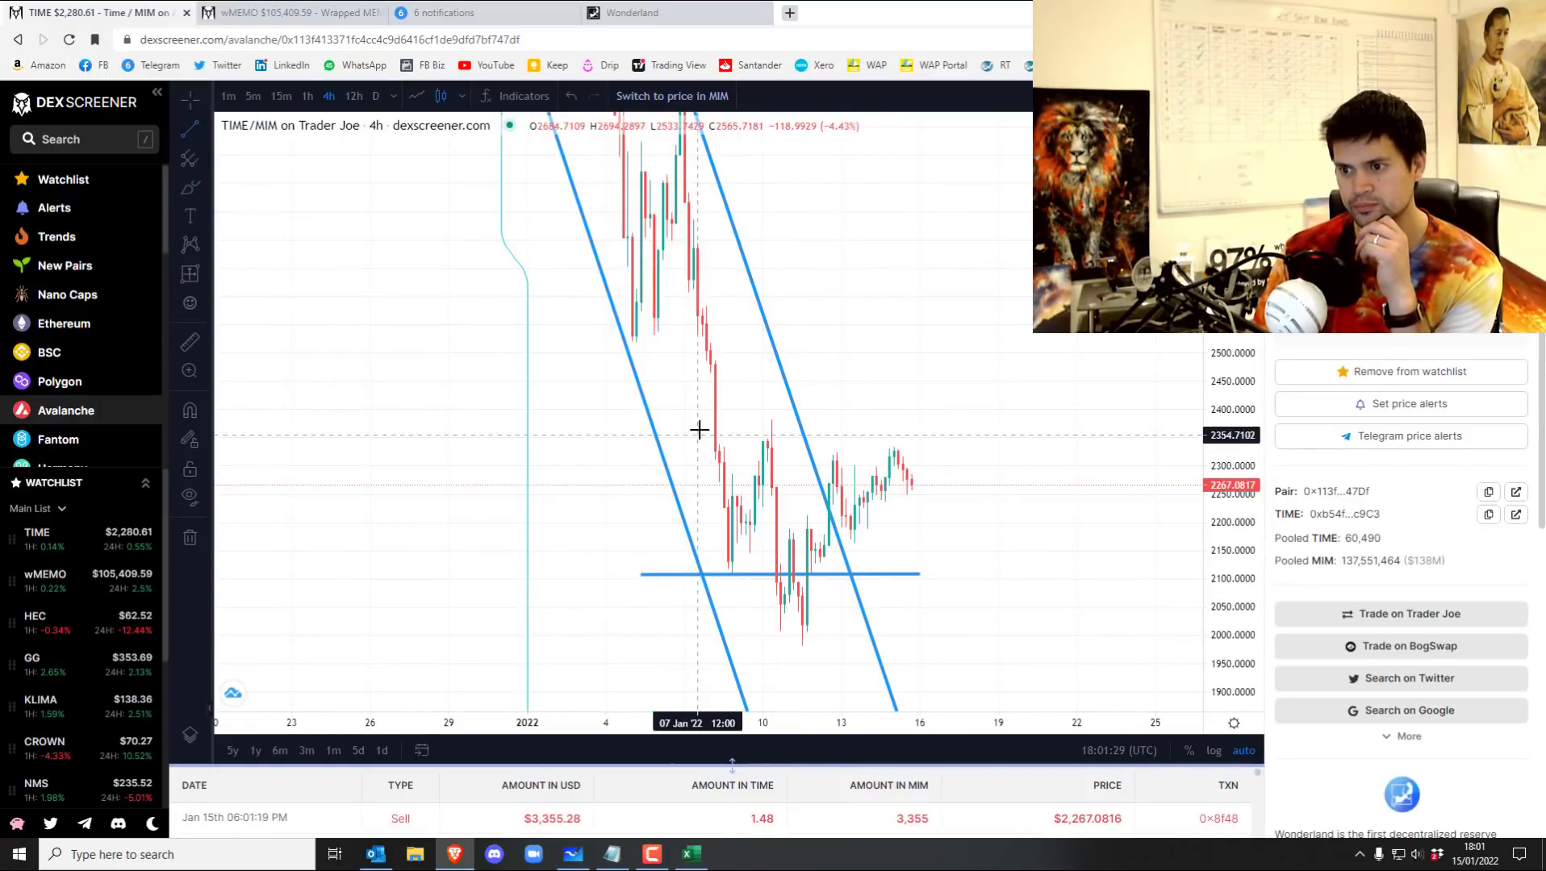
drag(703, 427, 954, 494)
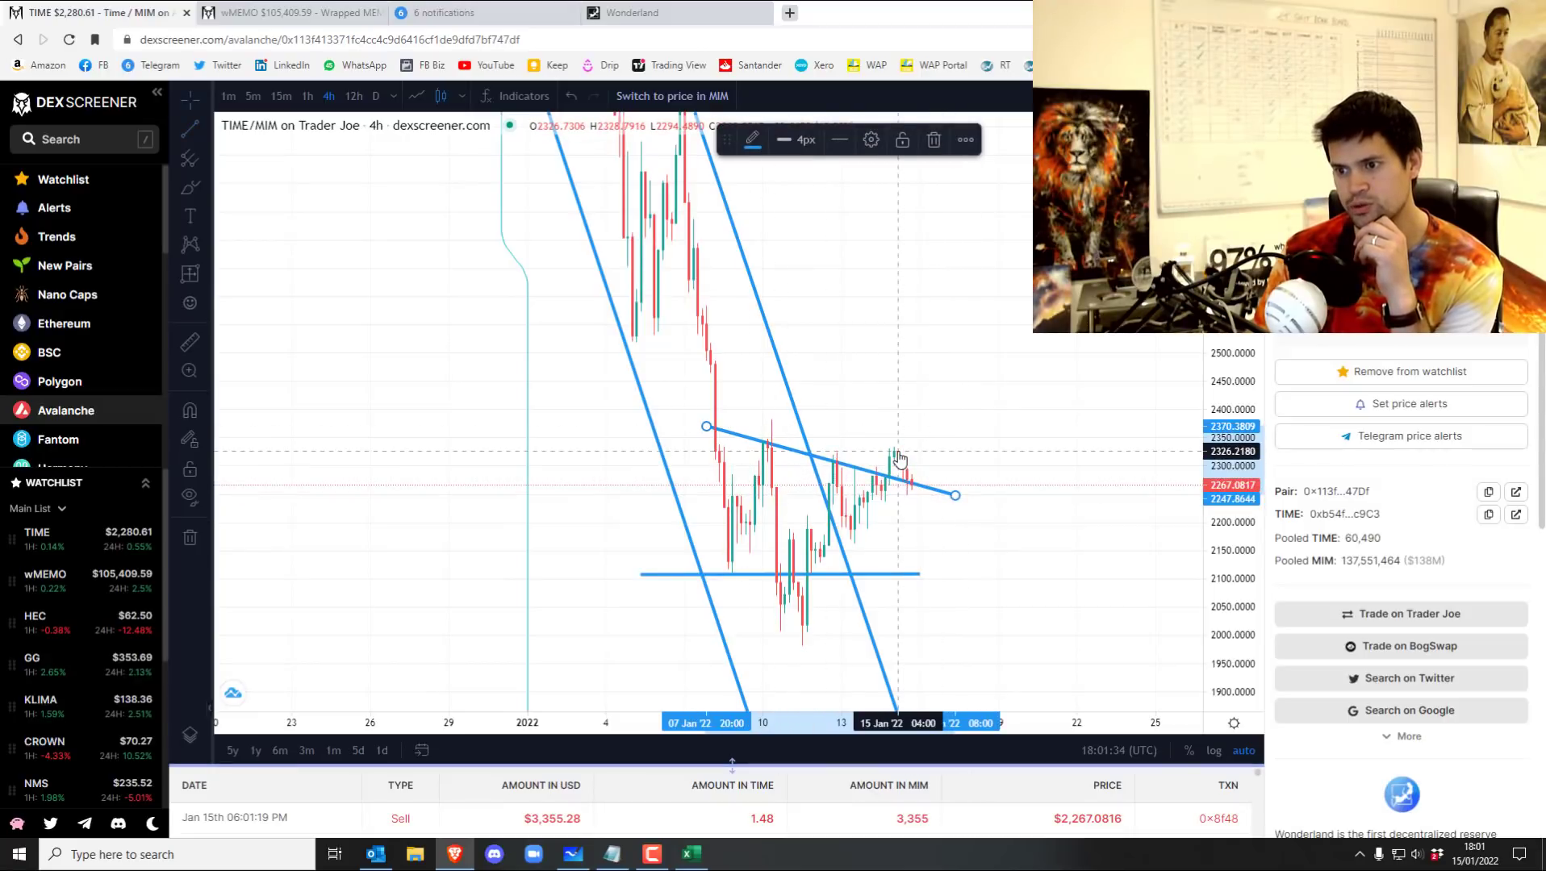
mouse_move(912, 490)
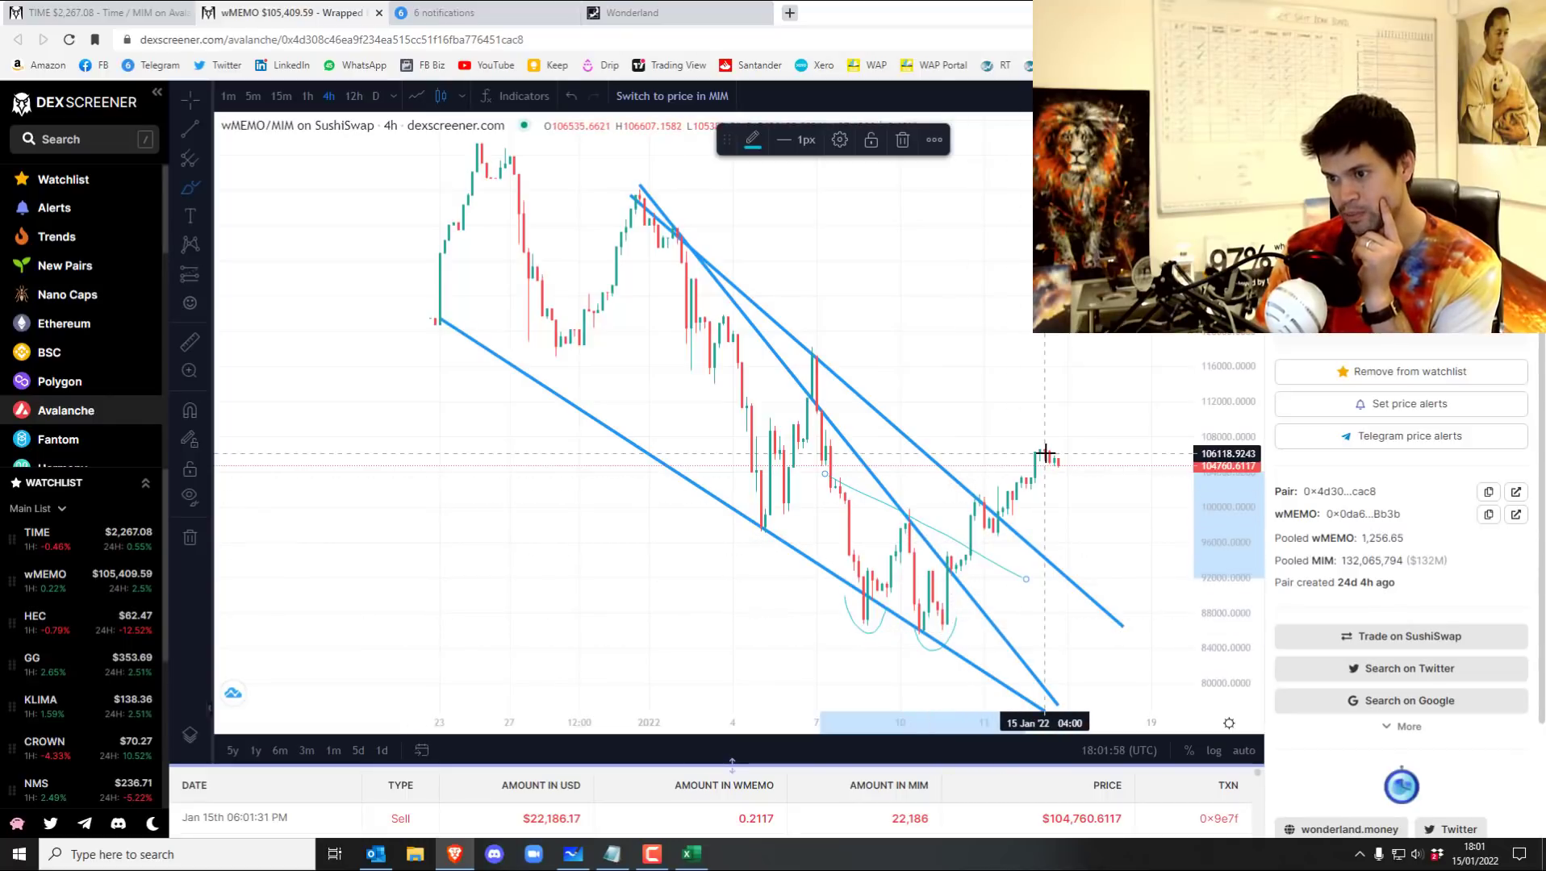
mouse_move(905, 599)
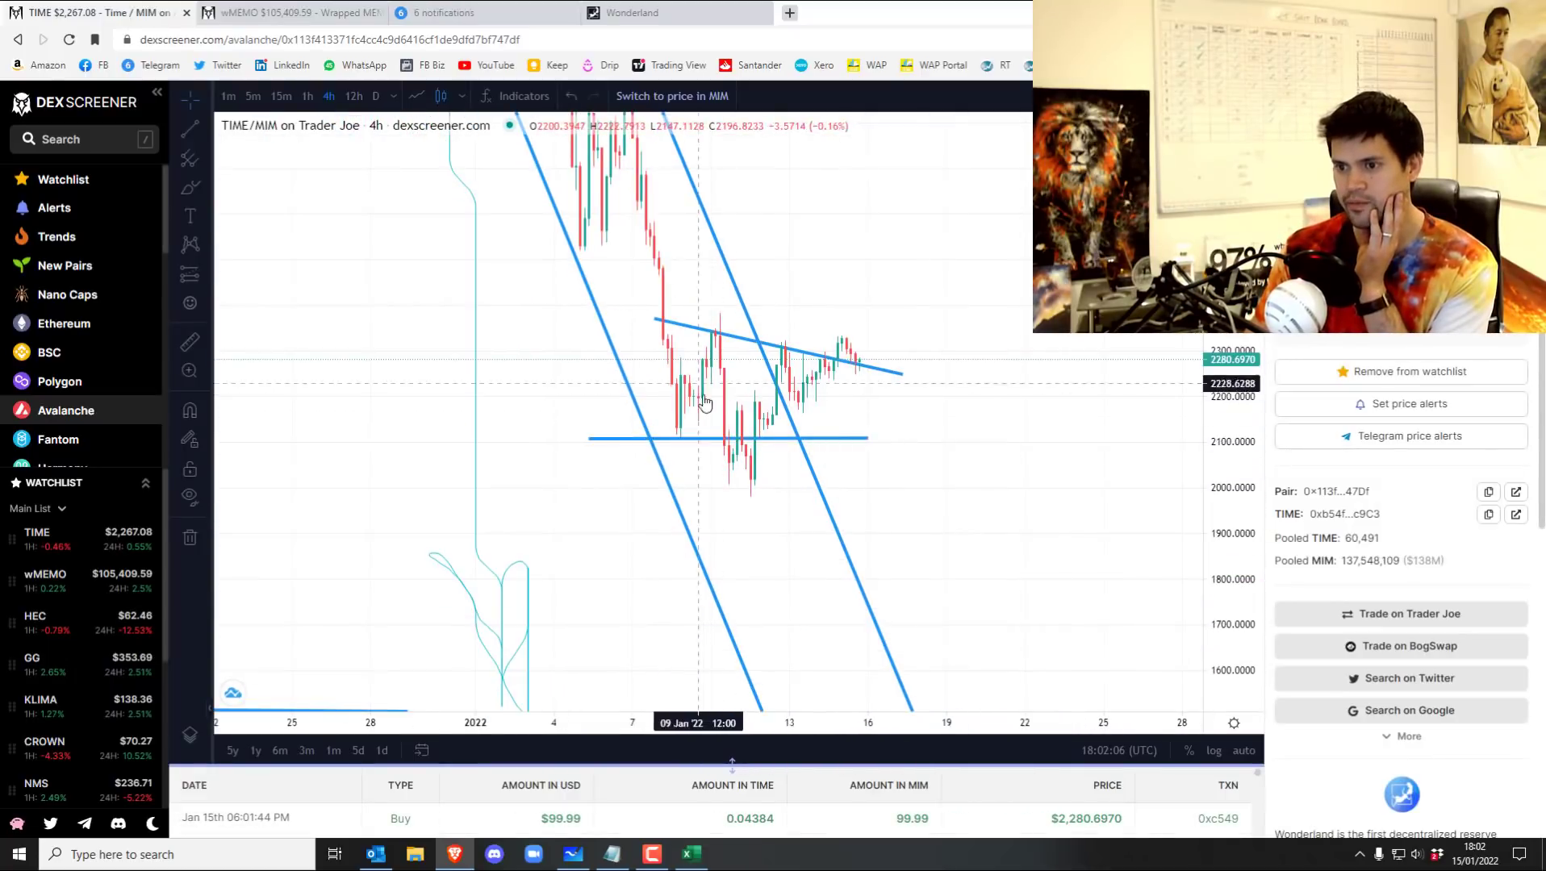
mouse_move(897, 263)
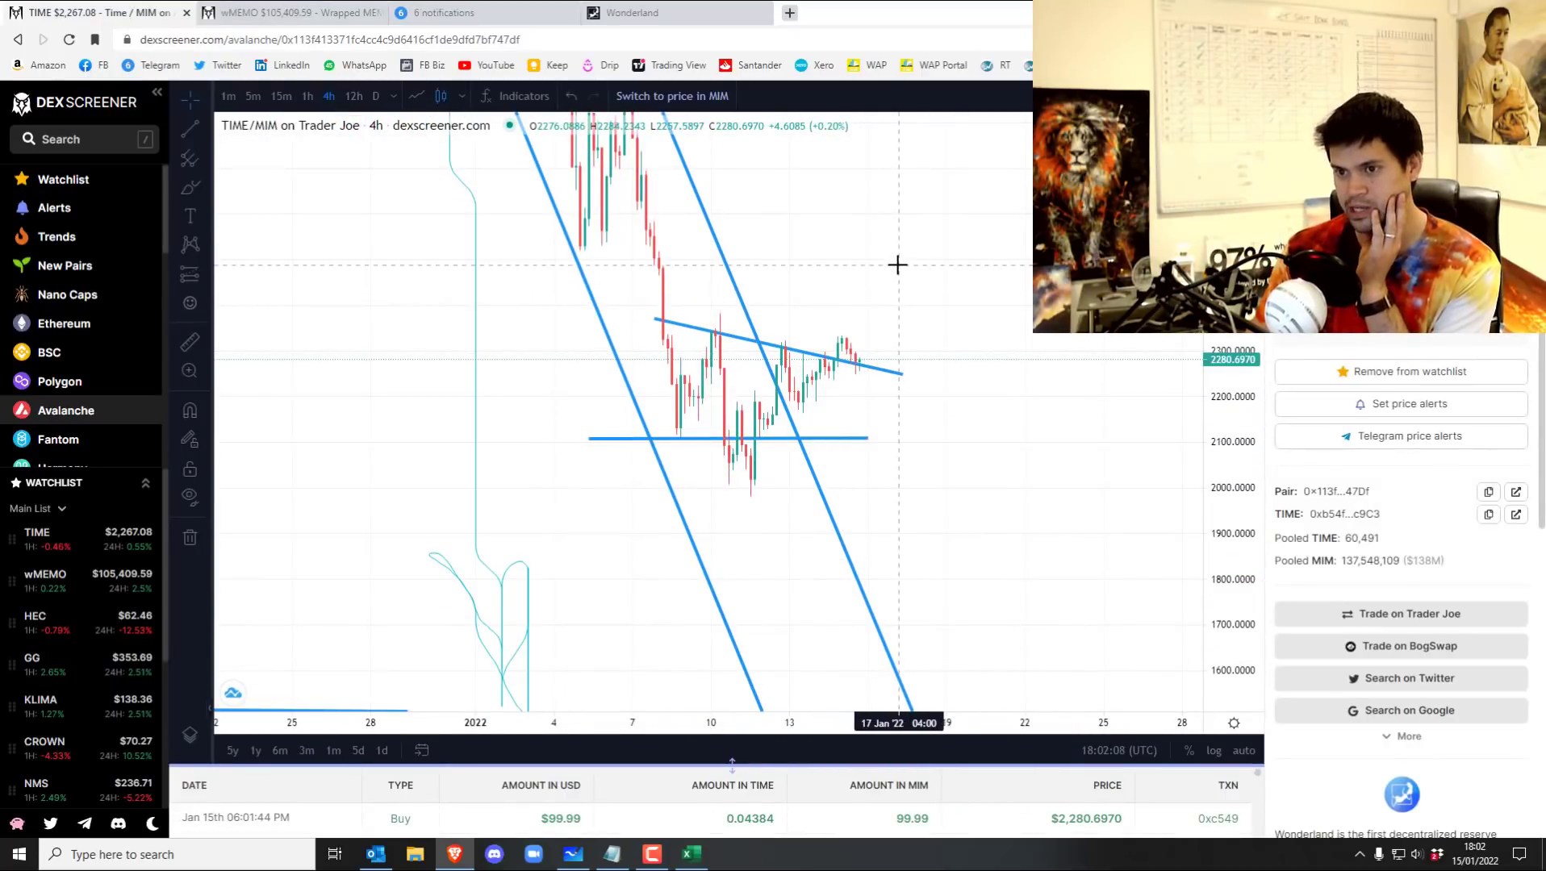
mouse_move(917, 257)
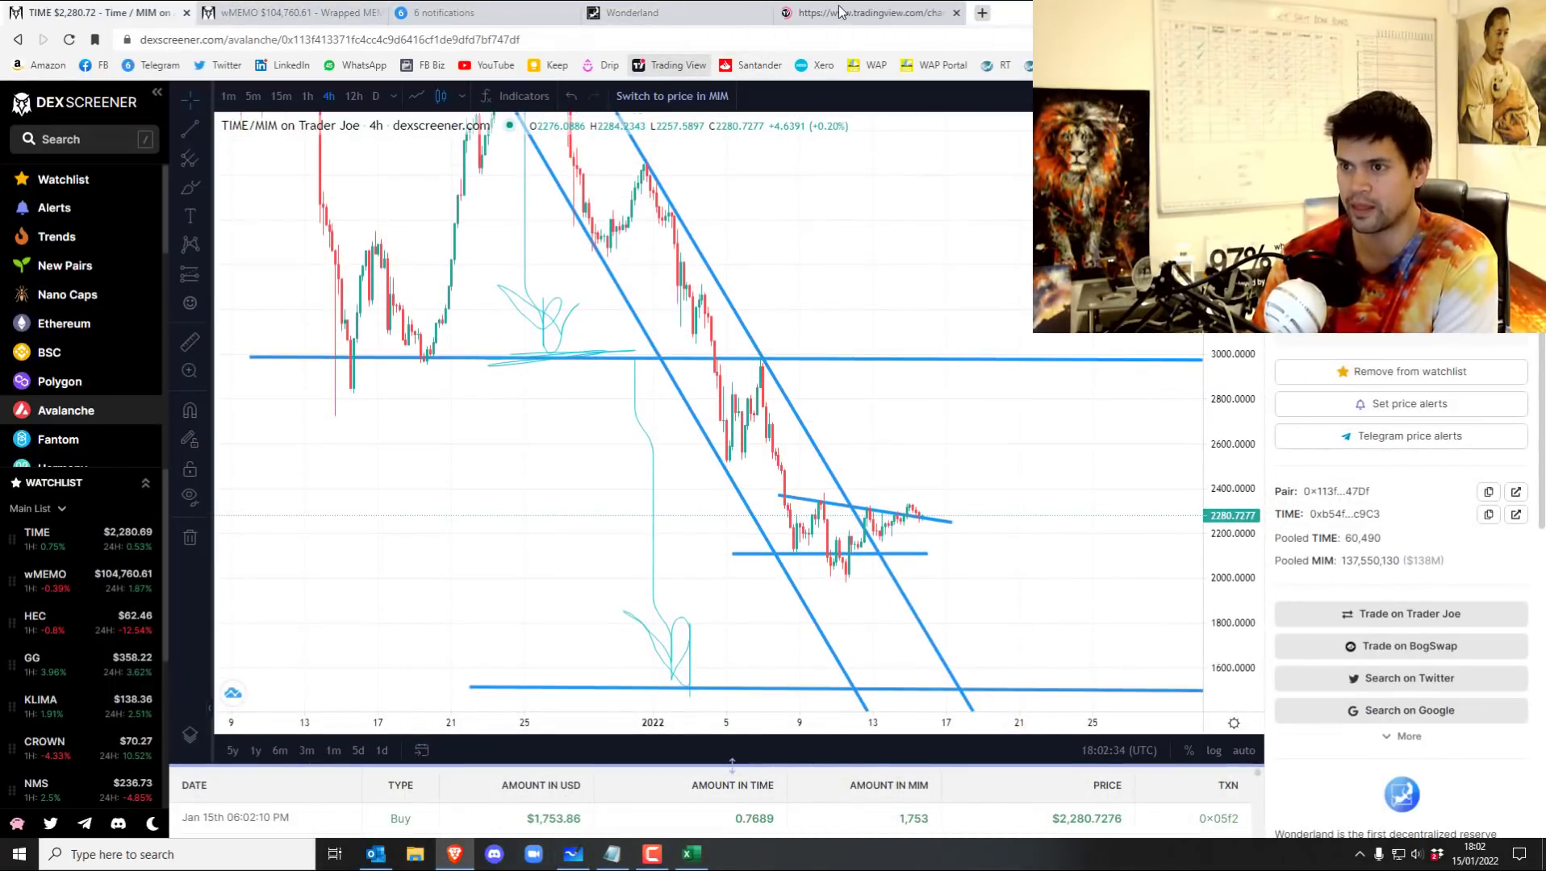
Bring up the TradingView BTCUSD daily chart showing the late-2020 rally.
click(868, 12)
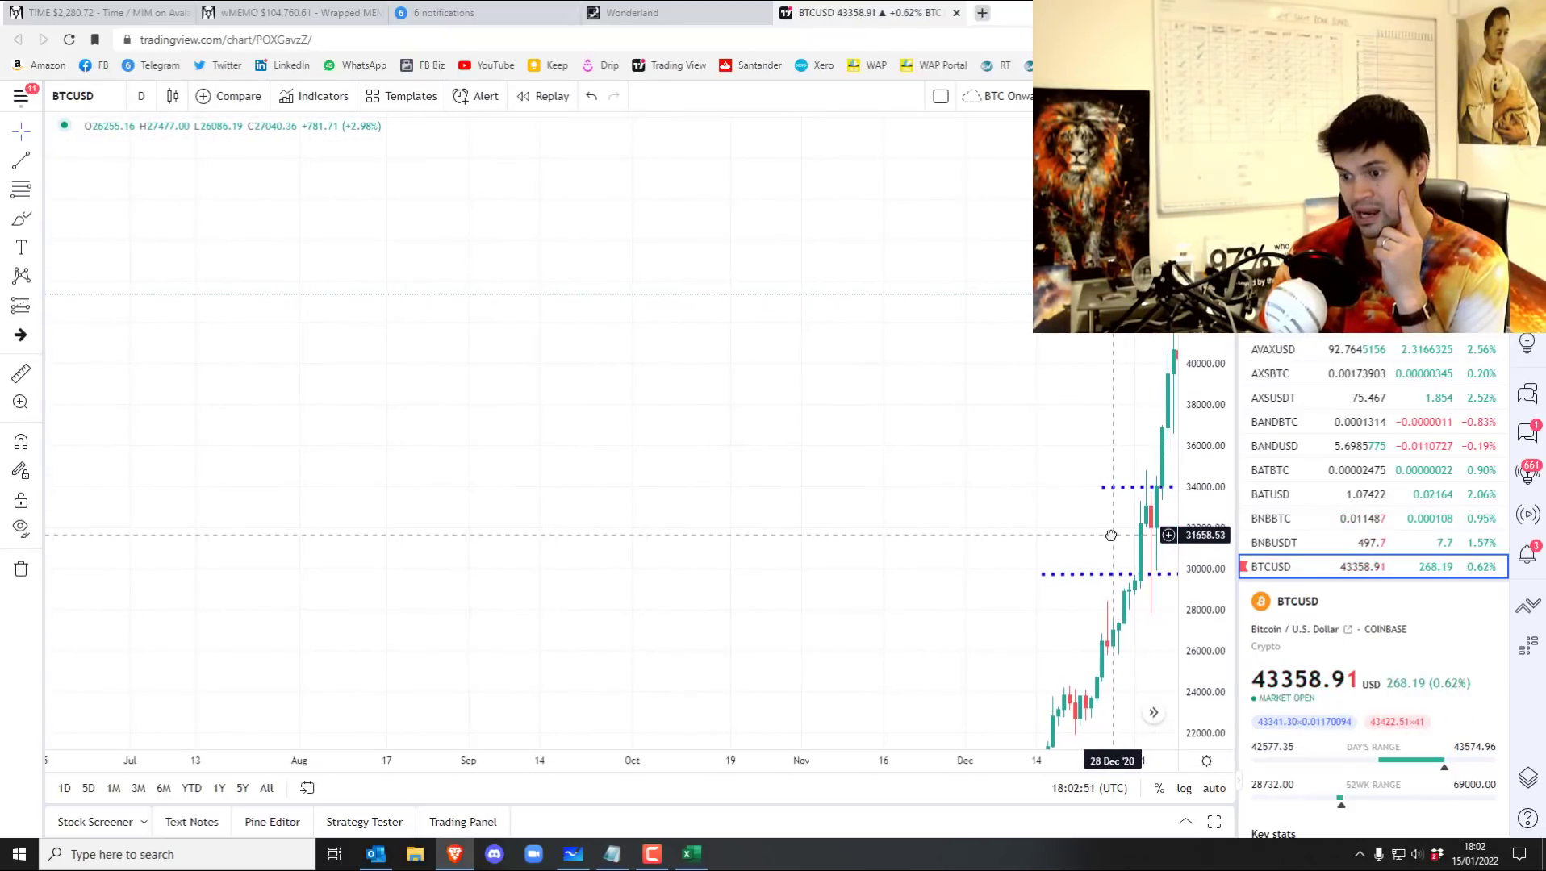
mouse_move(1138, 470)
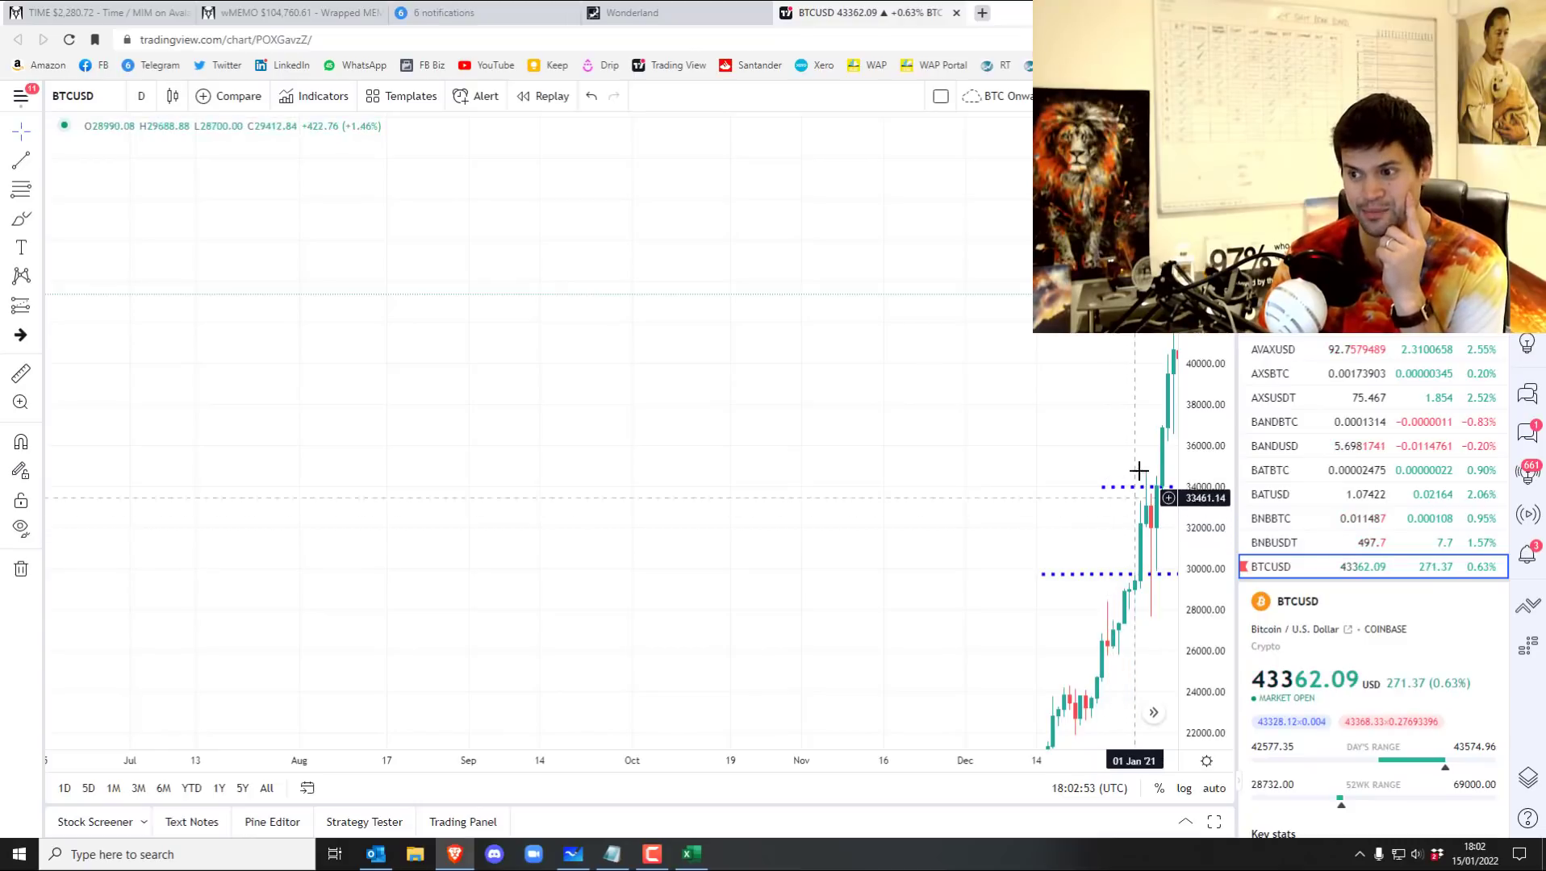
mouse_move(1143, 431)
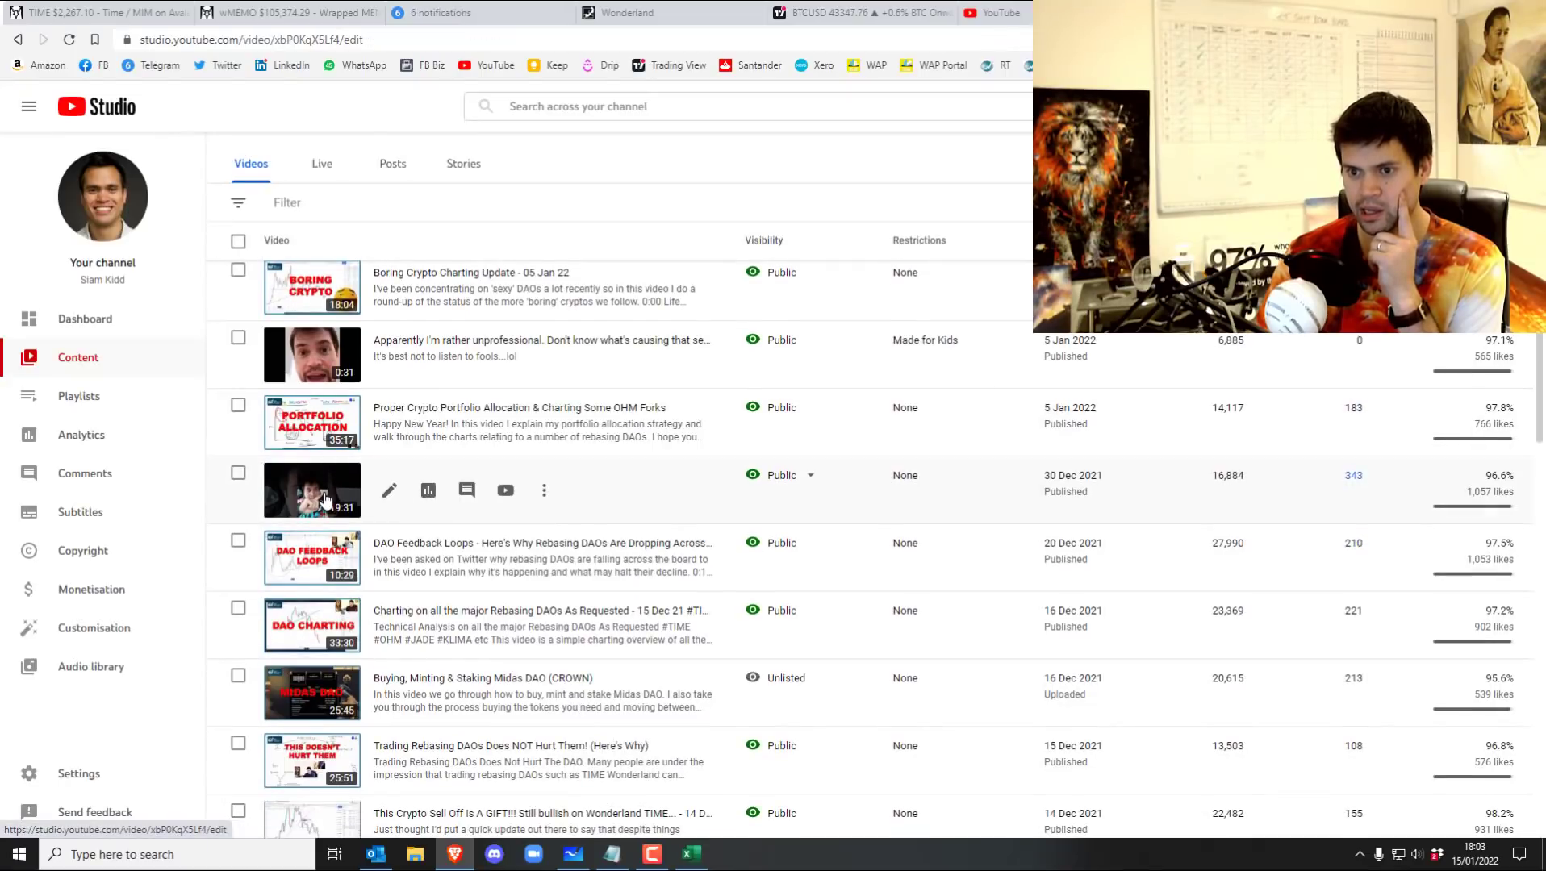
Open details for the 30 Dec 2021 video and select the first words of its title.
click(310, 490)
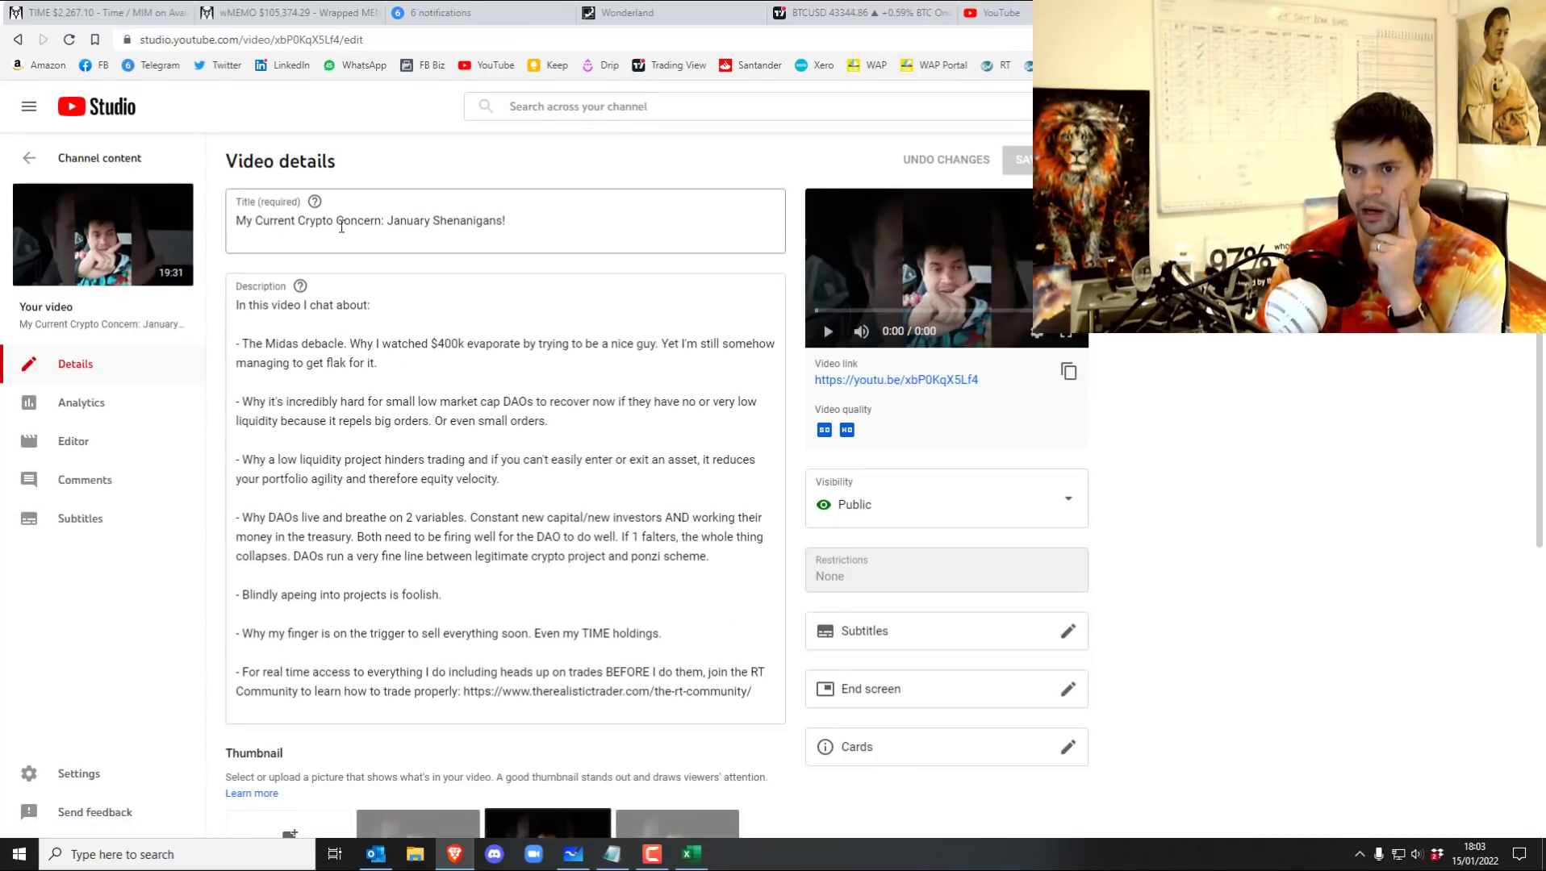
double_click(307, 219)
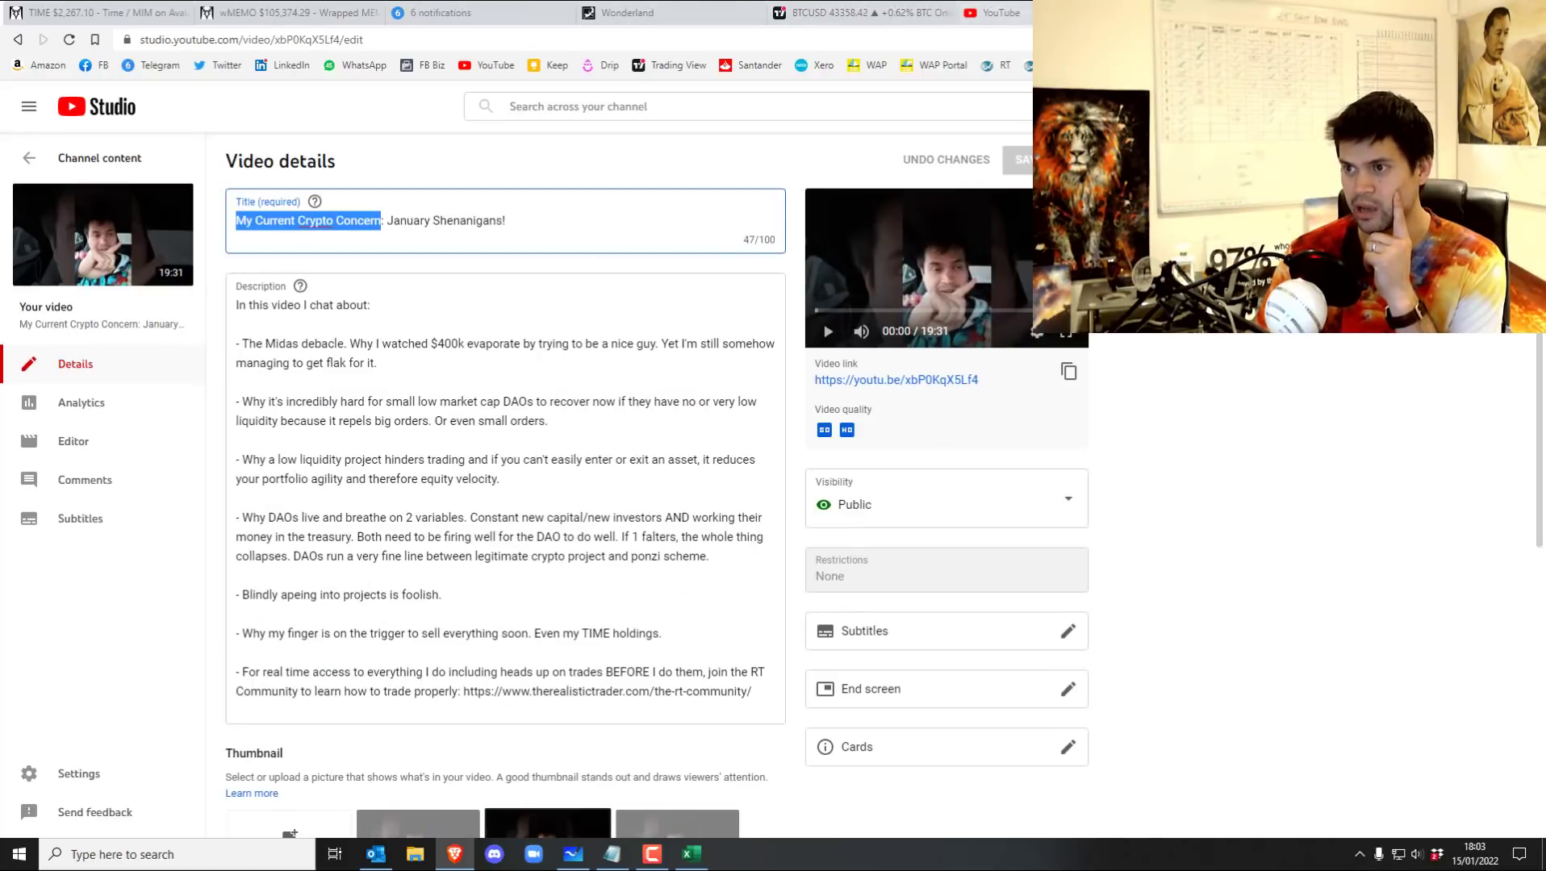
click(857, 13)
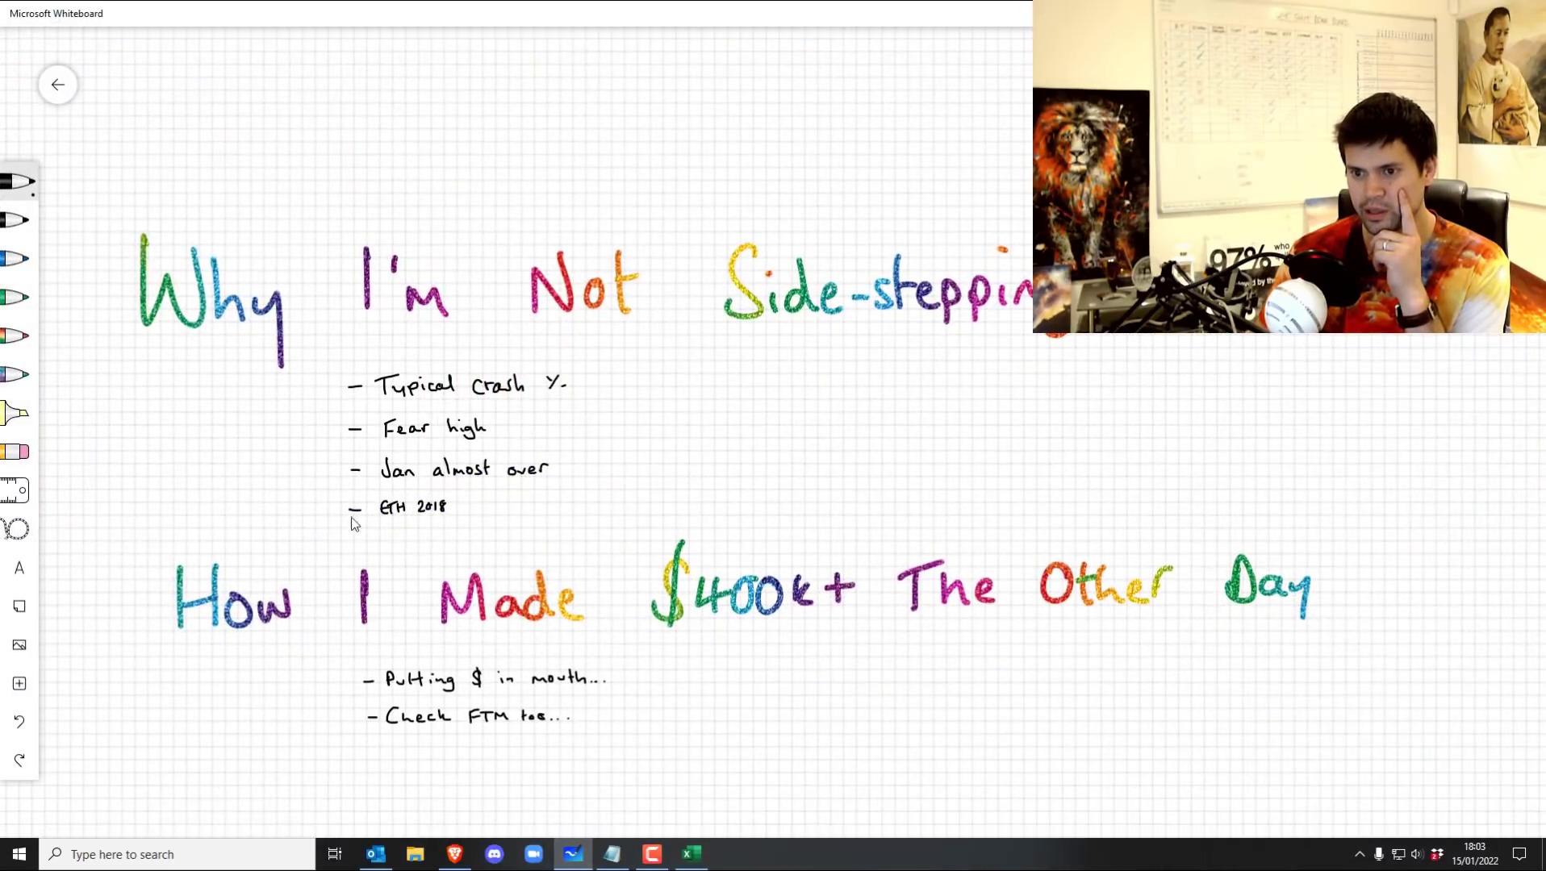
mouse_move(669, 448)
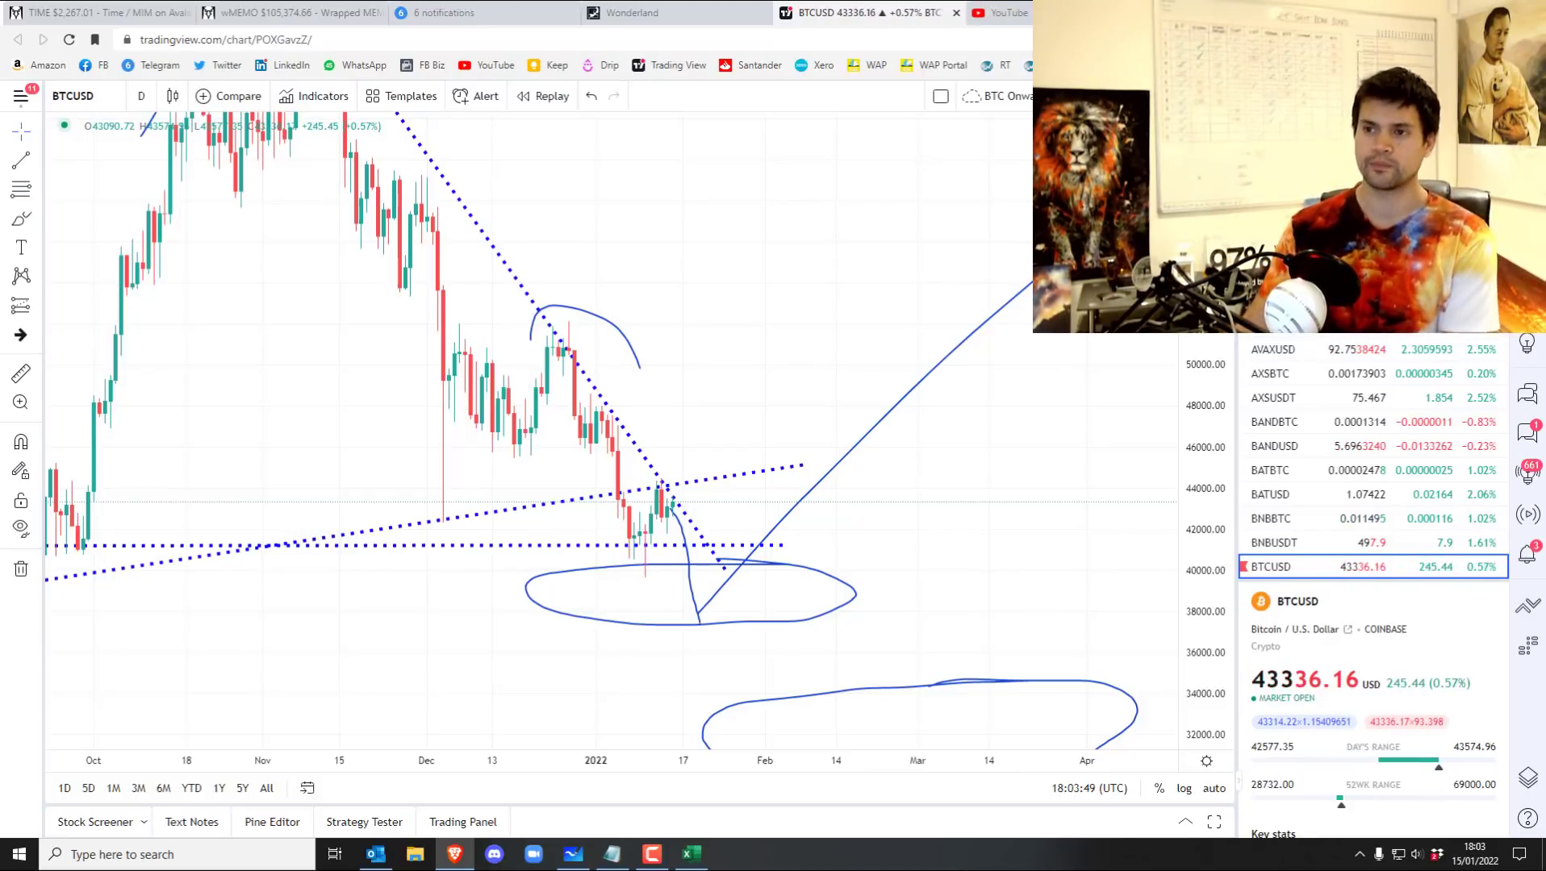
Return to Wonderland's TIME staking page showing about 88,737% APY.
click(626, 12)
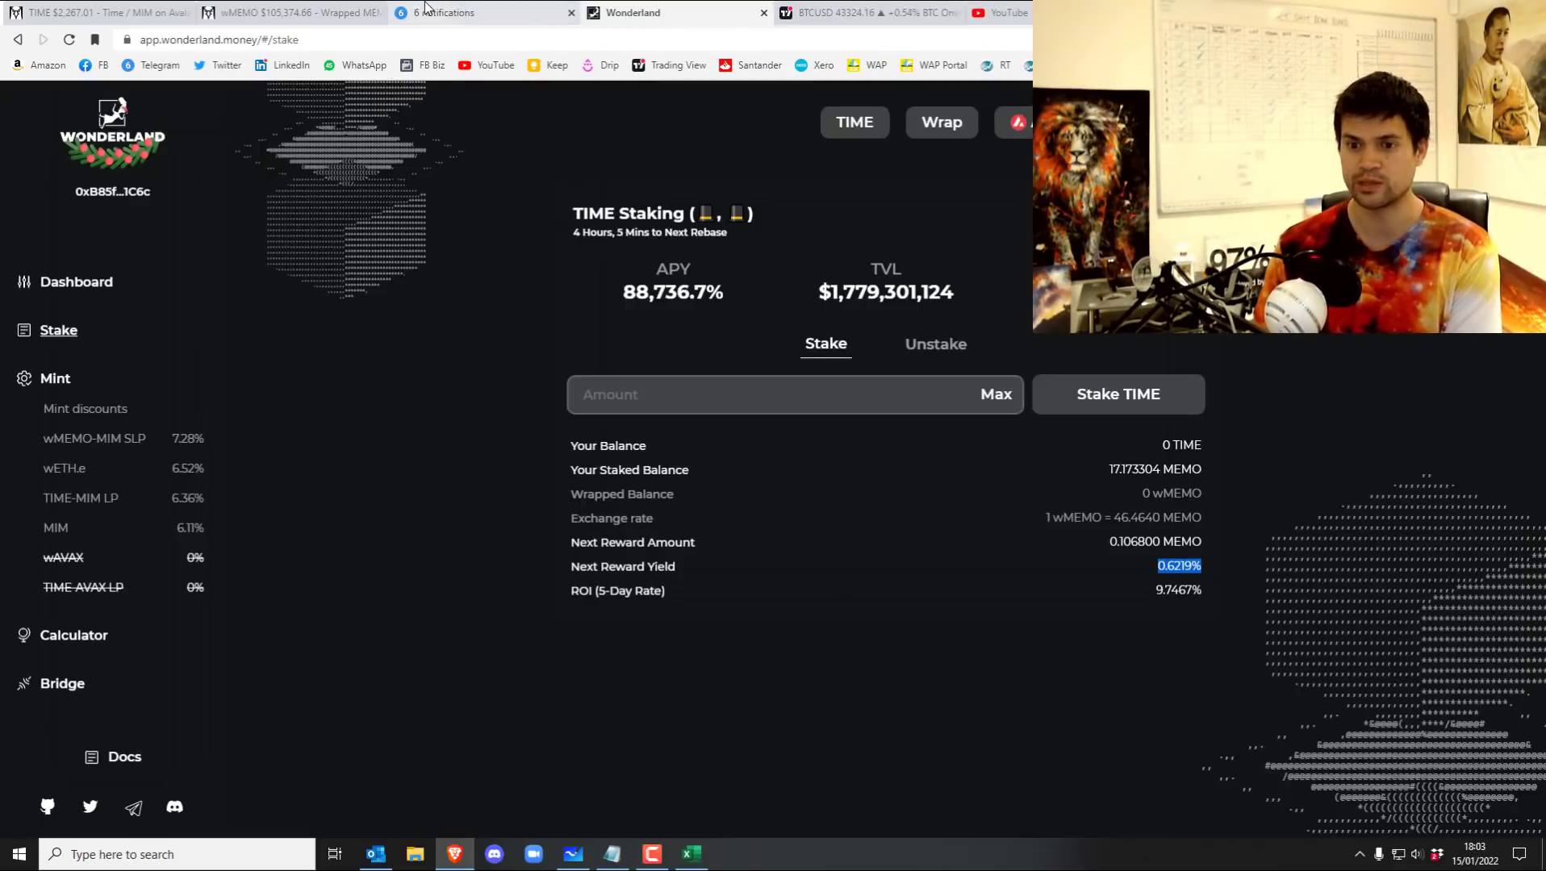
Return to DEX Screener's TIME/MIM 4-hour Trader Joe chart, priced near 2,267.
click(296, 12)
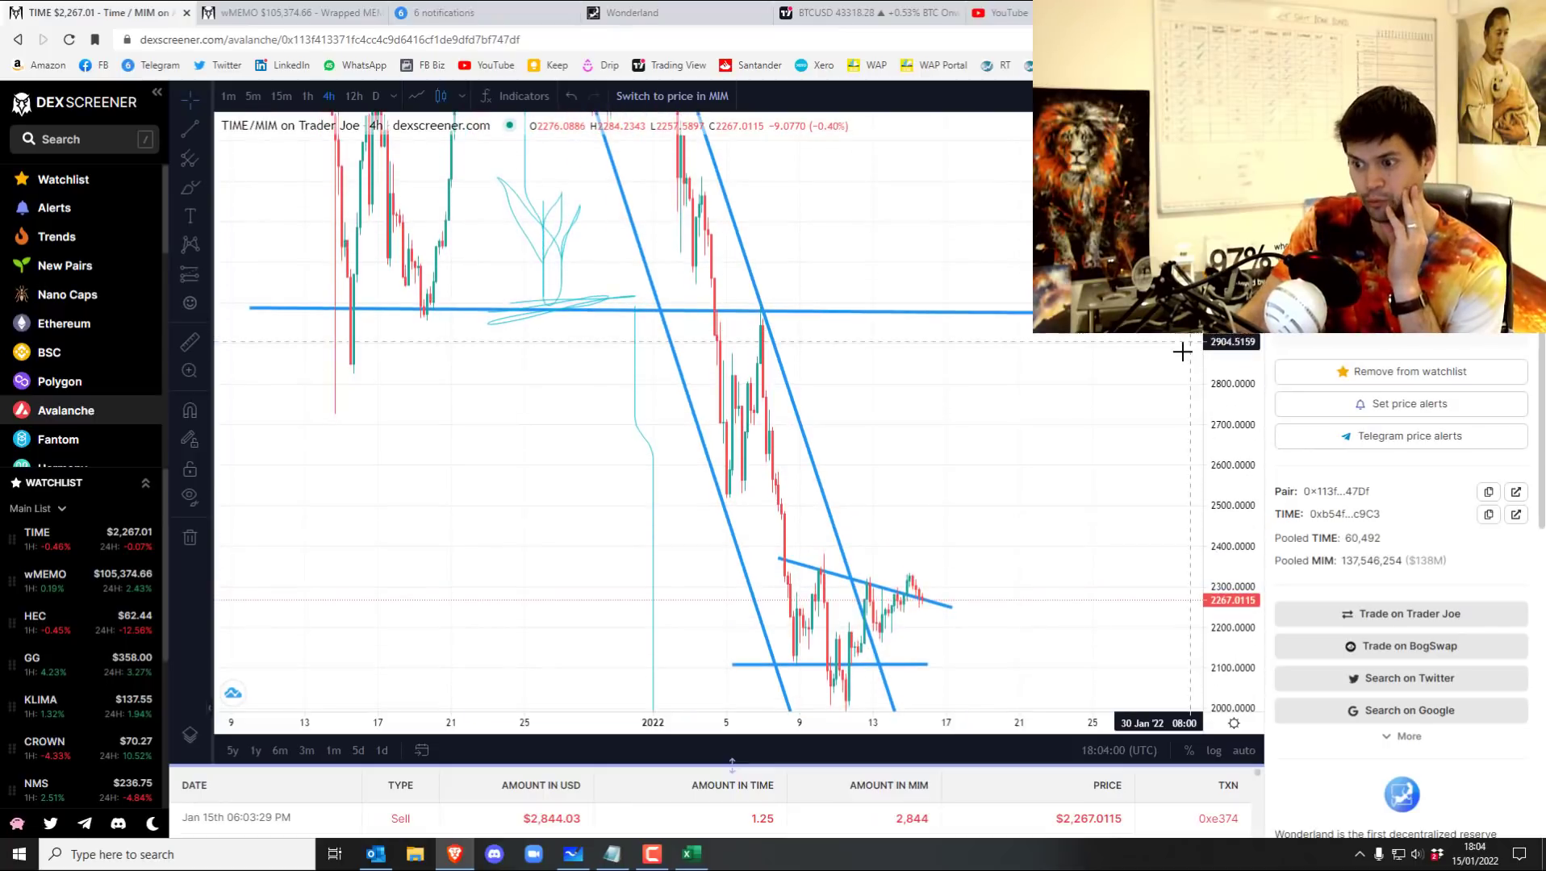
mouse_move(1136, 373)
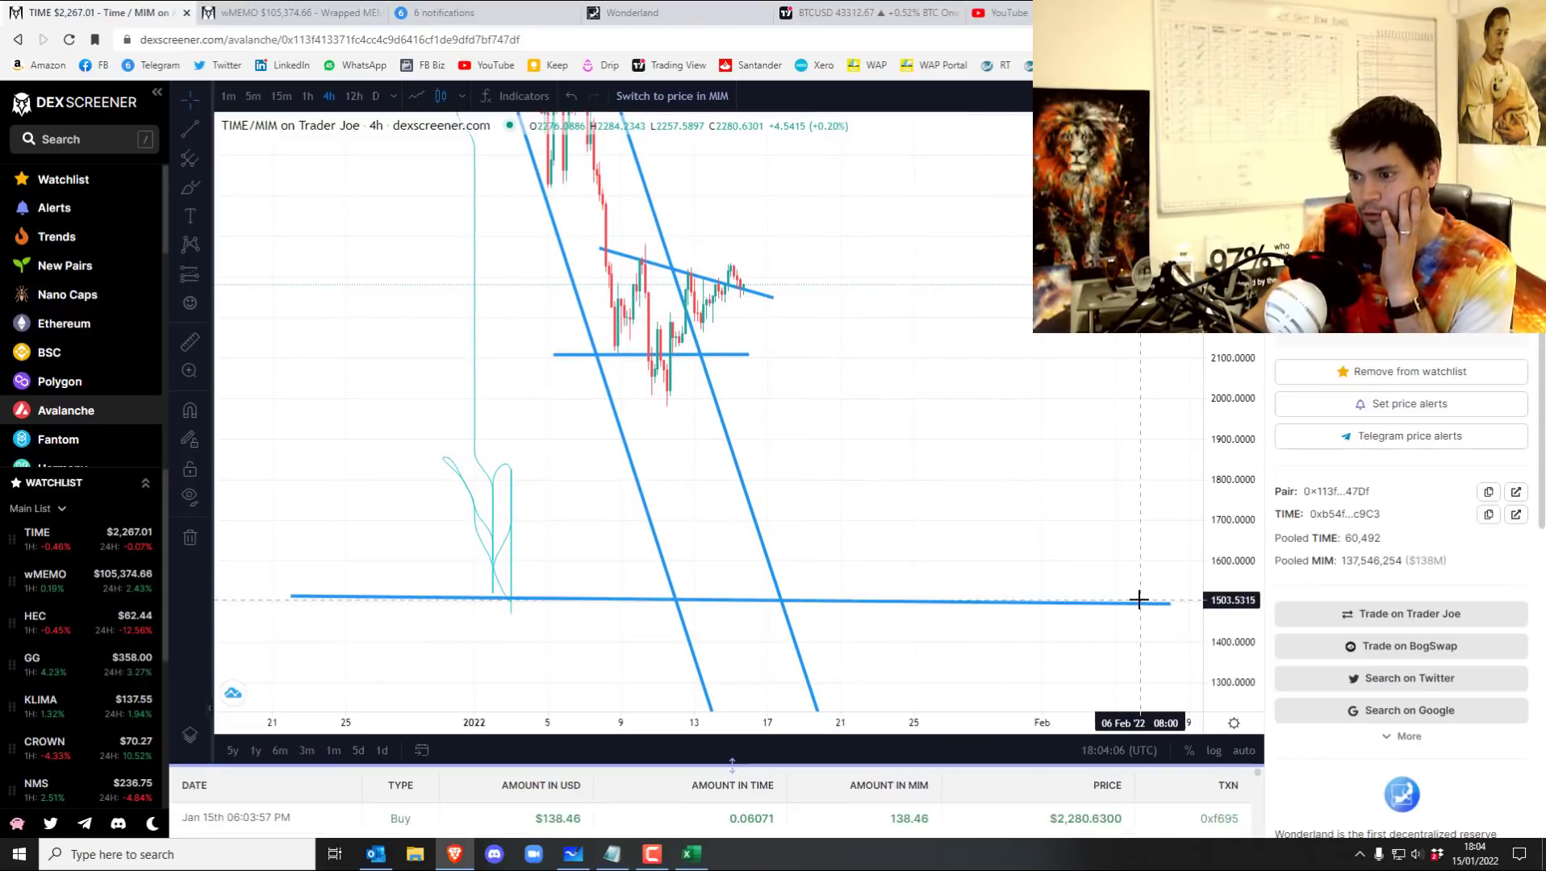
mouse_move(739, 449)
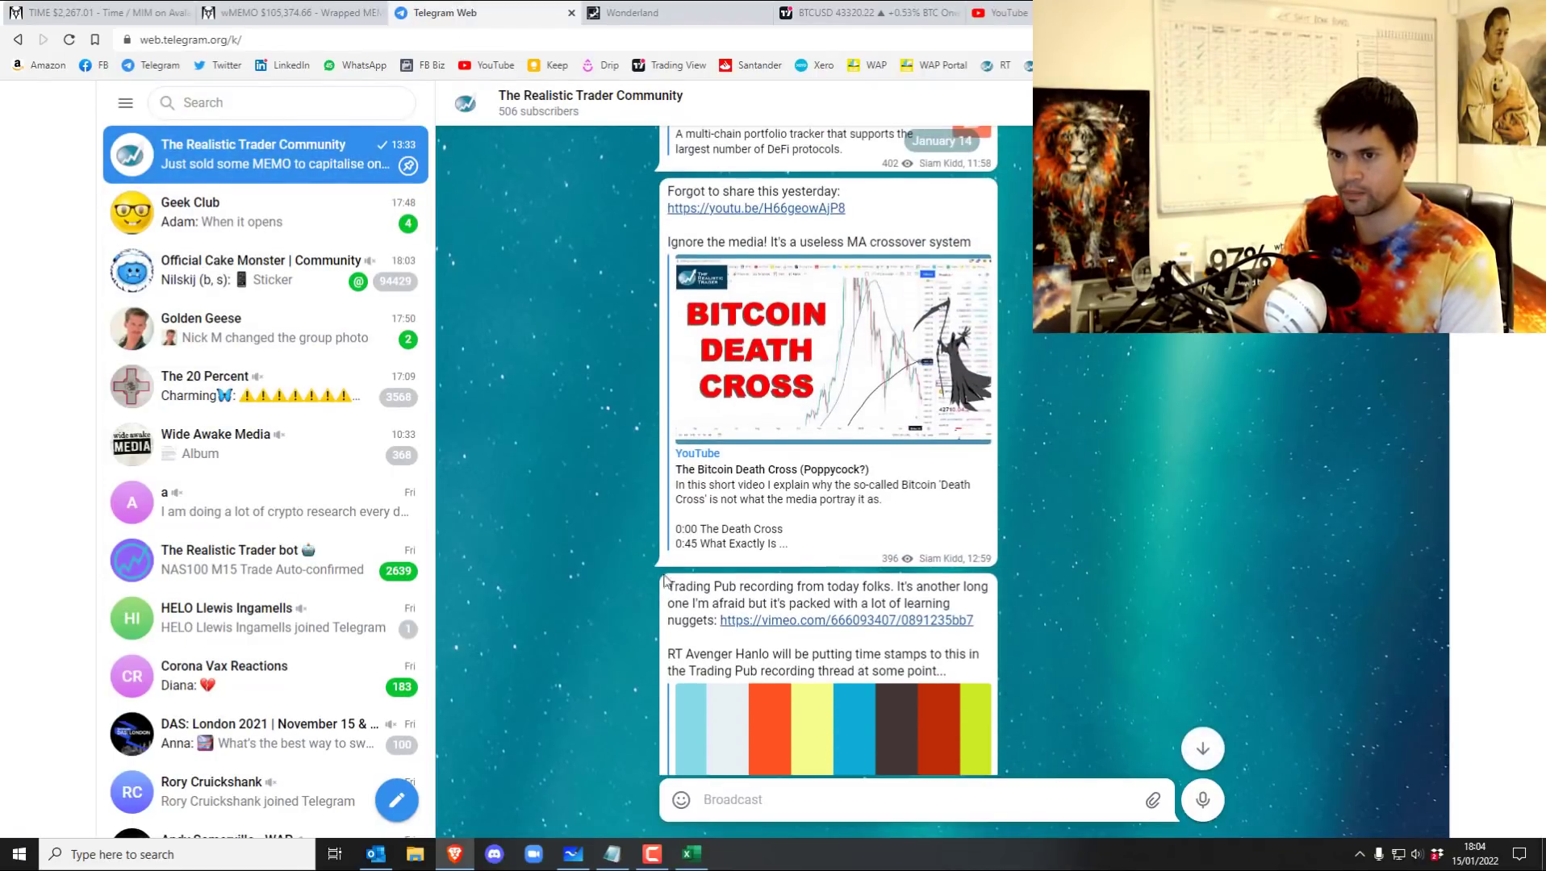
Scroll through The Realistic Trader Community posts about minting discounts and TIME.
scroll(down, 3)
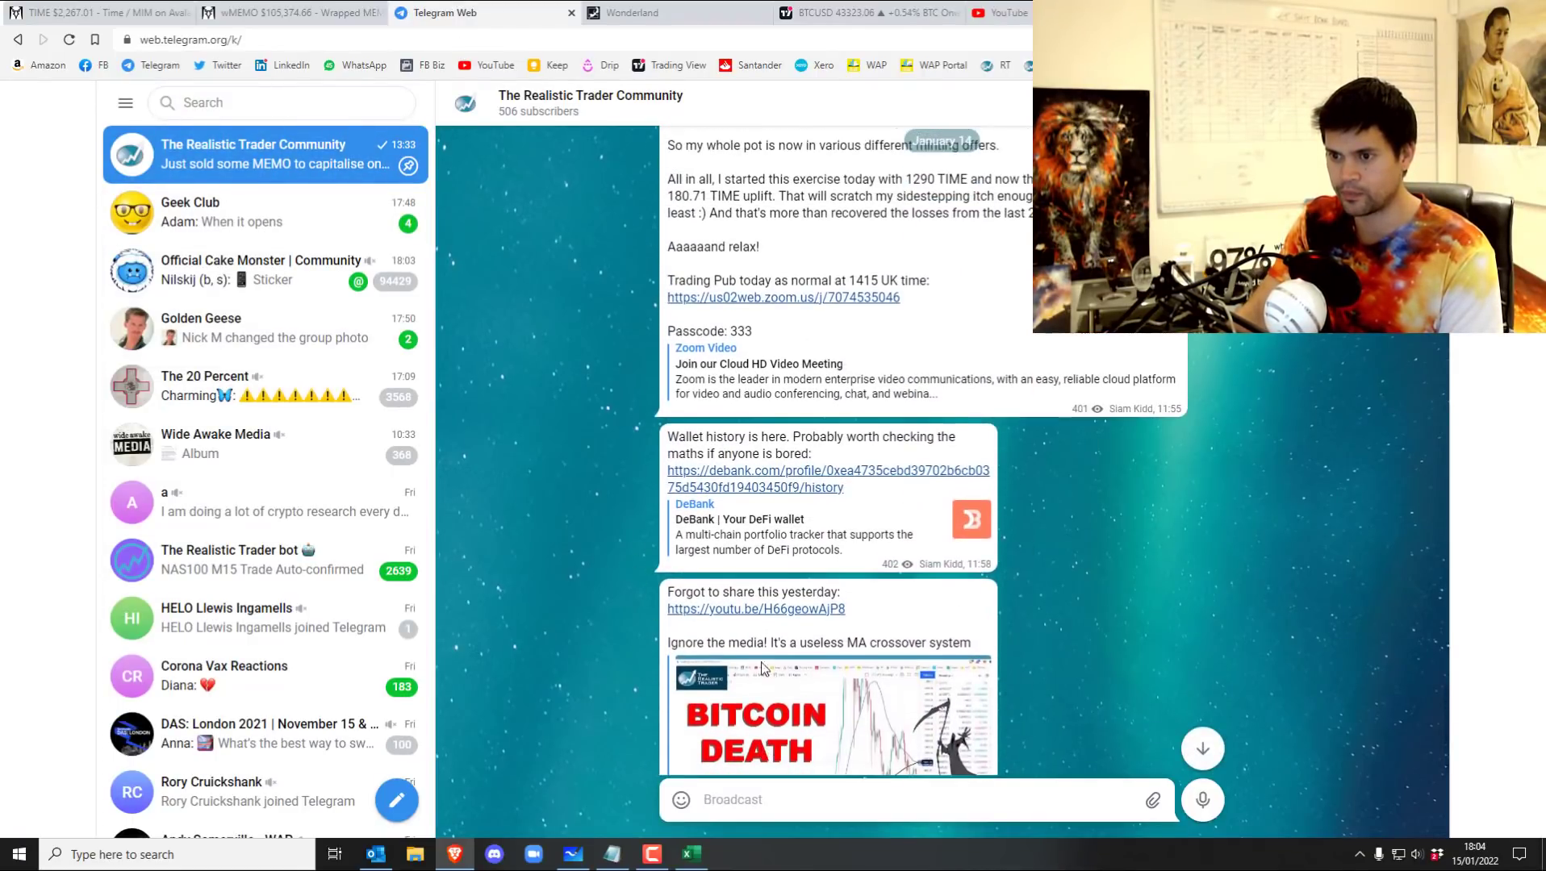
scroll(down, 3)
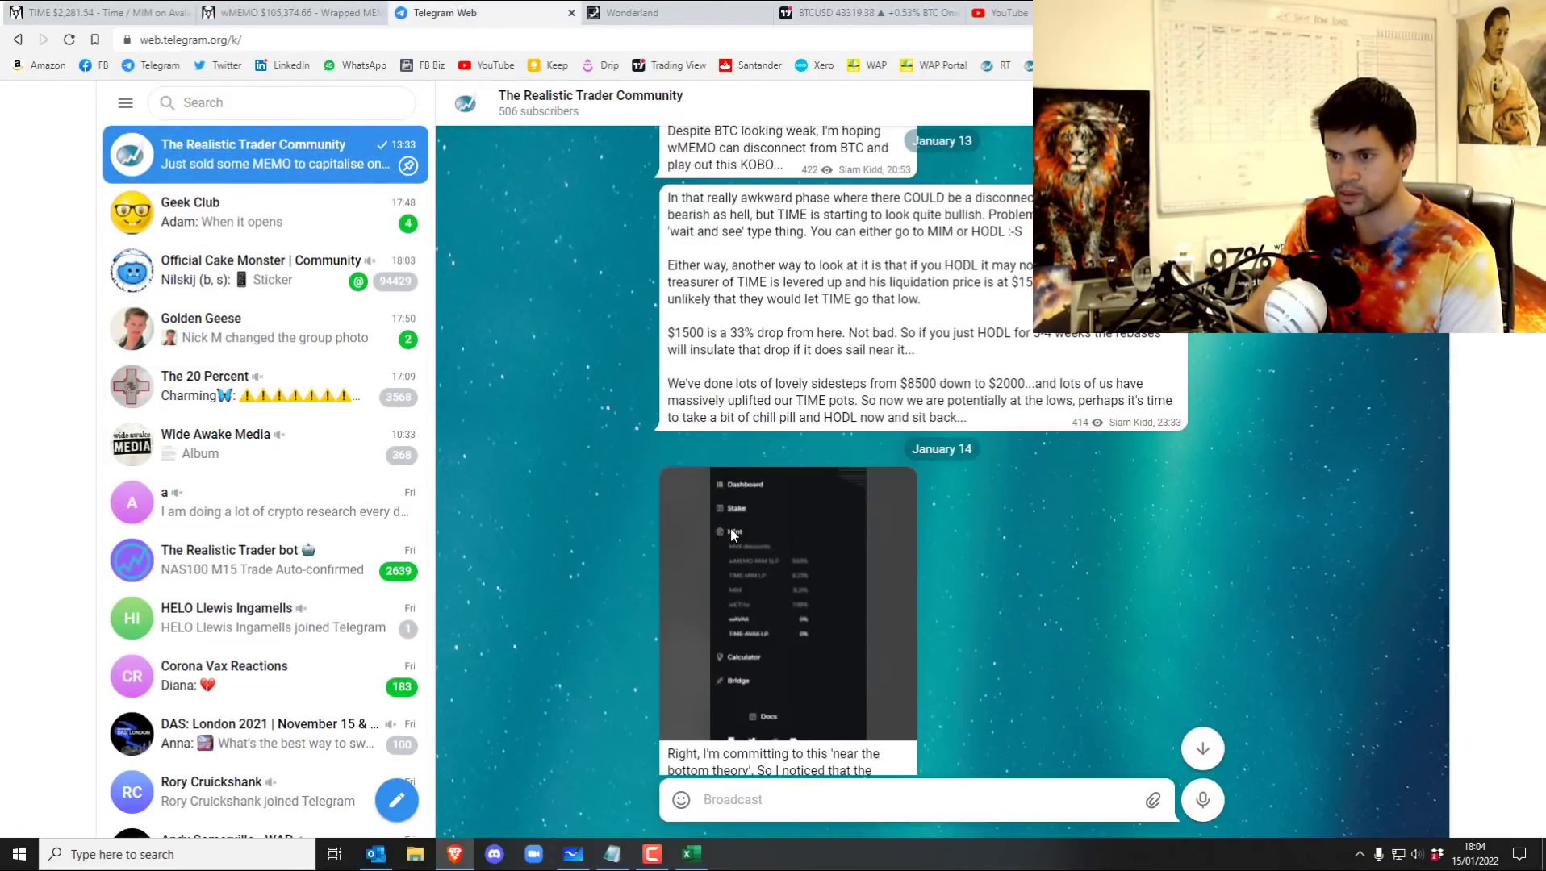
scroll(down, 3)
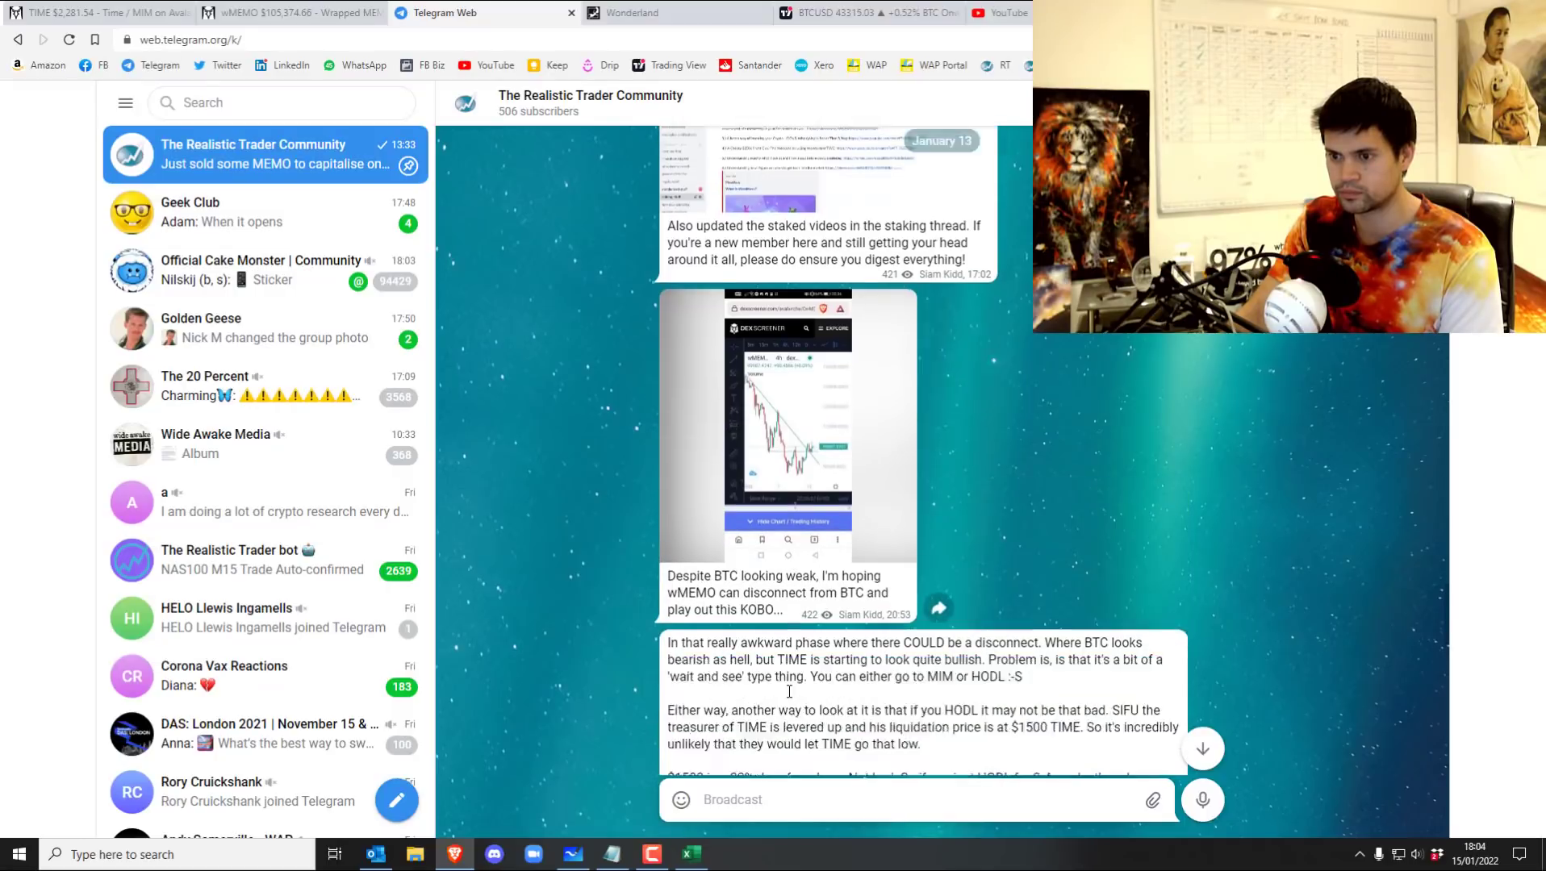
scroll(down, 3)
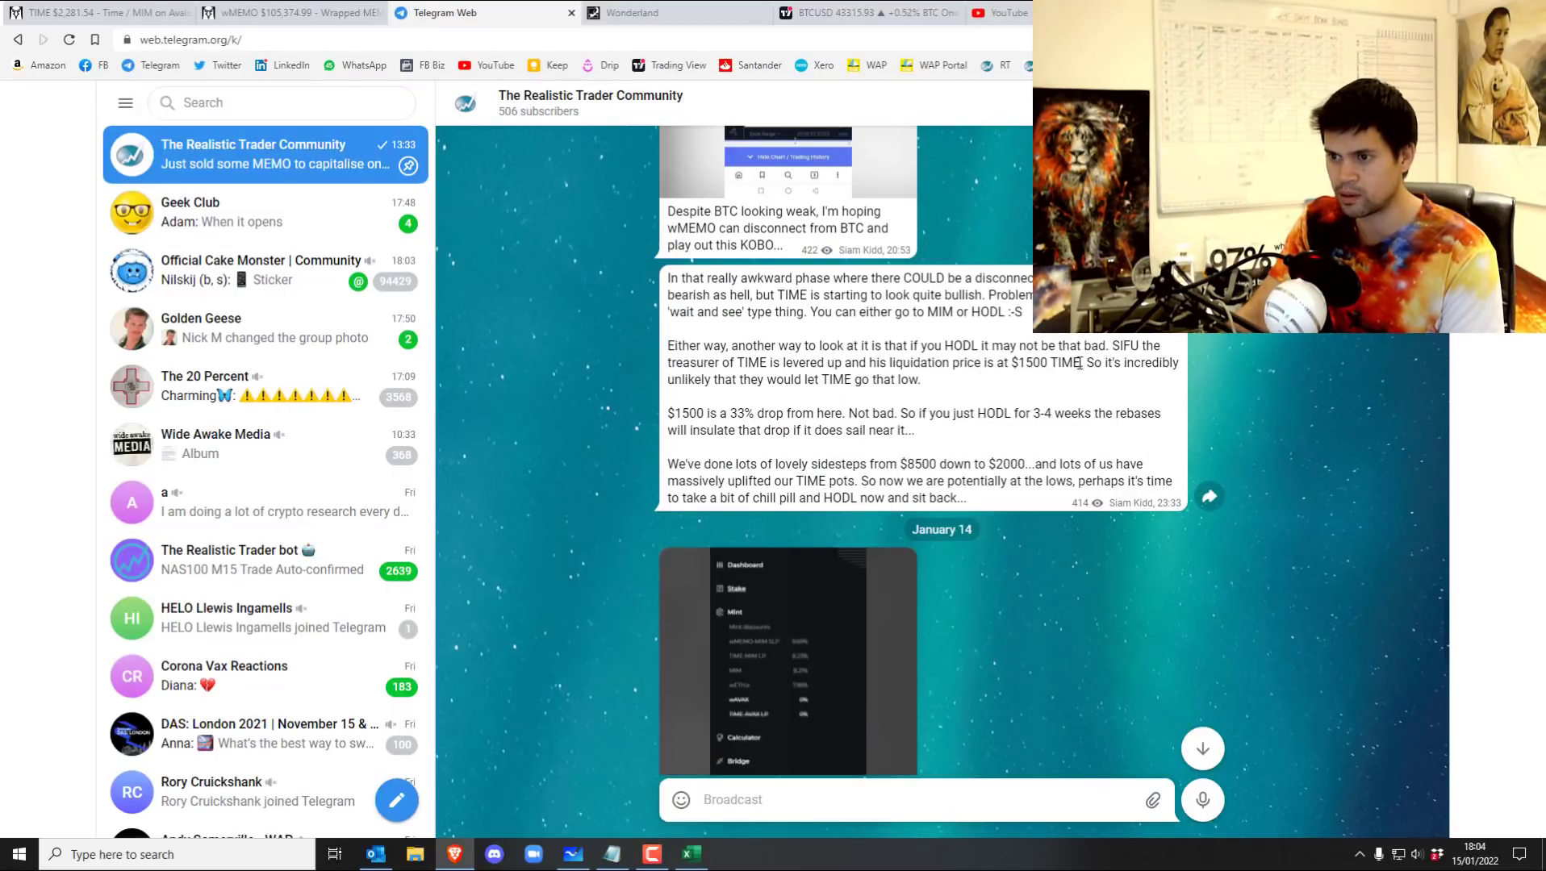
scroll(down, 3)
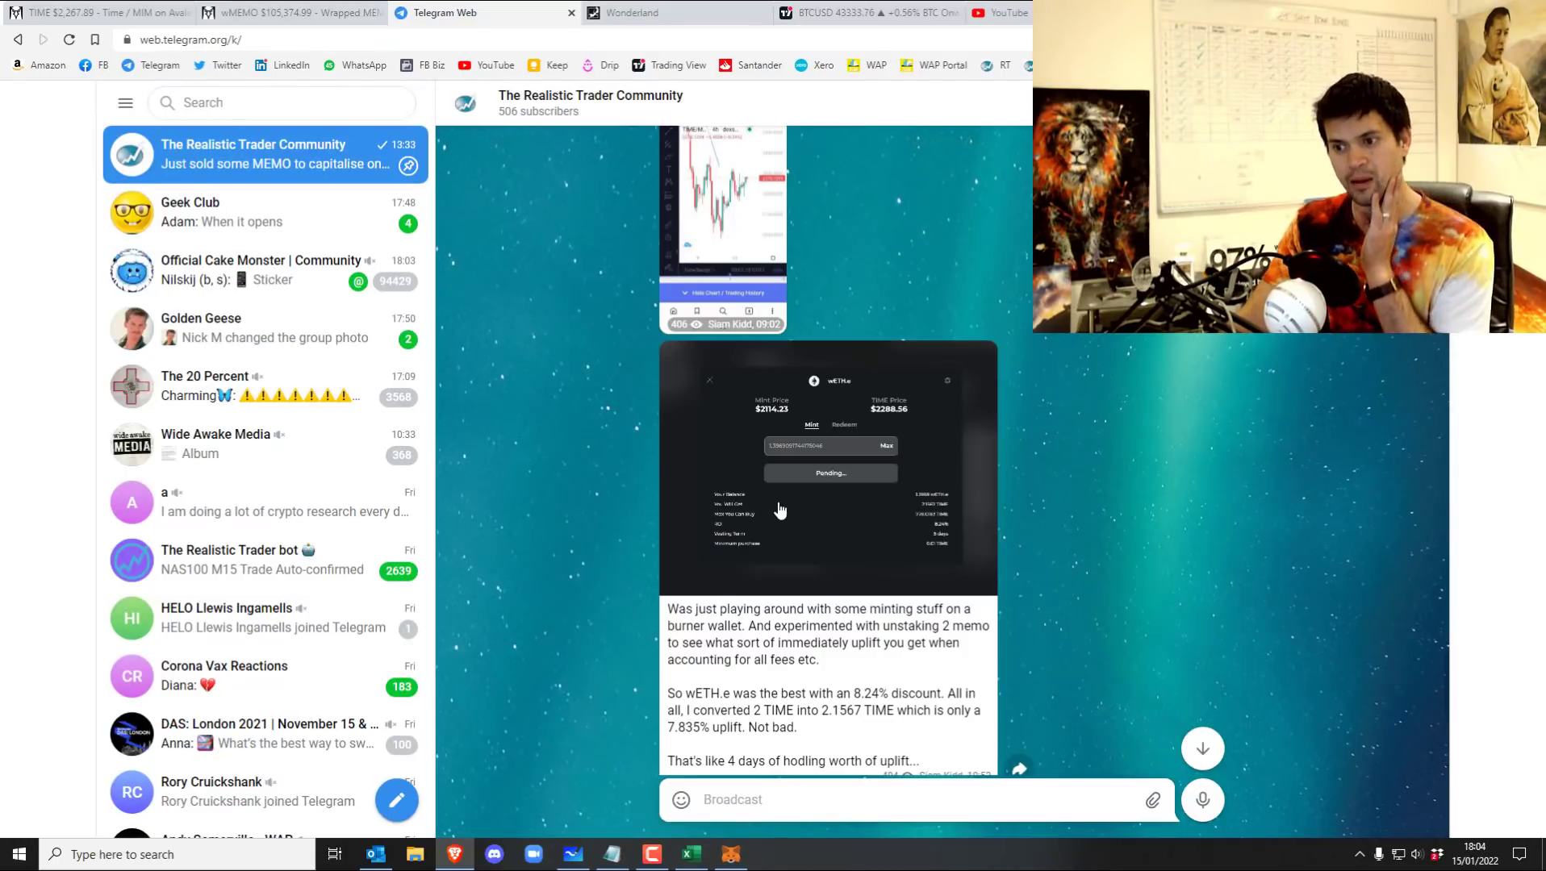
scroll(down, 3)
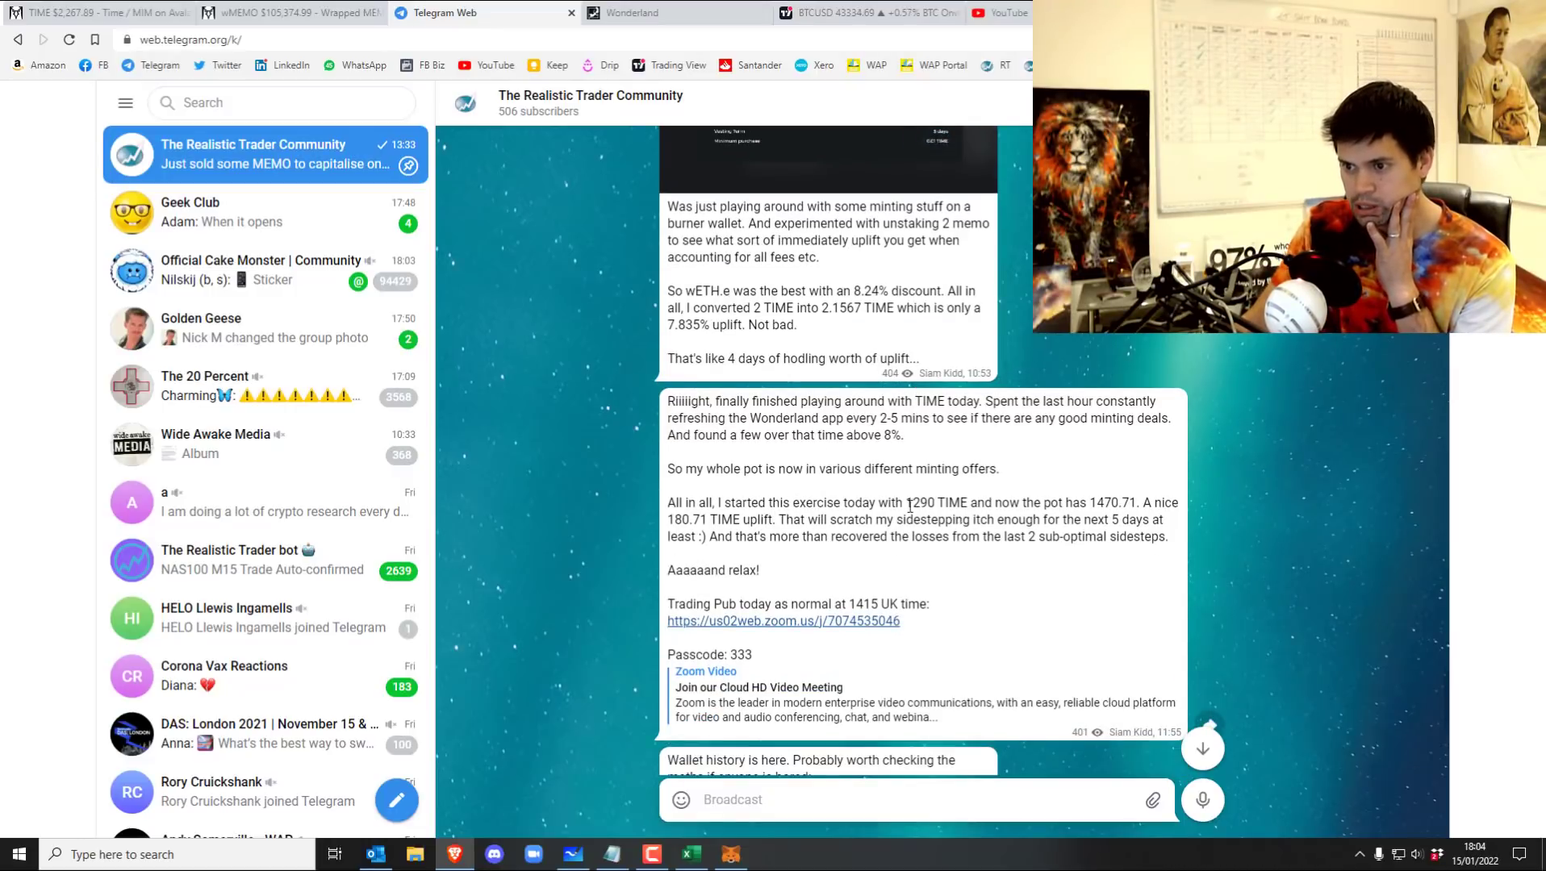
double_click(920, 503)
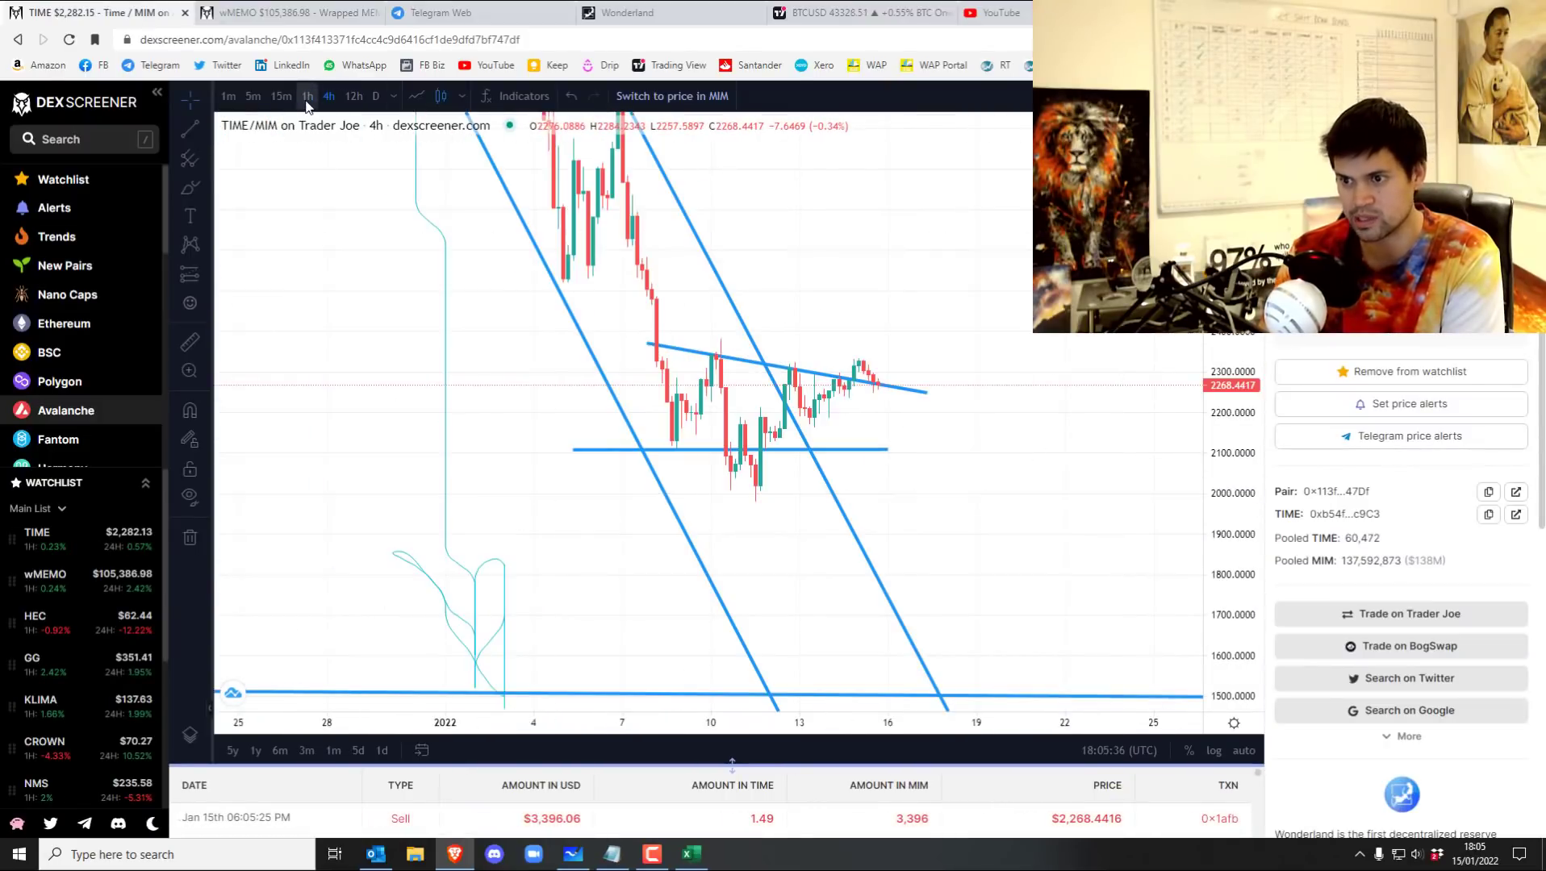
Put TIME/MIM on 1-hour candles, check wMEMO/MIM, return to TIME/MIM, then open Wonderland staking.
click(307, 96)
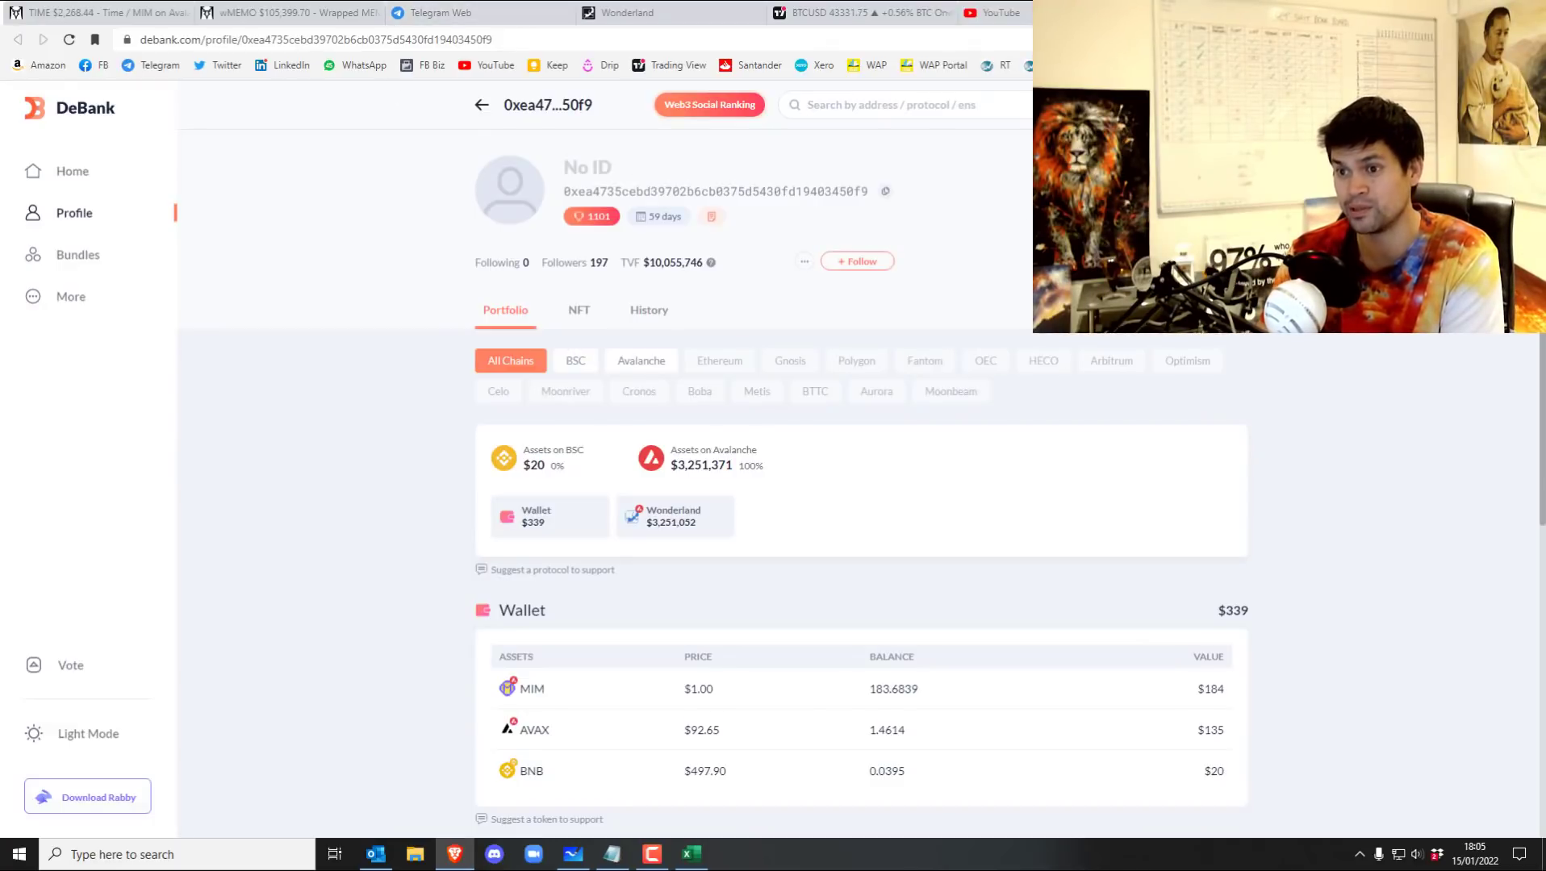
click(286, 13)
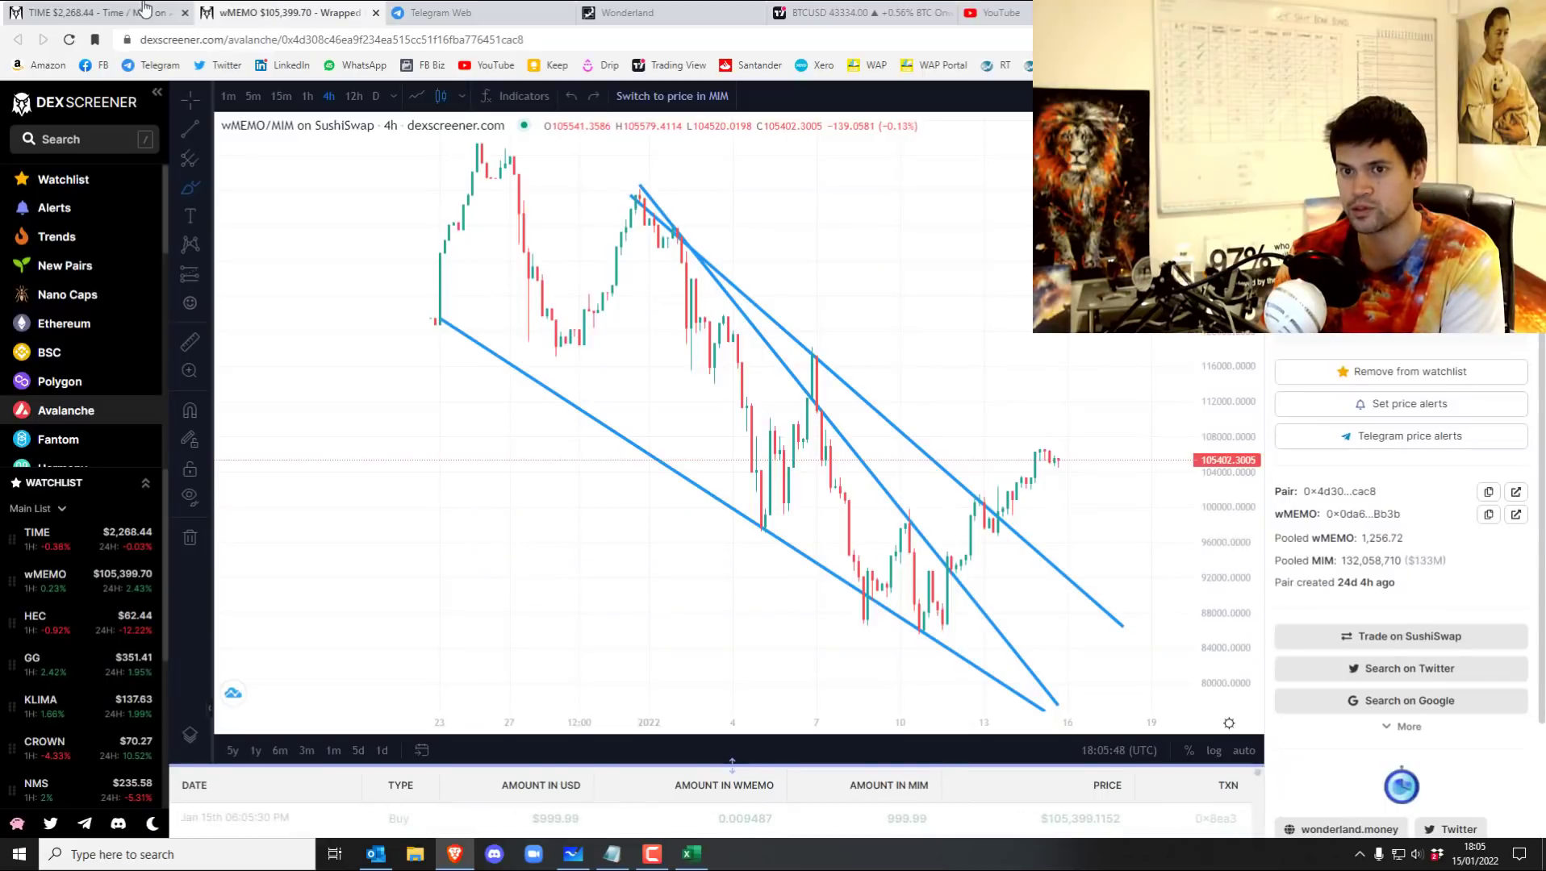
click(89, 13)
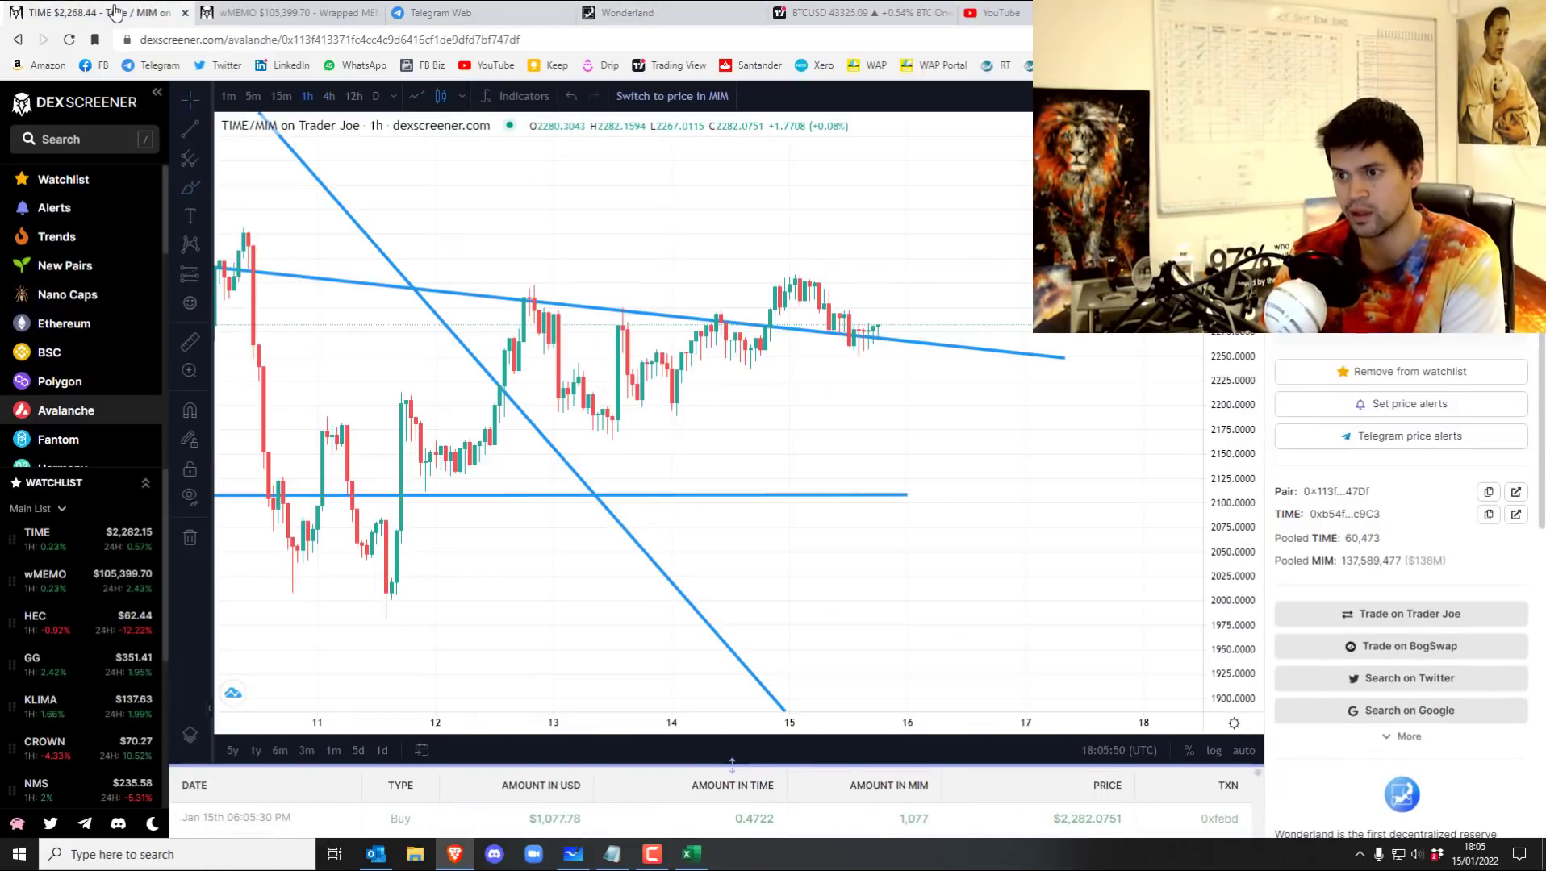
click(628, 12)
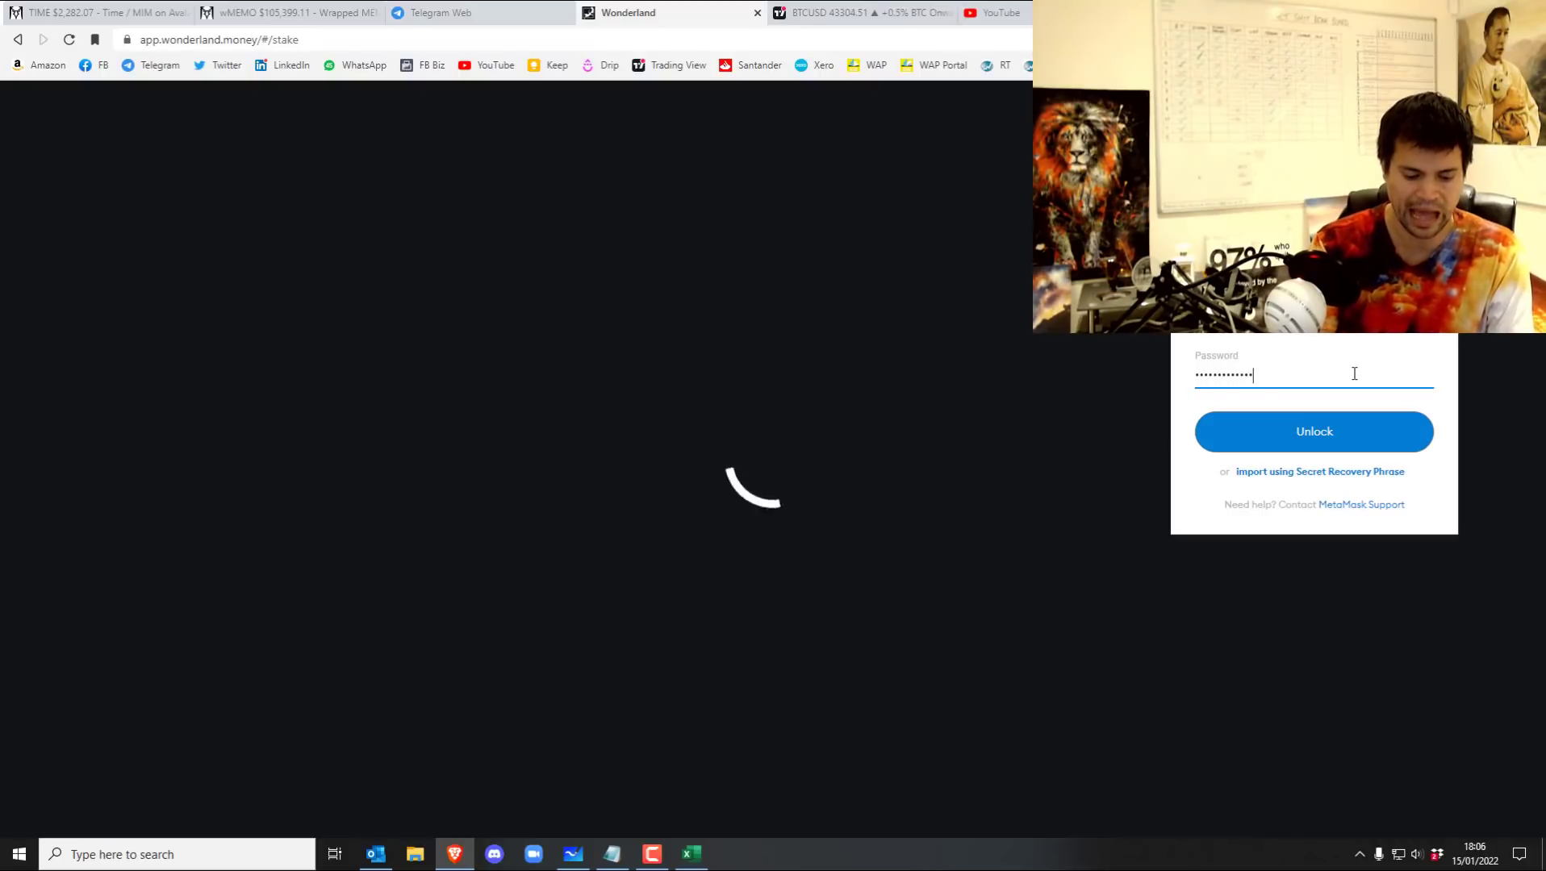
Unlock MetaMask to load the TIME staking page: 17.17 MEMO staked, 0.6219% next reward yield.
click(1313, 432)
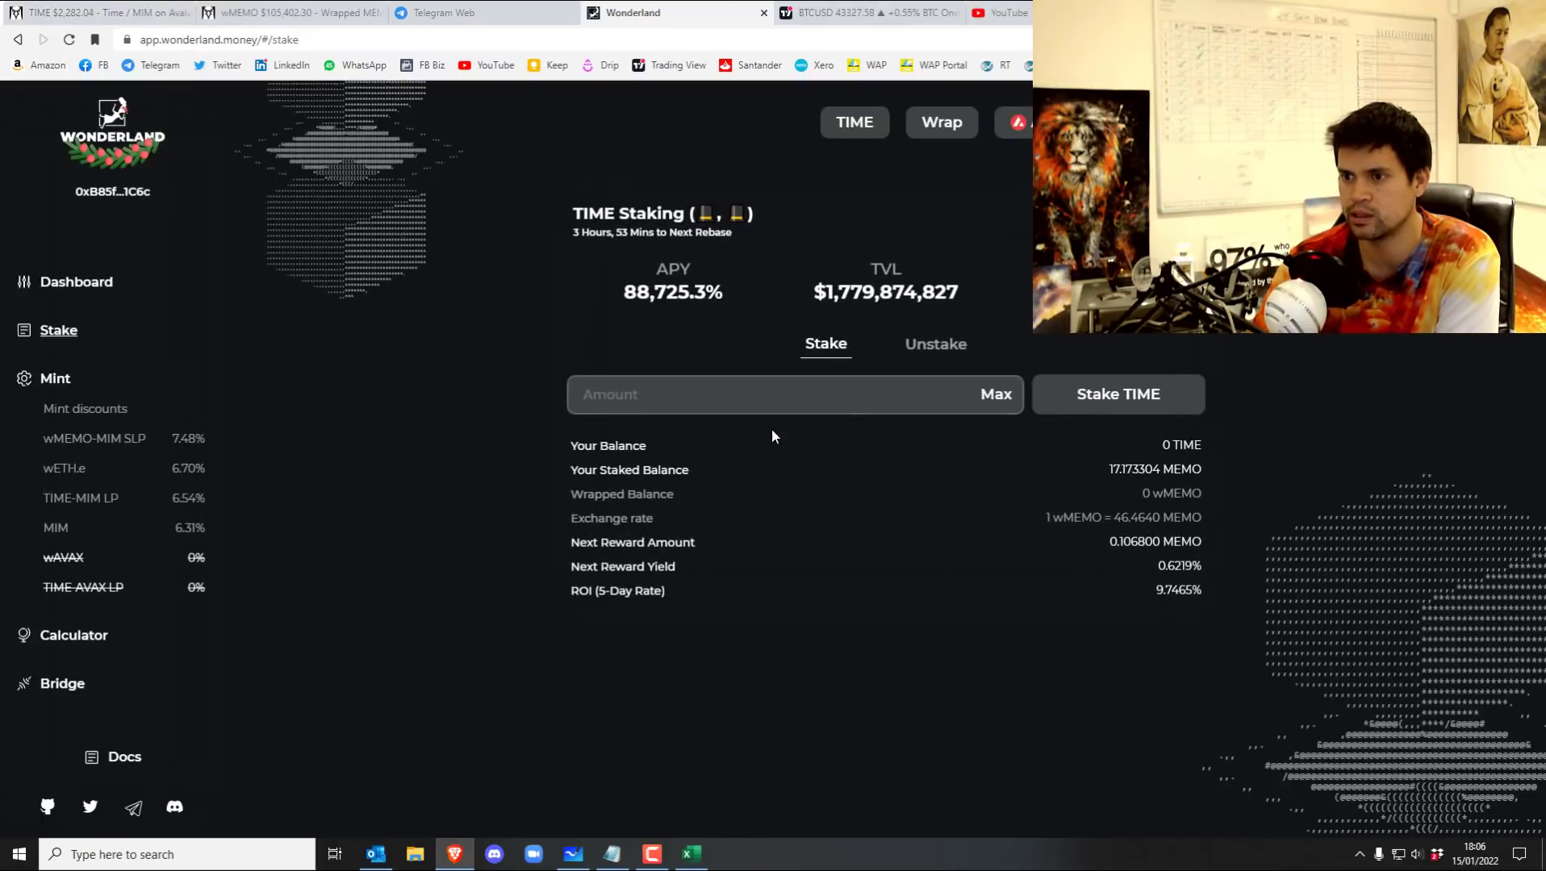
mouse_move(399, 437)
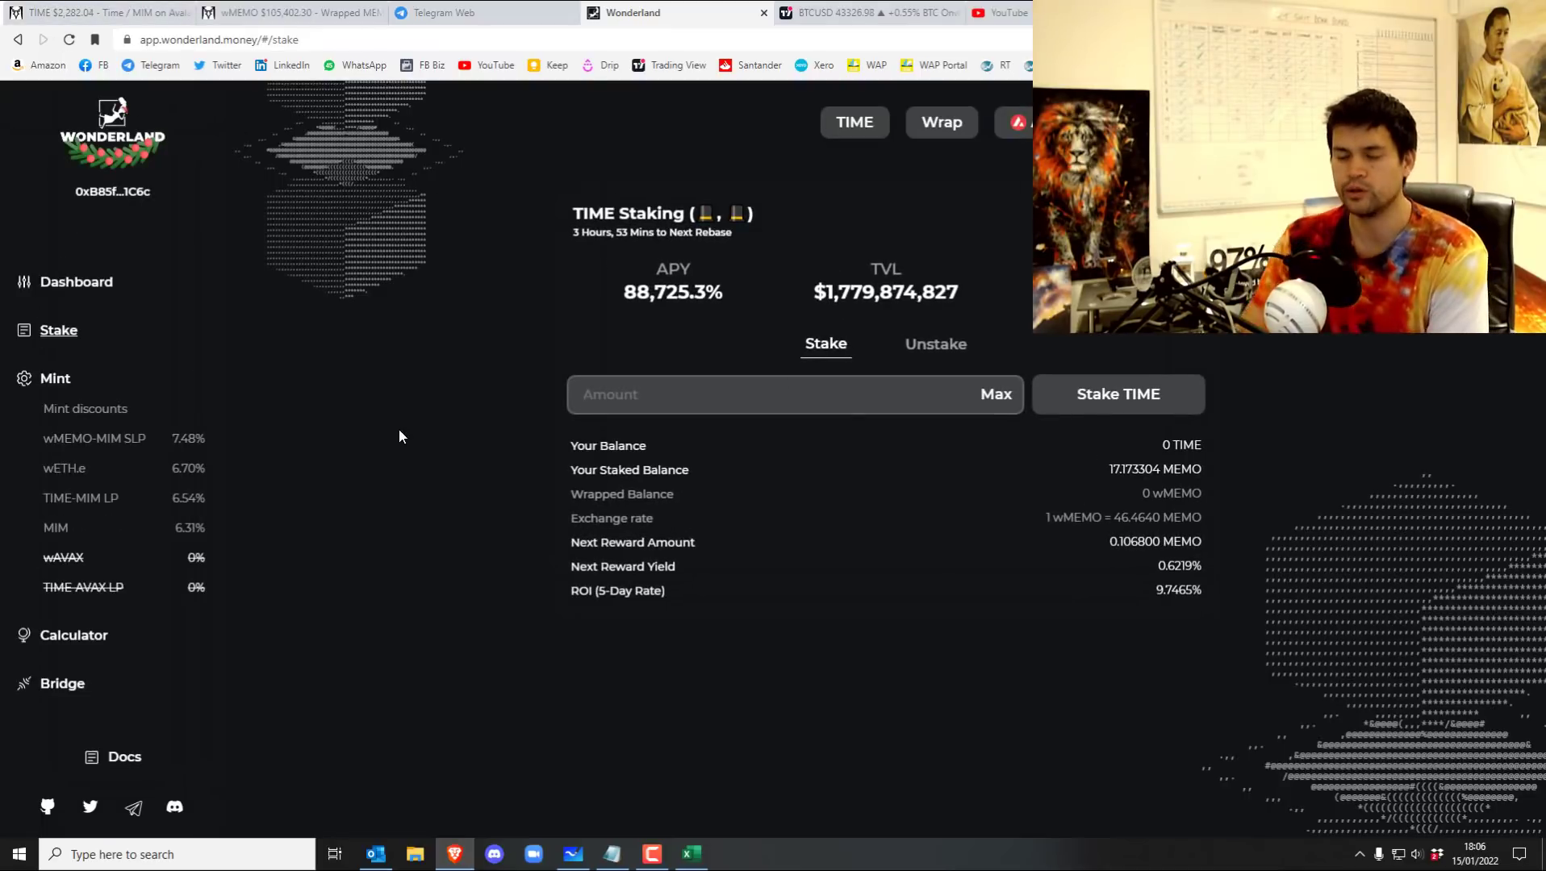
mouse_move(90, 614)
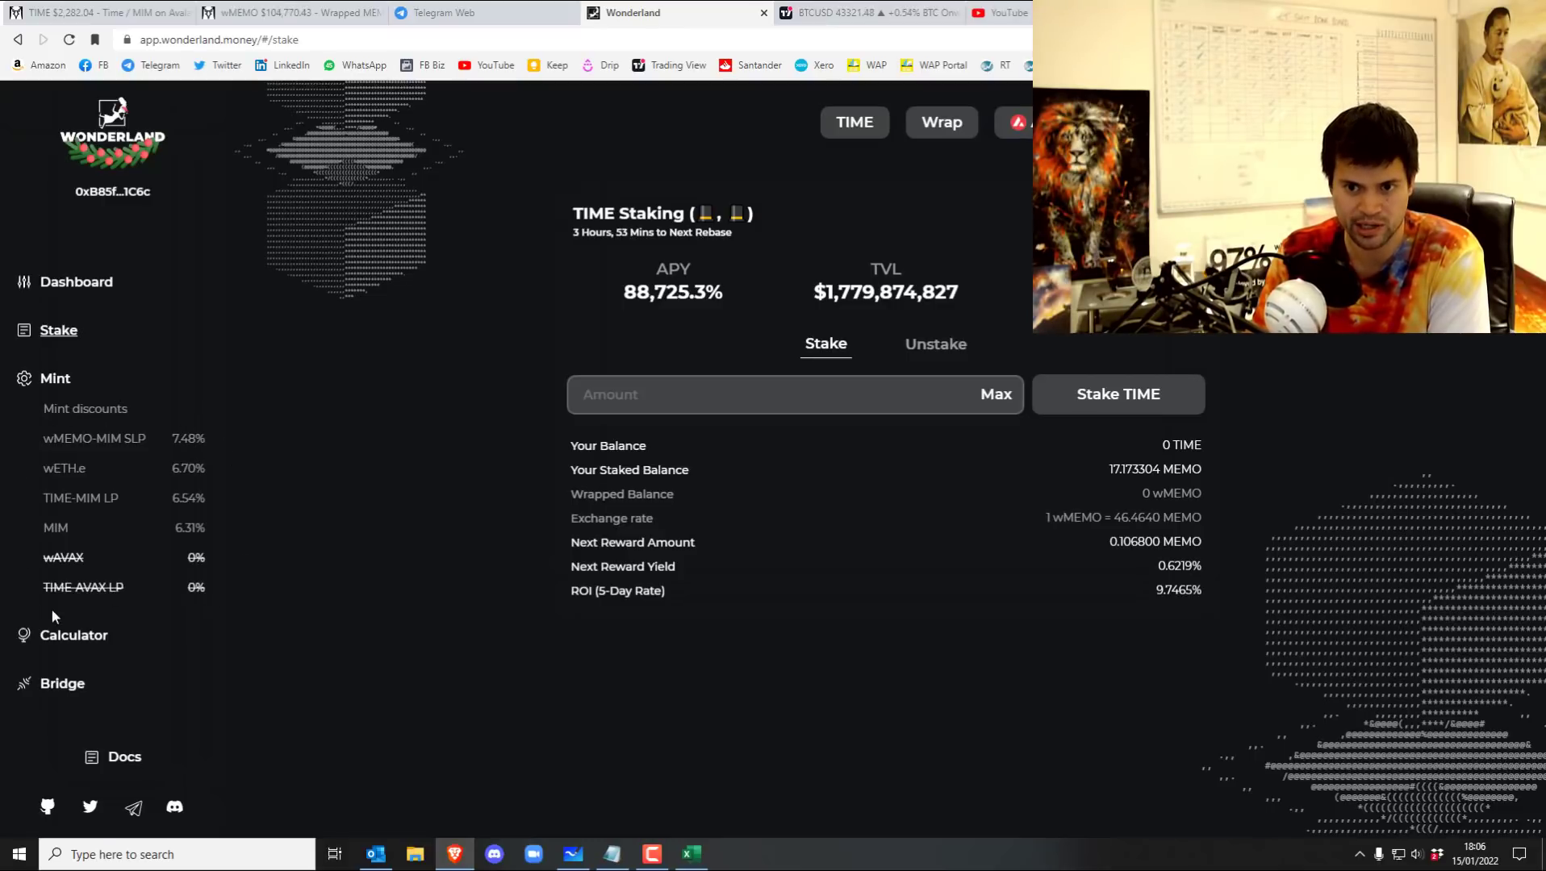
mouse_move(165, 452)
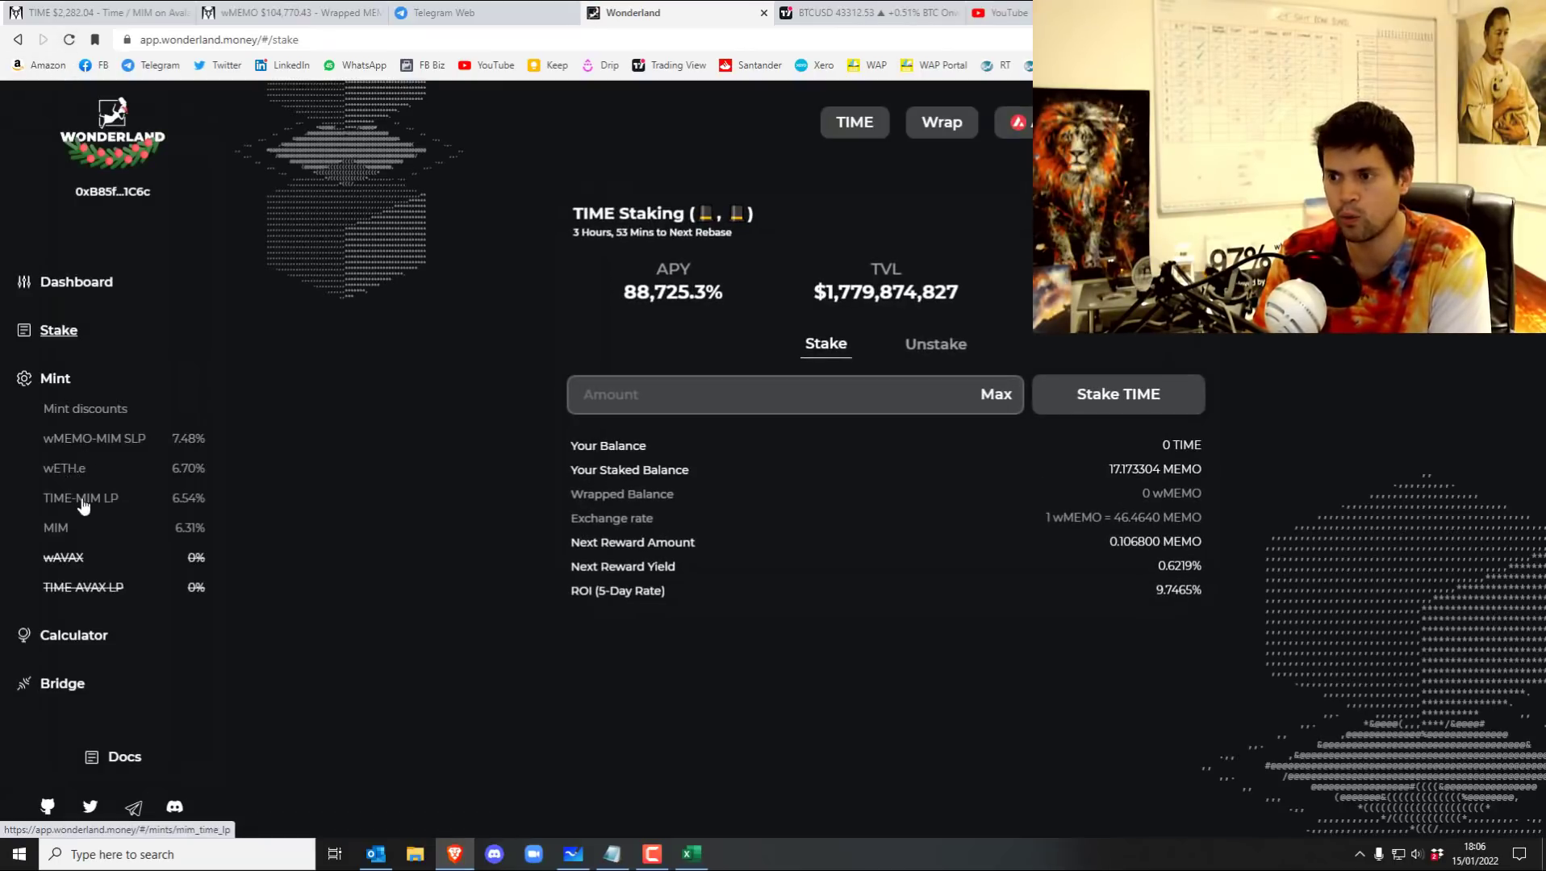
mouse_move(108, 445)
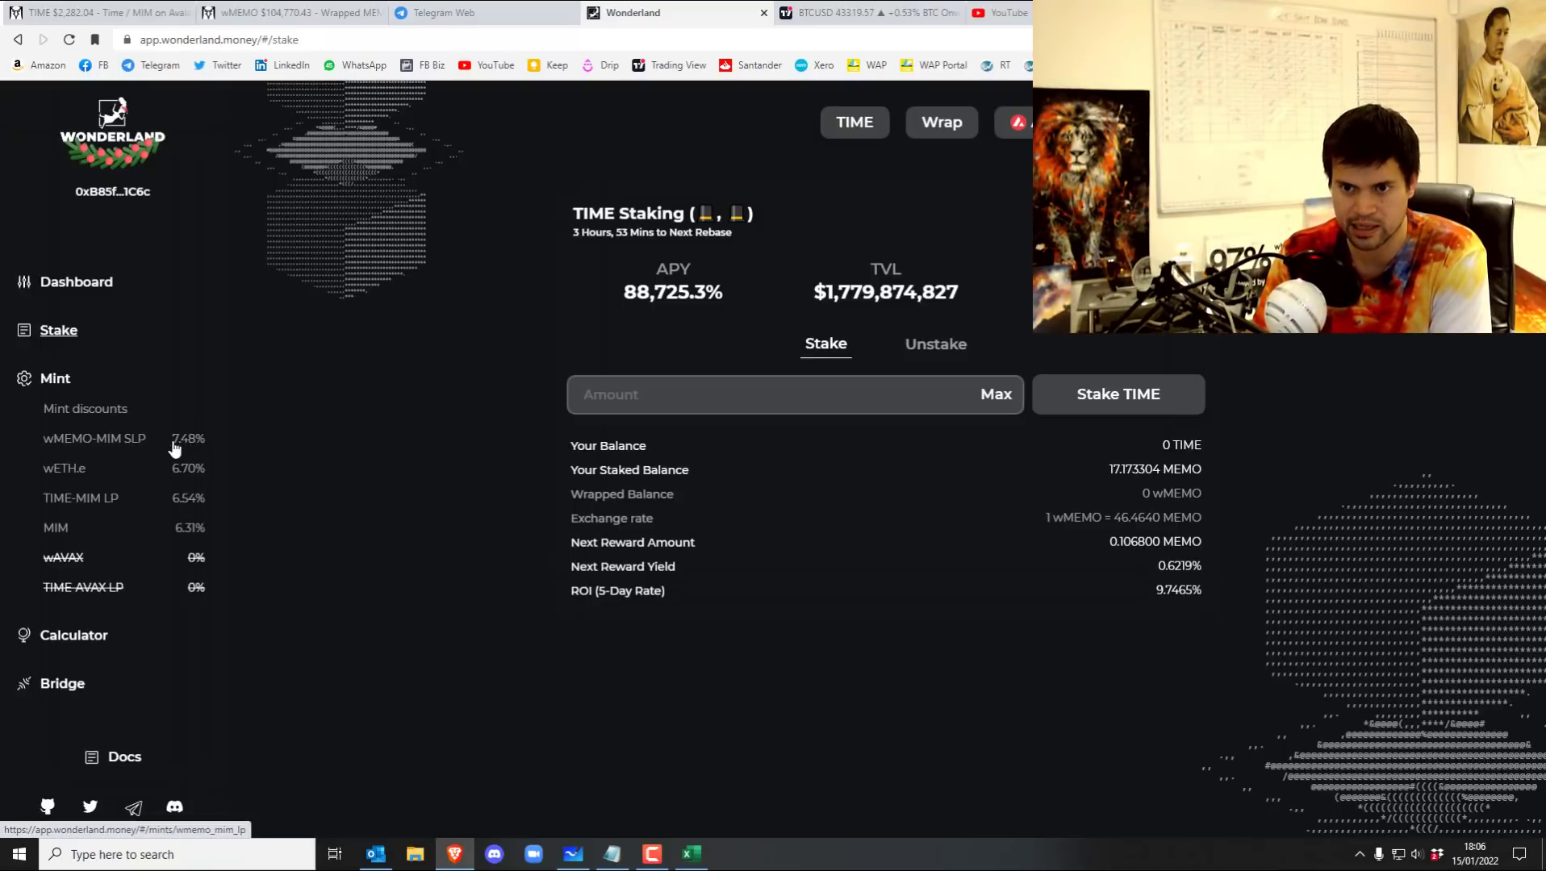
Review the wMEMO-MIM SLP mint offer with its 7.46% ROI and 5-day vesting.
click(93, 439)
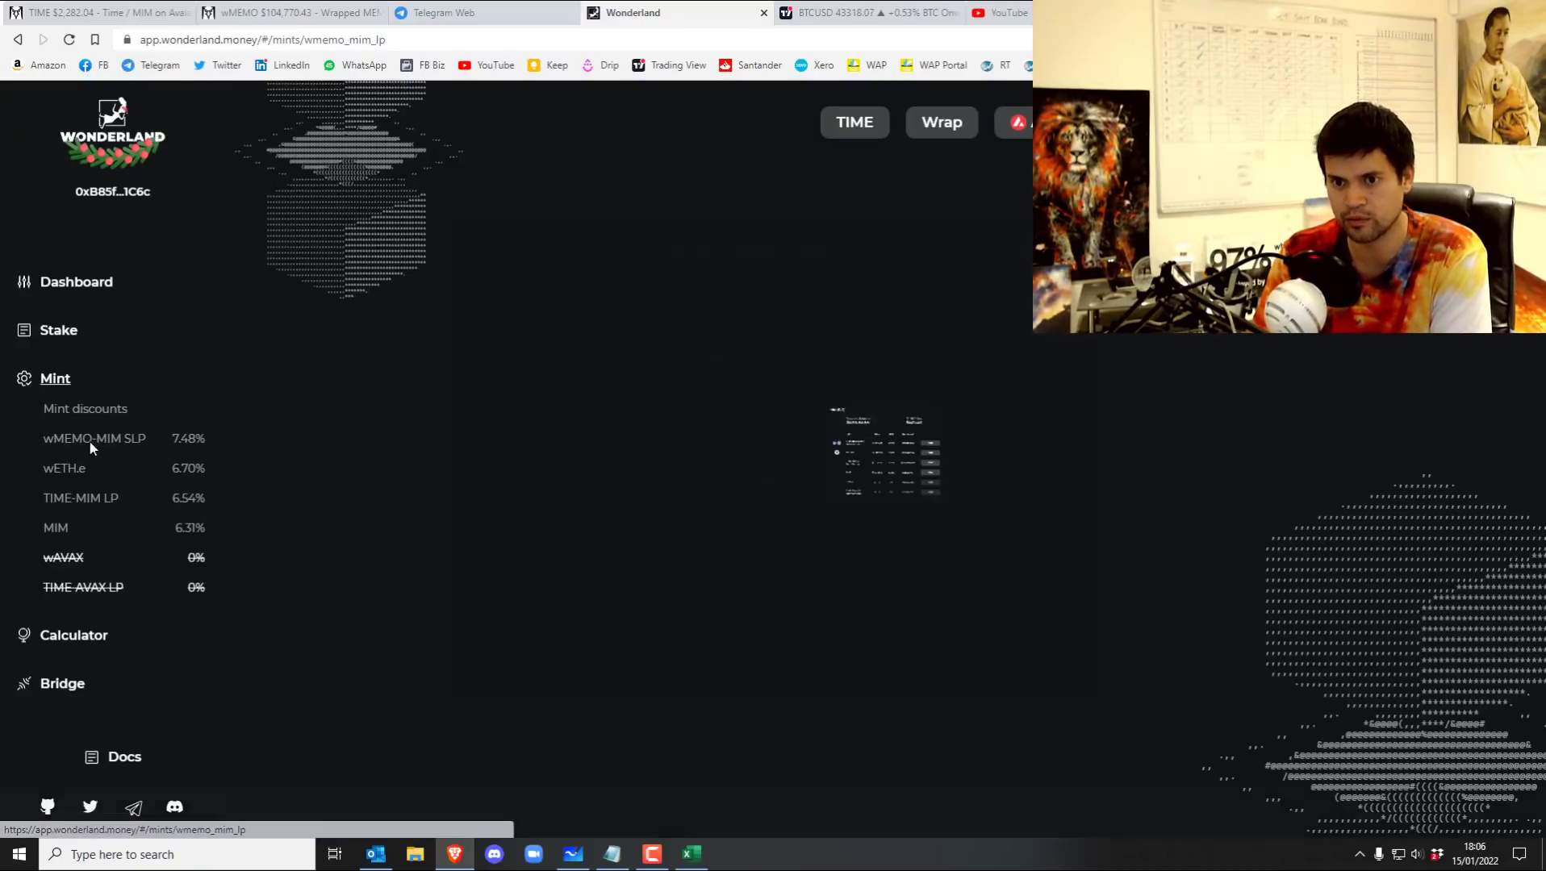
click(93, 438)
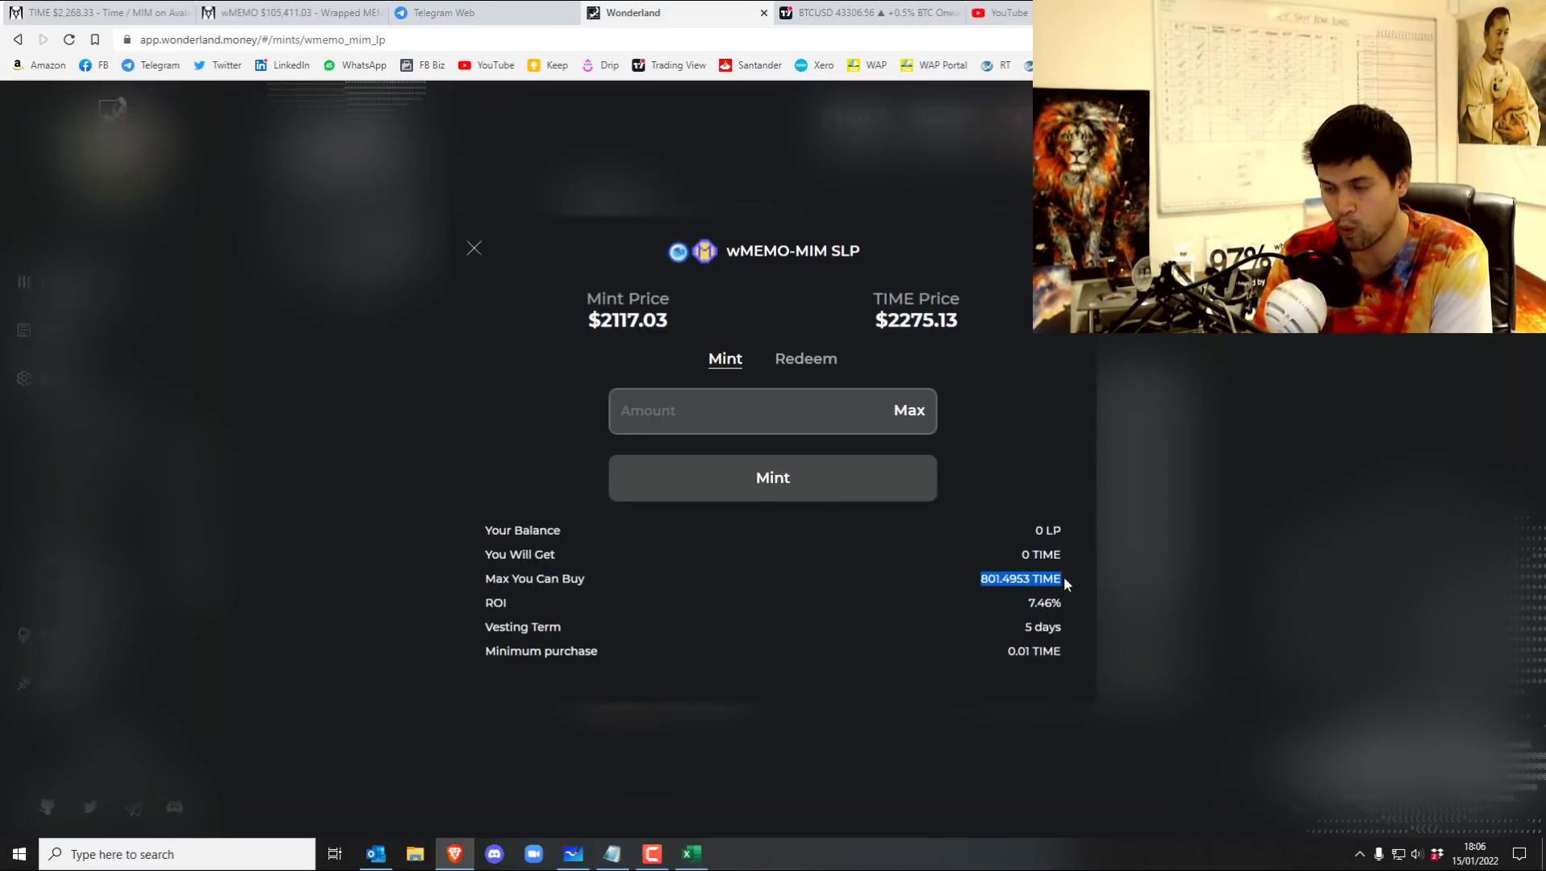
mouse_move(939, 342)
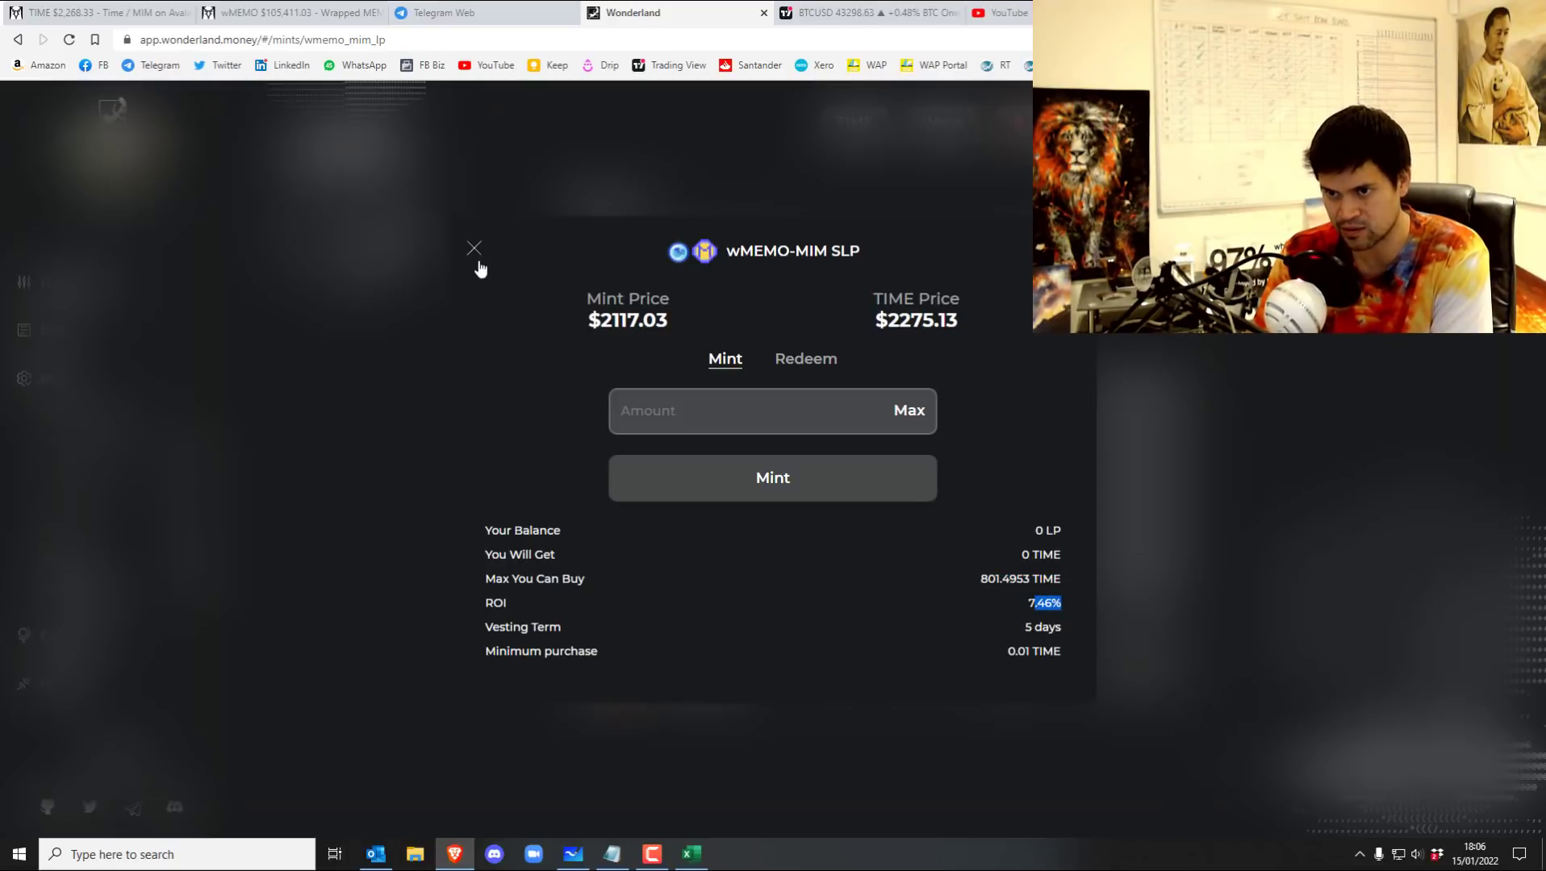
click(472, 248)
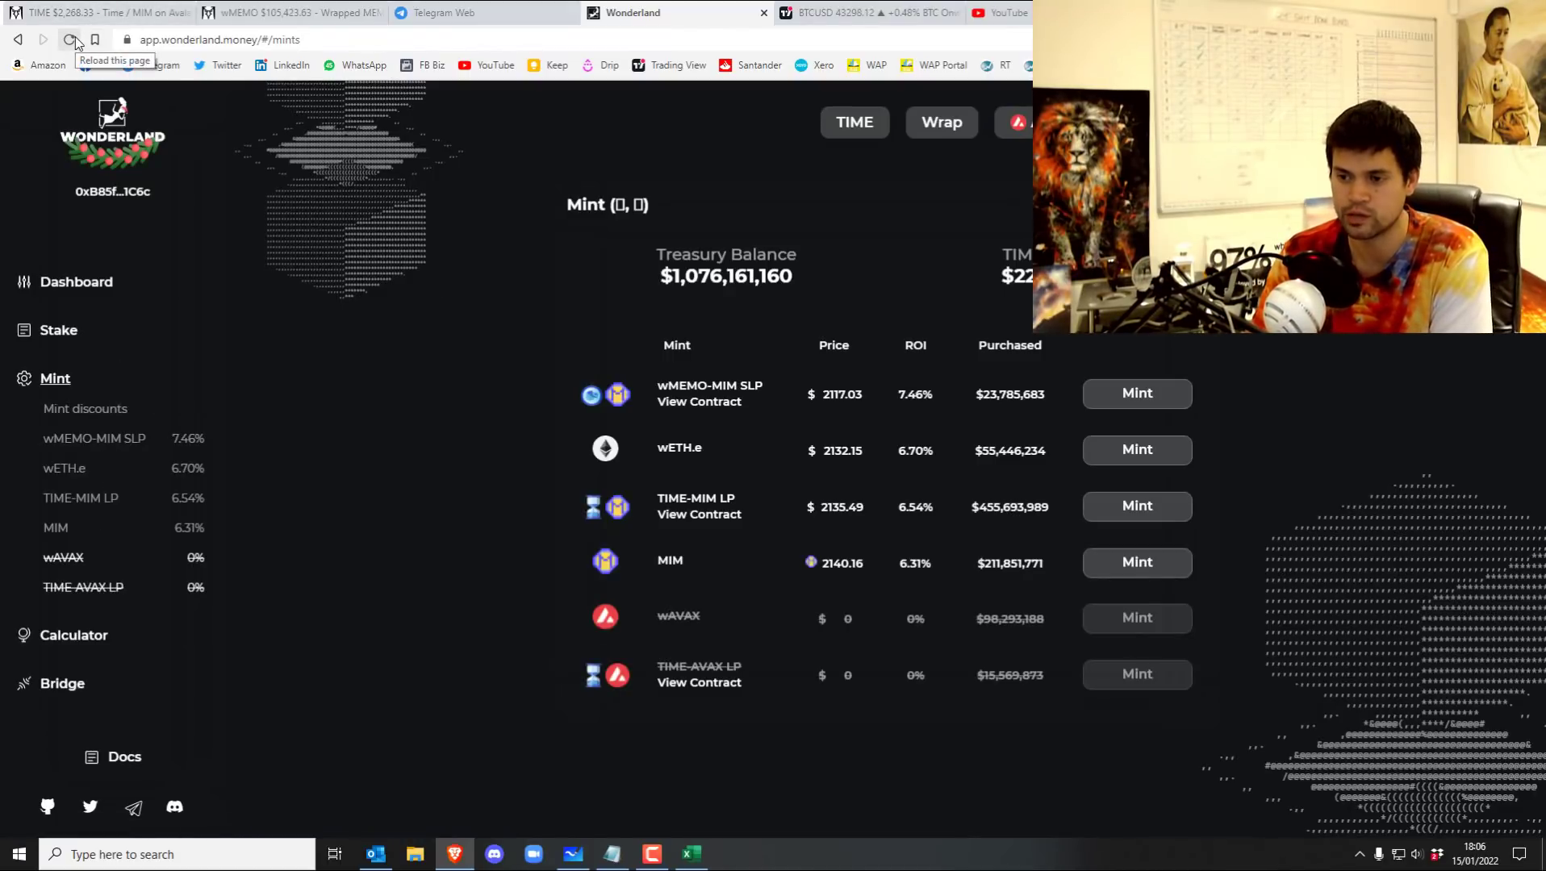
Reload the mint discounts table twice to refresh prices, ROI and totals purchased.
click(73, 40)
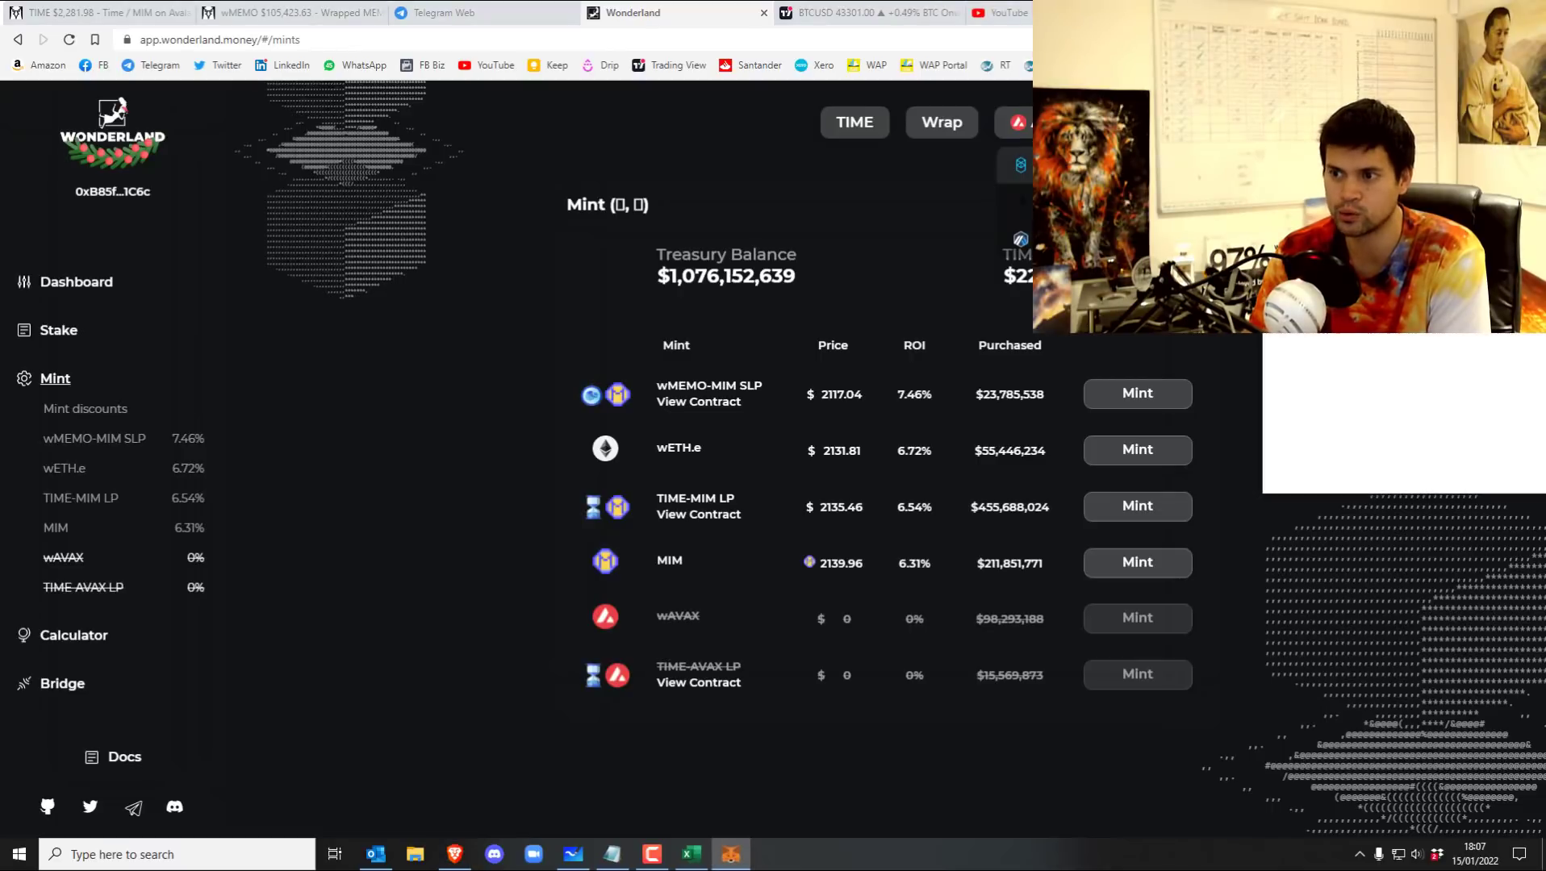
click(68, 40)
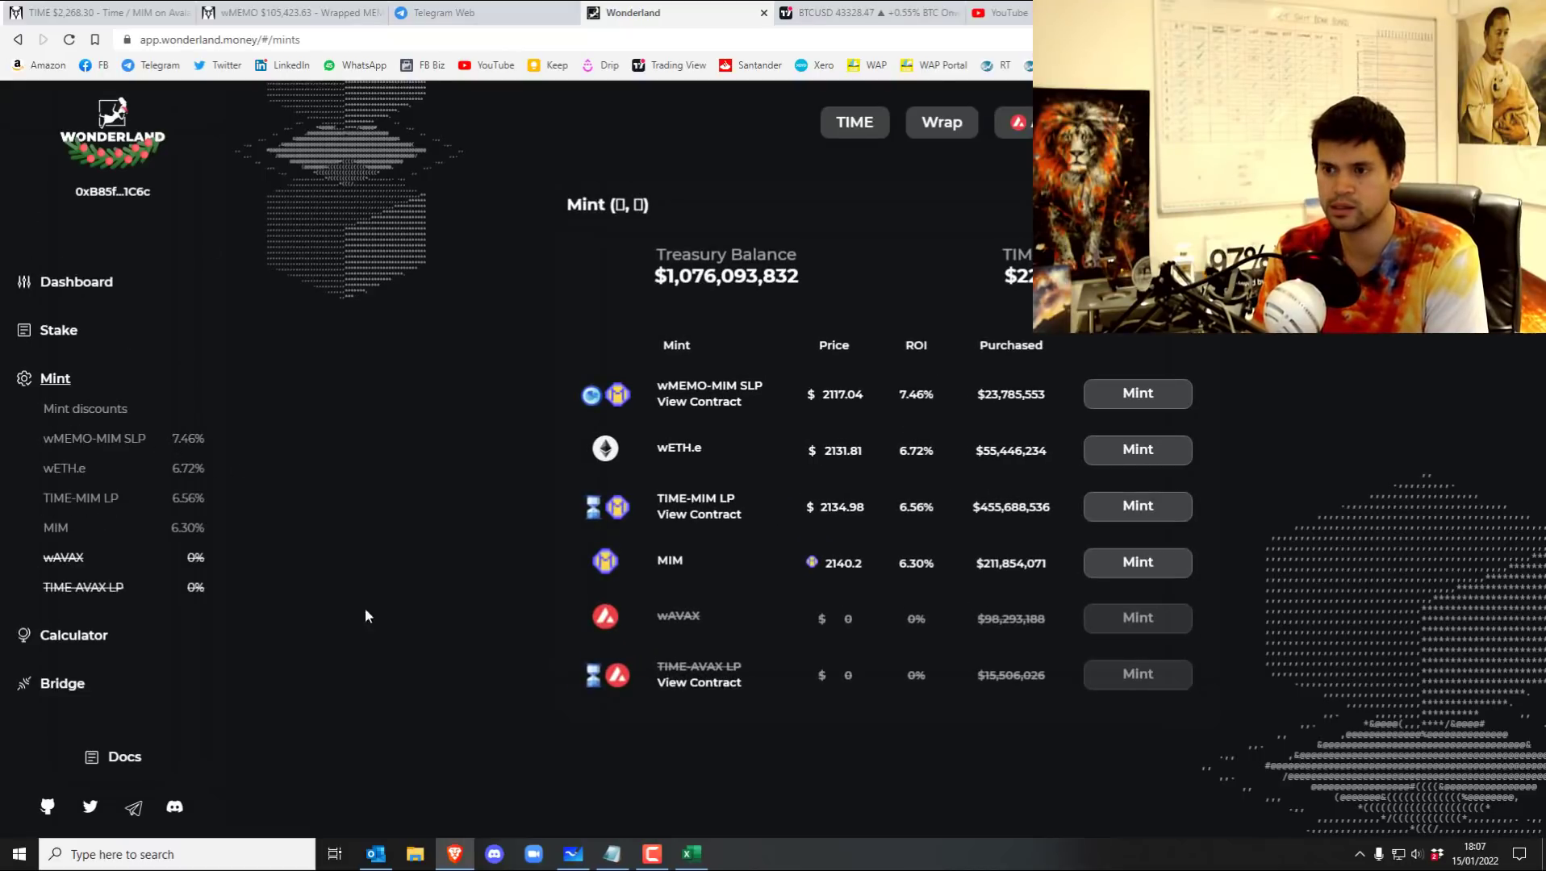
click(473, 13)
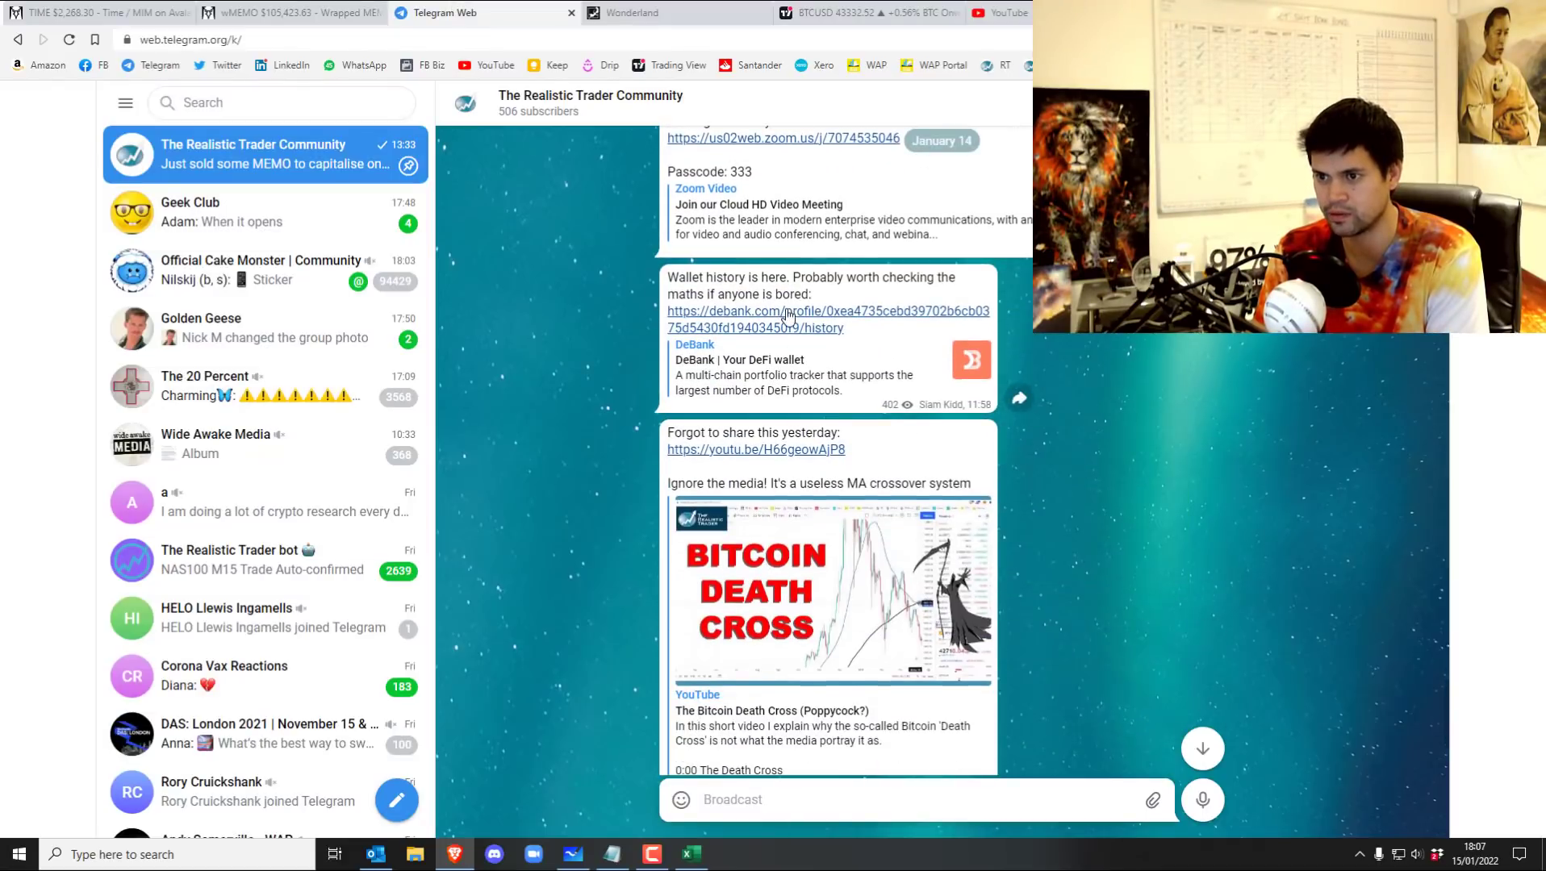
Scroll the shared wallet's Avalanche history: Wonderland unwrap, SushiSwap liquidity and TIME-to-MIM swaps.
click(826, 311)
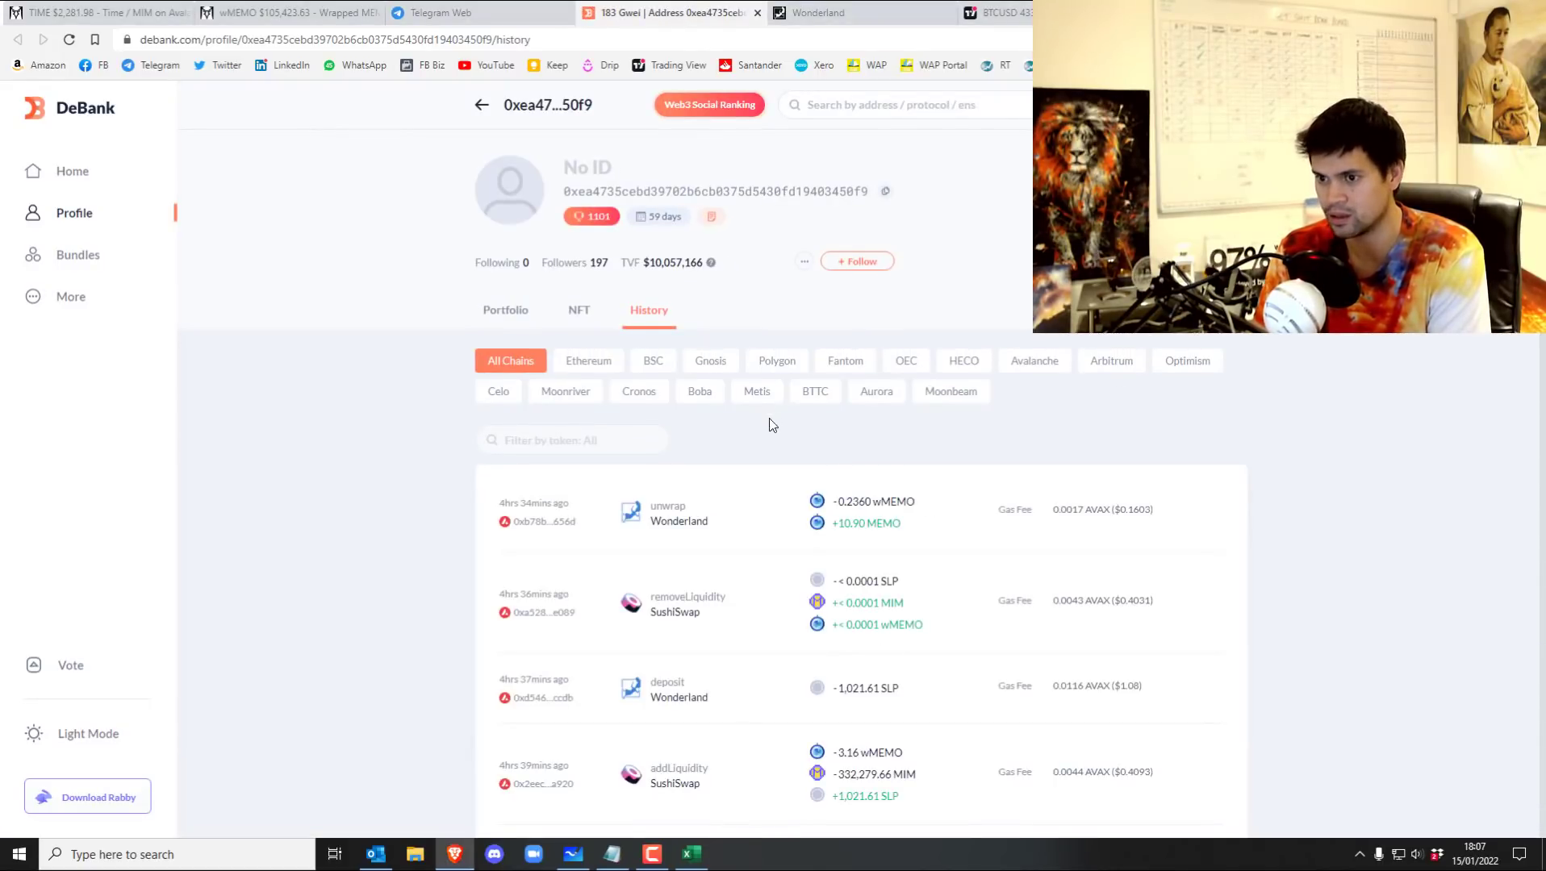
scroll(down, 3)
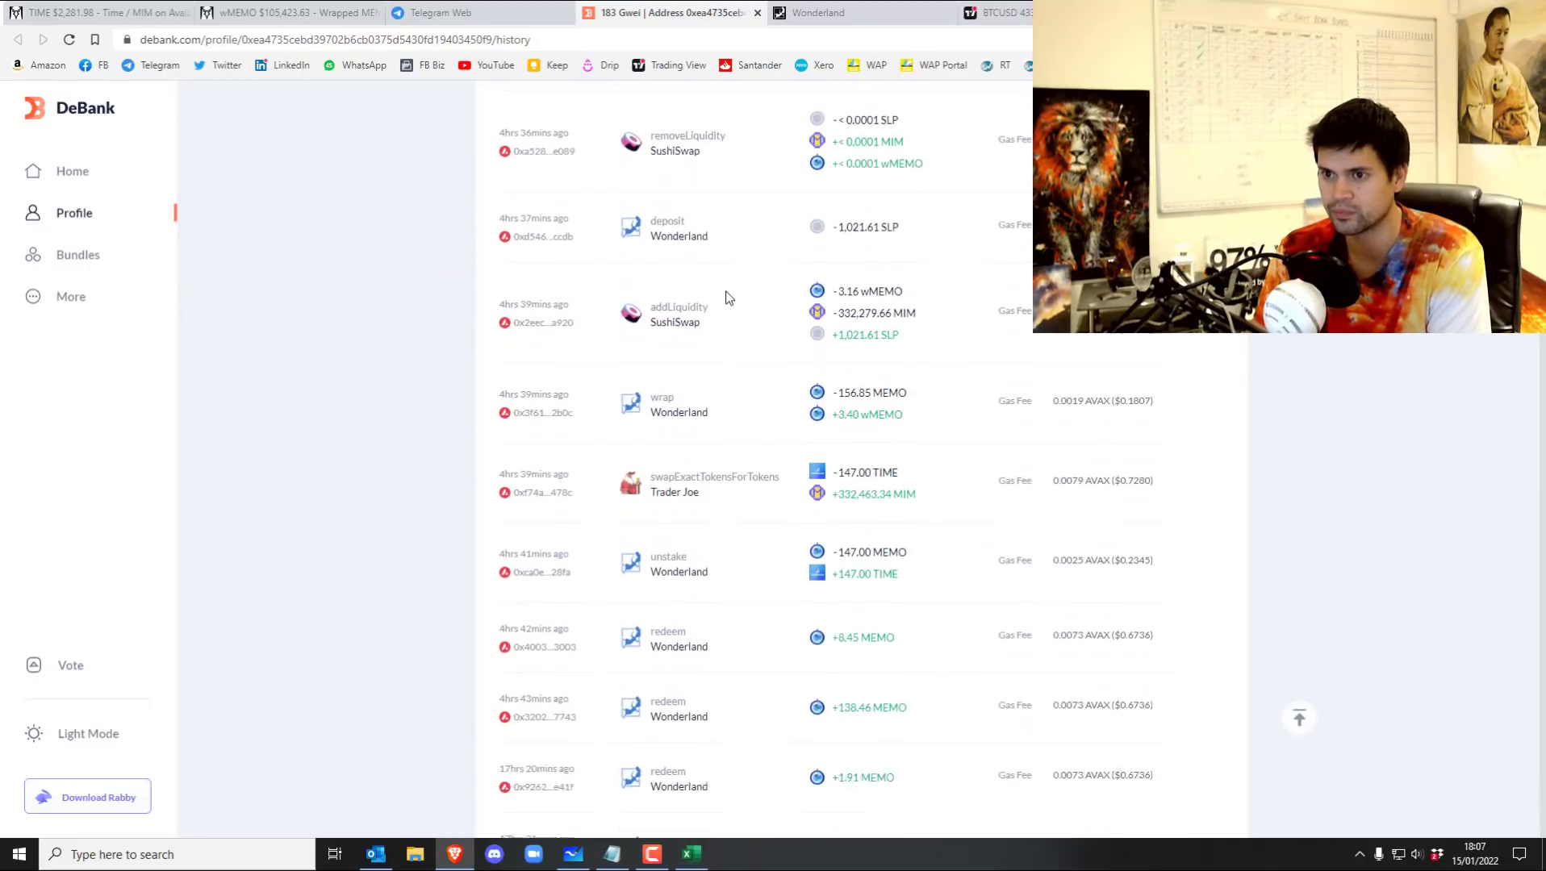
scroll(down, 3)
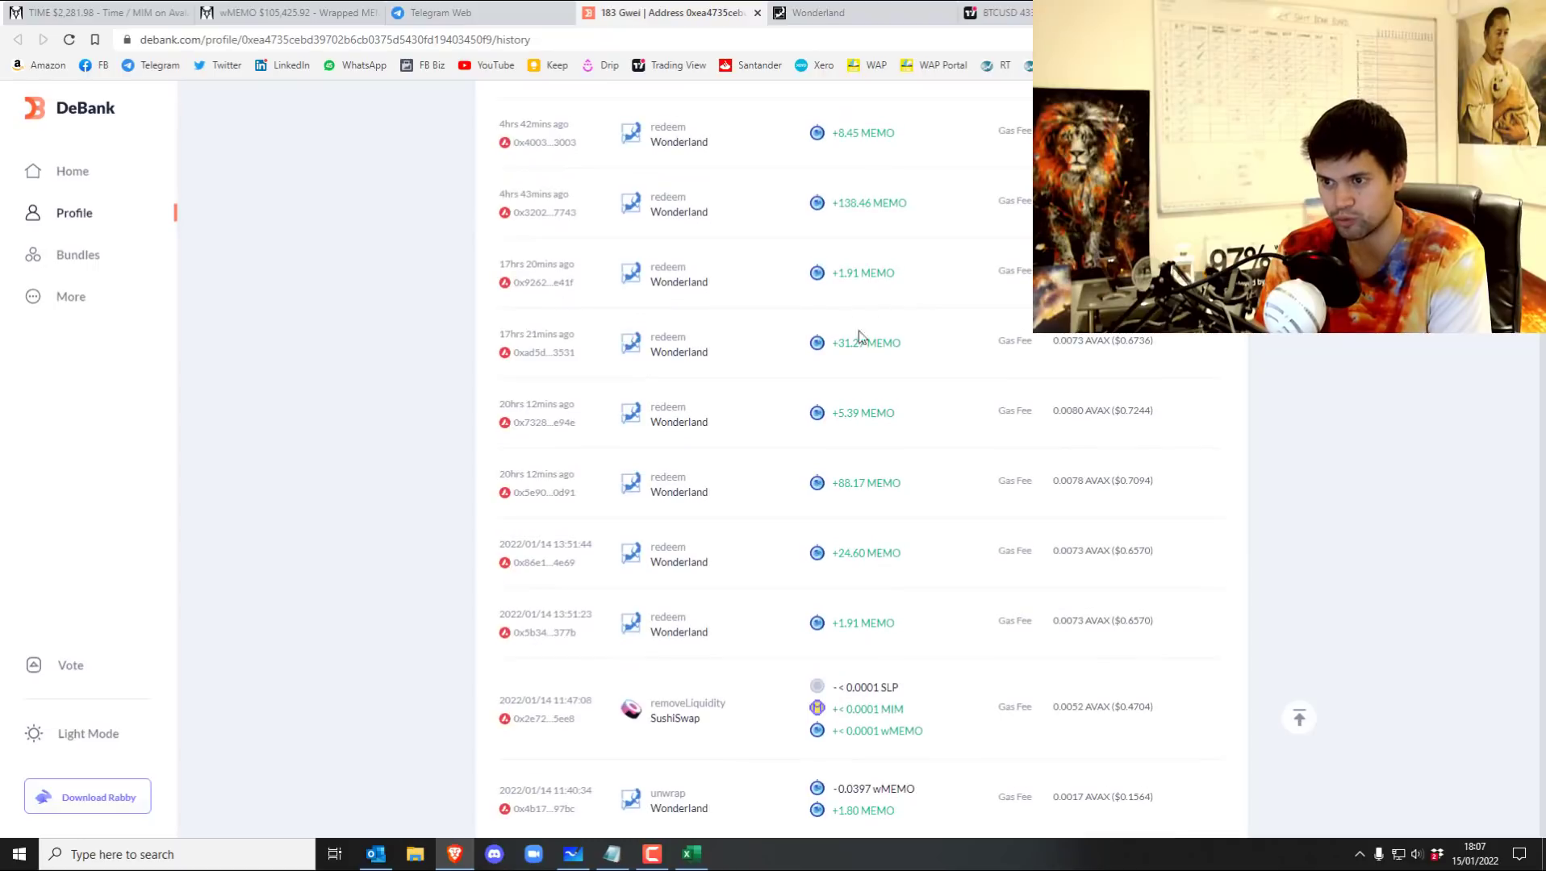
scroll(down, 3)
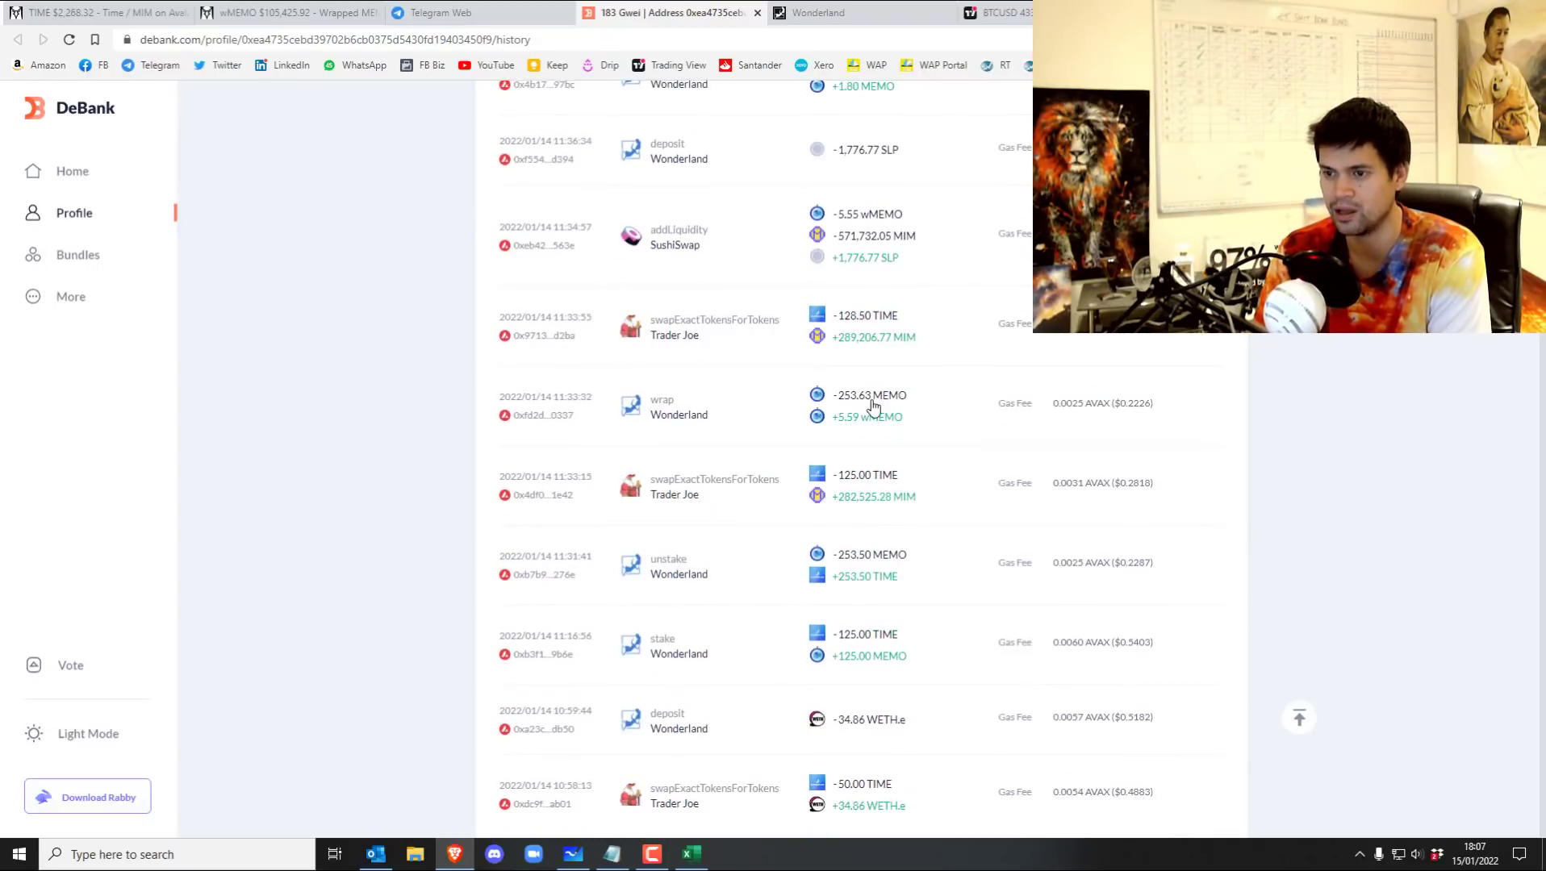
scroll(down, 3)
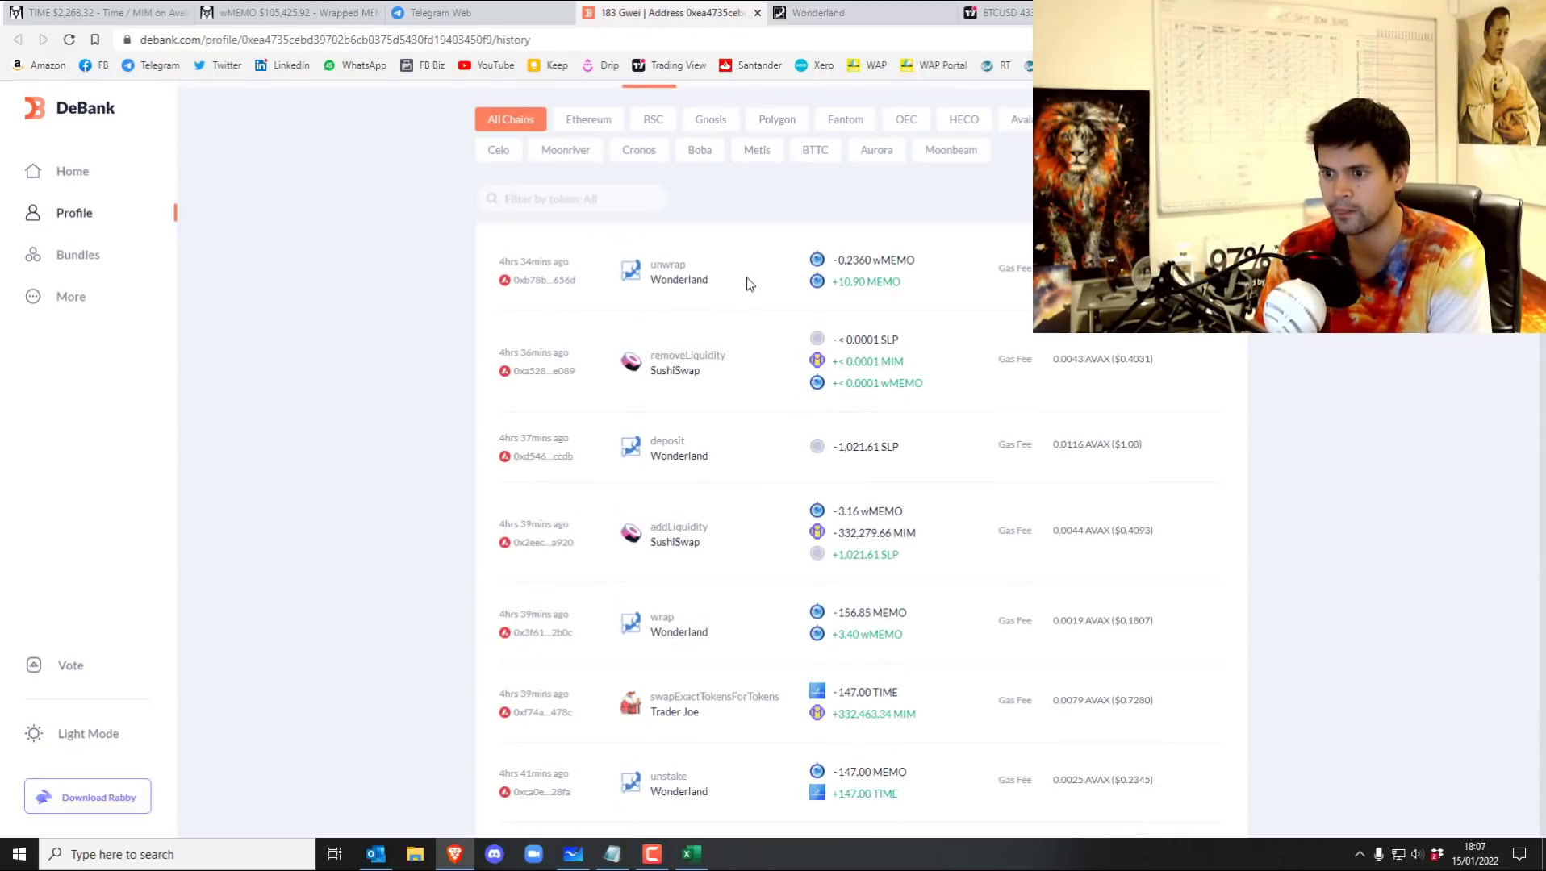
Highlight '22 TIME which is nice :)' in the latest Telegram minting post.
click(463, 13)
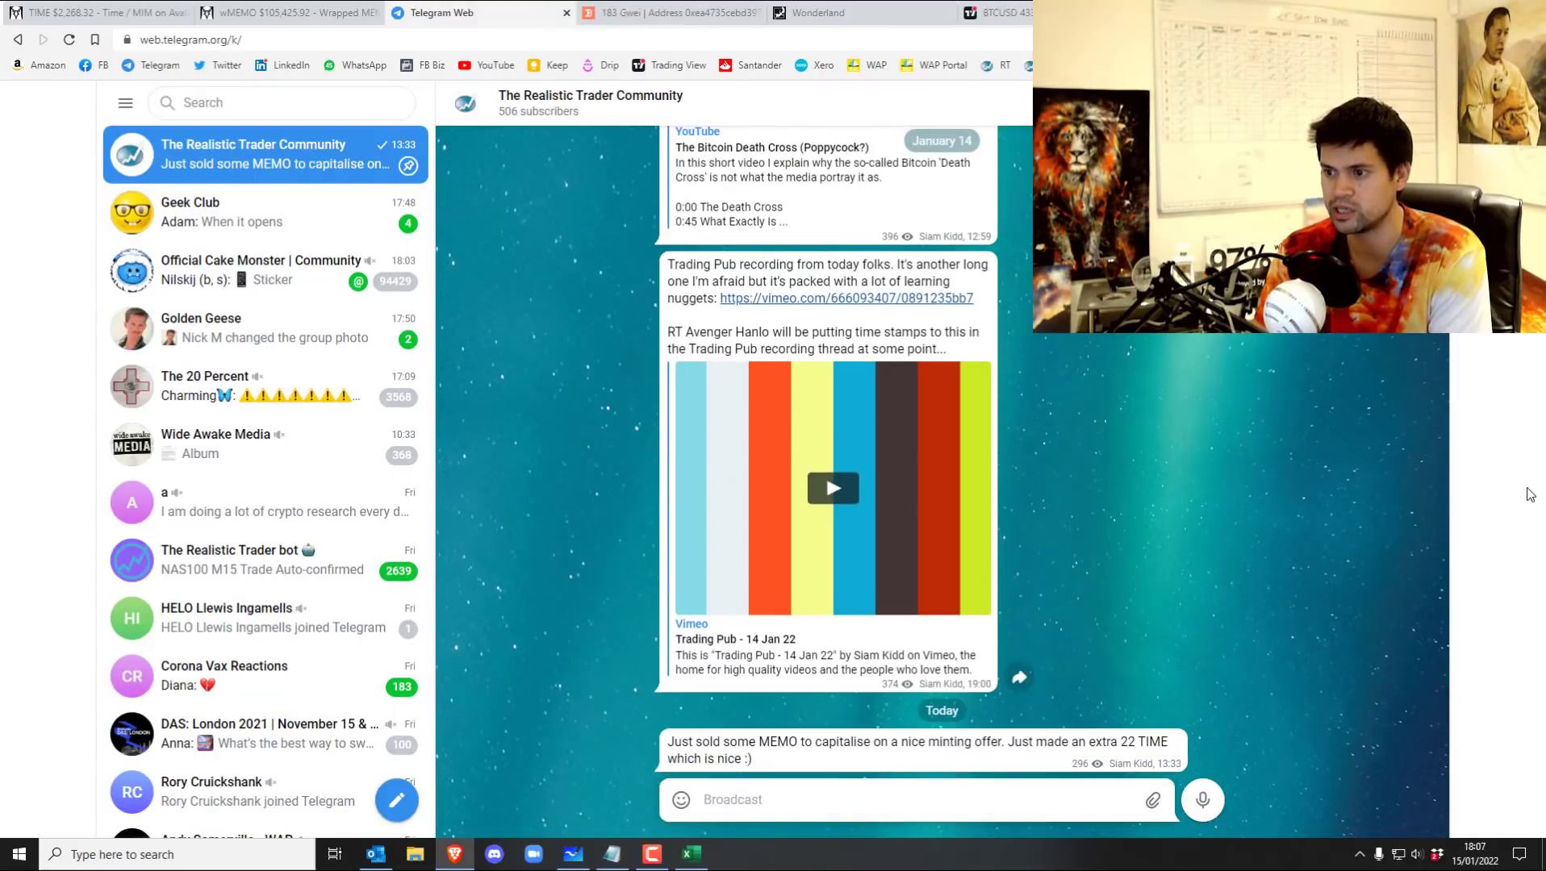
drag(668, 742, 826, 741)
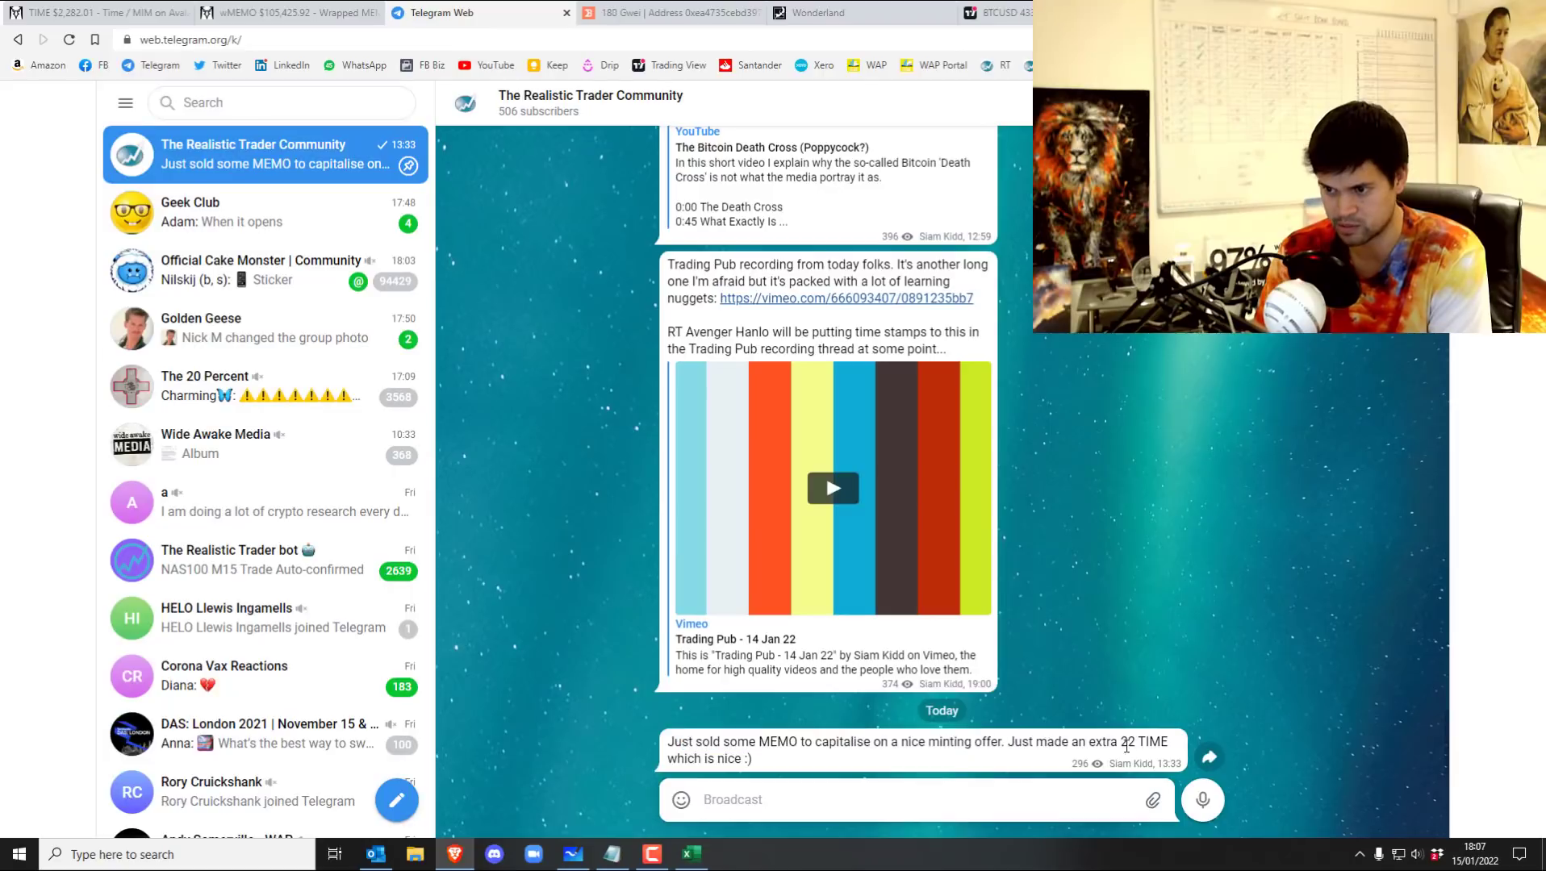
drag(1116, 742, 750, 758)
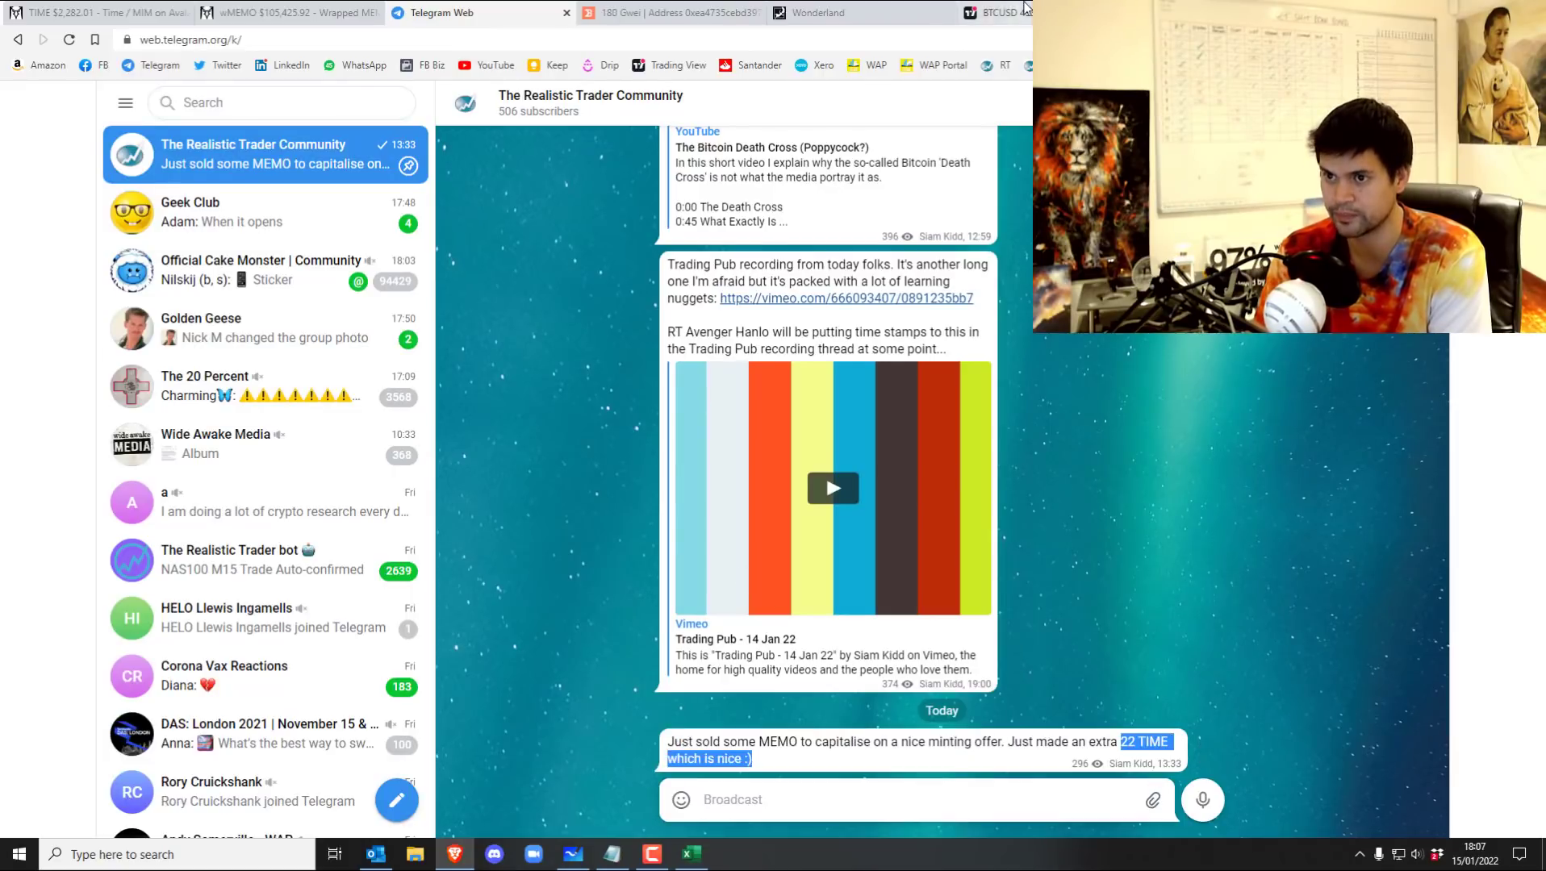
click(670, 13)
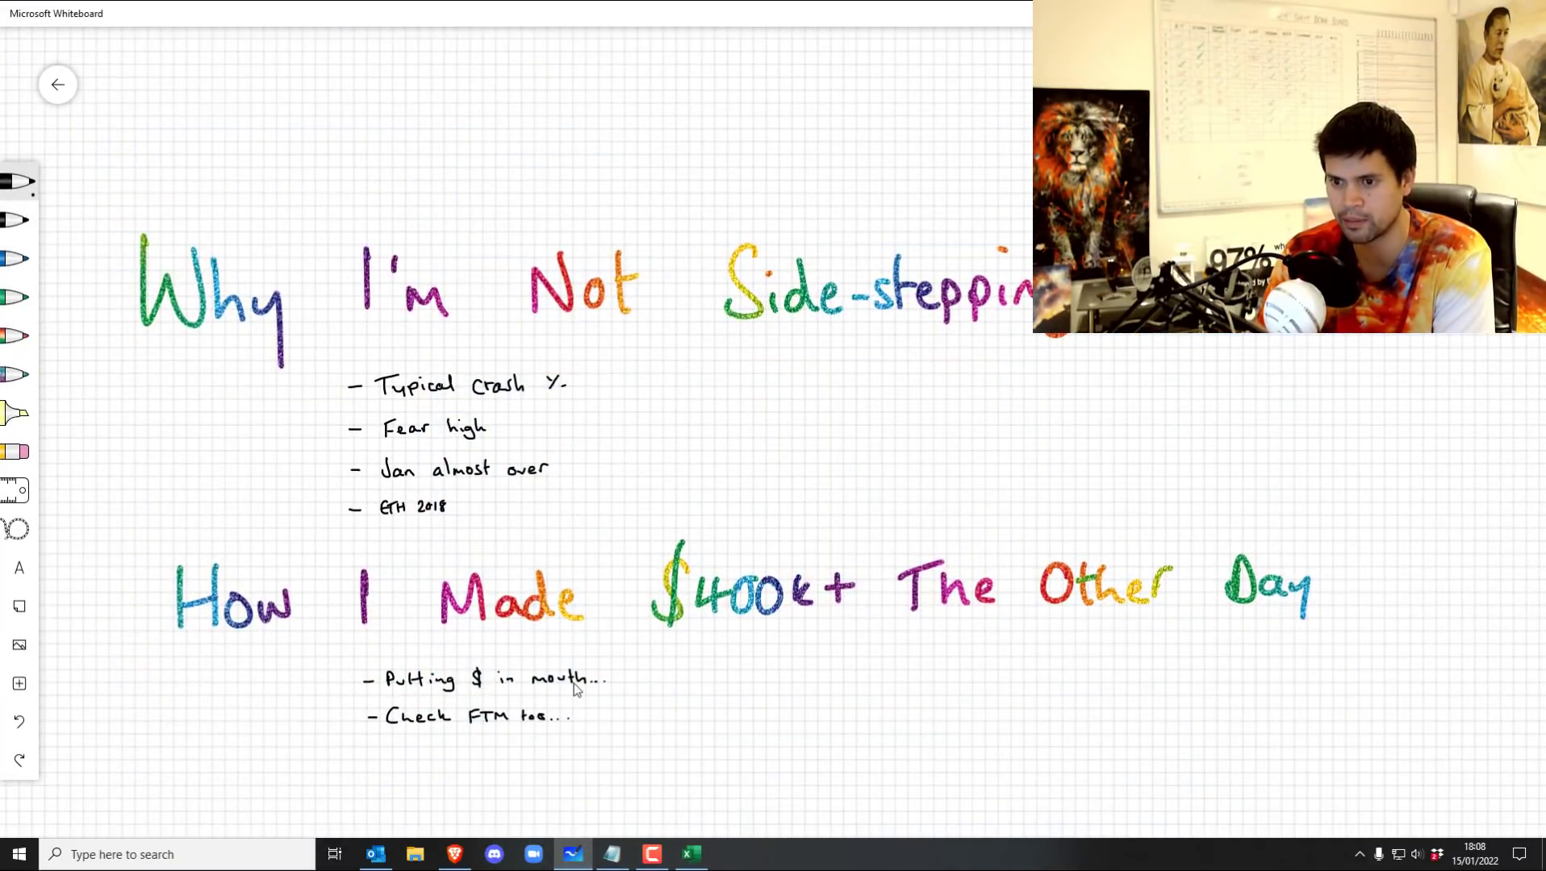
mouse_move(684, 431)
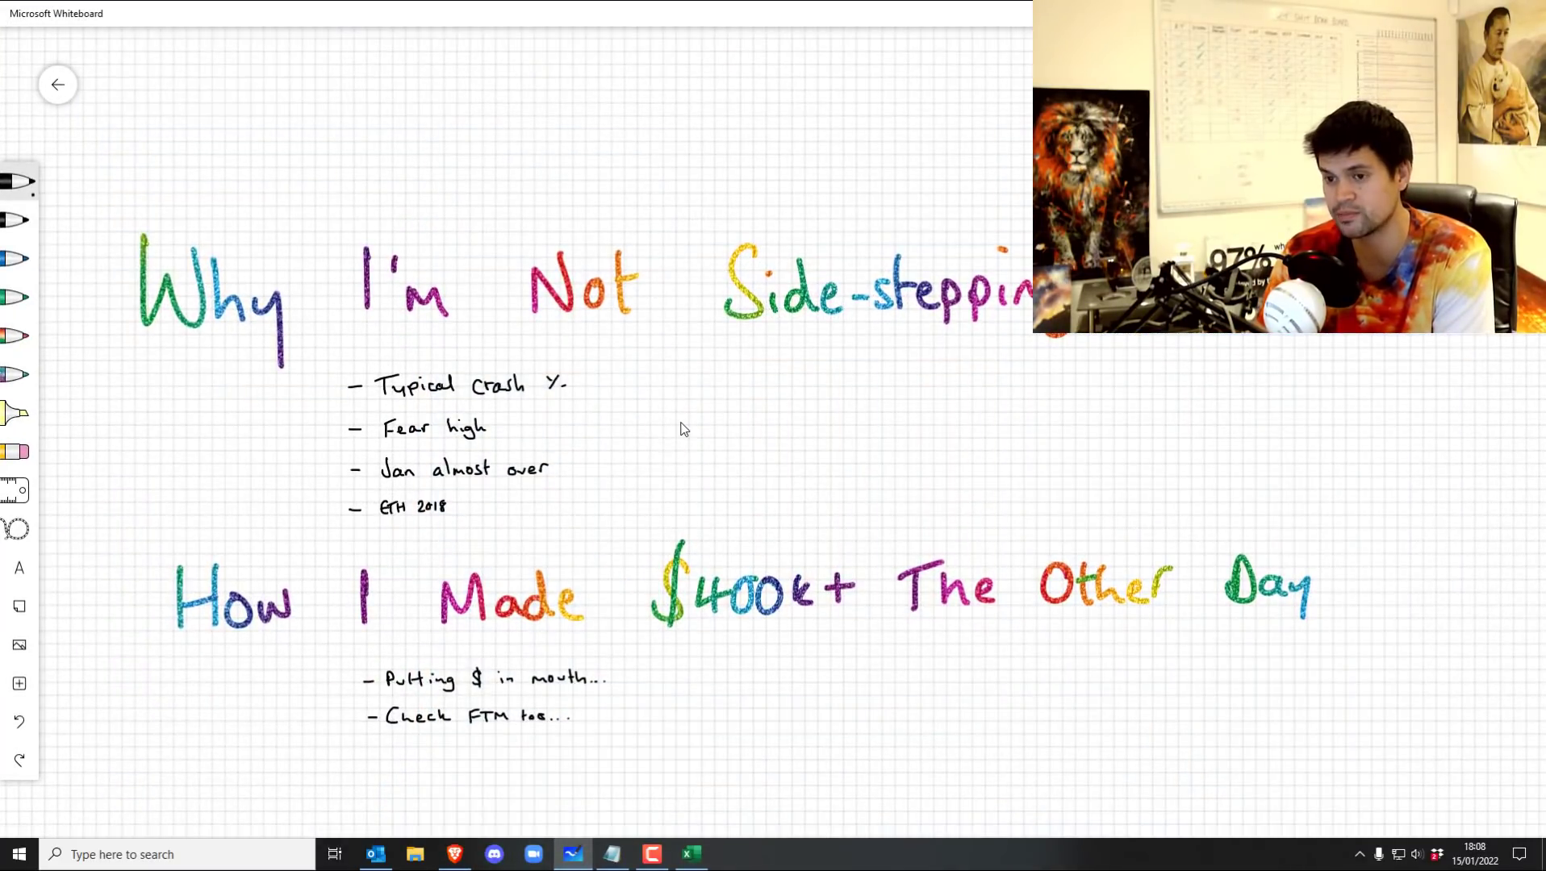